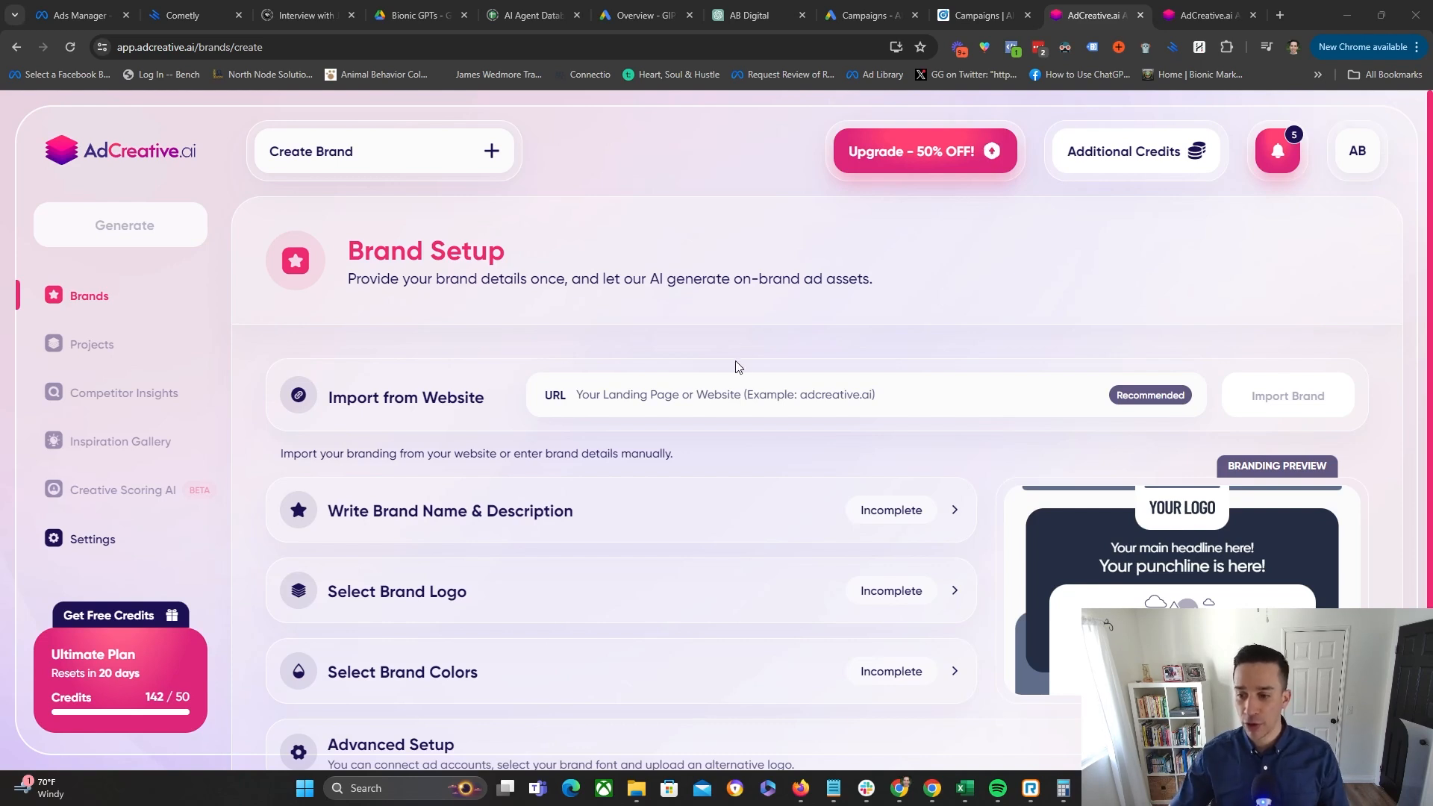
- Enter the business website URL in Import from Website and import the brand
left_click(722, 394)
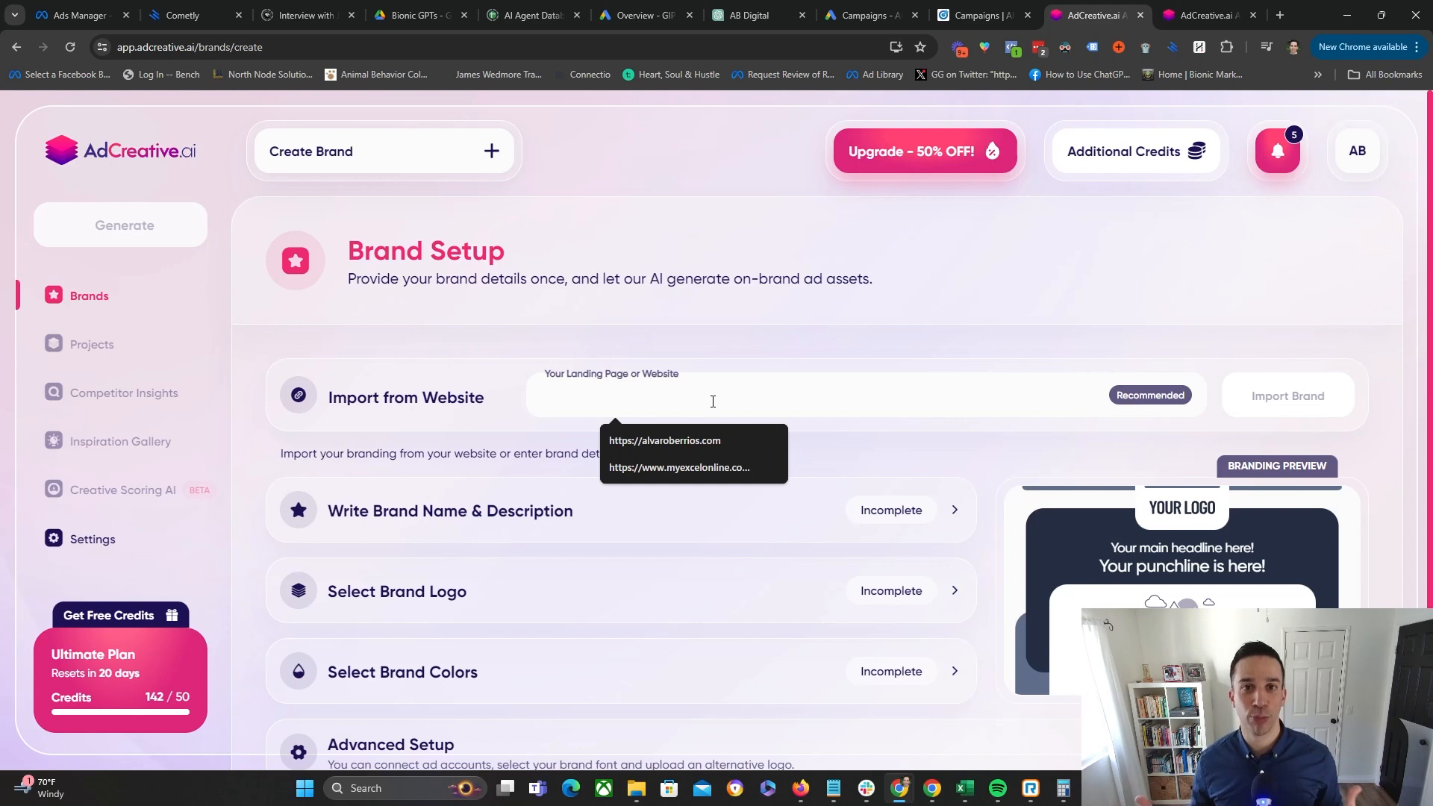
left_click(714, 396)
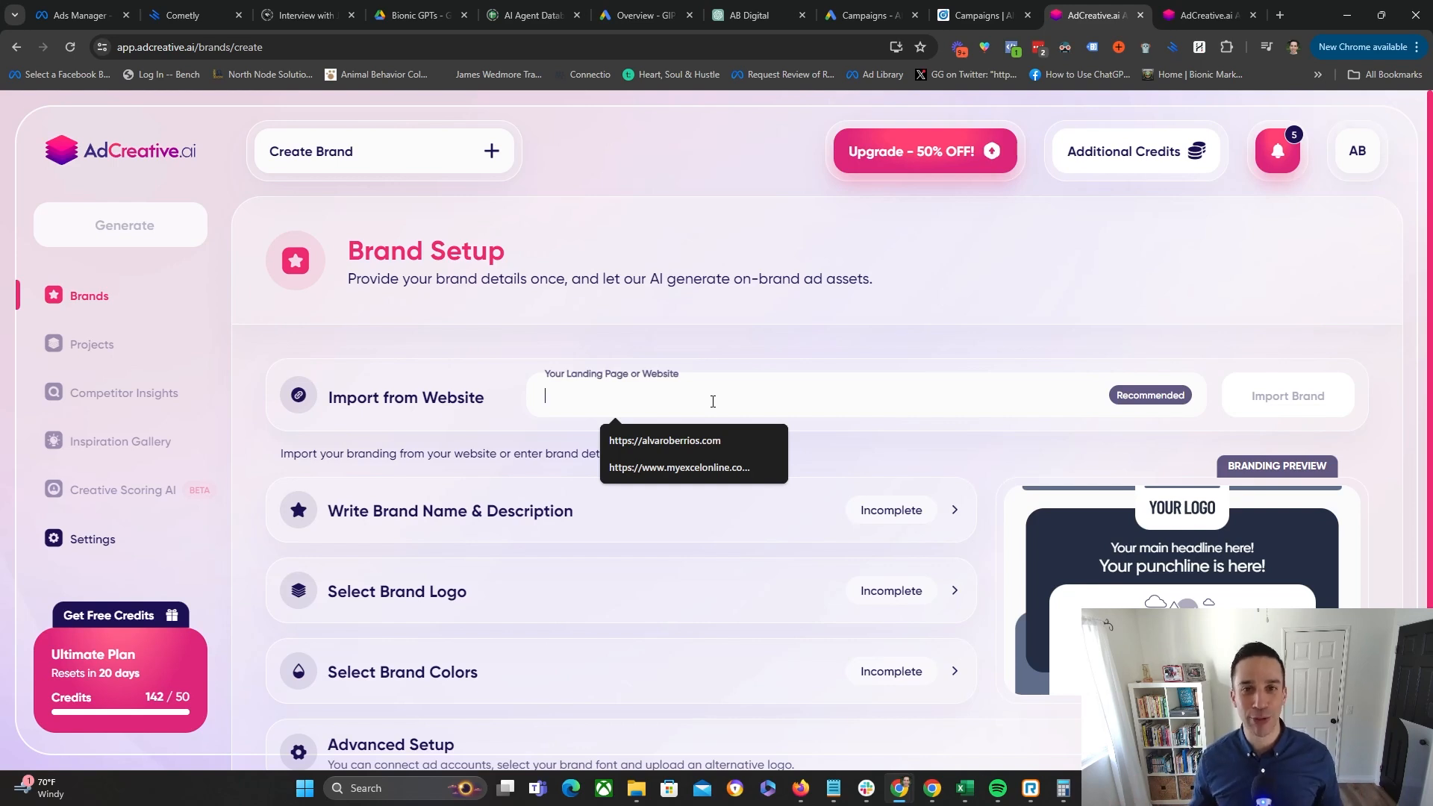
type("alvarobe")
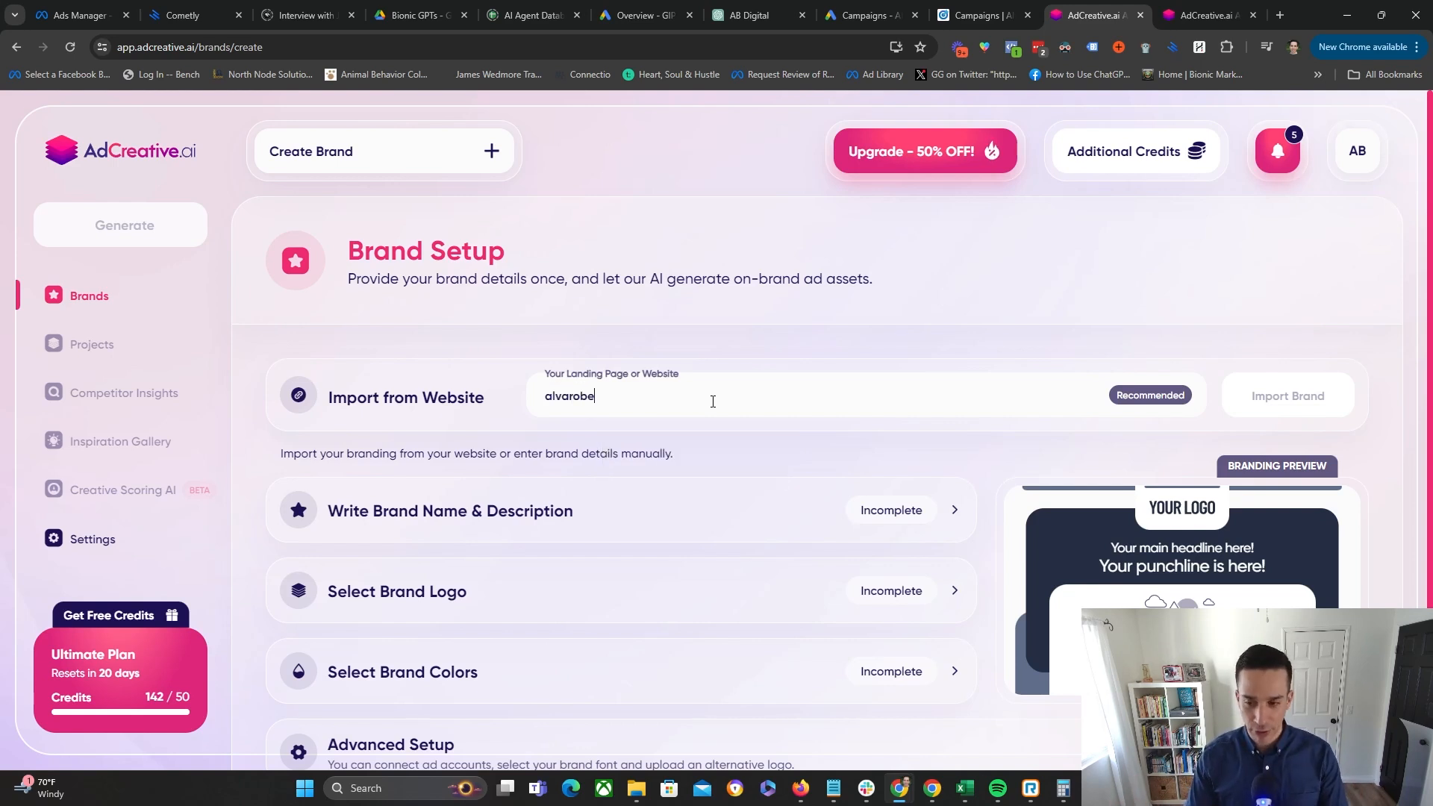
left_click(1287, 395)
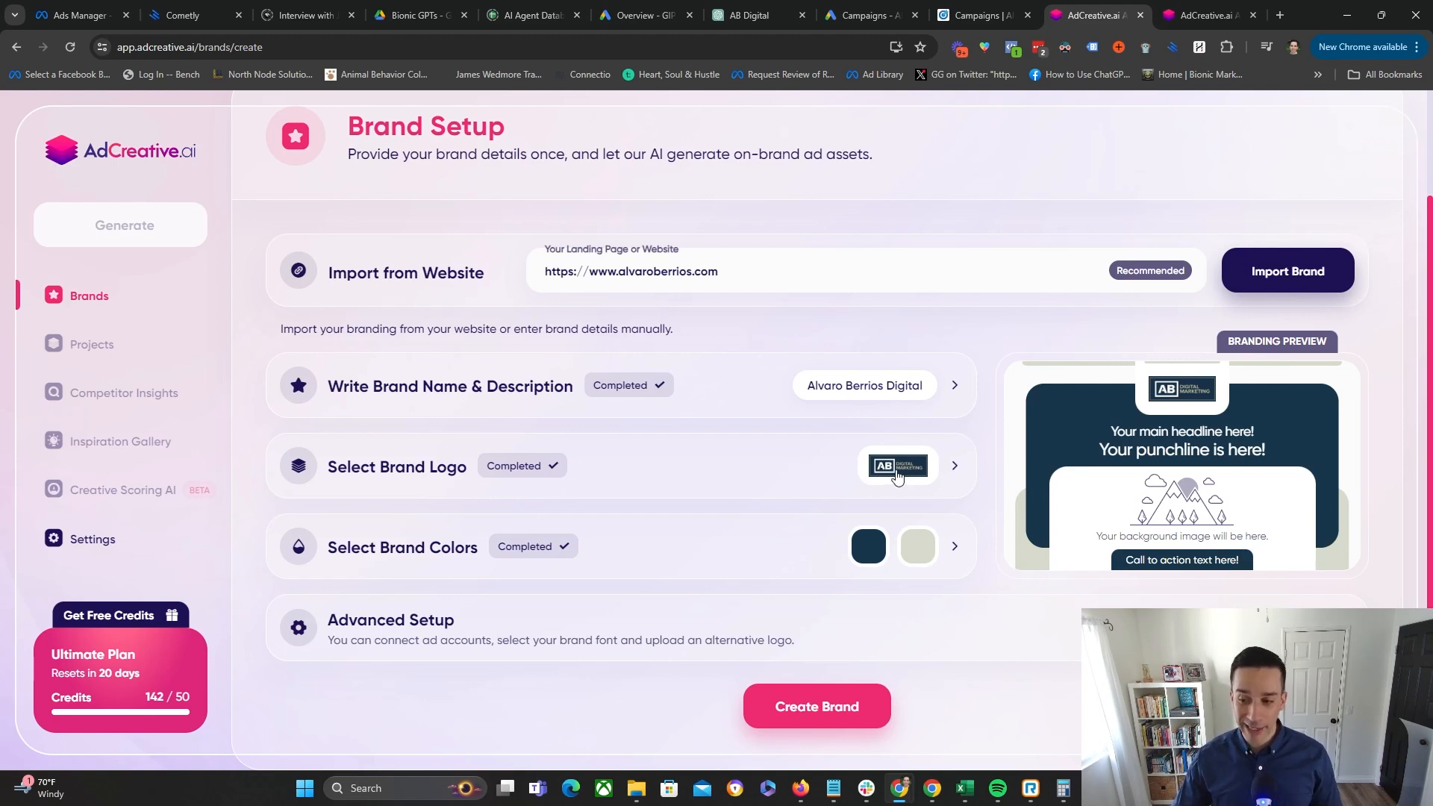
mouse_move(889, 572)
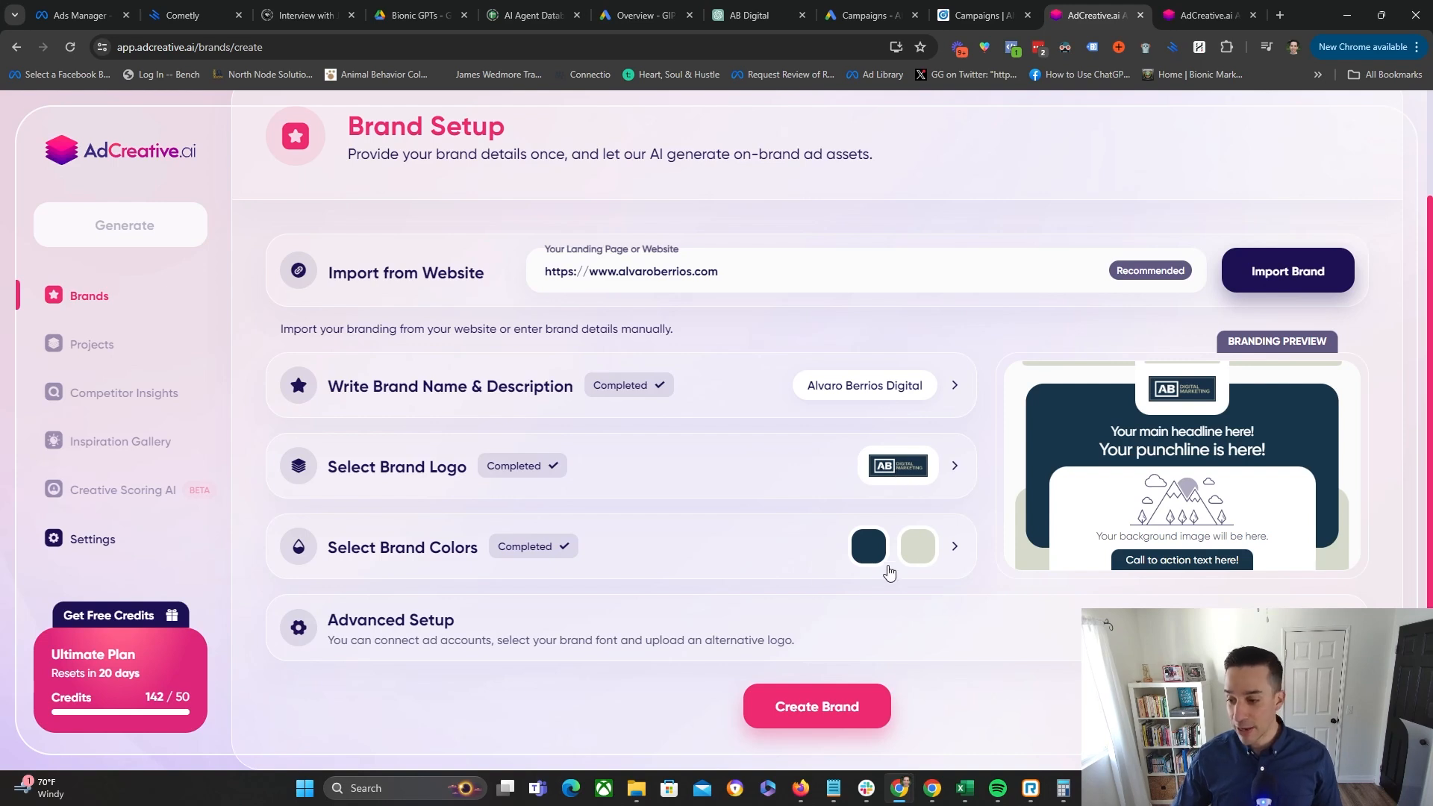
mouse_move(899, 580)
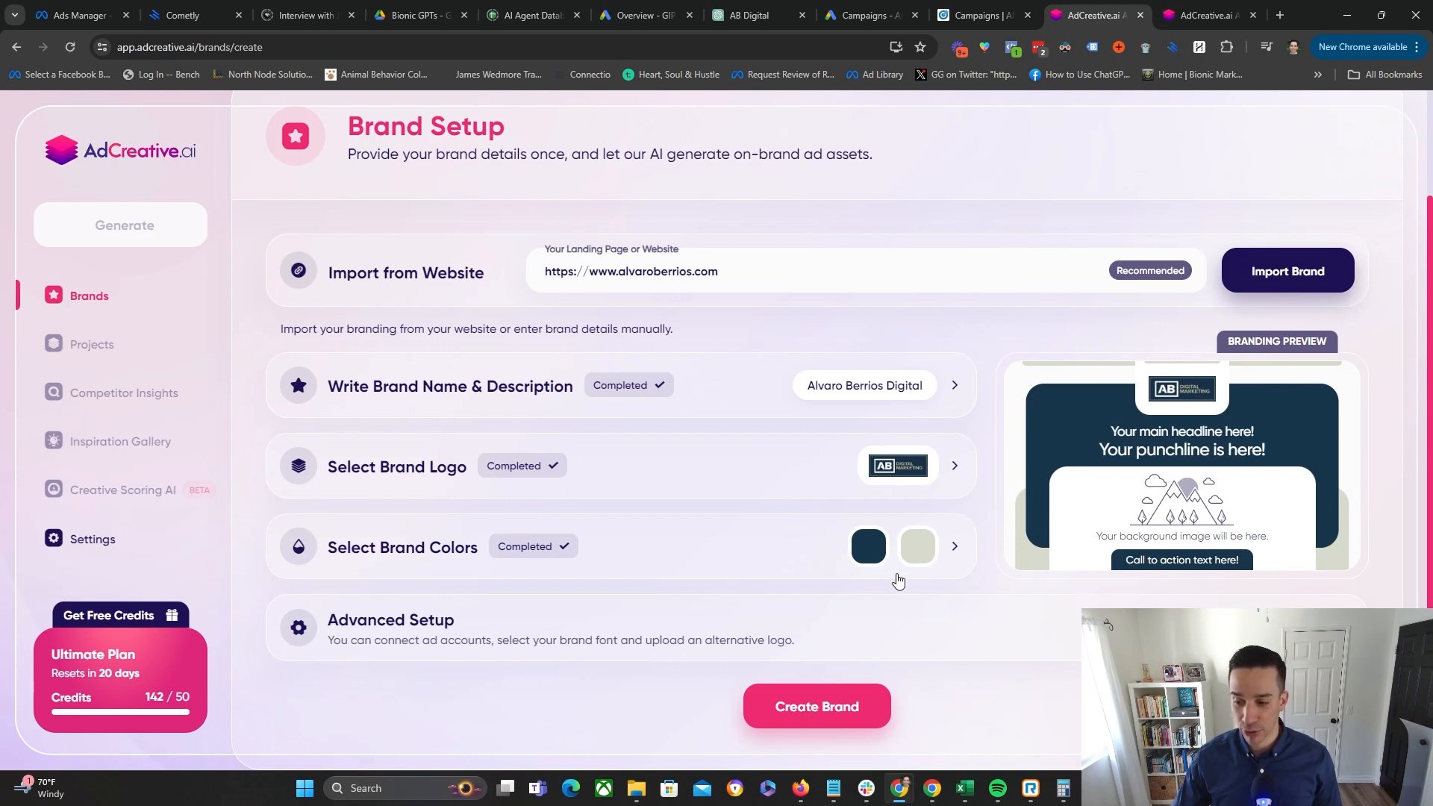
mouse_move(950, 602)
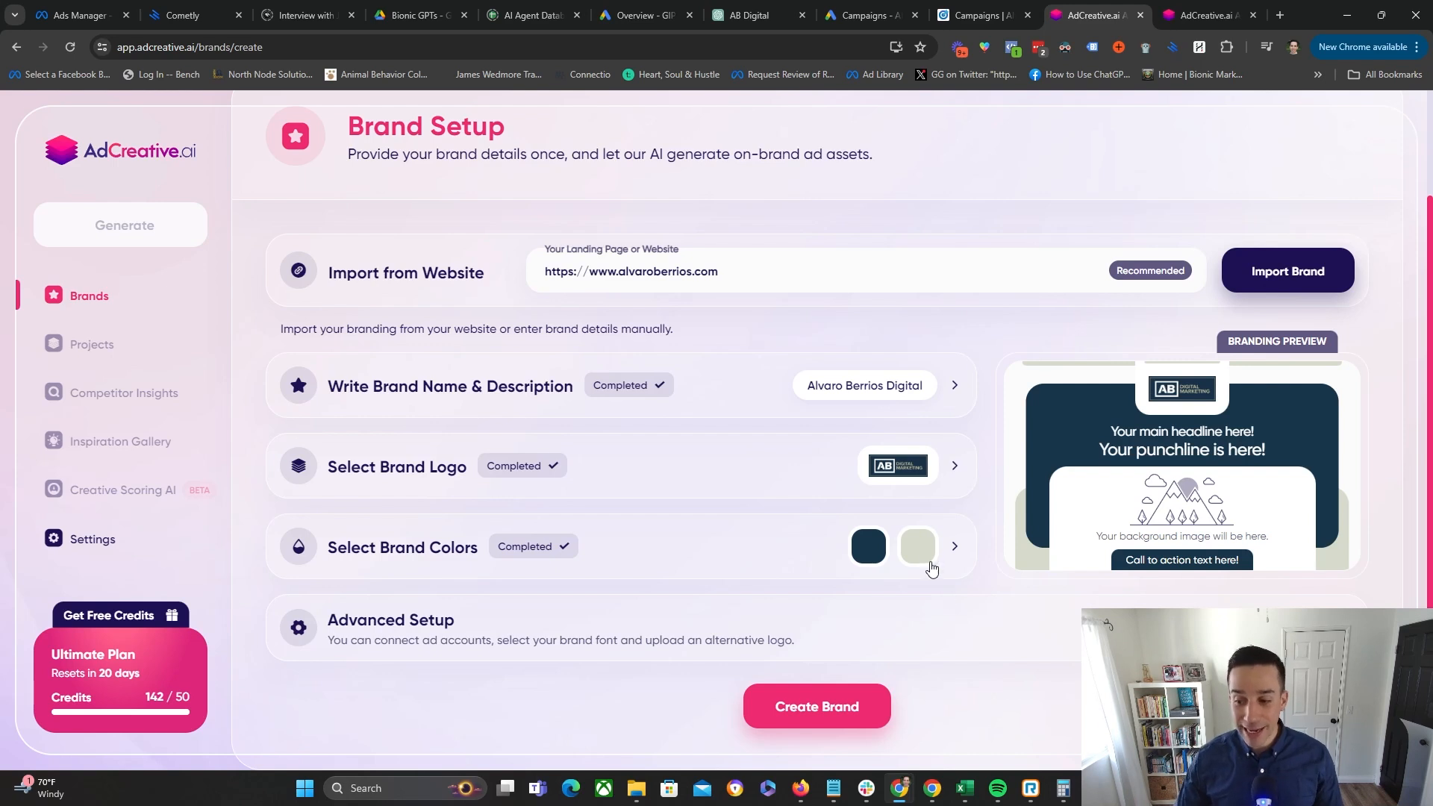
- Expand Select Brand Logo and review the imported logo choices
left_click(397, 466)
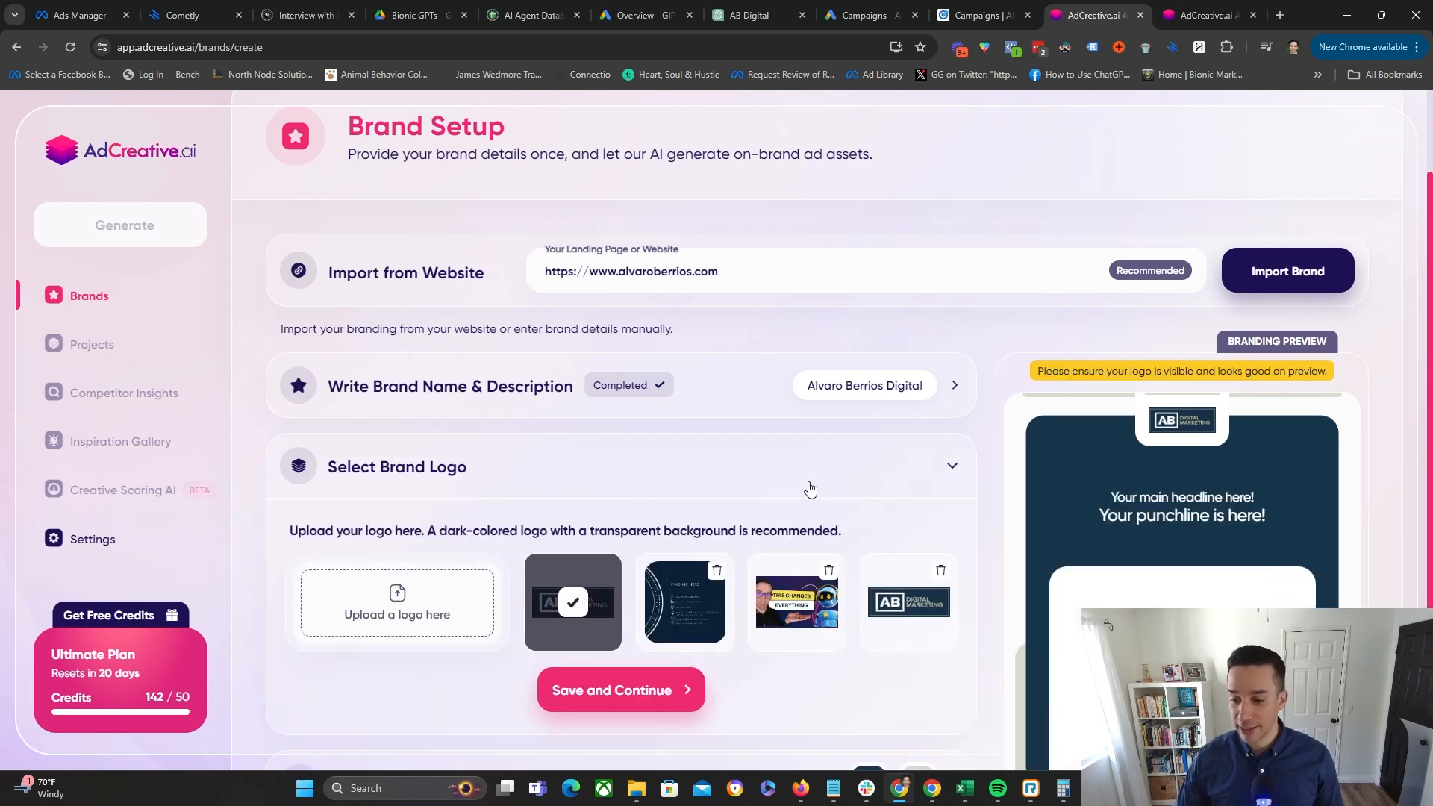
scroll("down", 3)
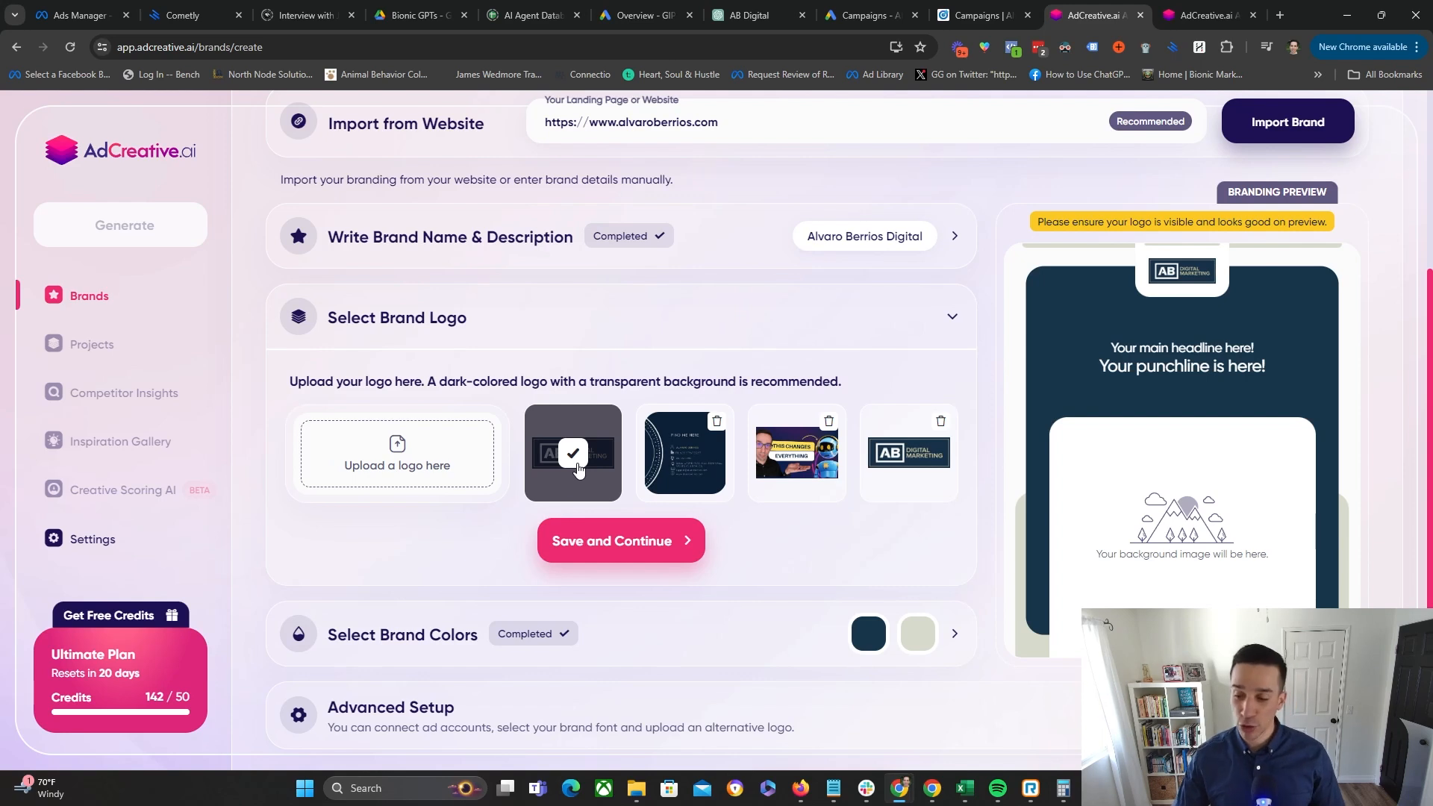
mouse_move(427, 457)
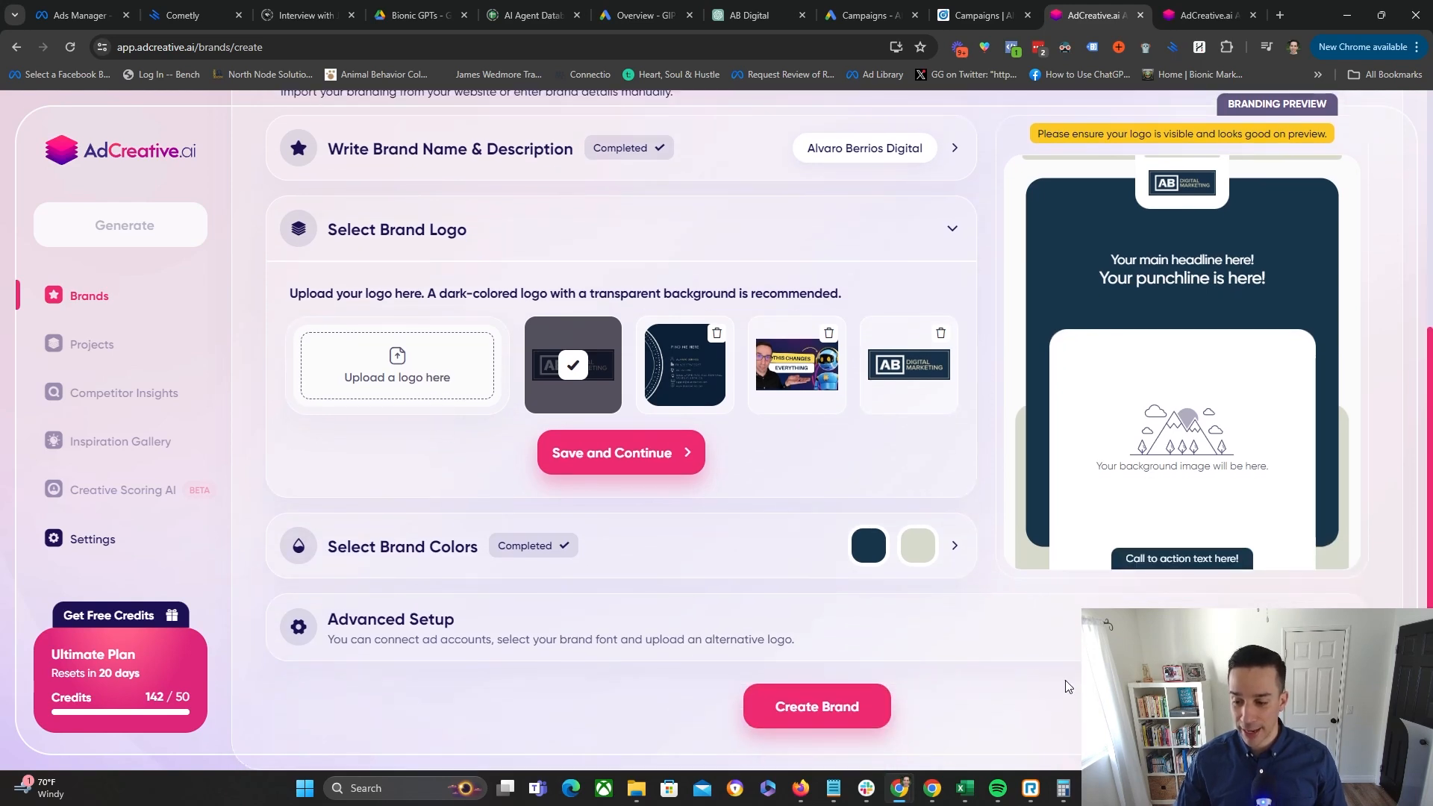
- Create the brand and land on the AI-Generated Asset Selection page
left_click(120, 225)
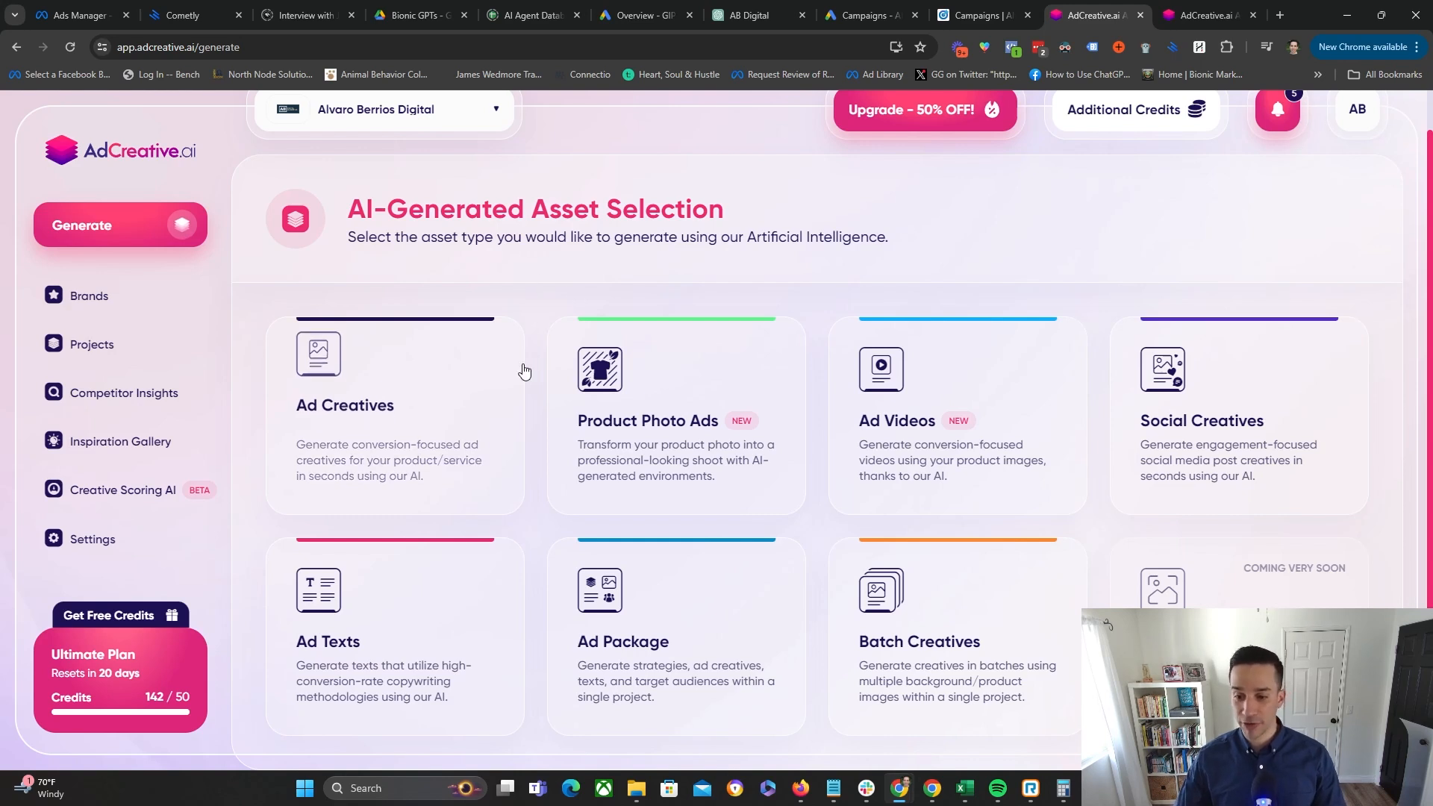
mouse_move(954, 229)
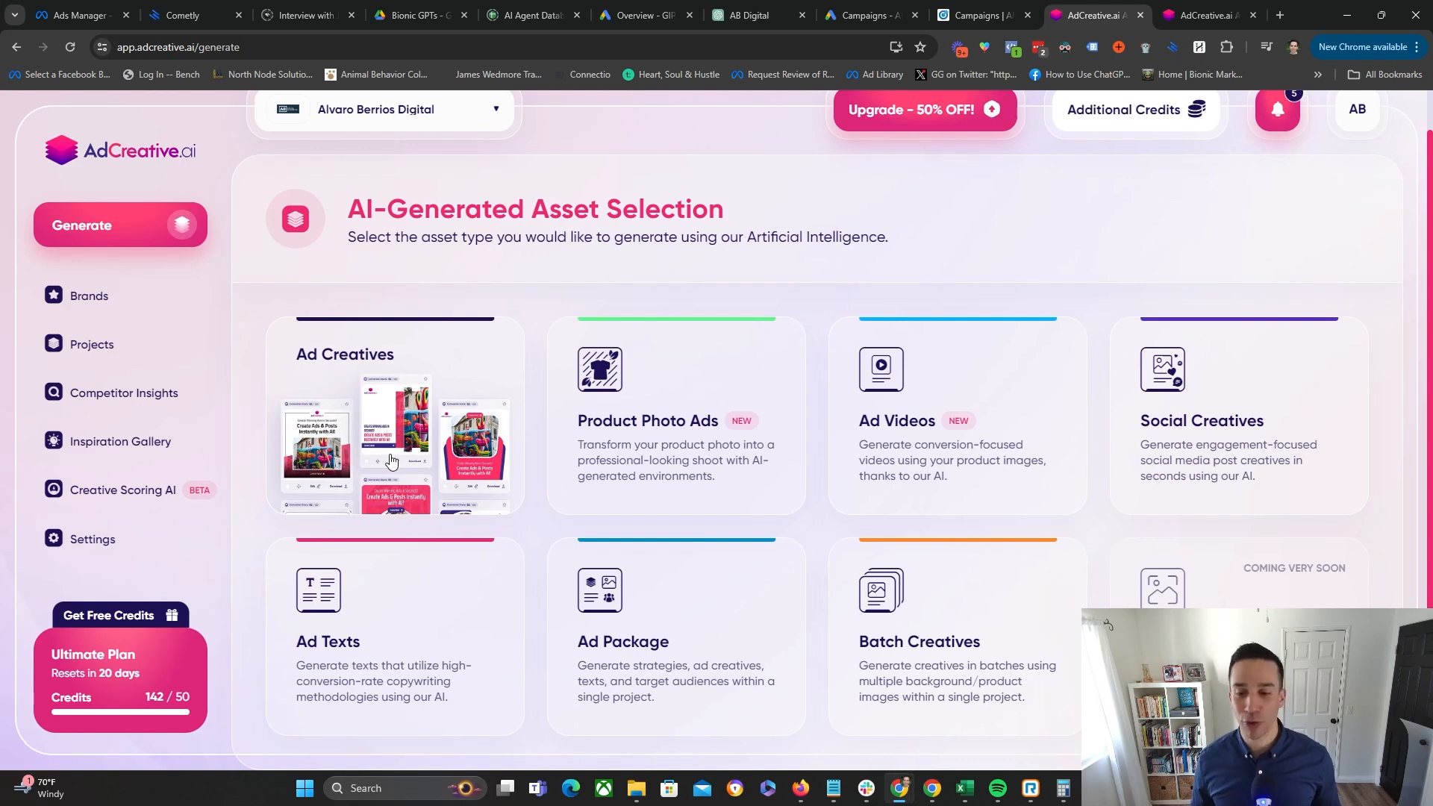
- Start an Ad Creatives project, keeping Post Size (1080x1080) among the creative formats
left_click(394, 439)
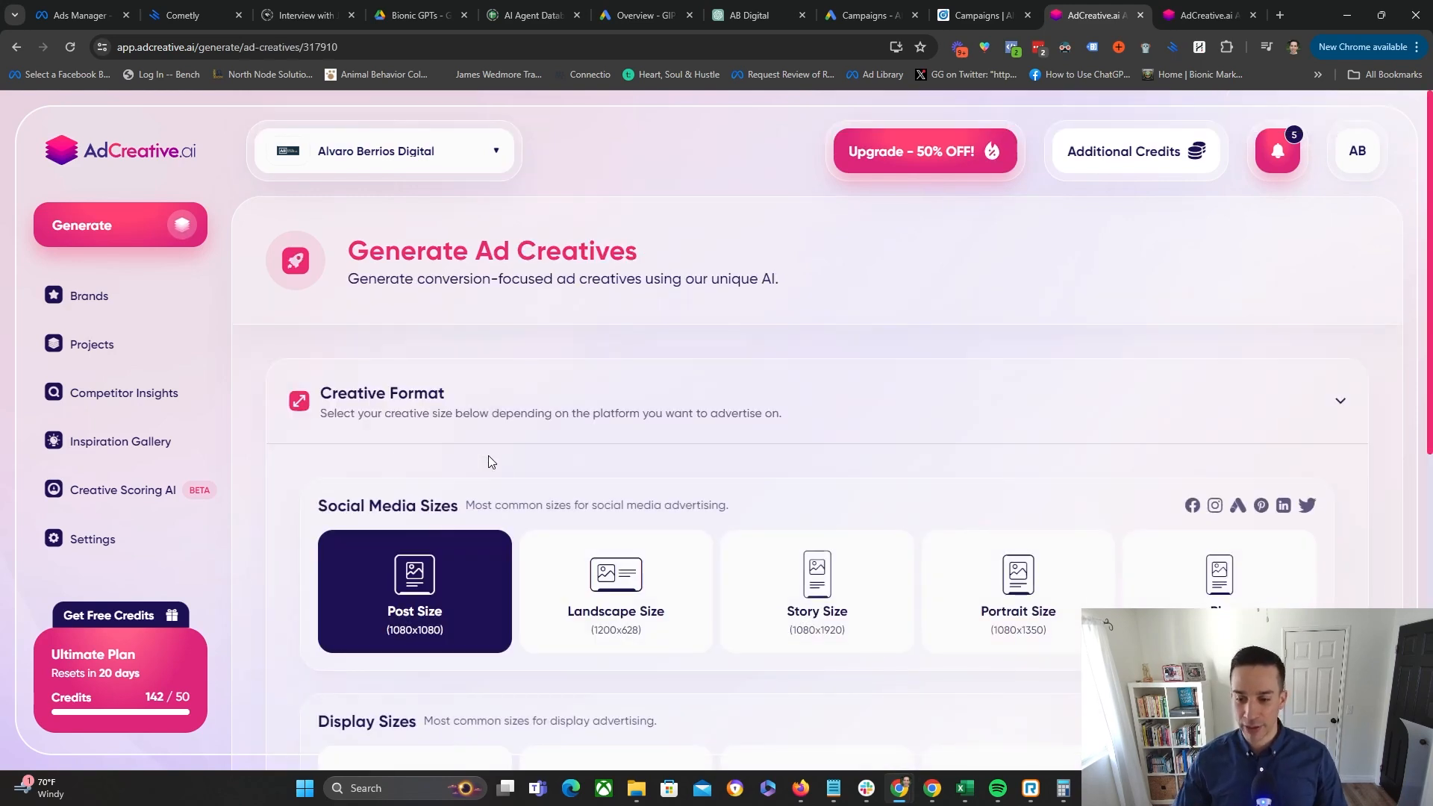
scroll("down", 3)
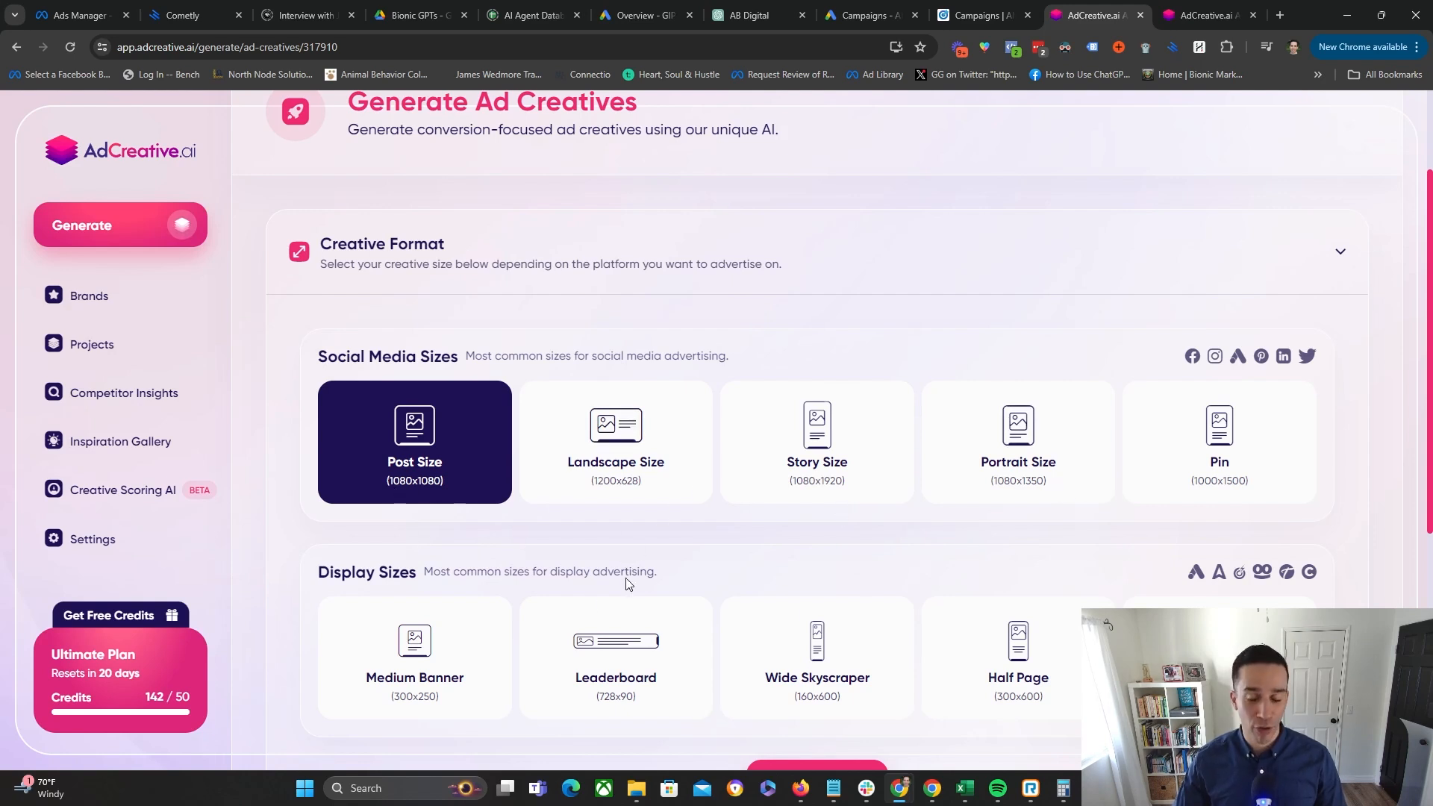
scroll("down", 3)
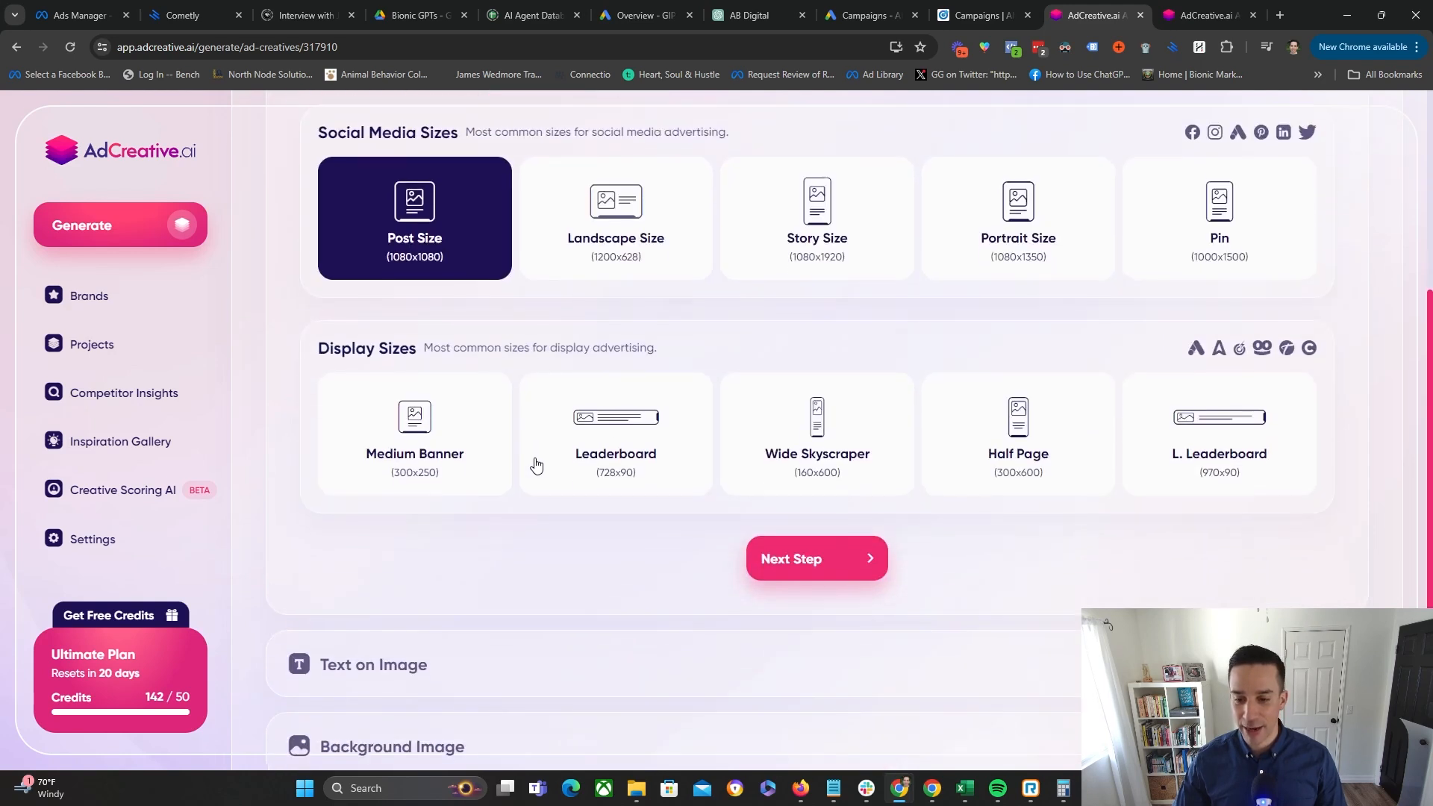
mouse_move(522, 542)
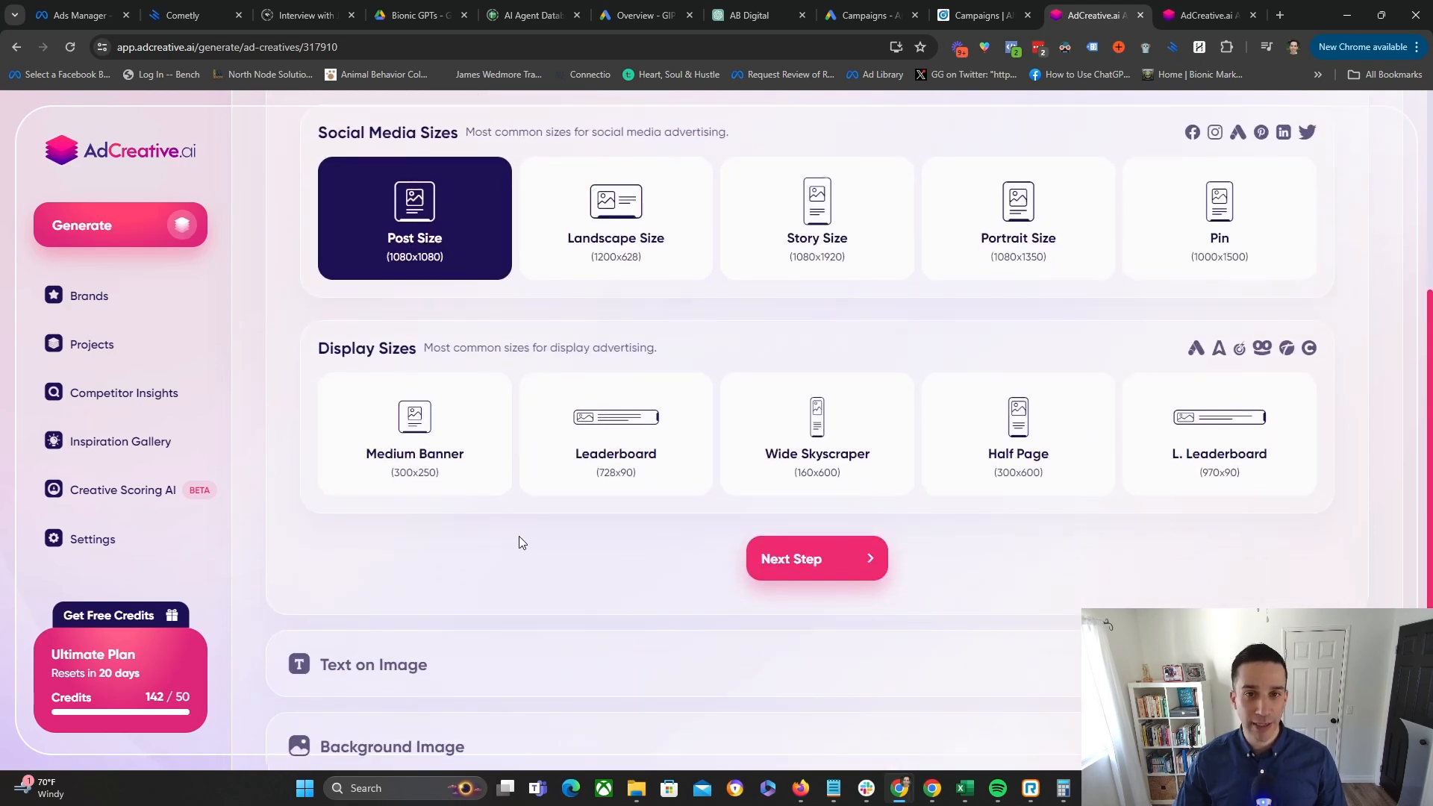
mouse_move(525, 551)
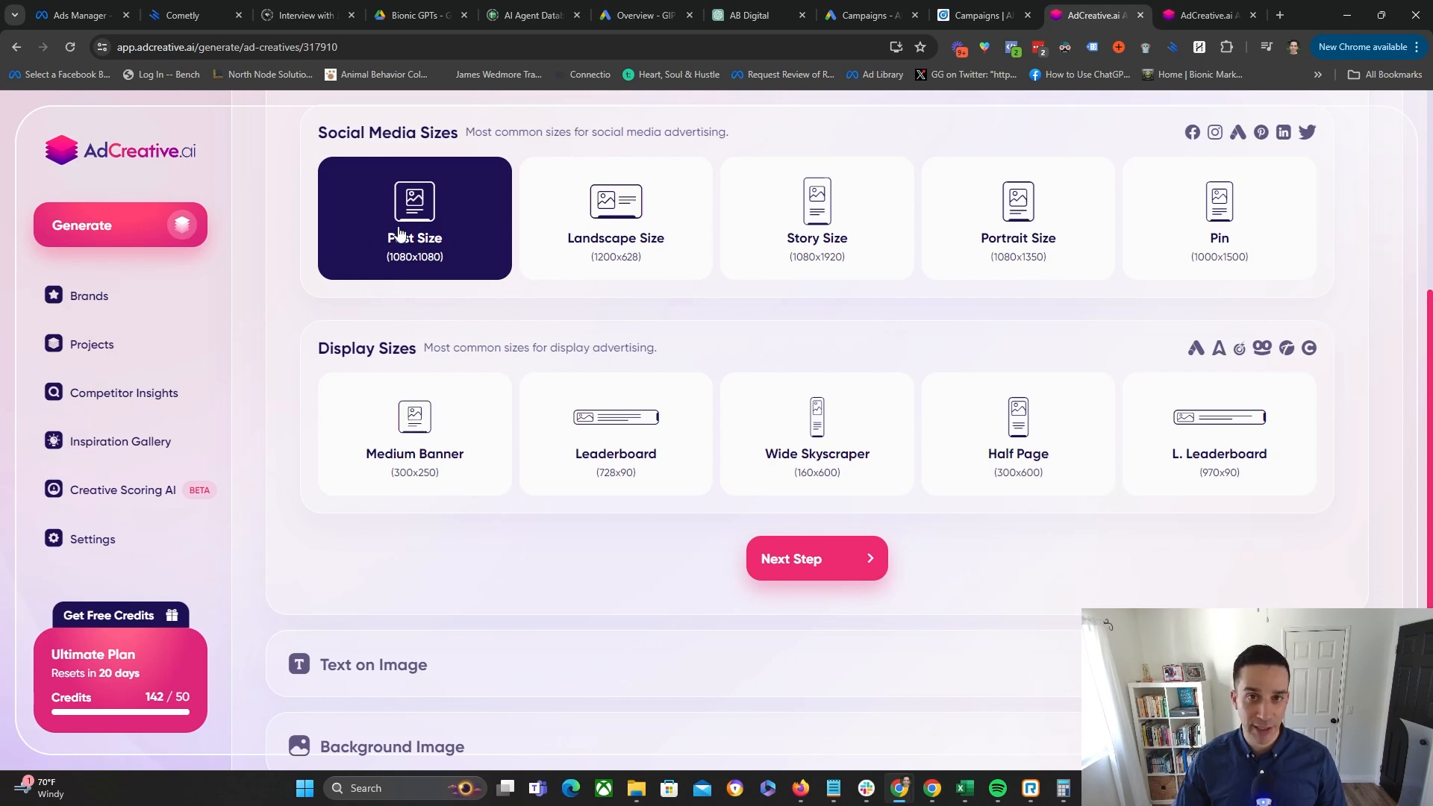
mouse_move(585, 385)
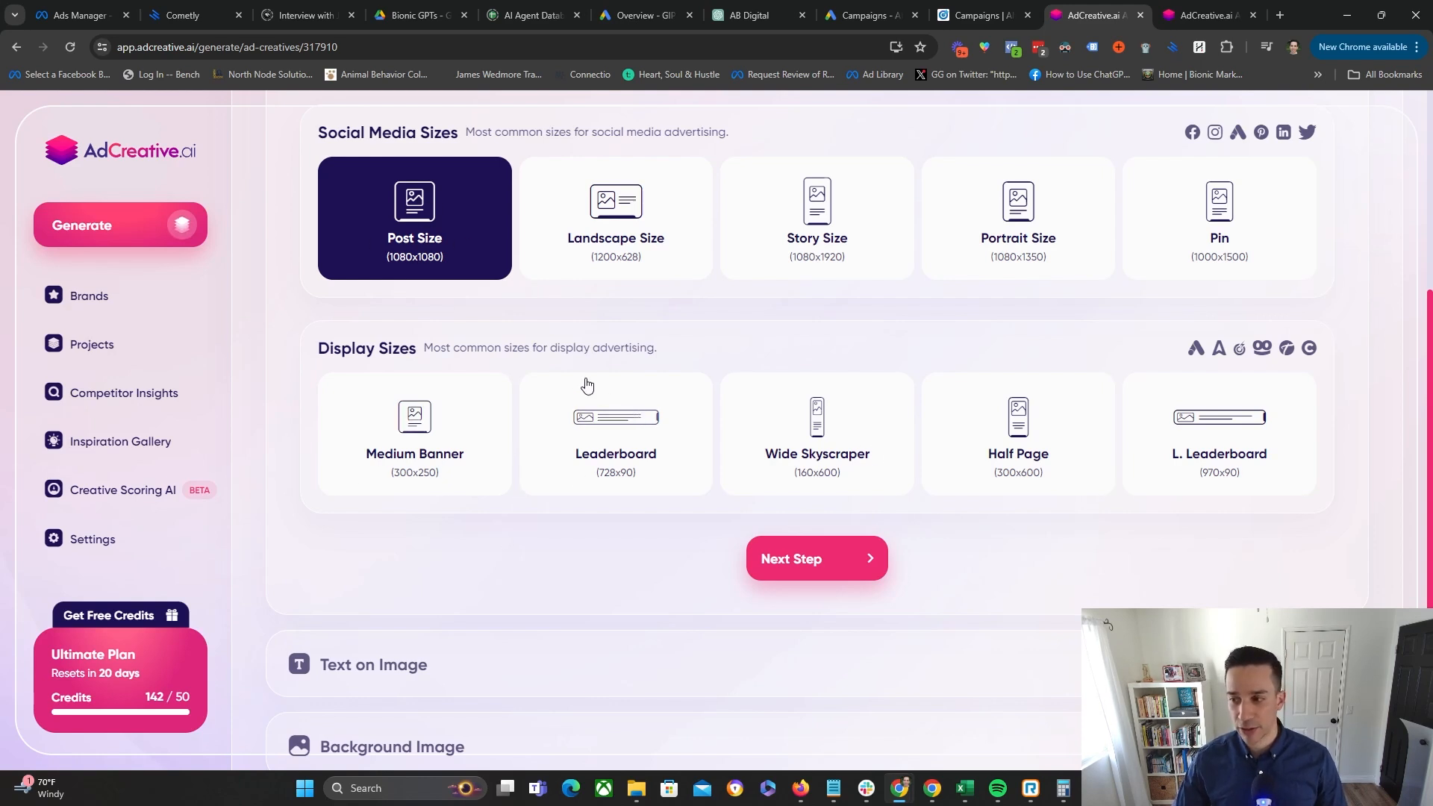
scroll("down", 3)
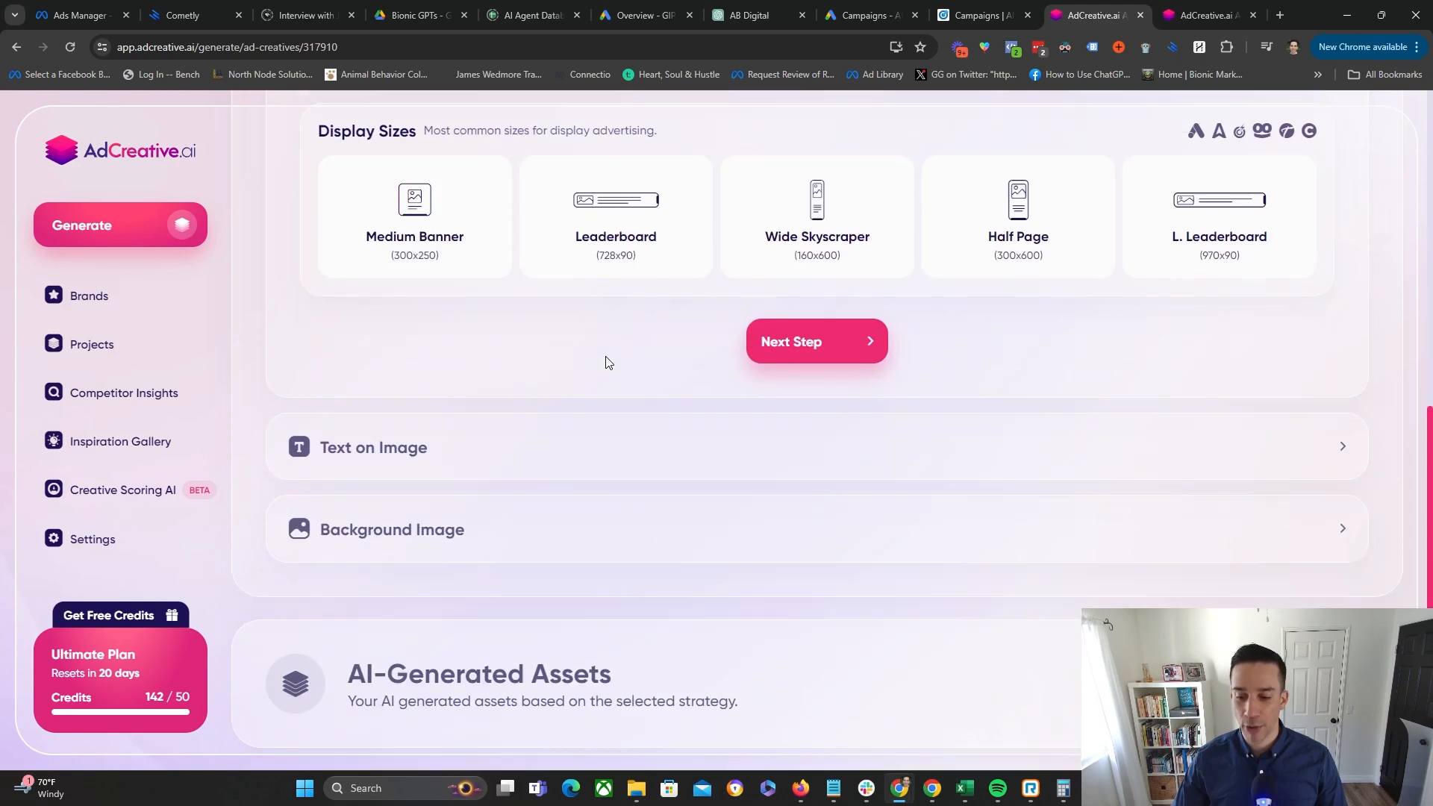
- Move to the on-image text step and launch Generate Texts with Scan My Website
left_click(815, 341)
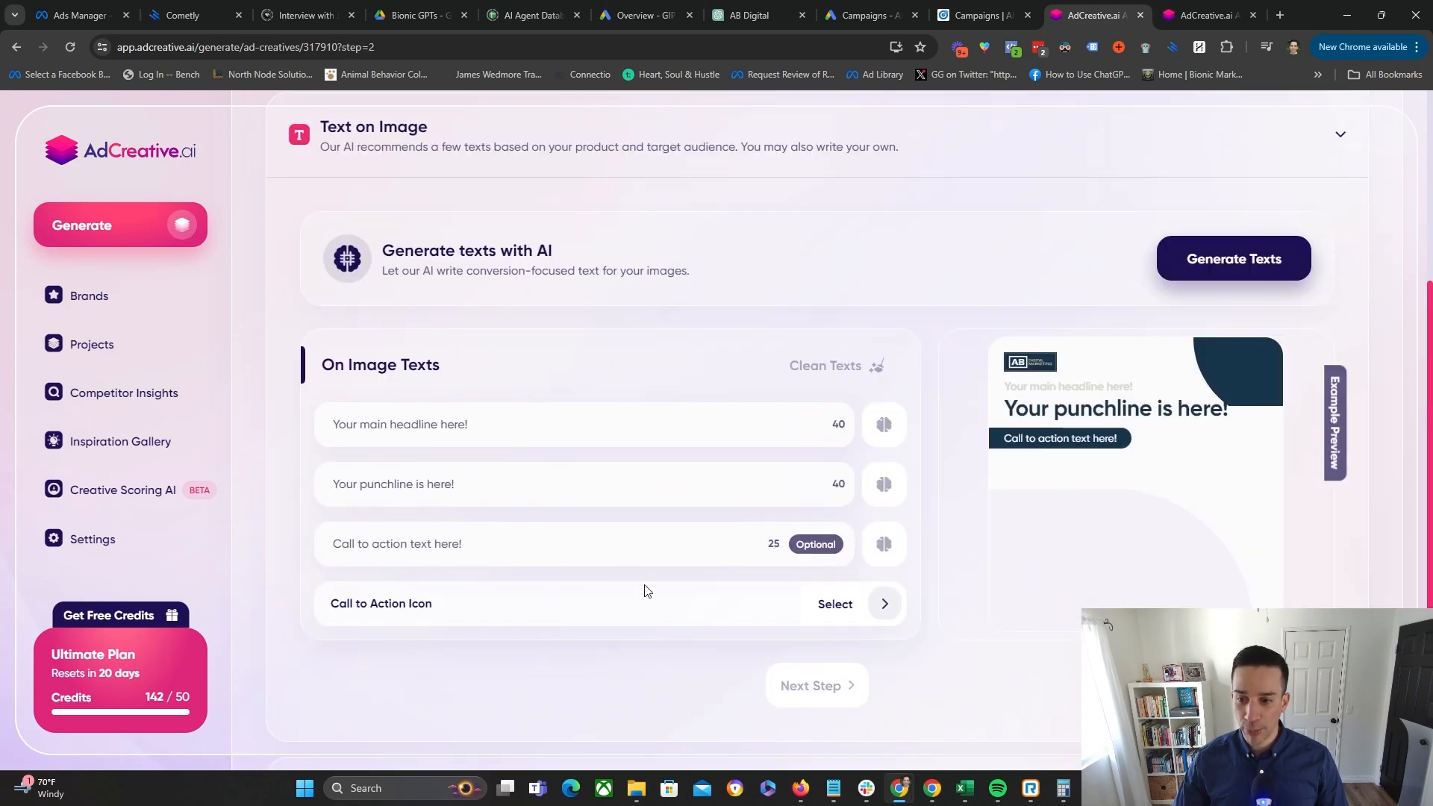
left_click(586, 424)
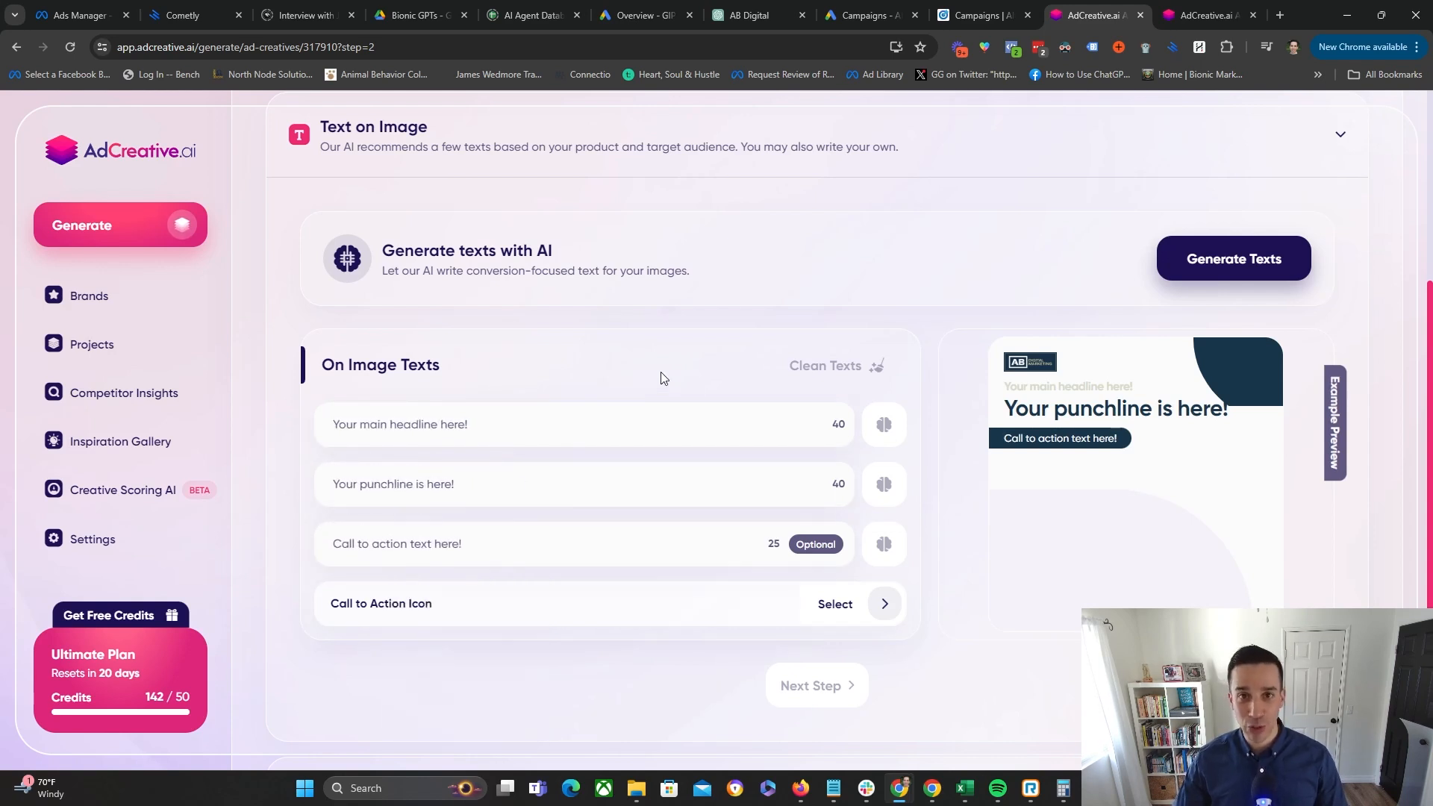
mouse_move(648, 368)
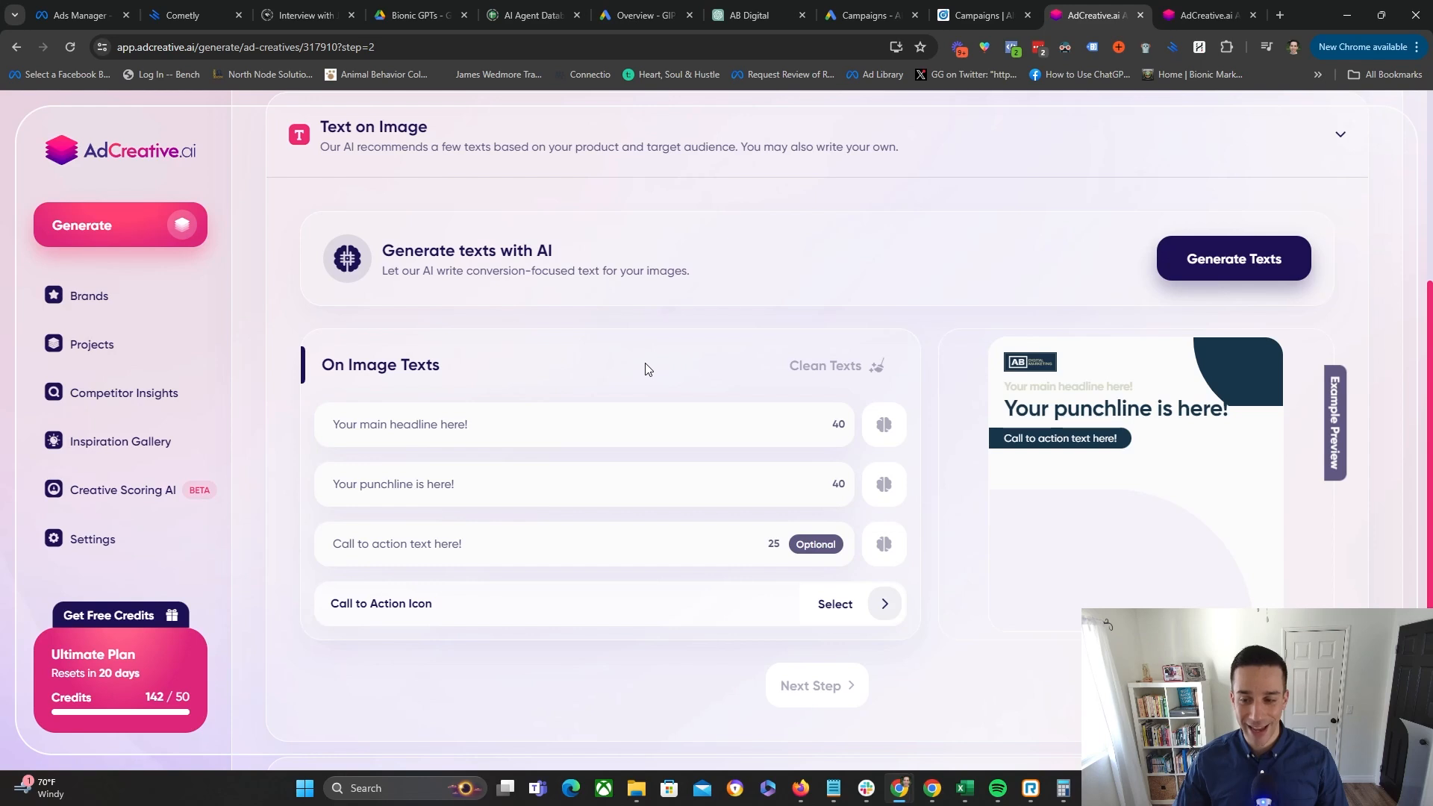
left_click(1232, 259)
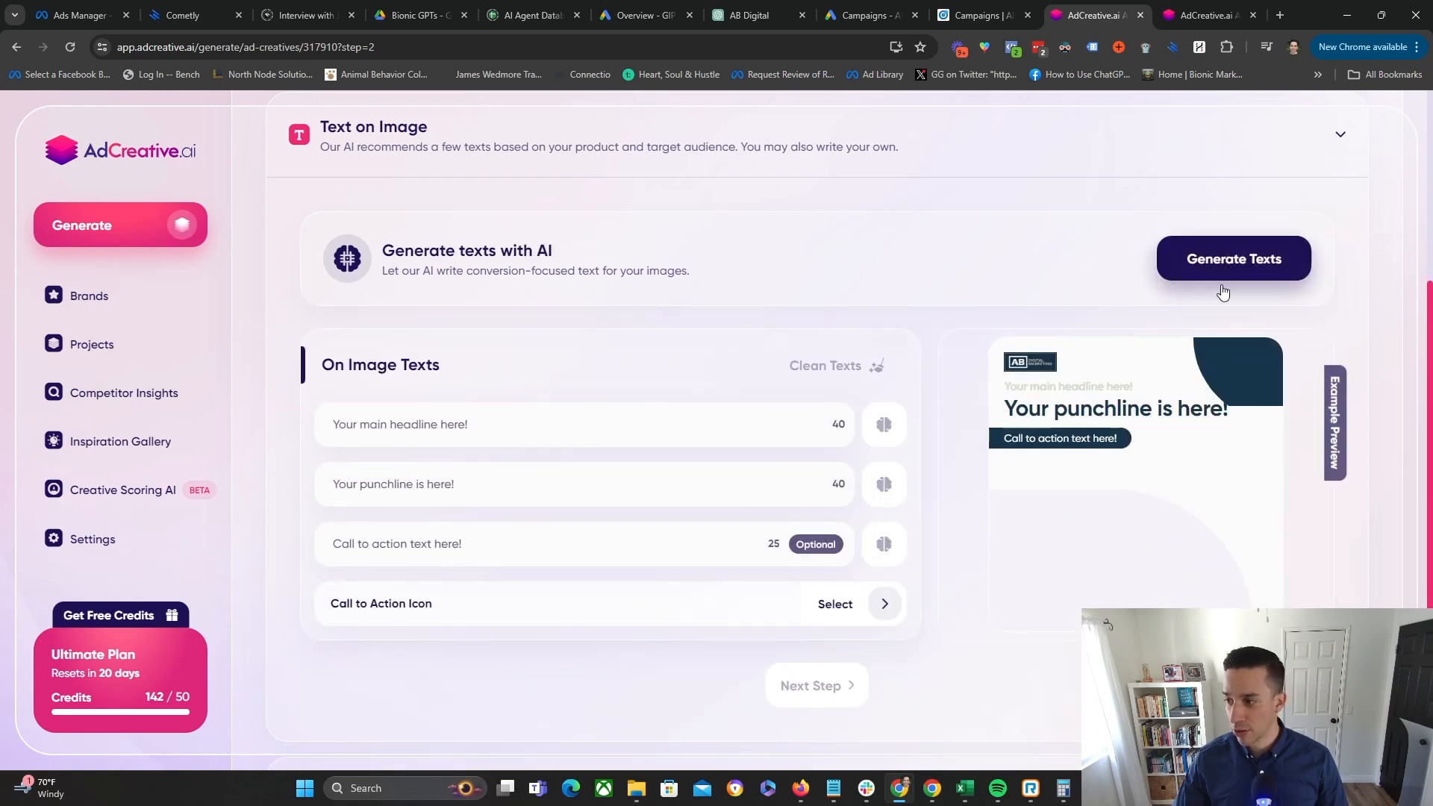
left_click(1233, 258)
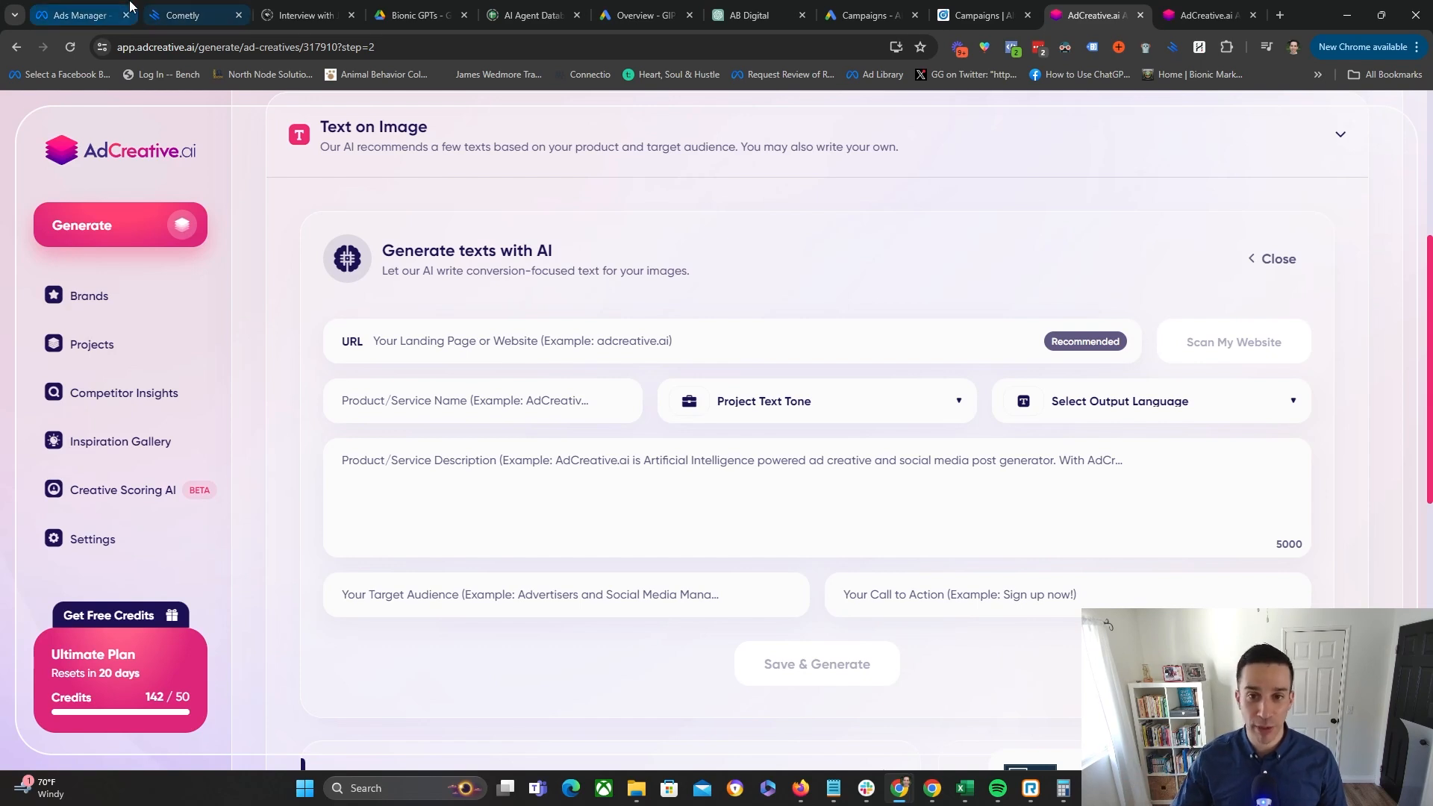
- Glance at the Facebook Ads Manager tab and return to AdCreative.ai
left_click(73, 15)
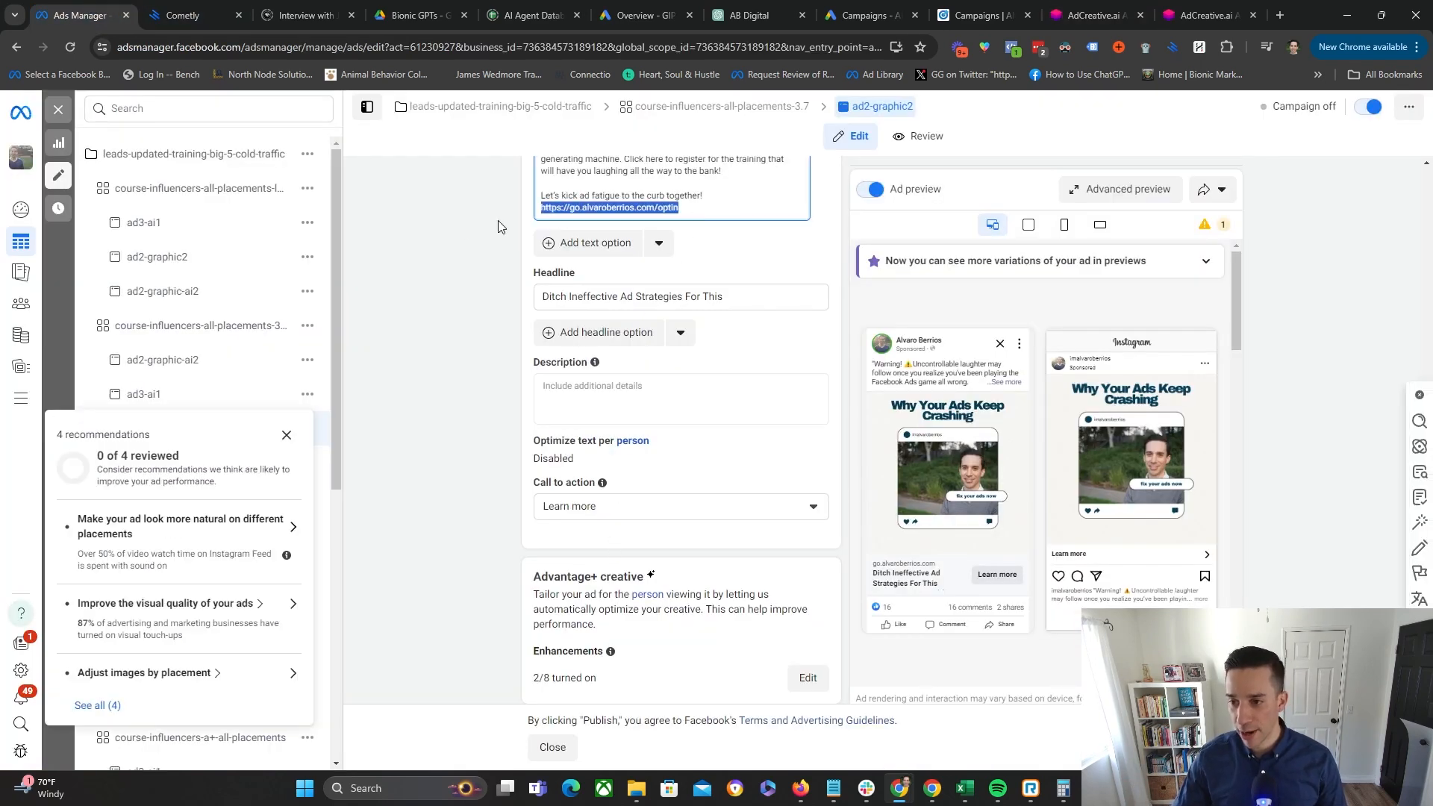
left_click(1188, 15)
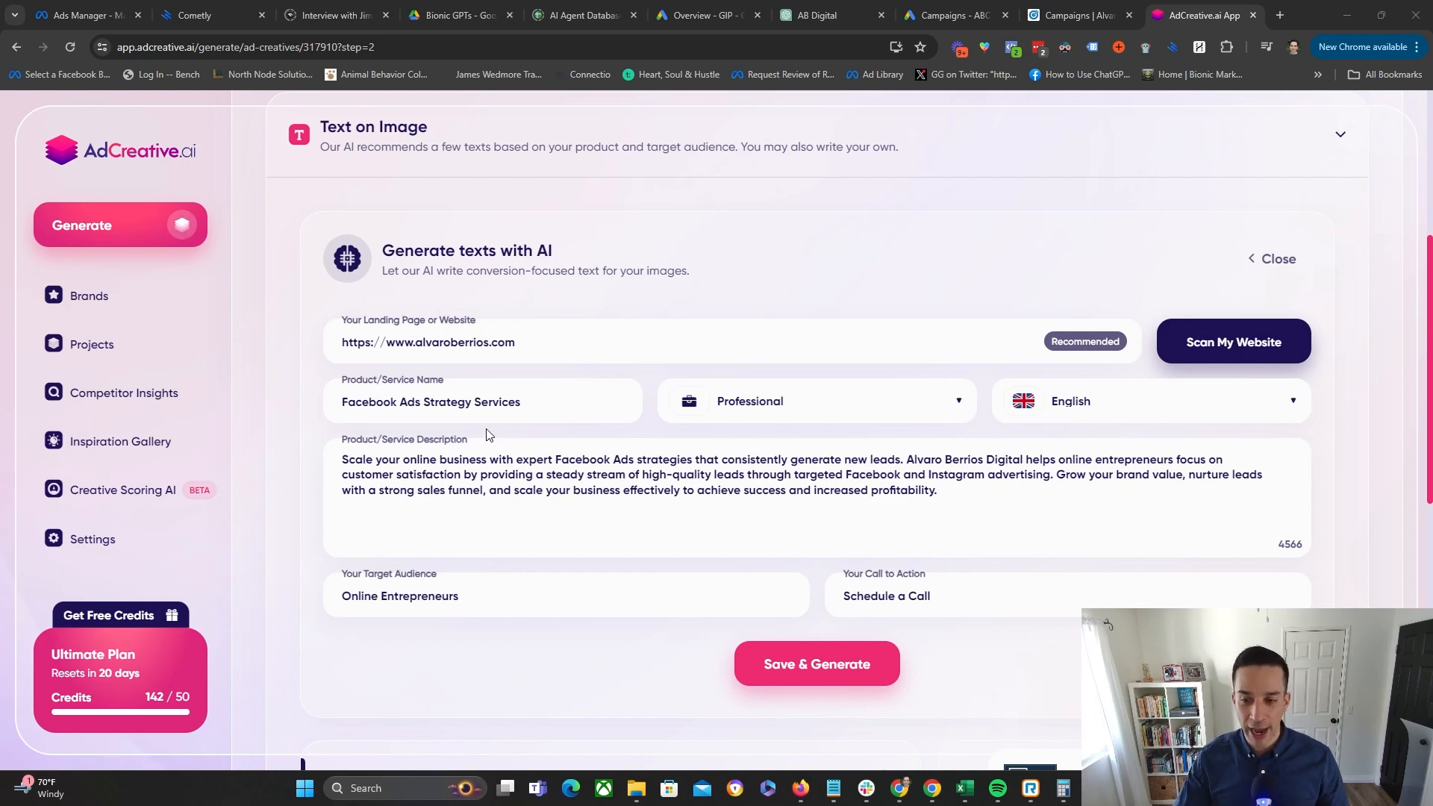
- Set service name to Paid Ads Strategy Services, call to action to Learn More, then Save & Generate
double_click(369, 402)
type("Paid")
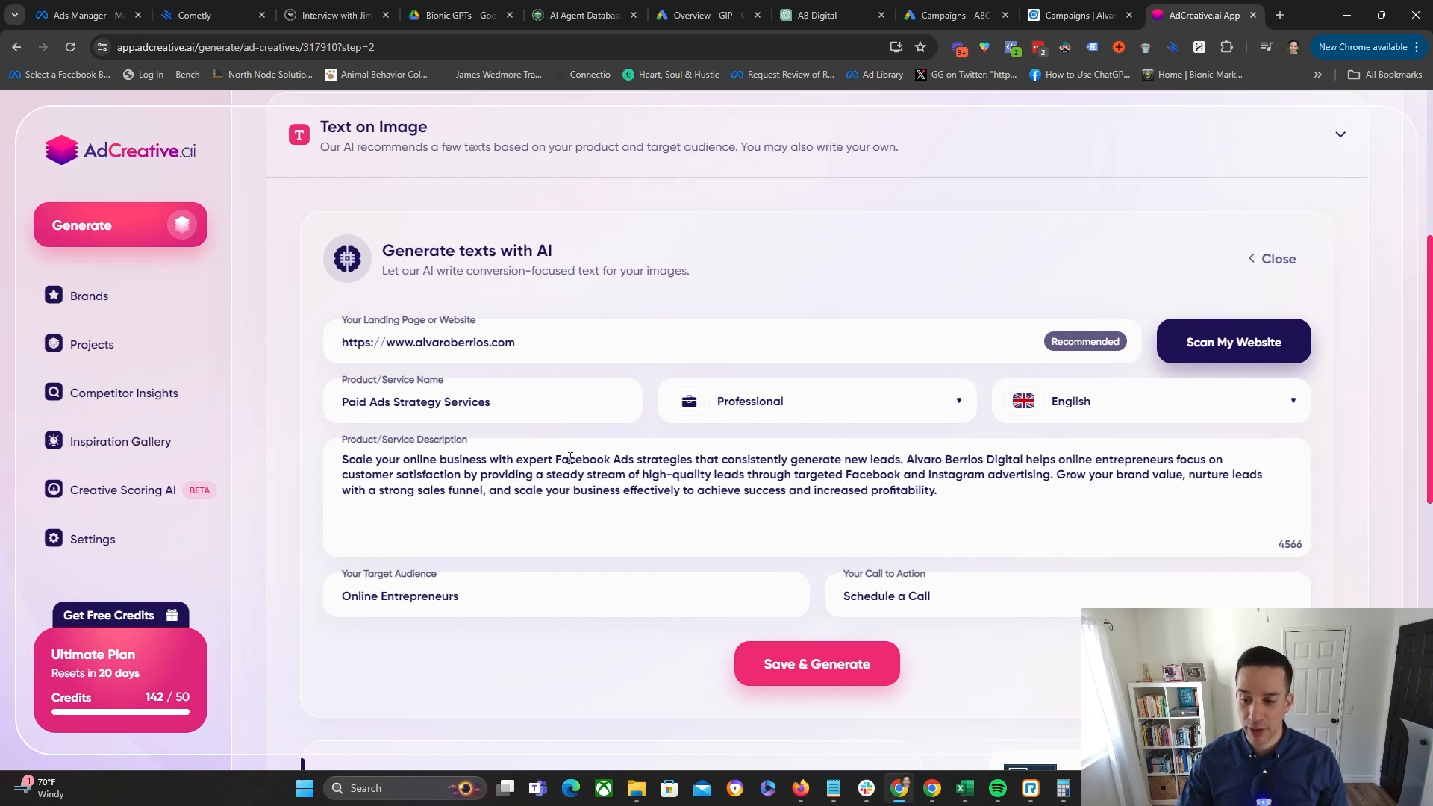
mouse_move(874, 466)
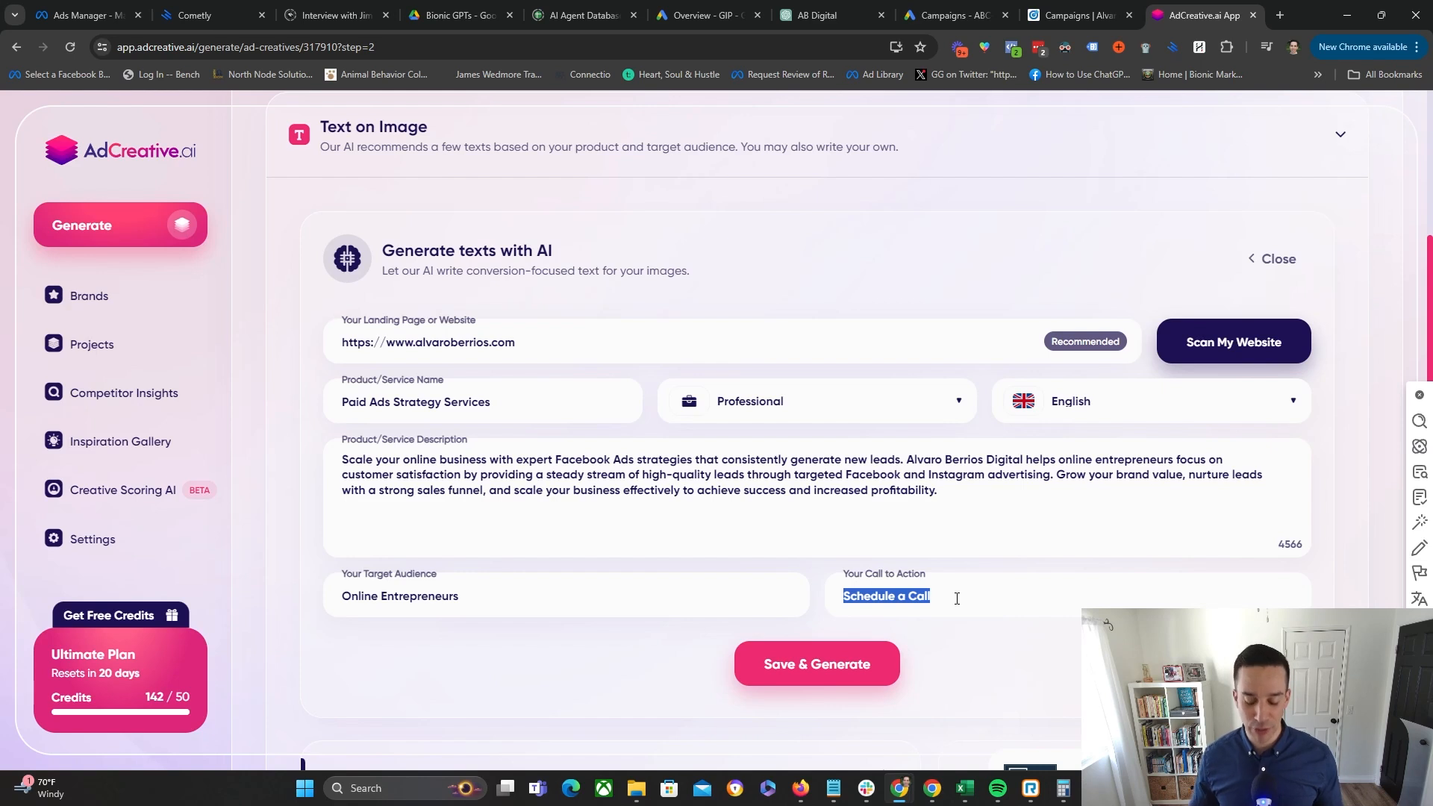
type("Learn Mo")
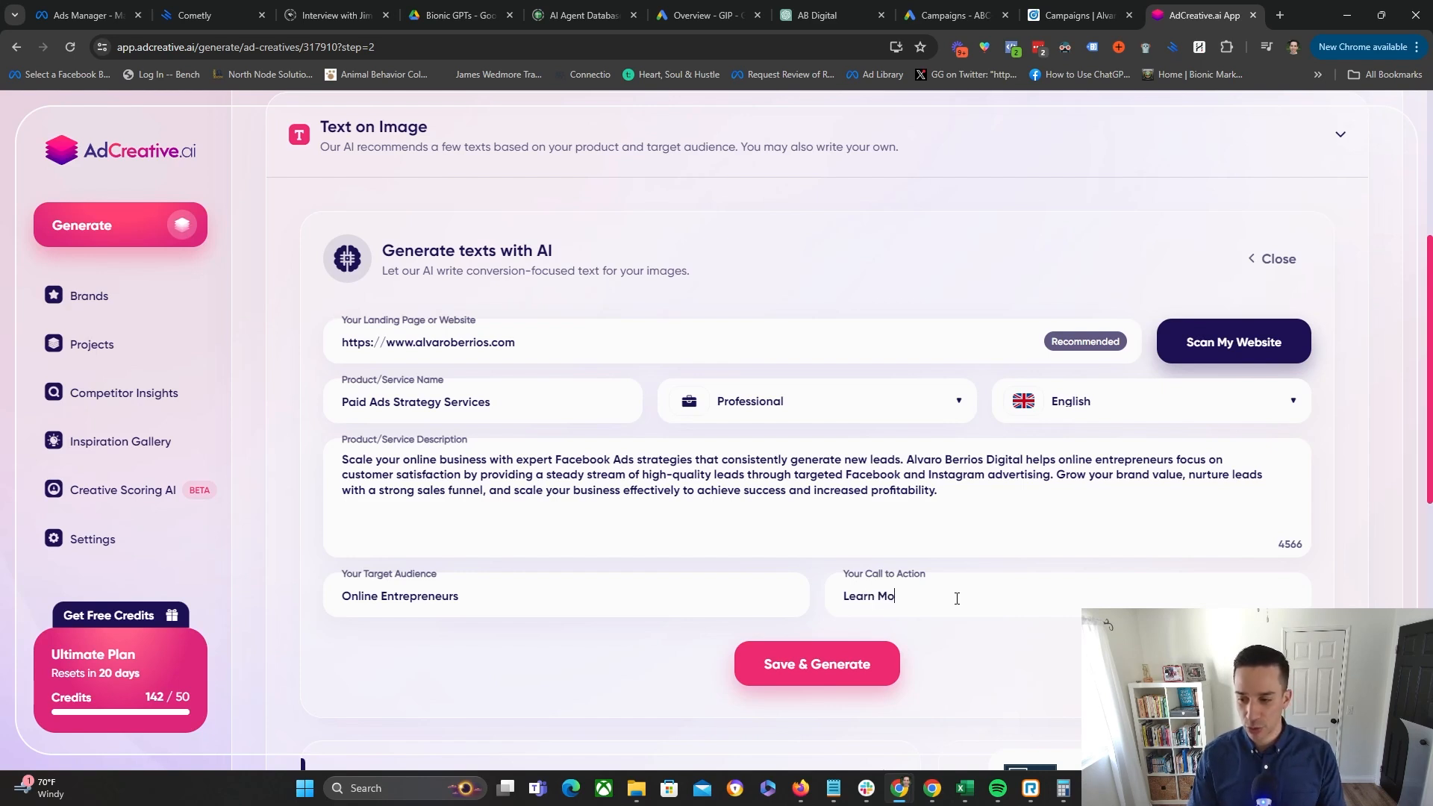
left_click(815, 663)
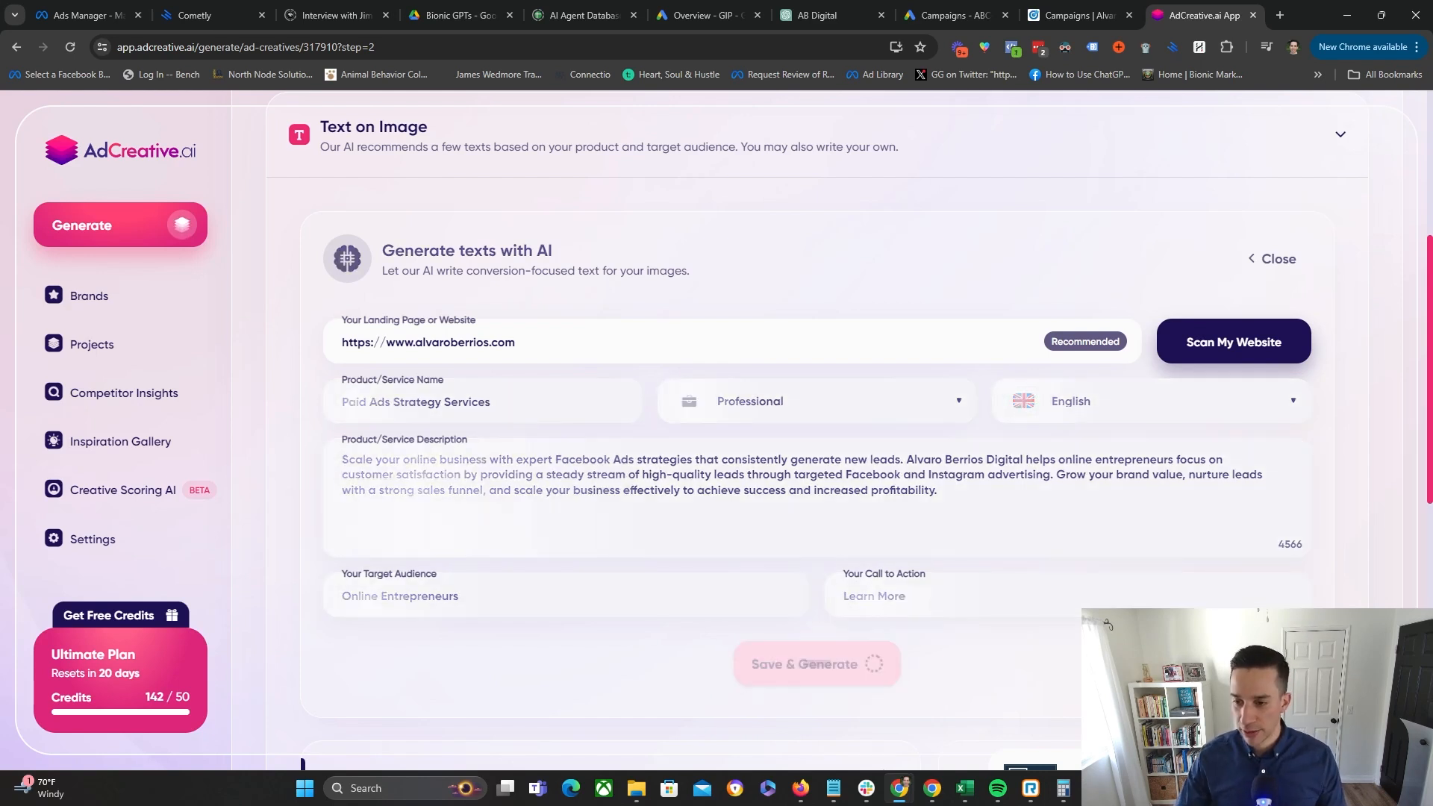
- Choose headline "Wish for consistent leads?" and punchline "Ace Online Ads Strategy" from the suggestions
left_click(817, 663)
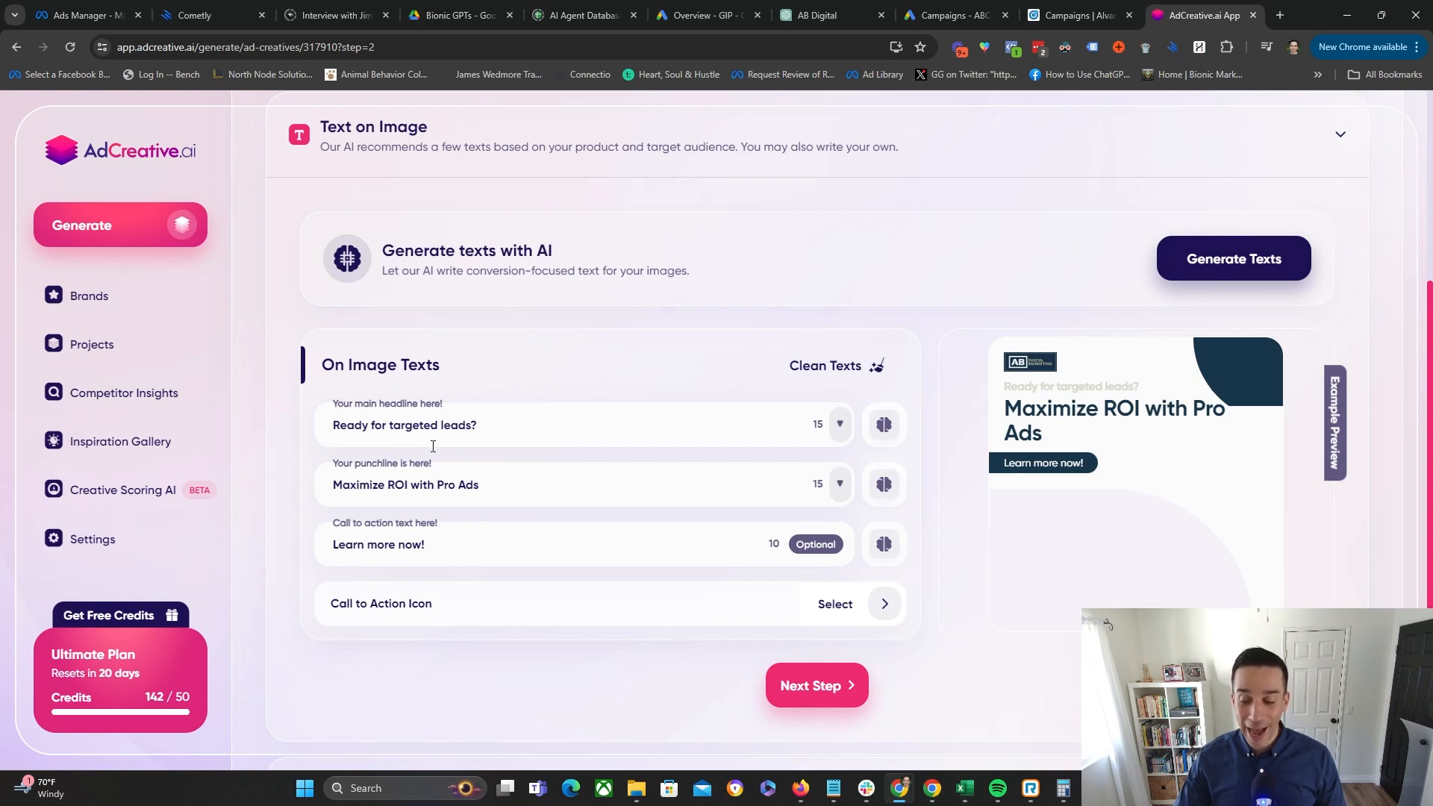
left_click(838, 425)
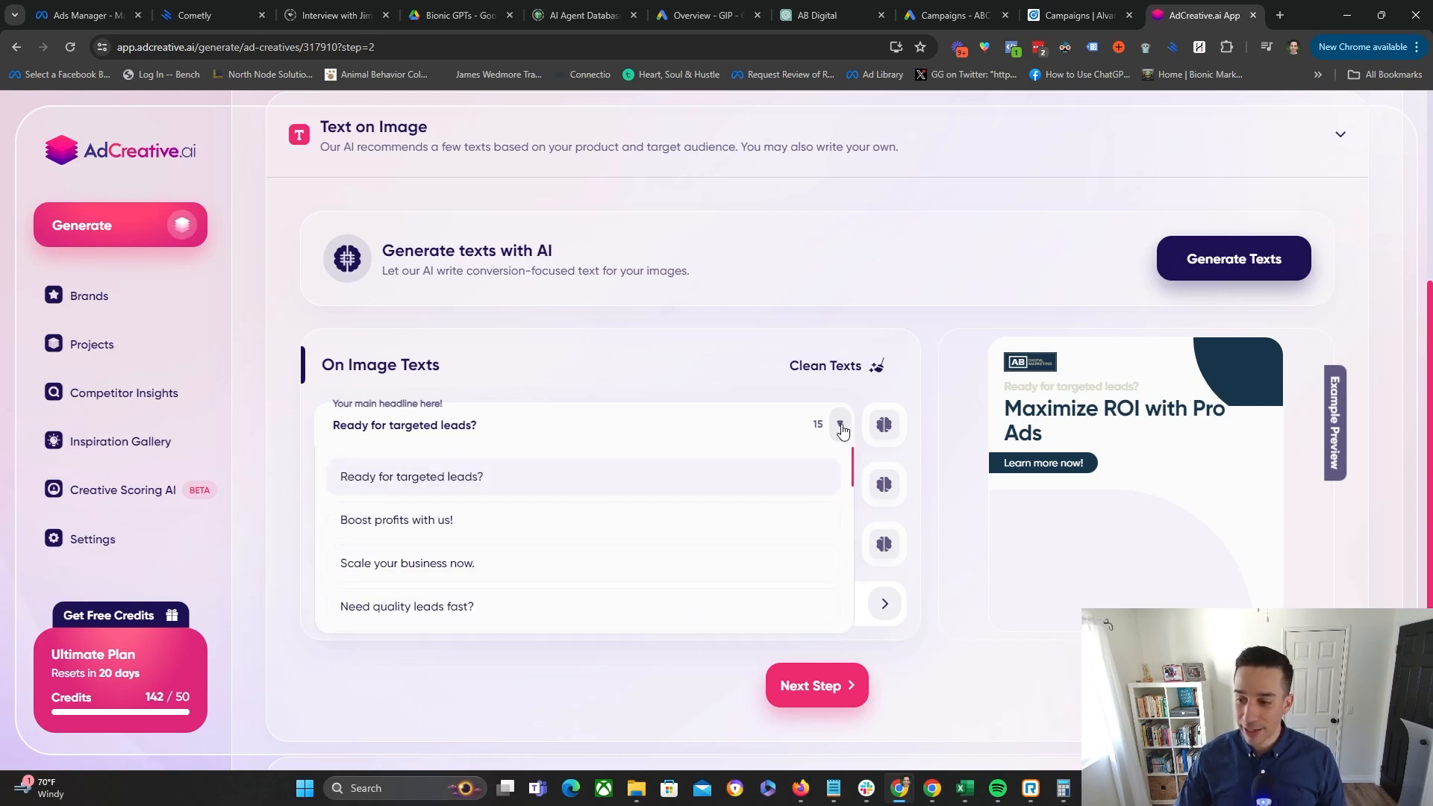
left_click(839, 424)
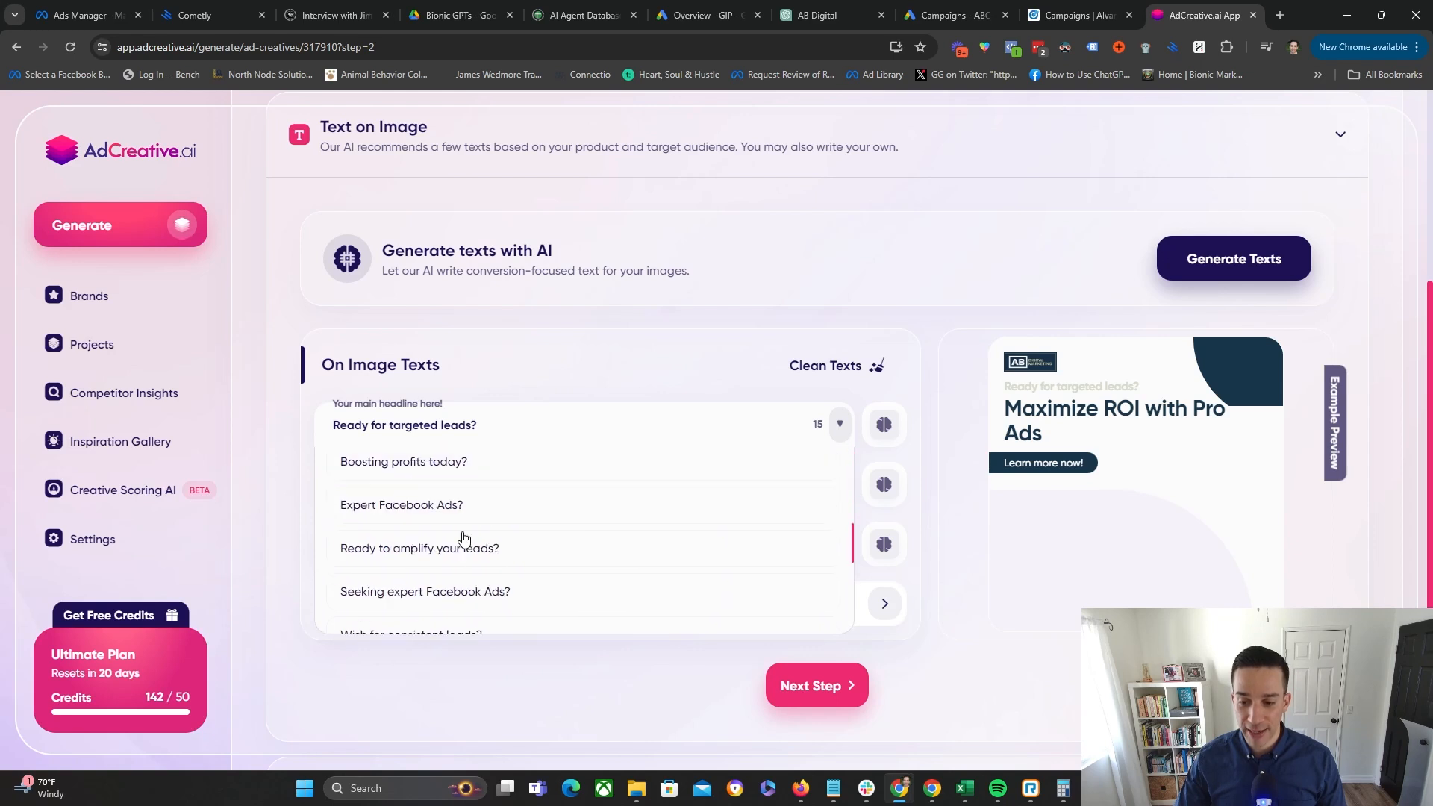
scroll("up", 3)
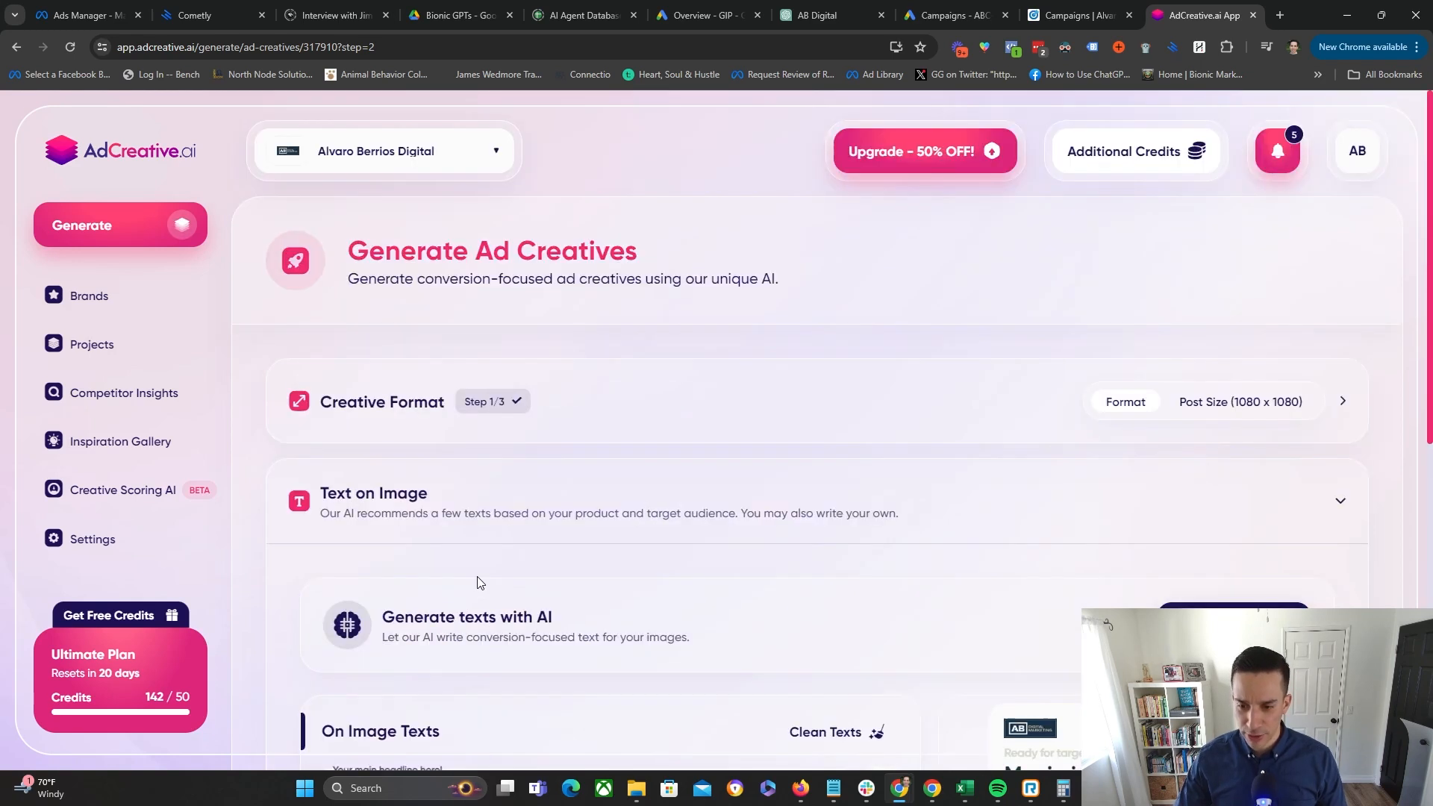
scroll("down", 3)
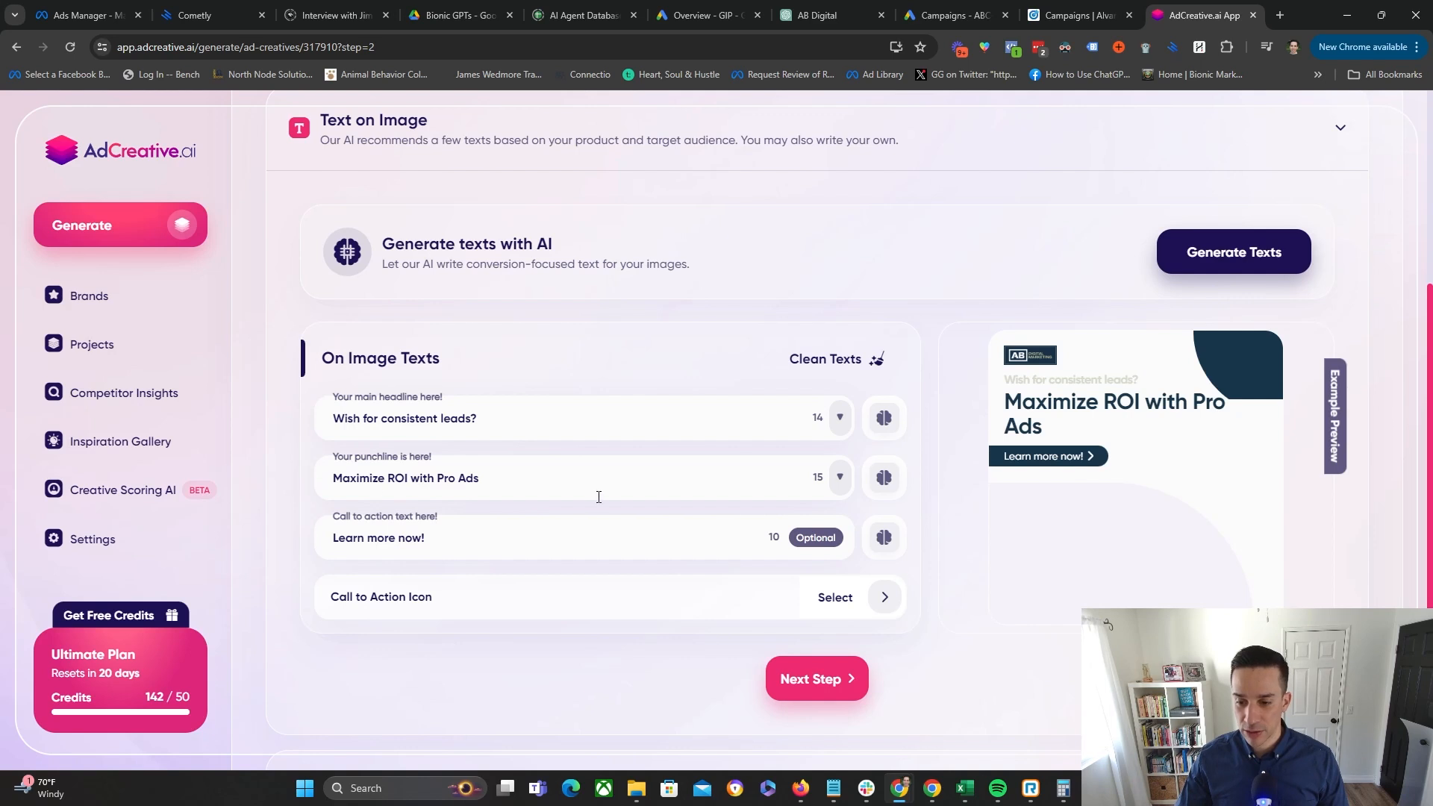
left_click(836, 478)
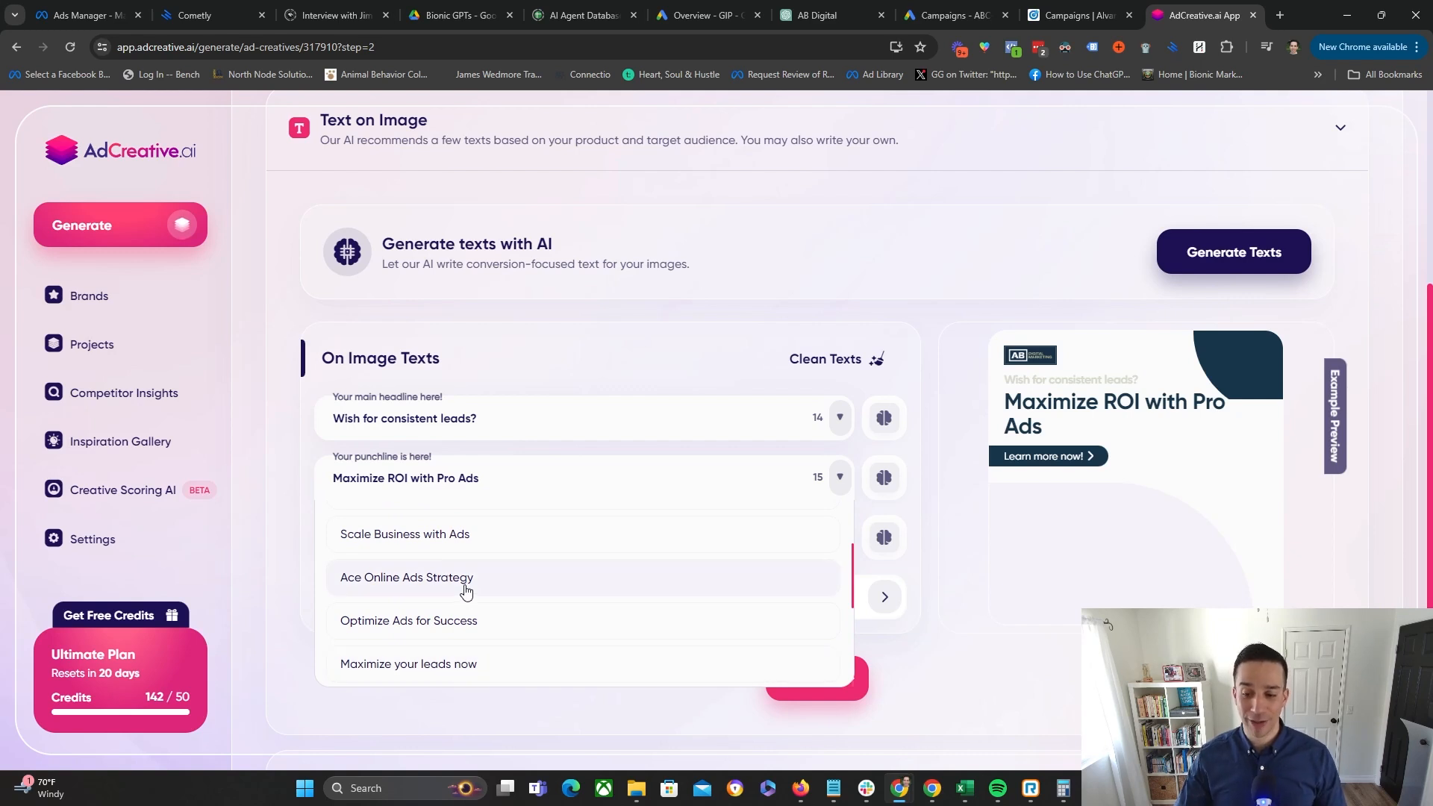
left_click(406, 577)
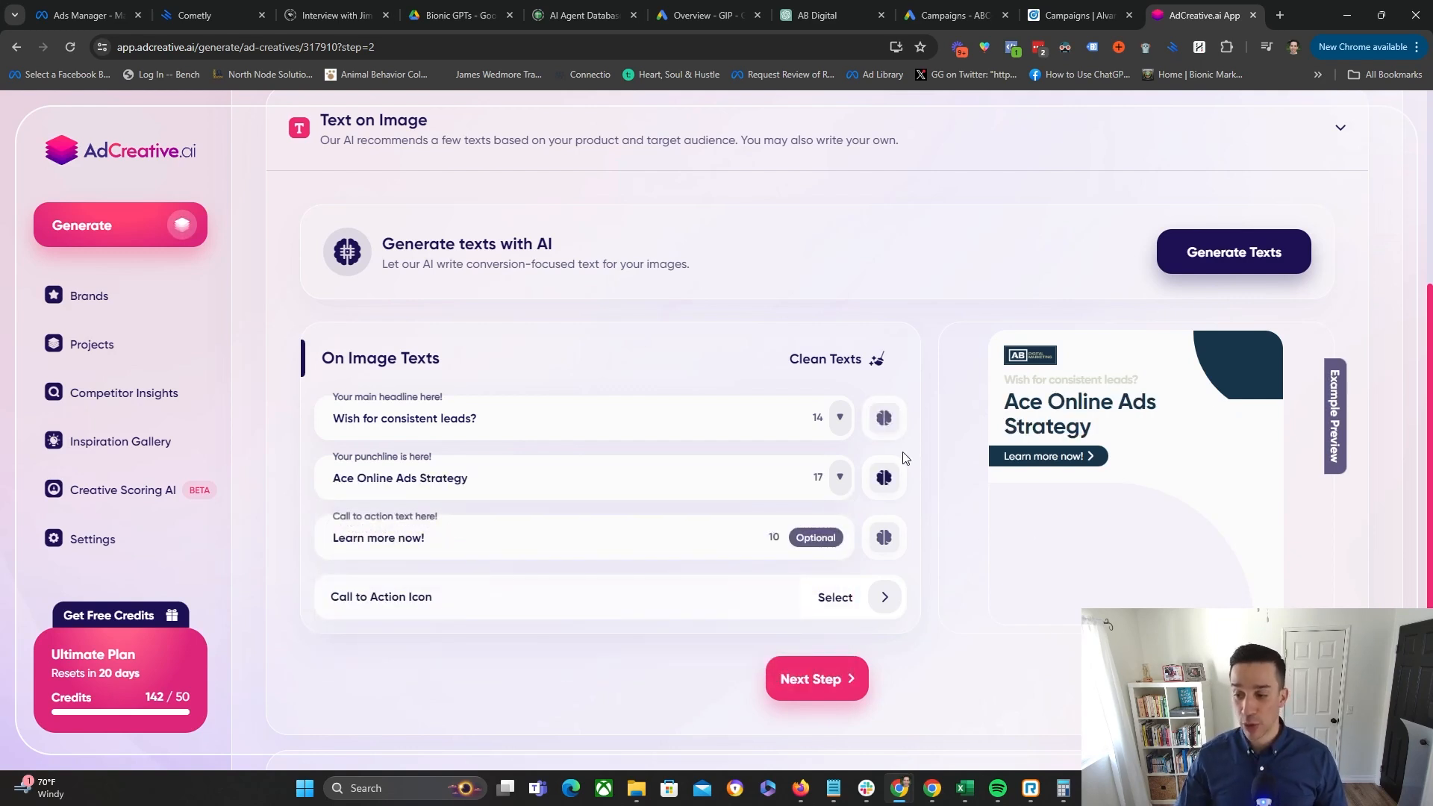
- Explore Text Craft AI on the headline: sentiment options and a headline variation
left_click_drag(411, 418, 476, 418)
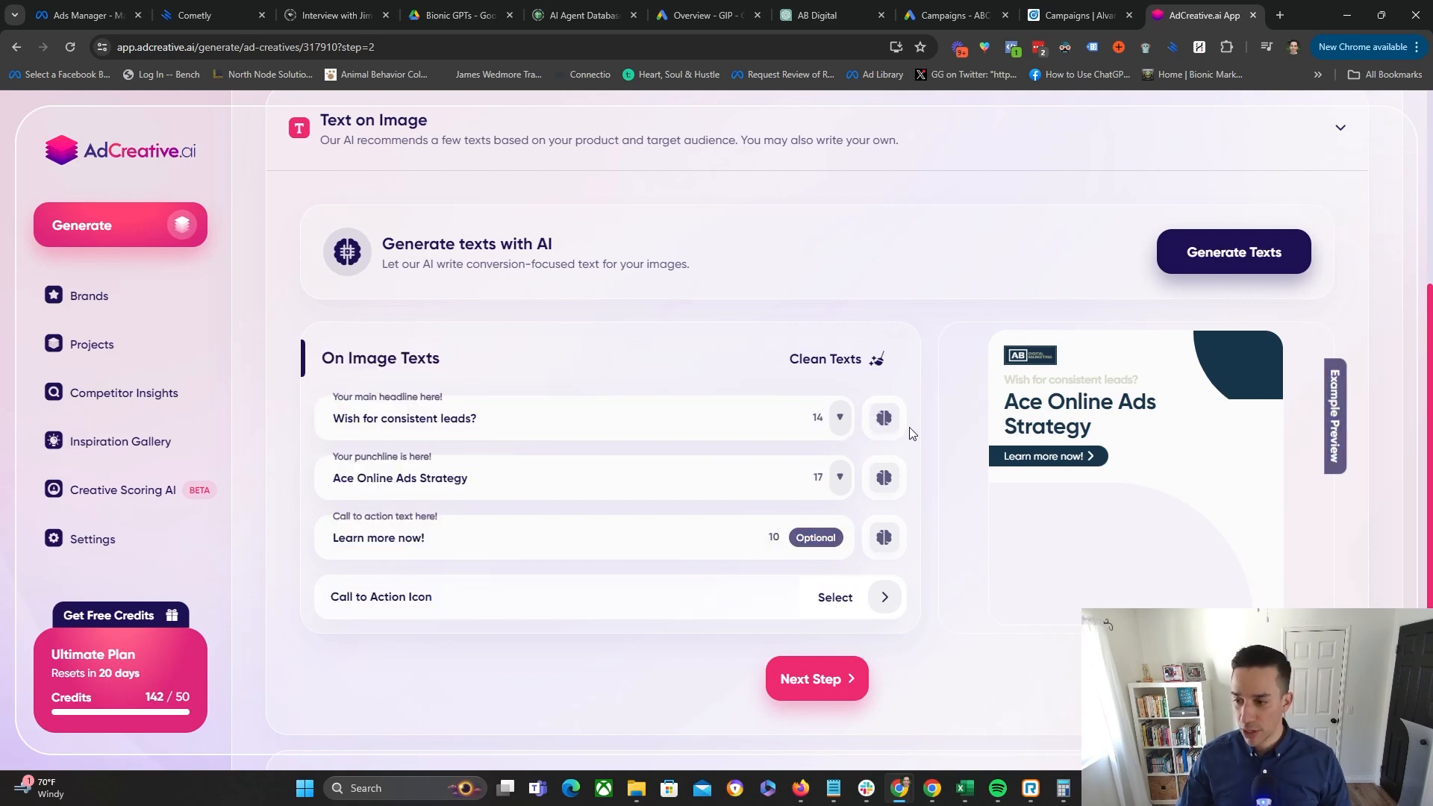
left_click(883, 419)
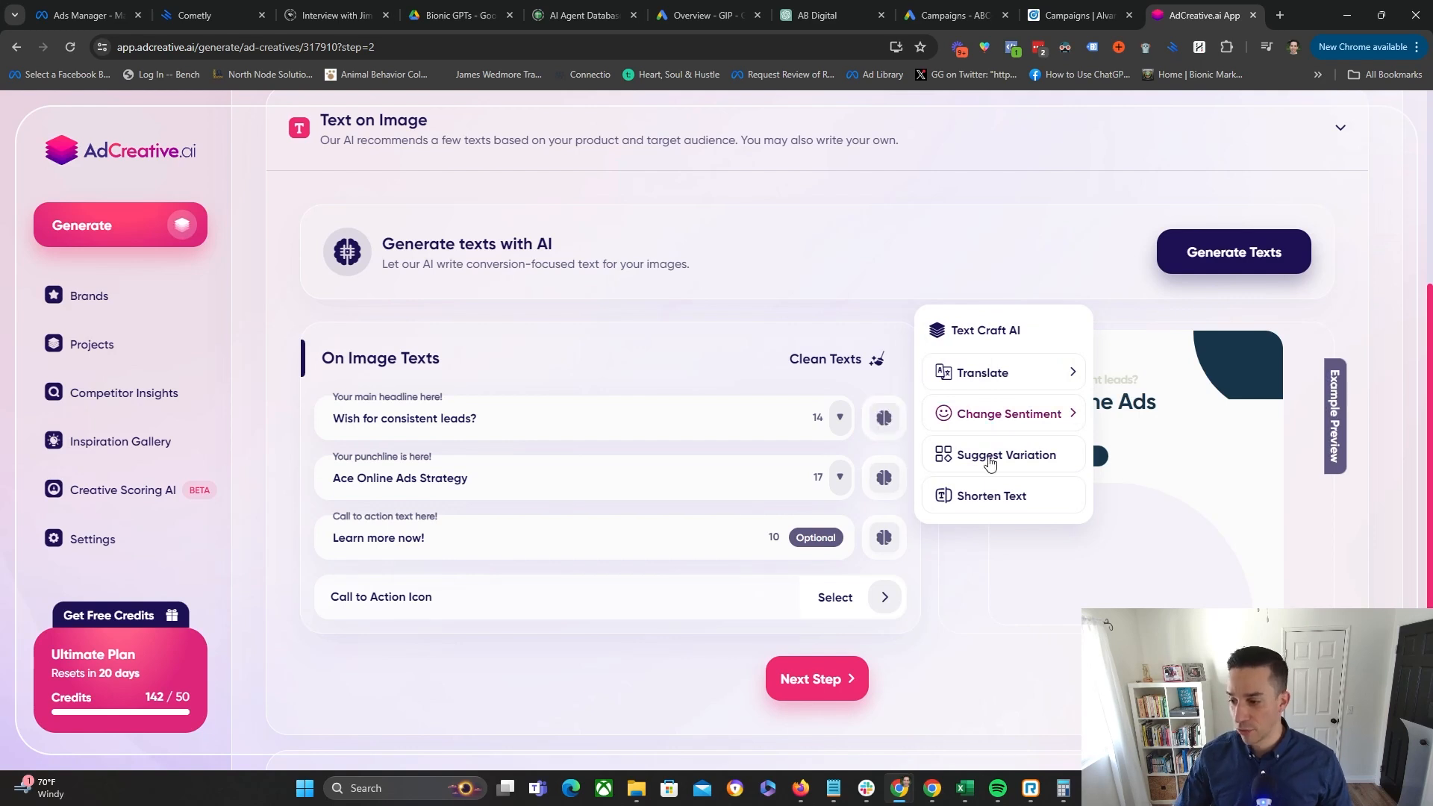
mouse_move(981, 506)
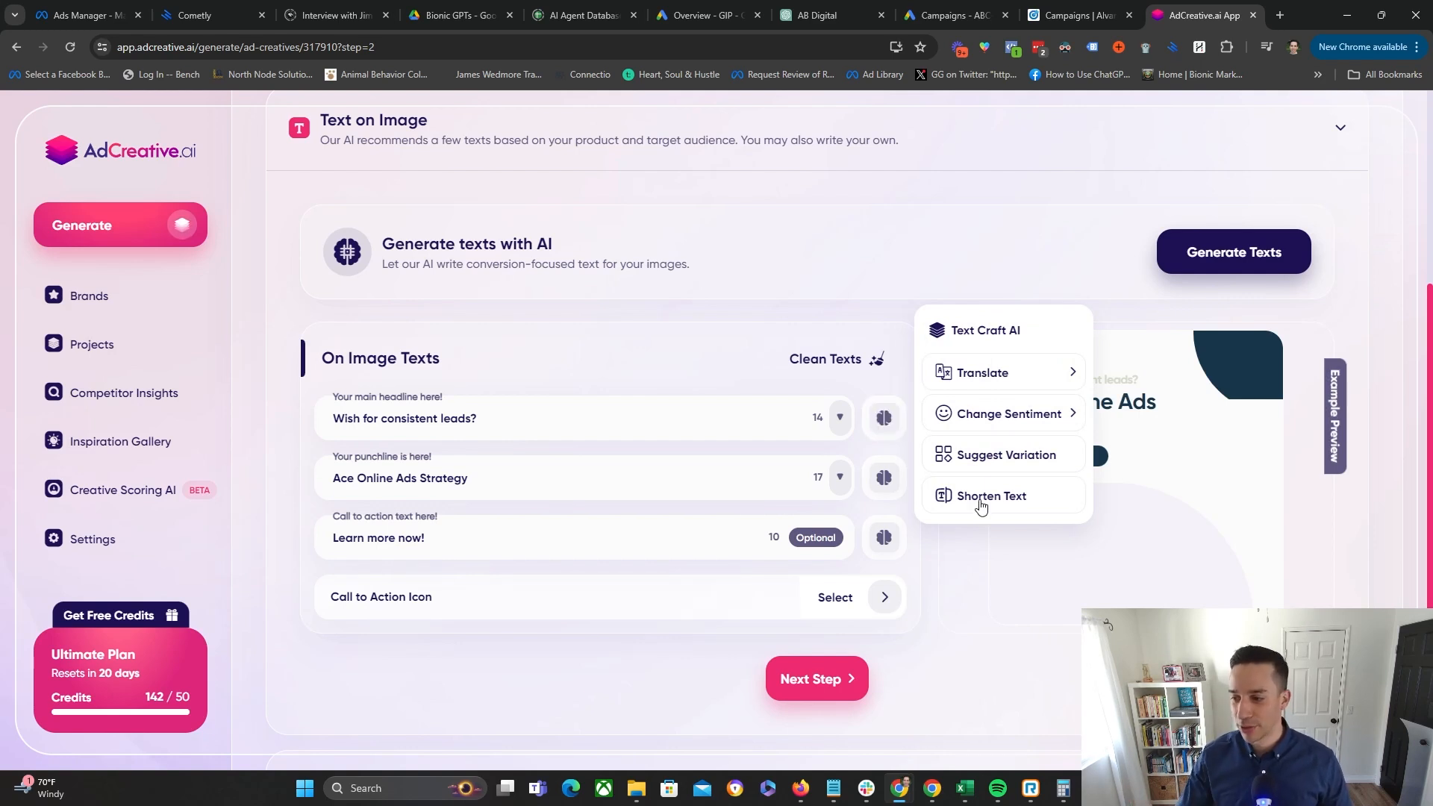
left_click(1004, 414)
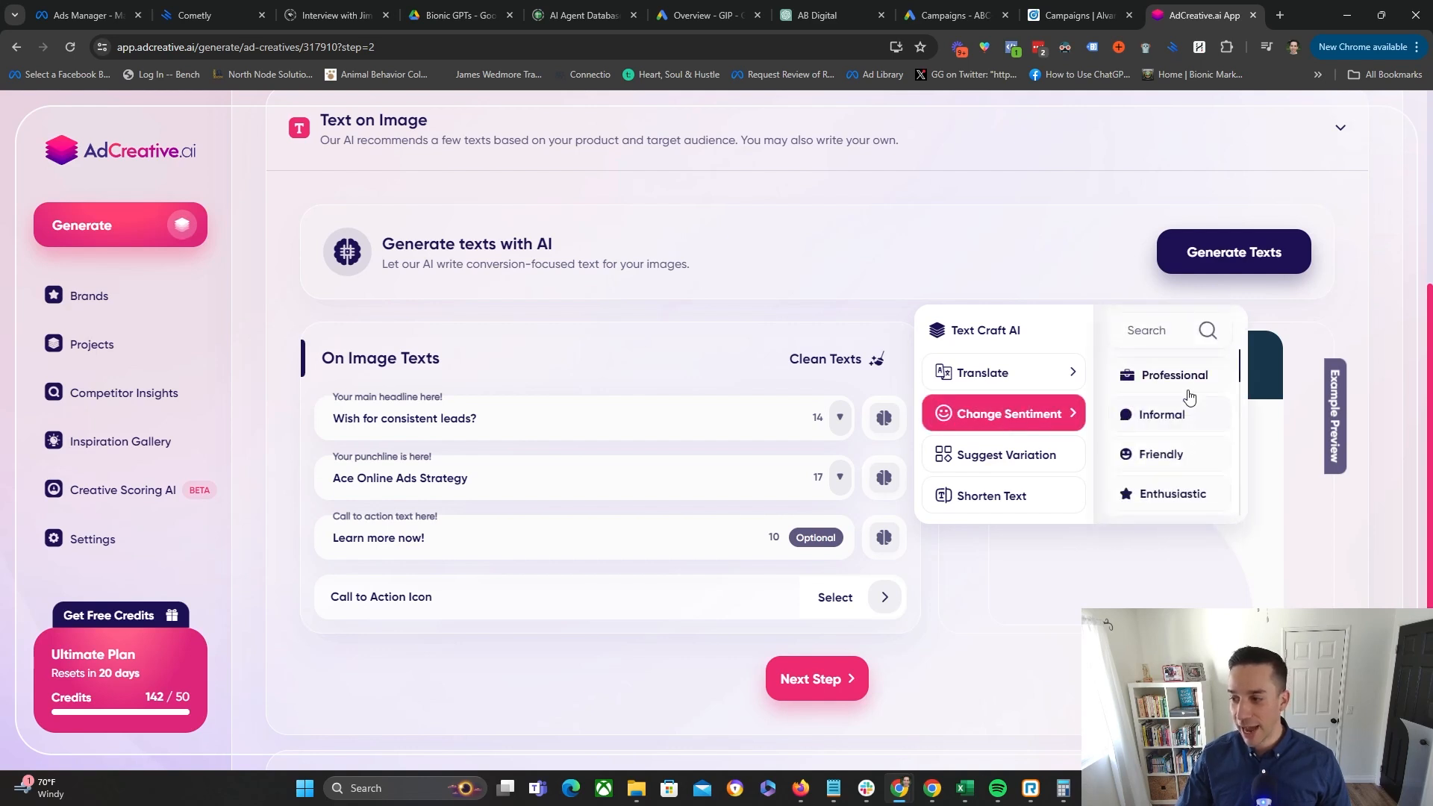
mouse_move(1166, 436)
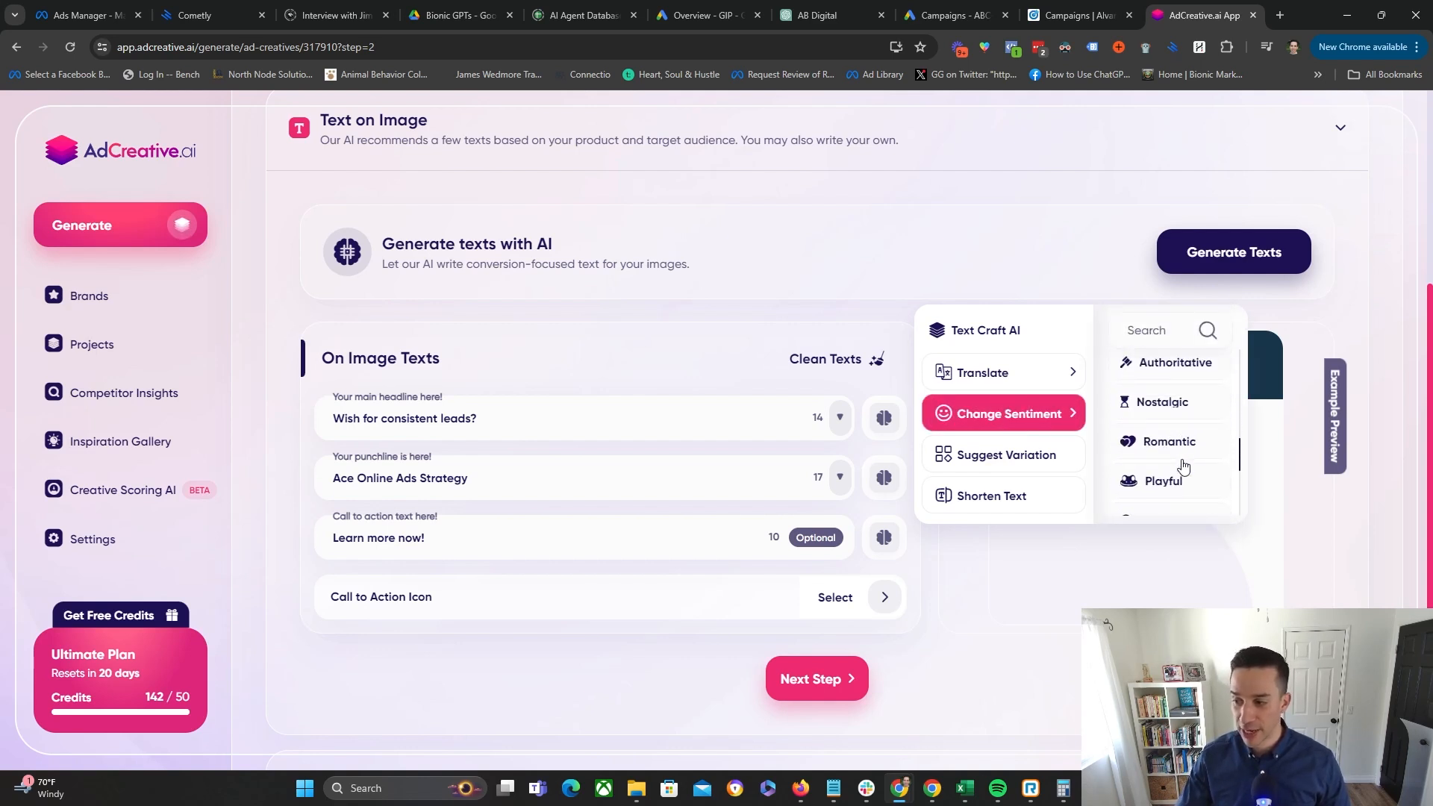
scroll("down", 3)
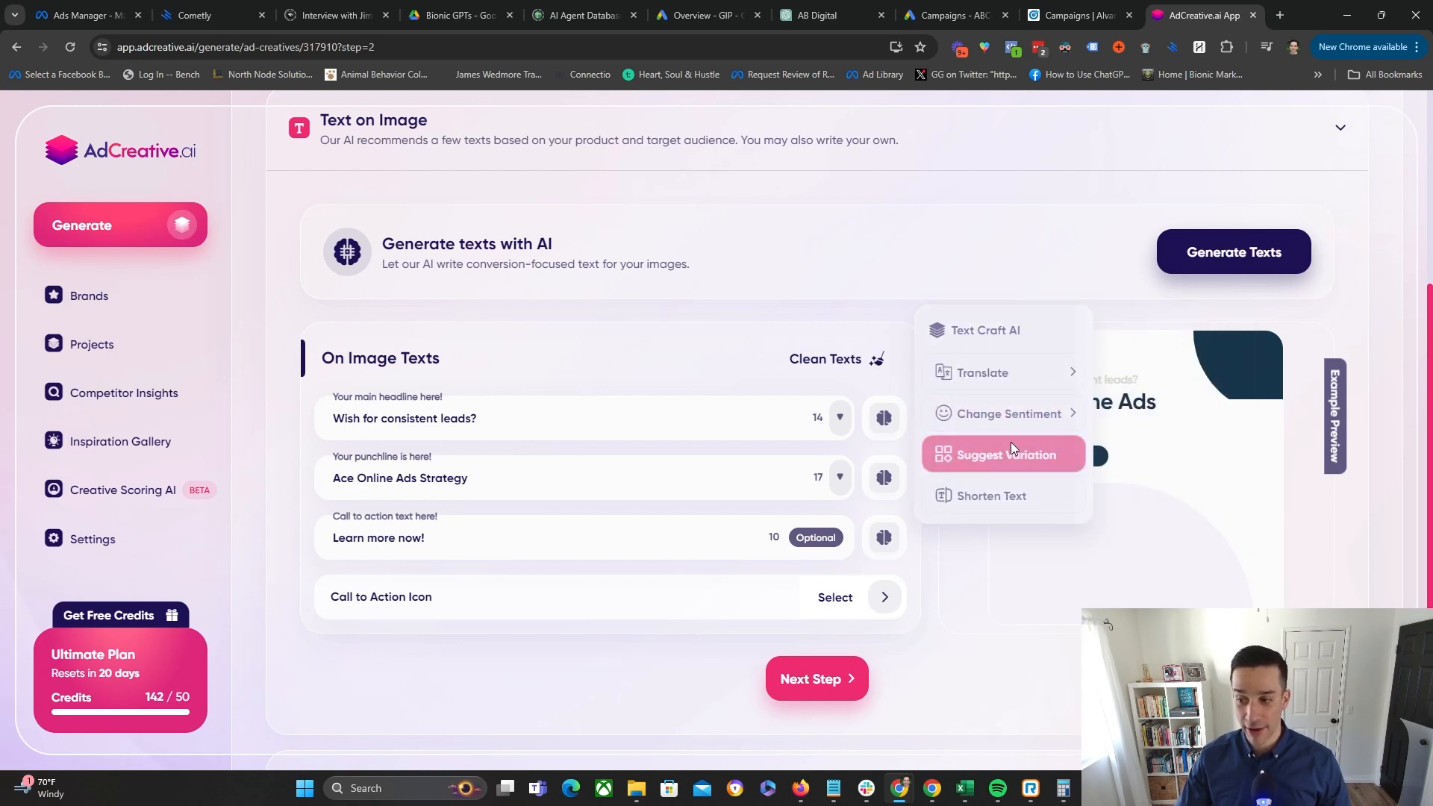
left_click(1003, 454)
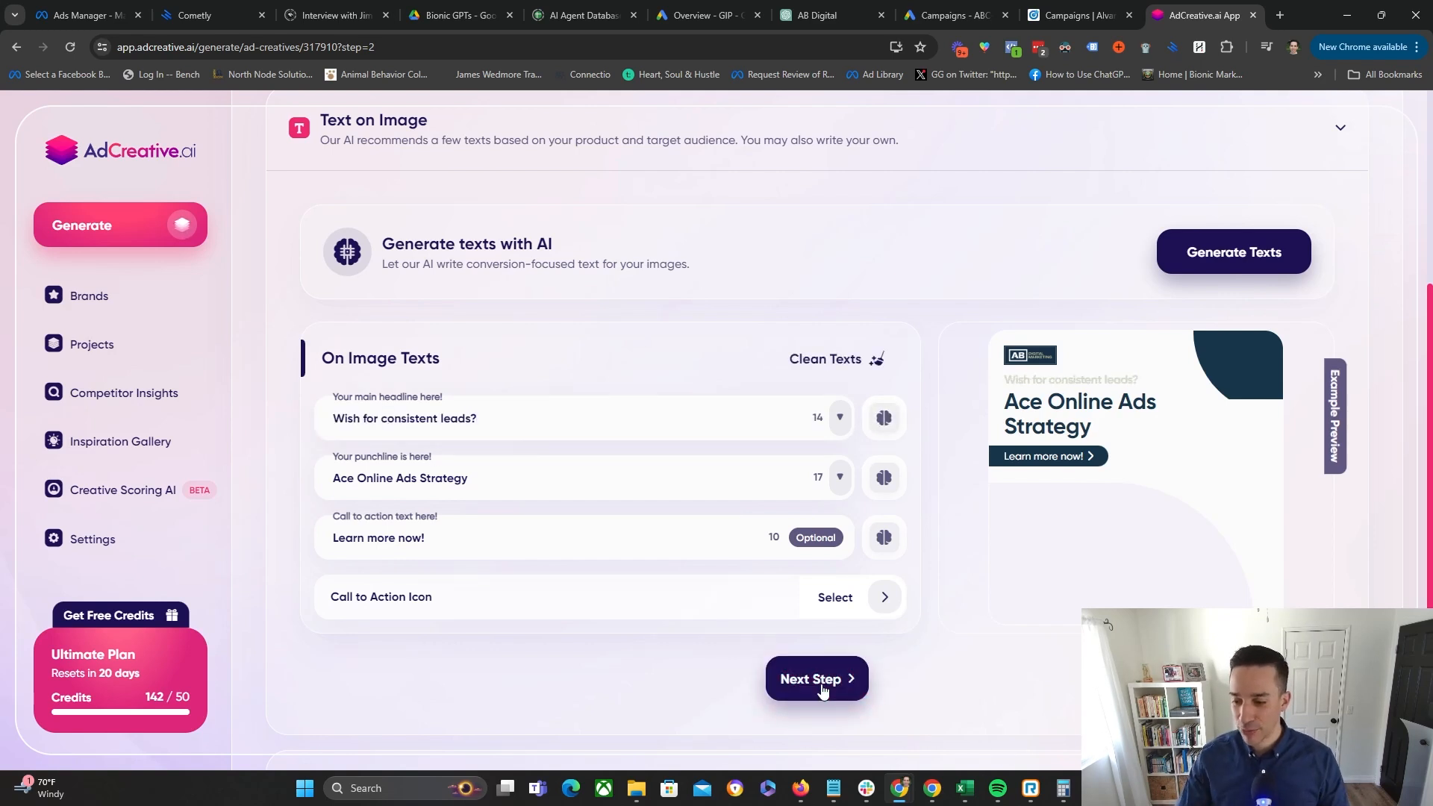
- Move to the background image step and start an upload from Your Library
left_click(816, 678)
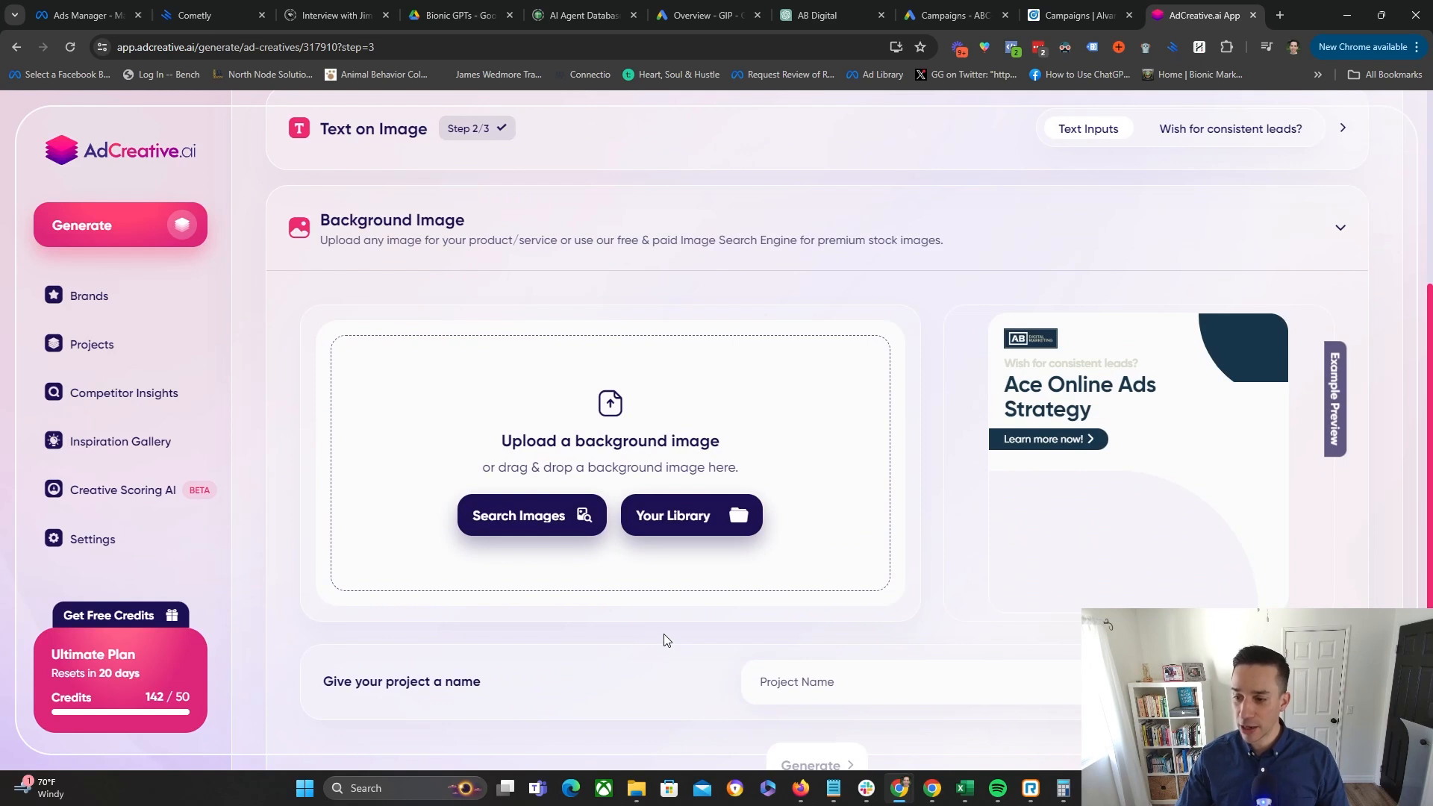
scroll("down", 3)
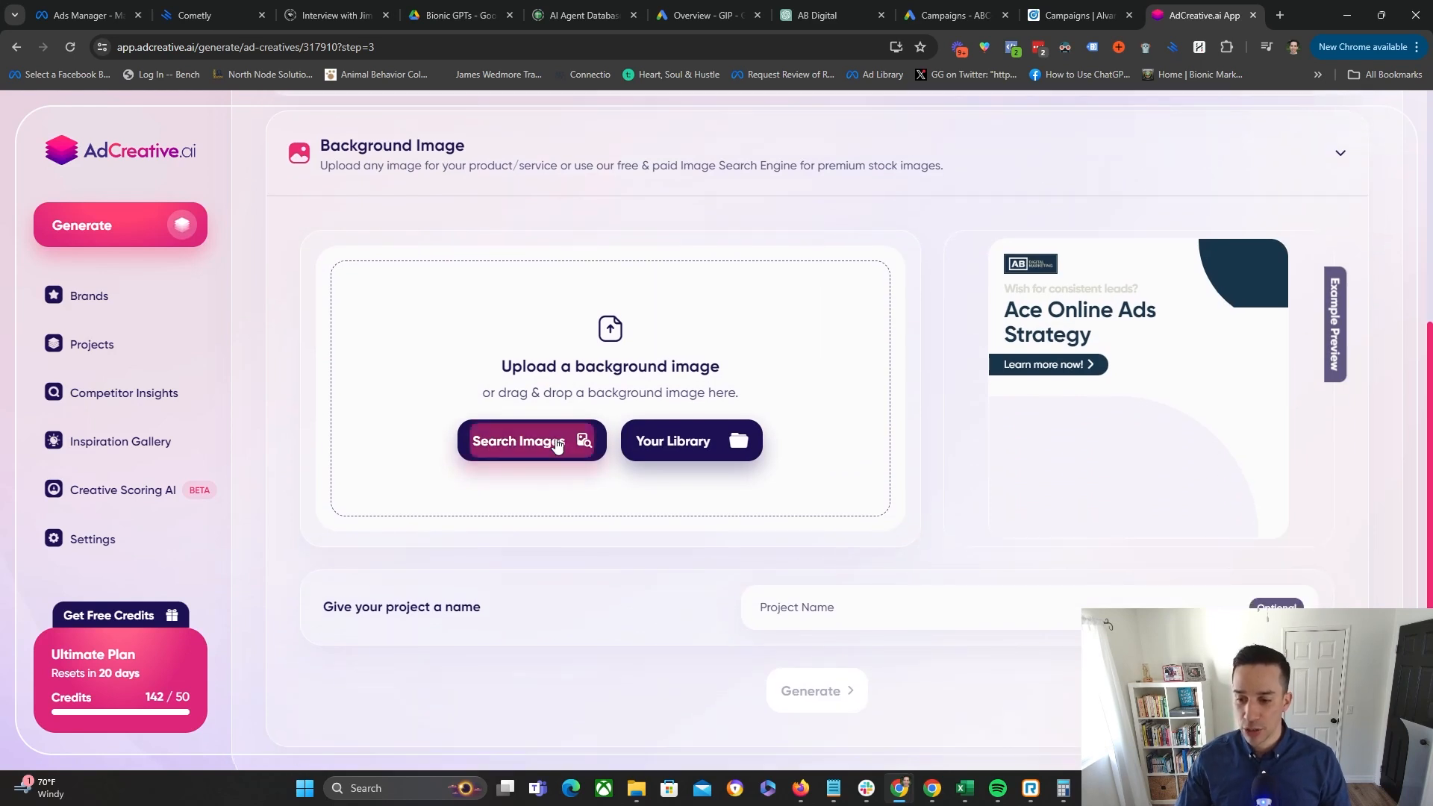
left_click(531, 440)
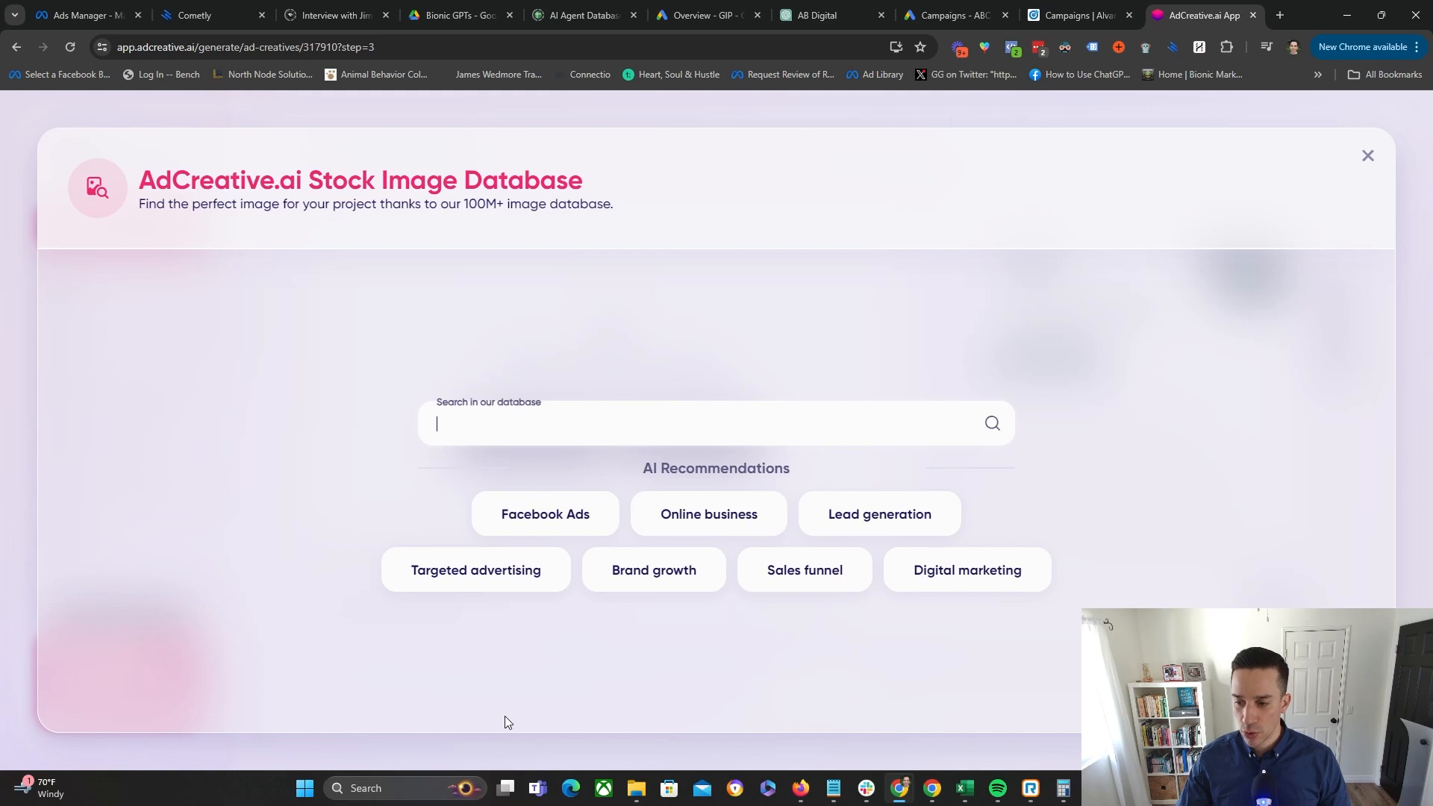
left_click(1368, 154)
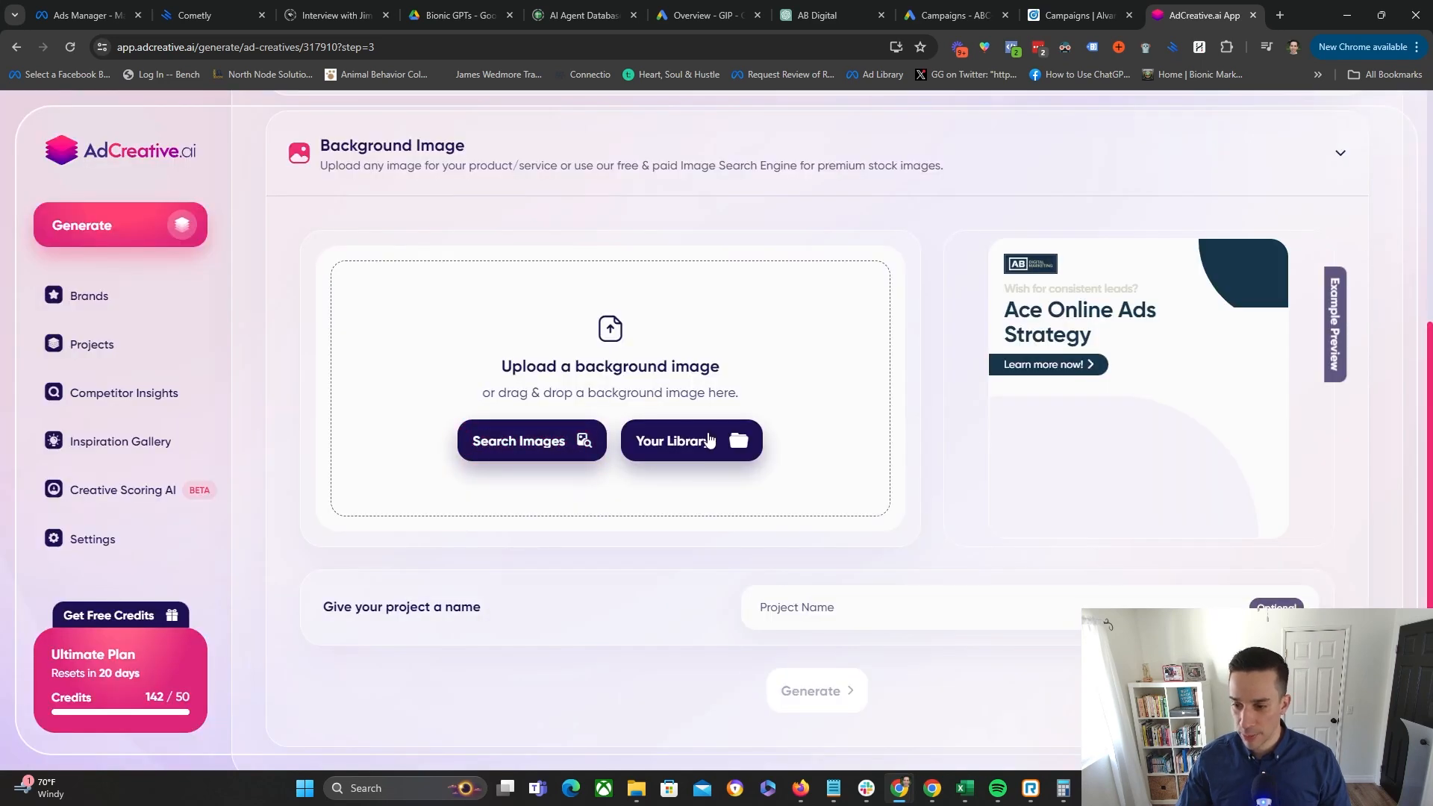
left_click(691, 440)
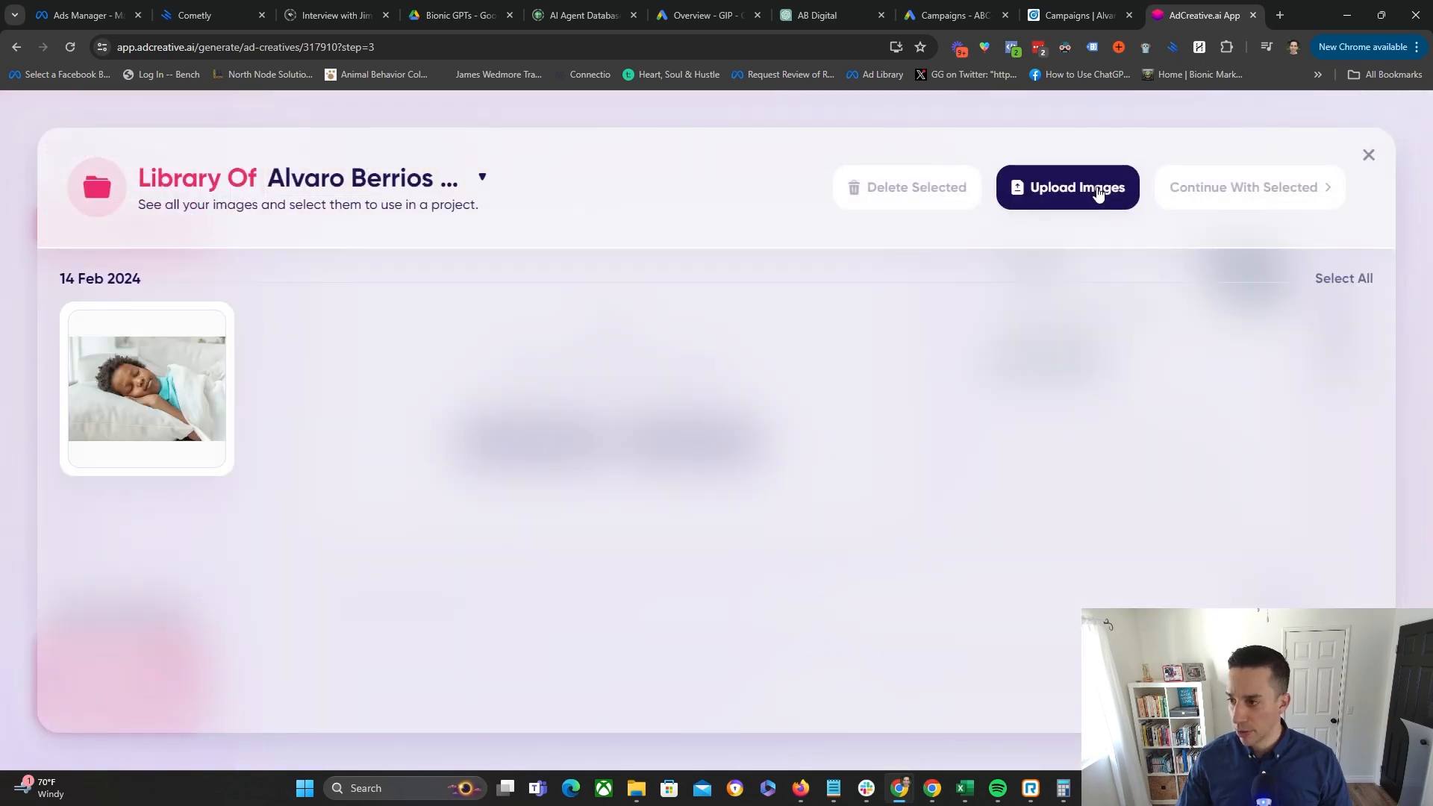
left_click(1066, 187)
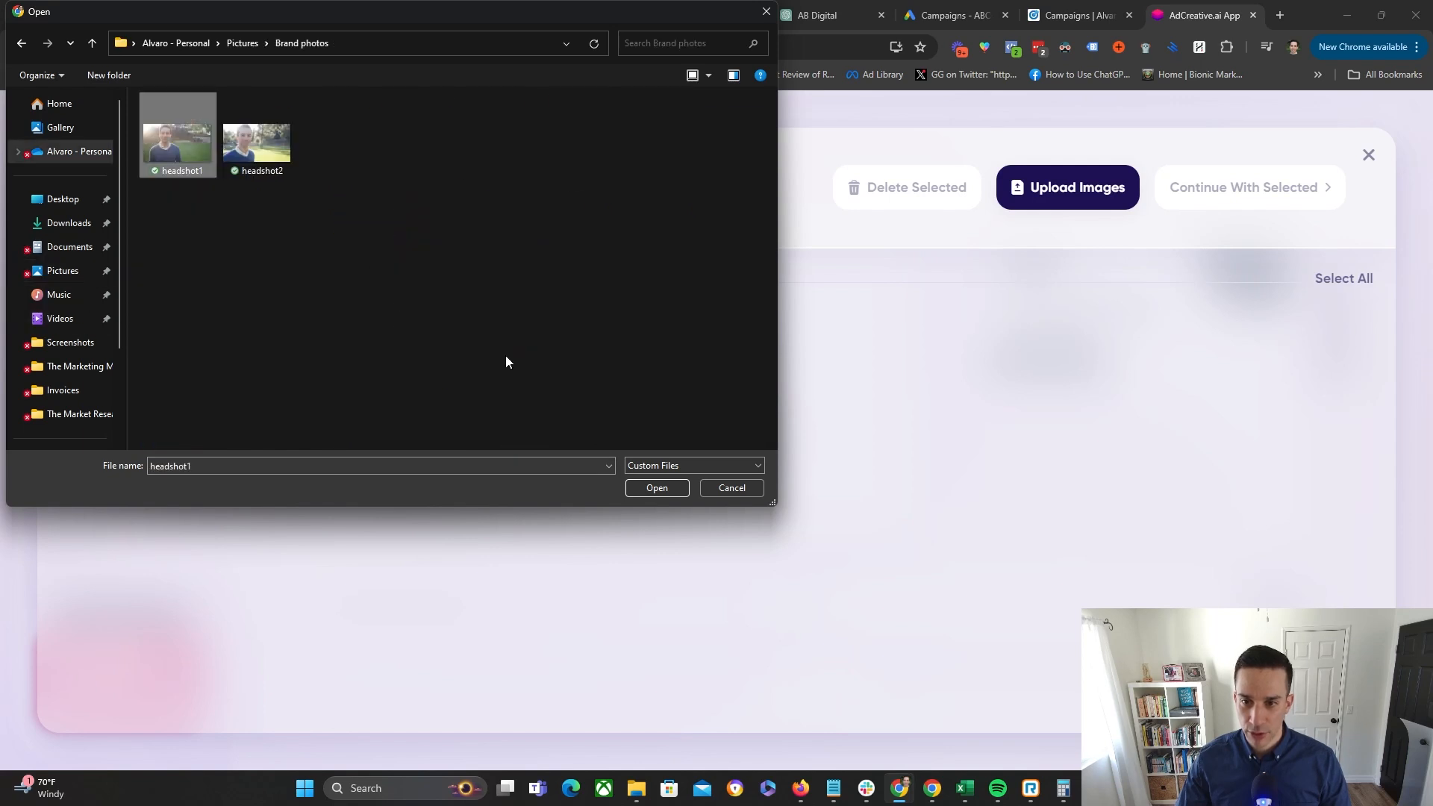
- Upload headshot1, select it and continue with it as the background
left_click(657, 486)
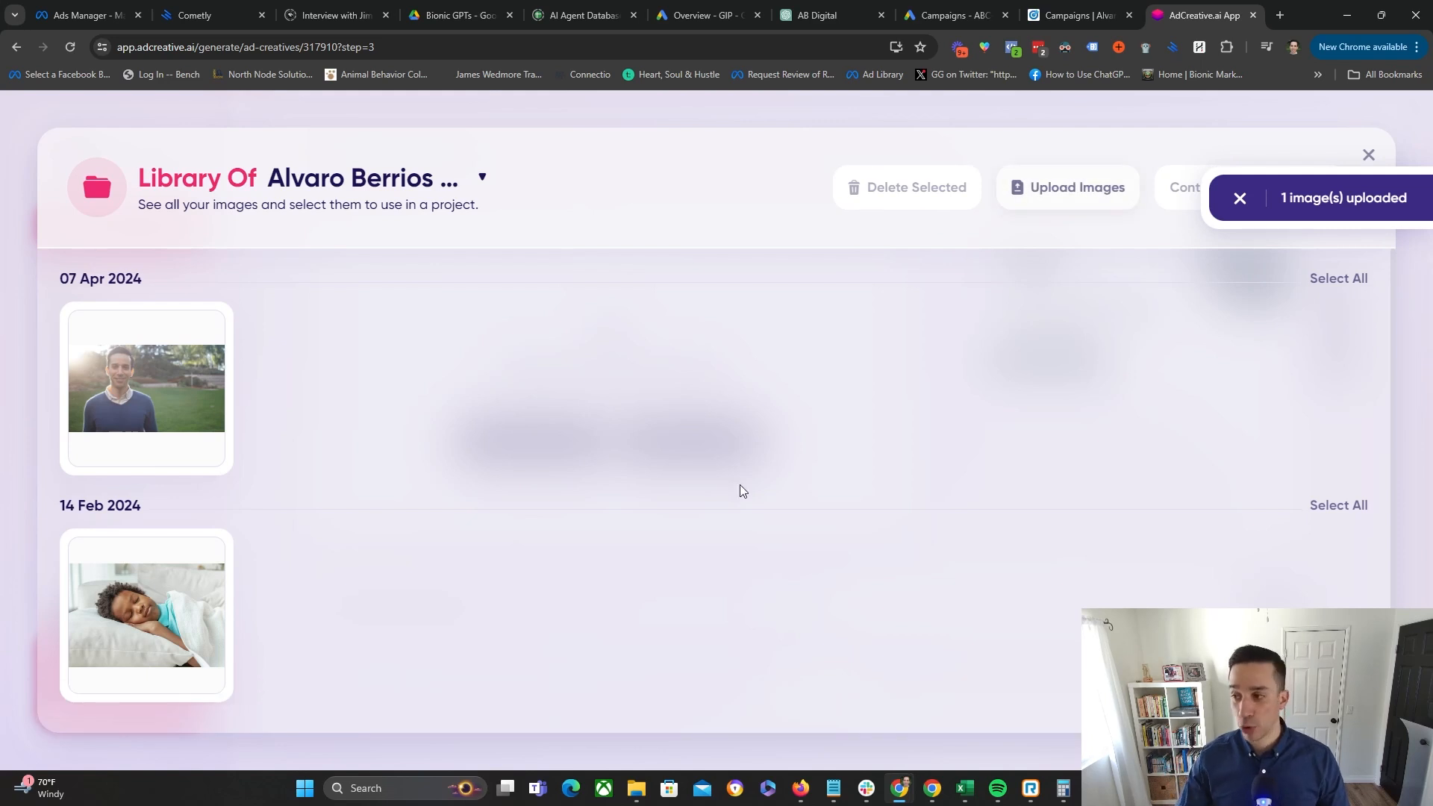
left_click(146, 389)
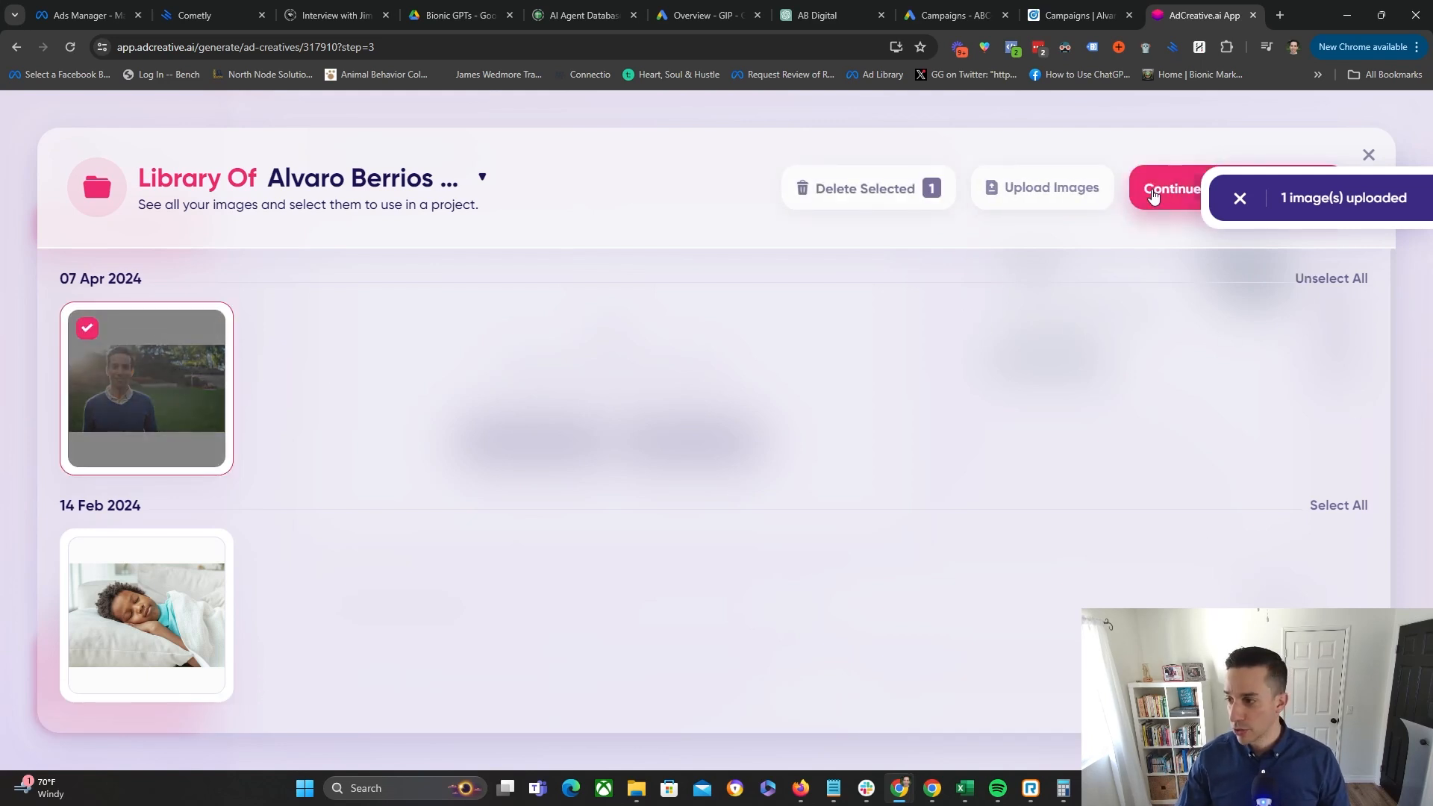
left_click(1173, 188)
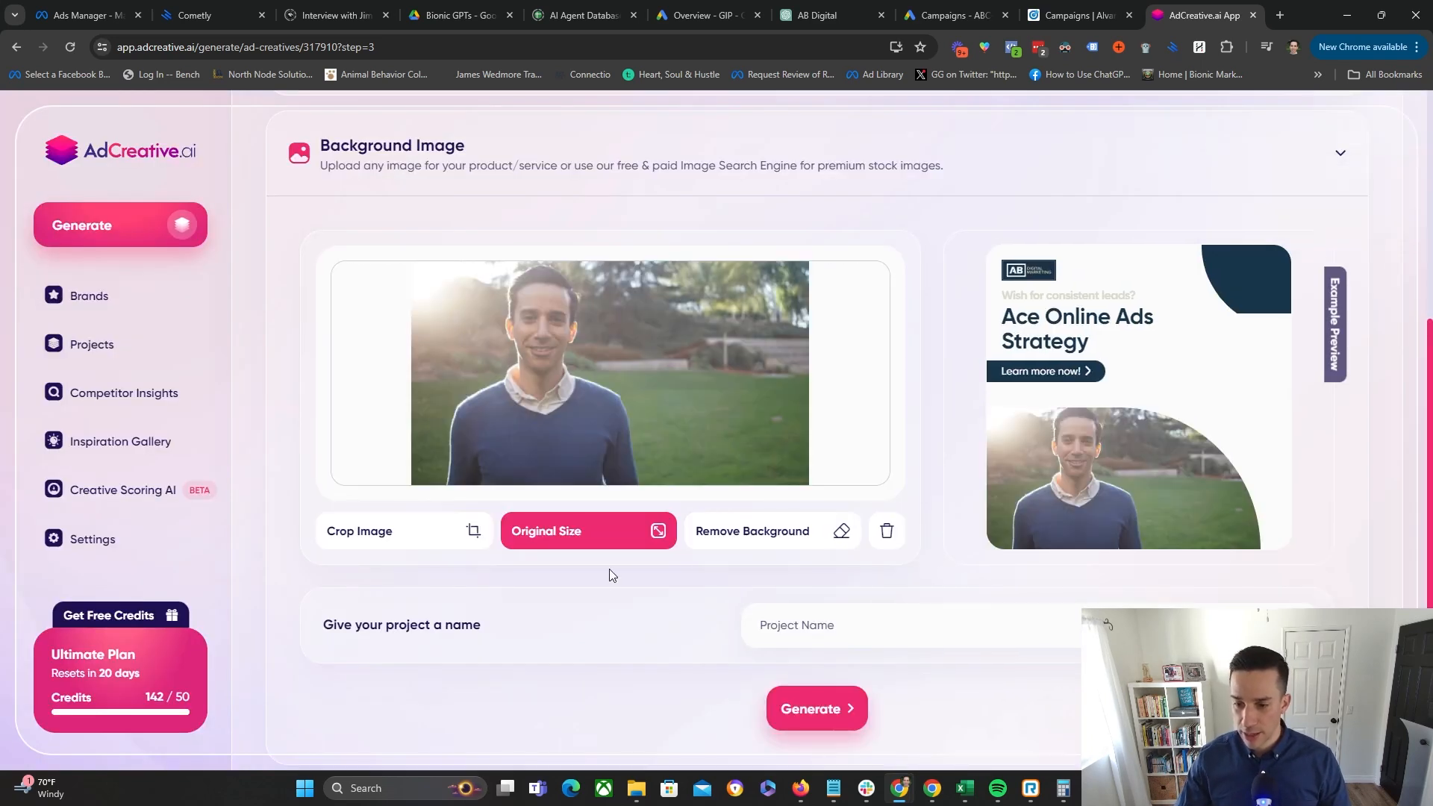
- Remove the photo's background, name the project Run better ads and generate creatives
scroll("down", 3)
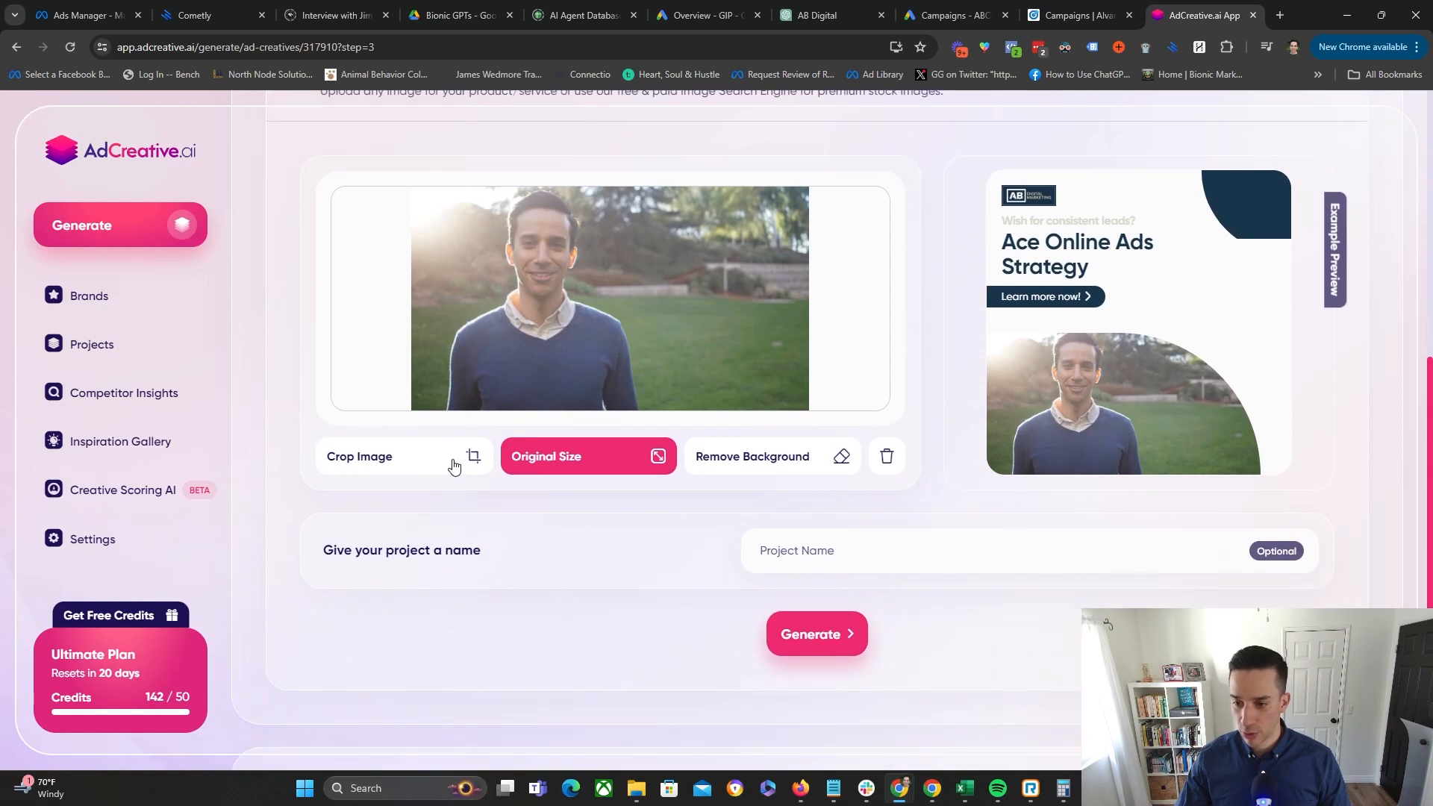
left_click(359, 457)
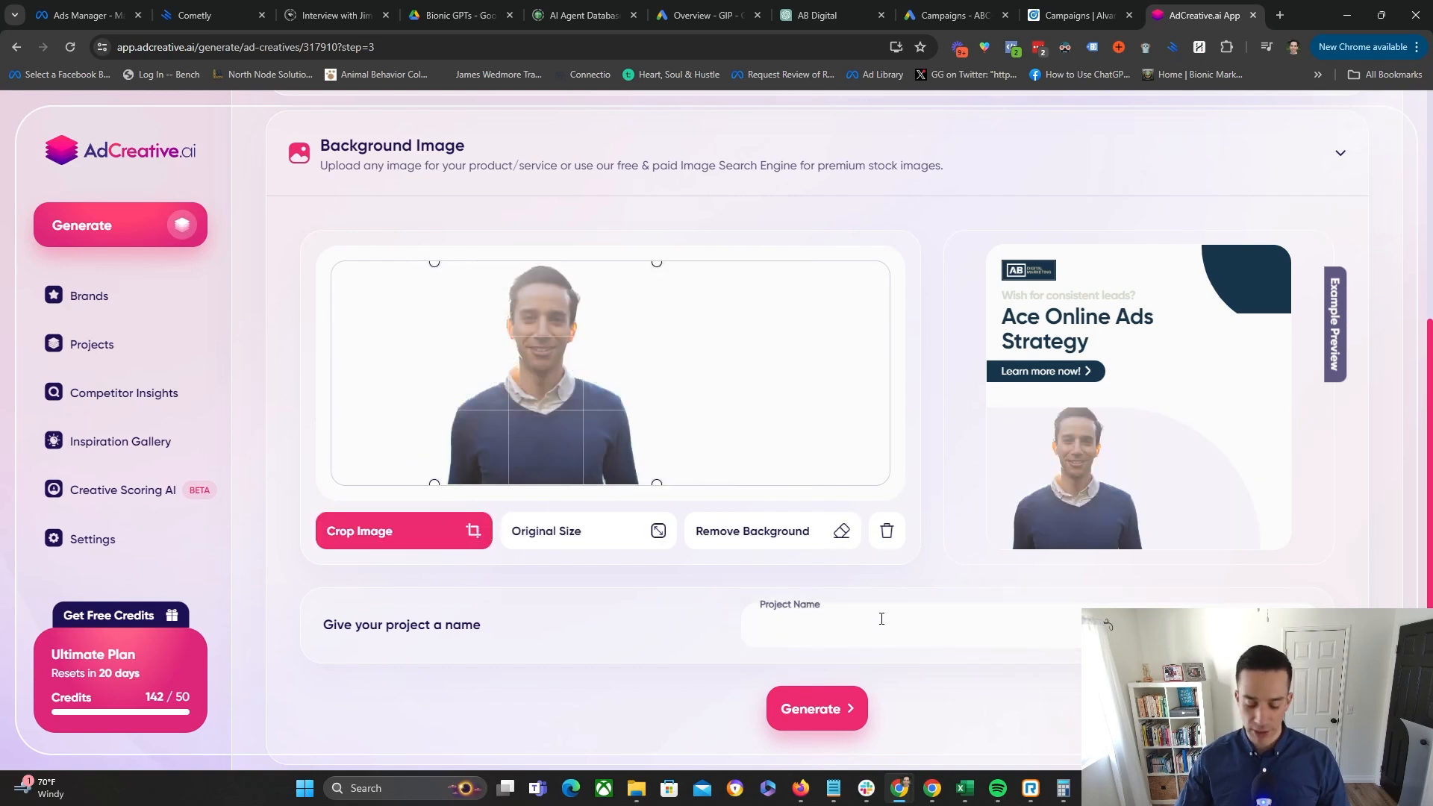
type("Run better ads")
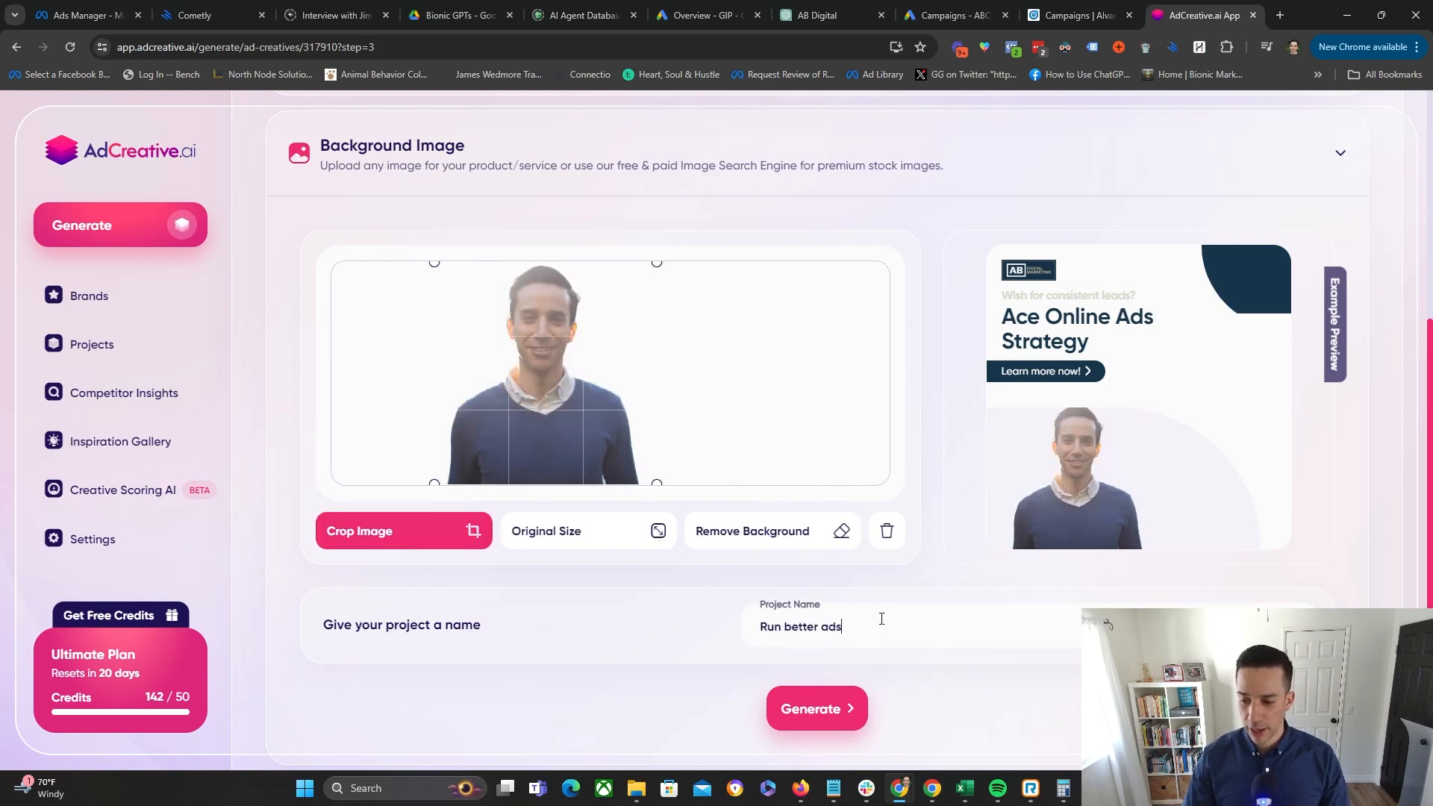
left_click(815, 707)
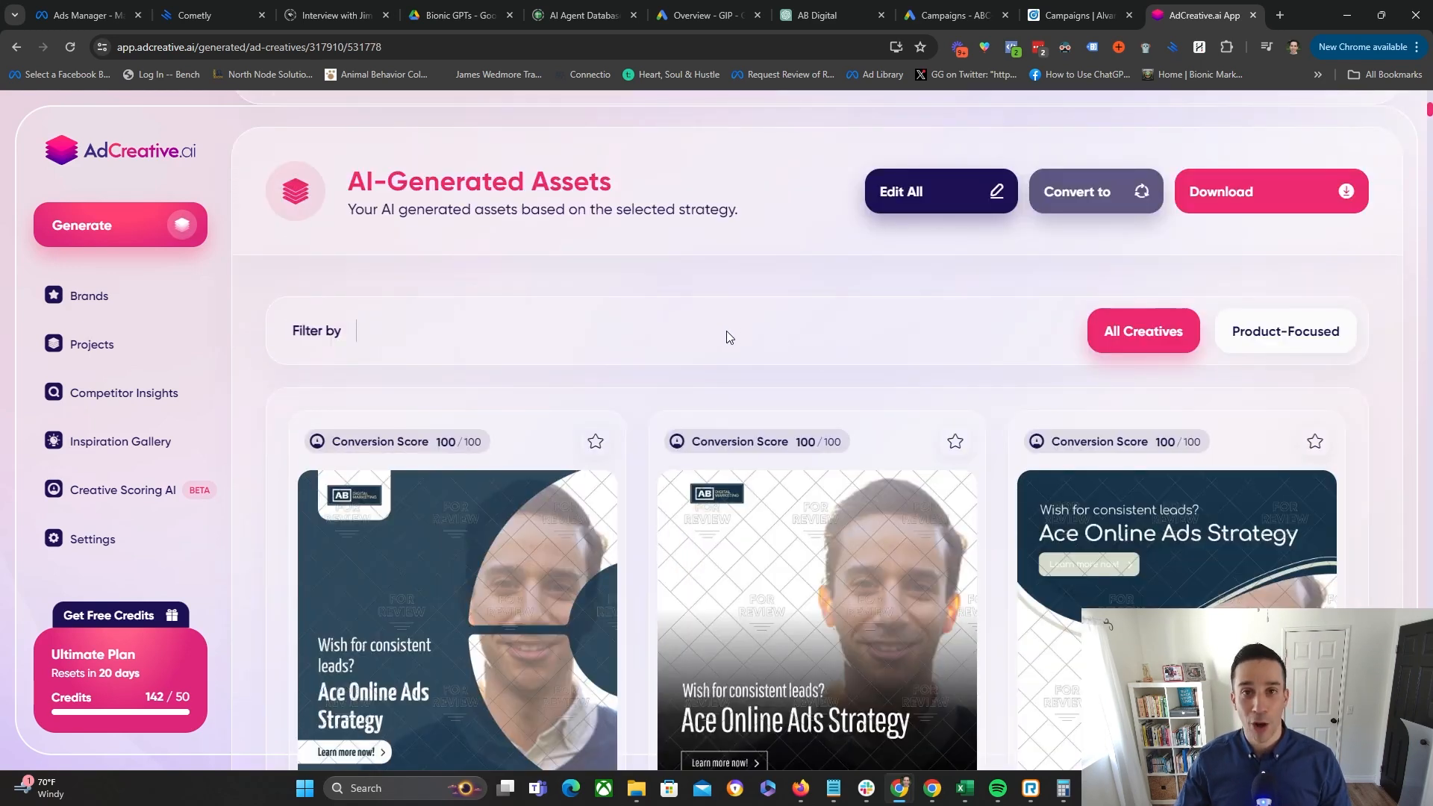
scroll("down", 3)
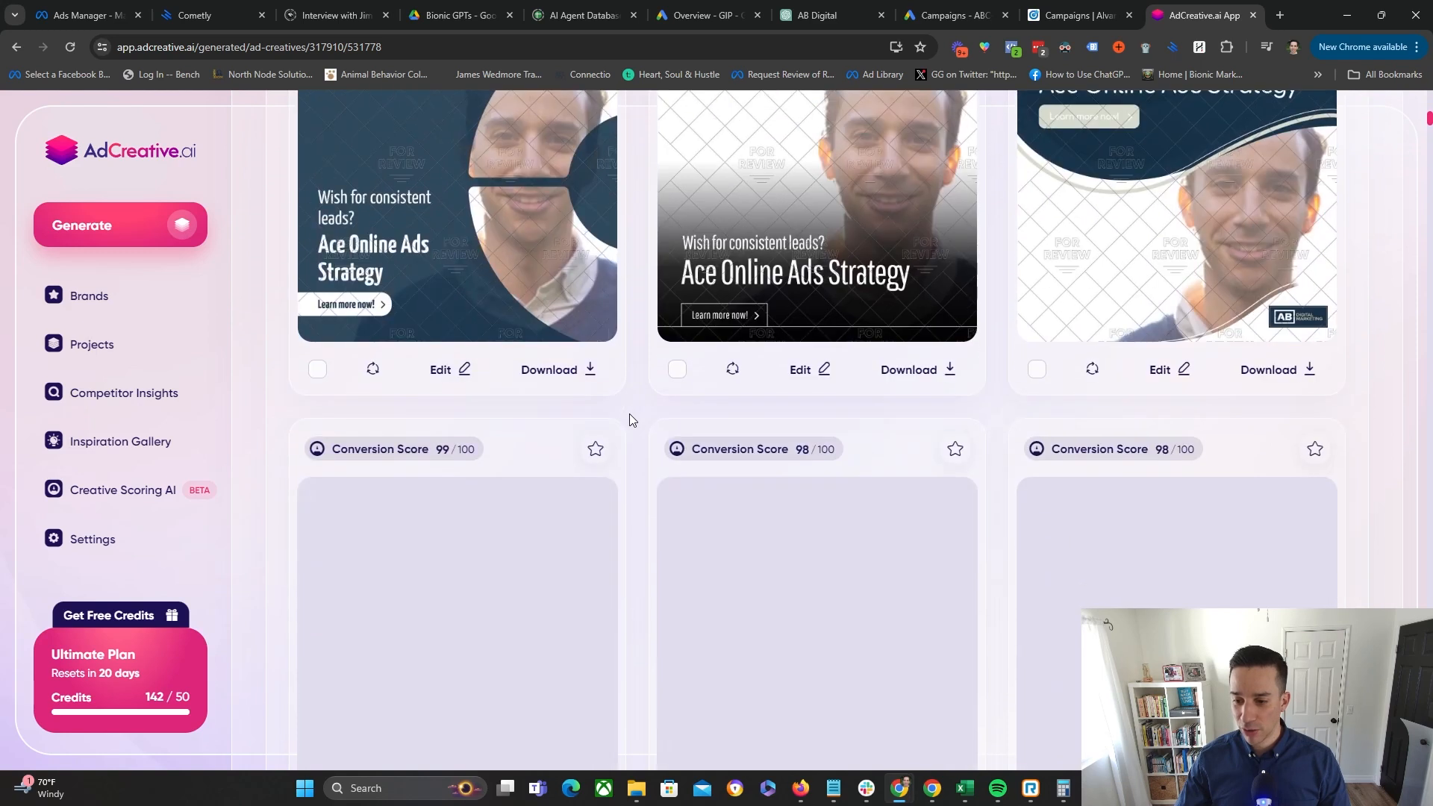
scroll("down", 3)
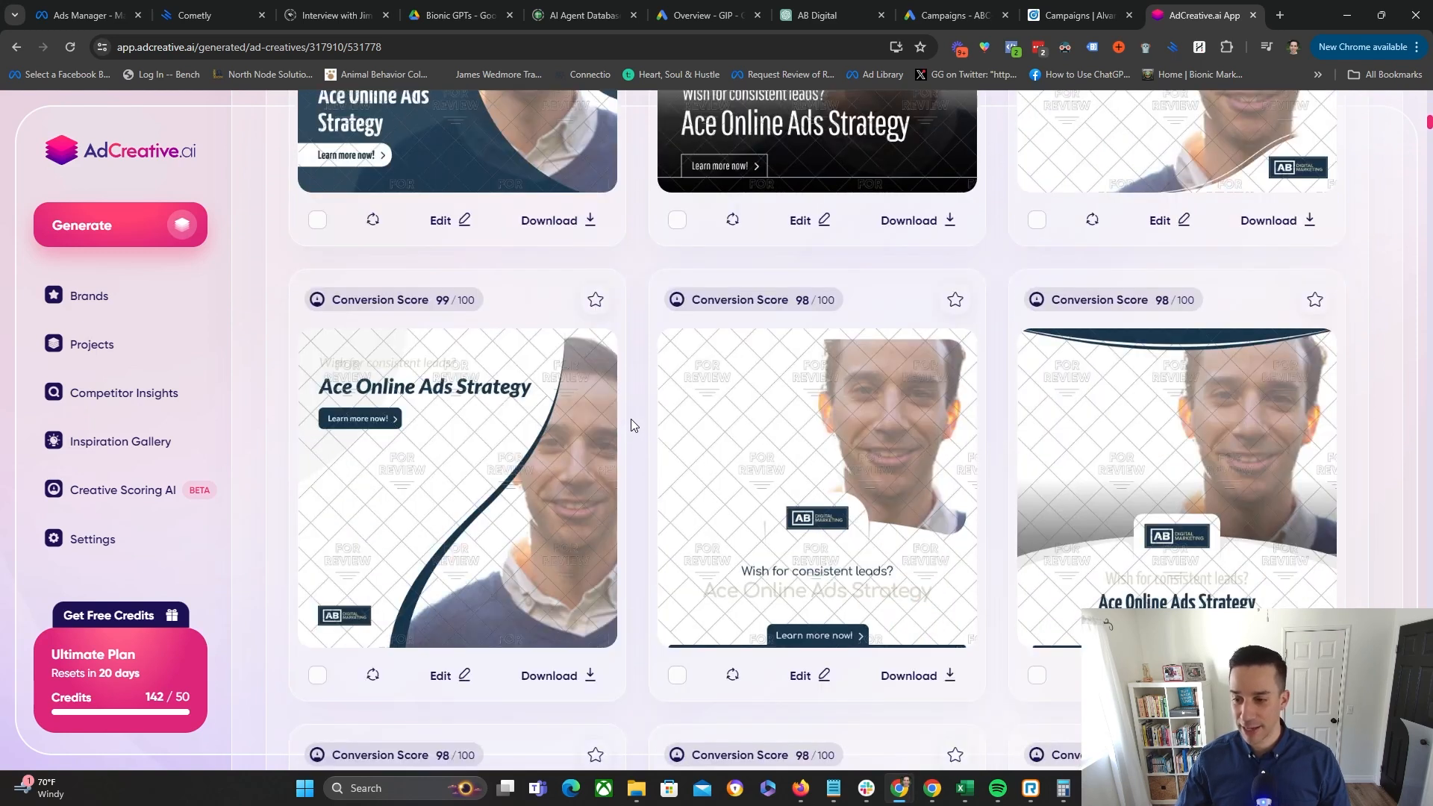
scroll("down", 3)
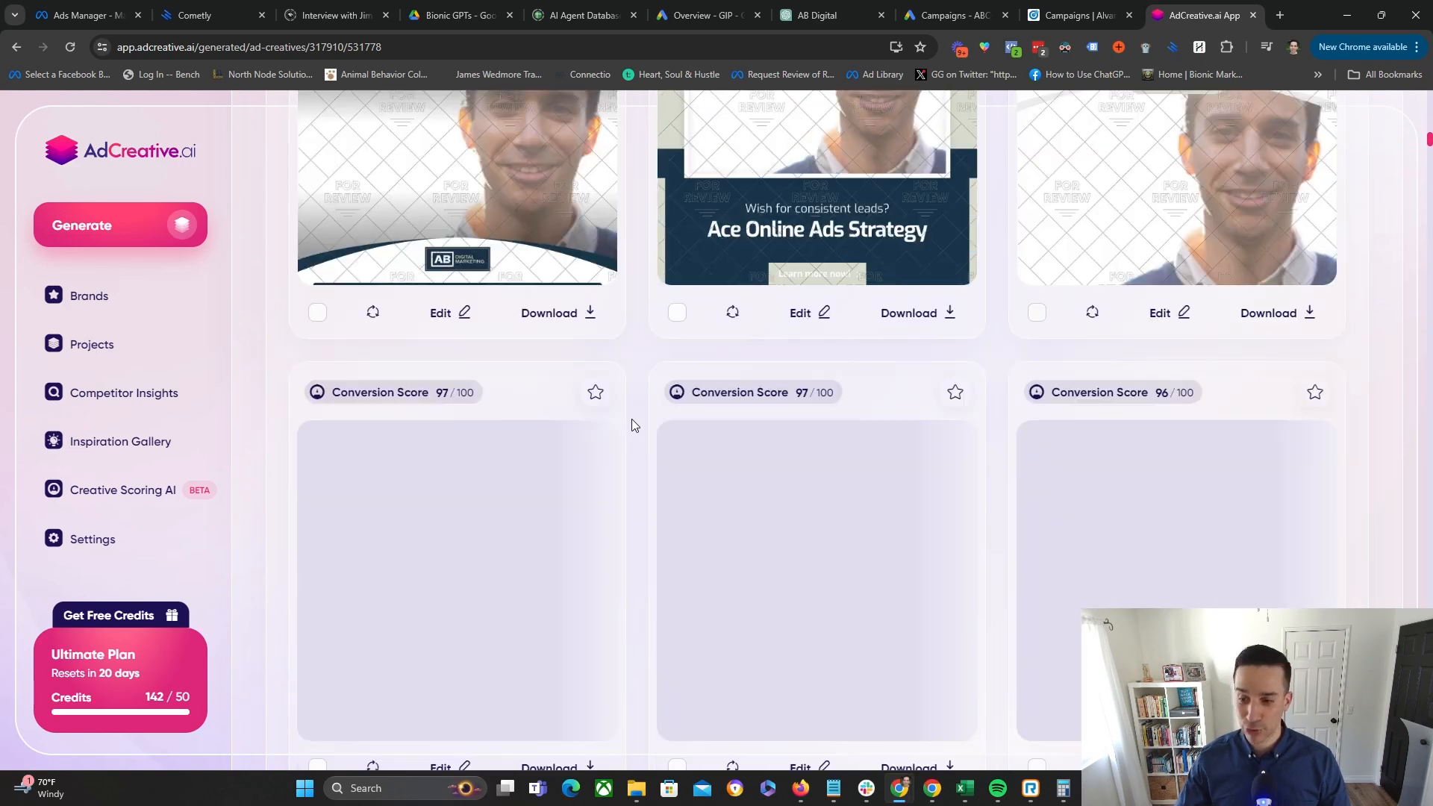
scroll("down", 3)
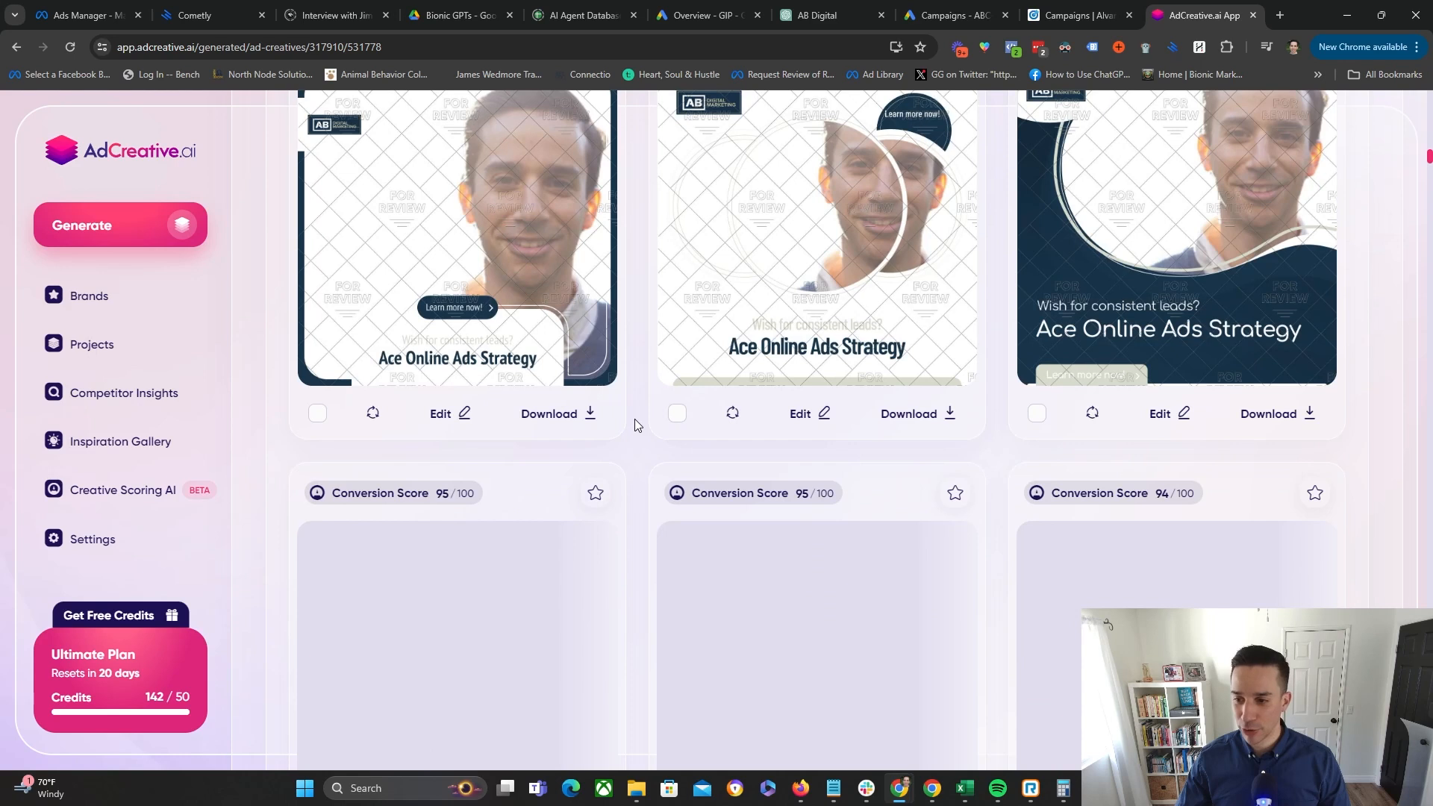
scroll("down", 3)
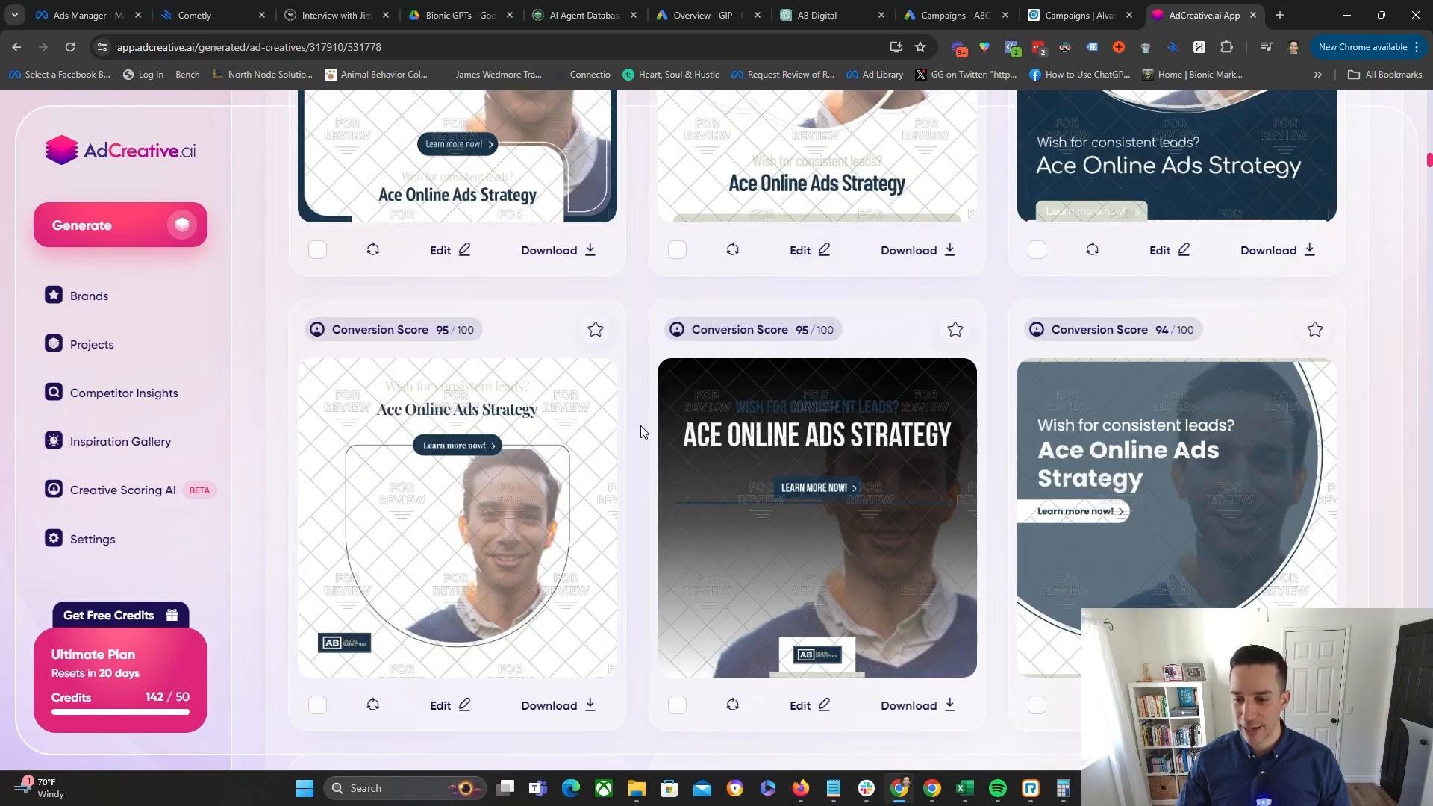
scroll("down", 3)
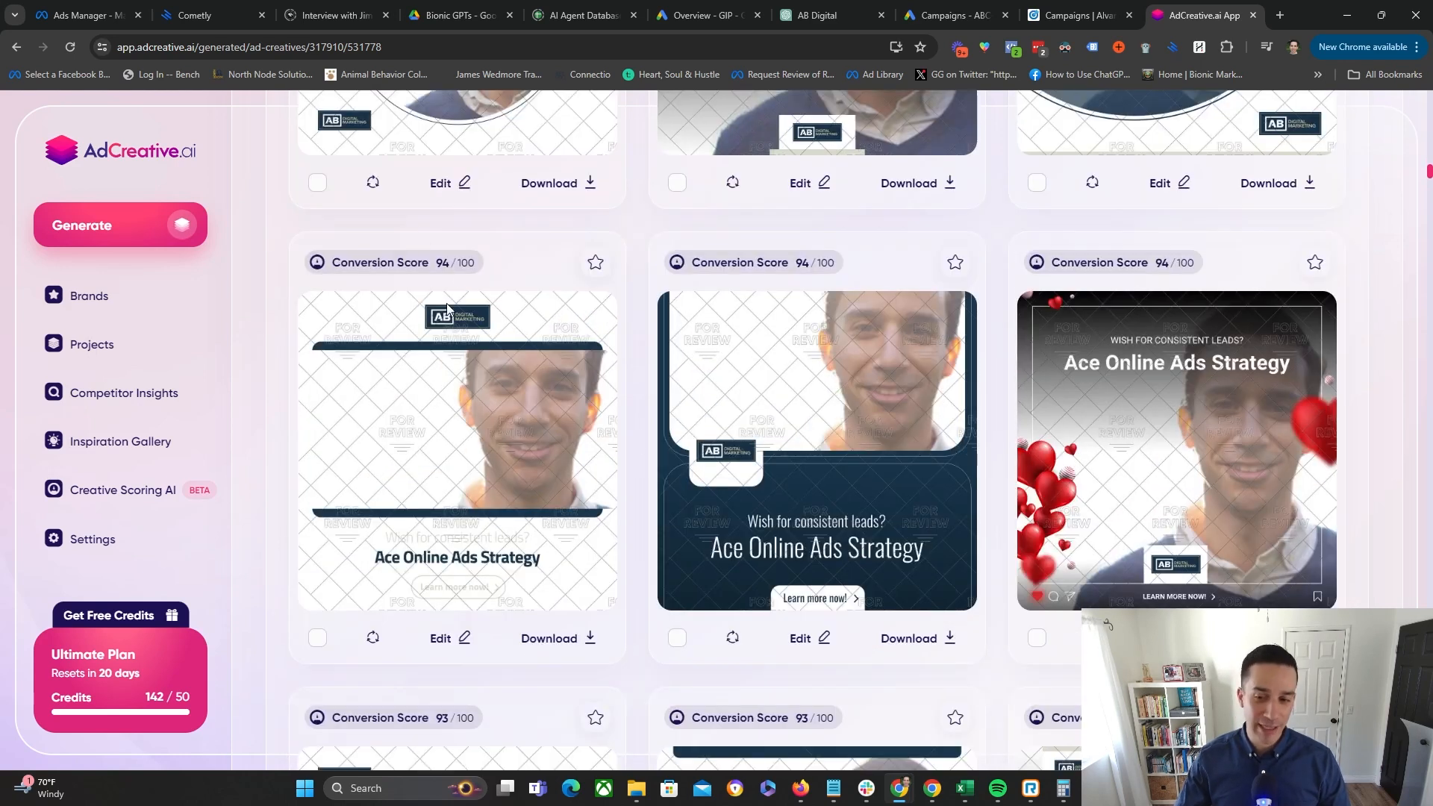
scroll("down", 3)
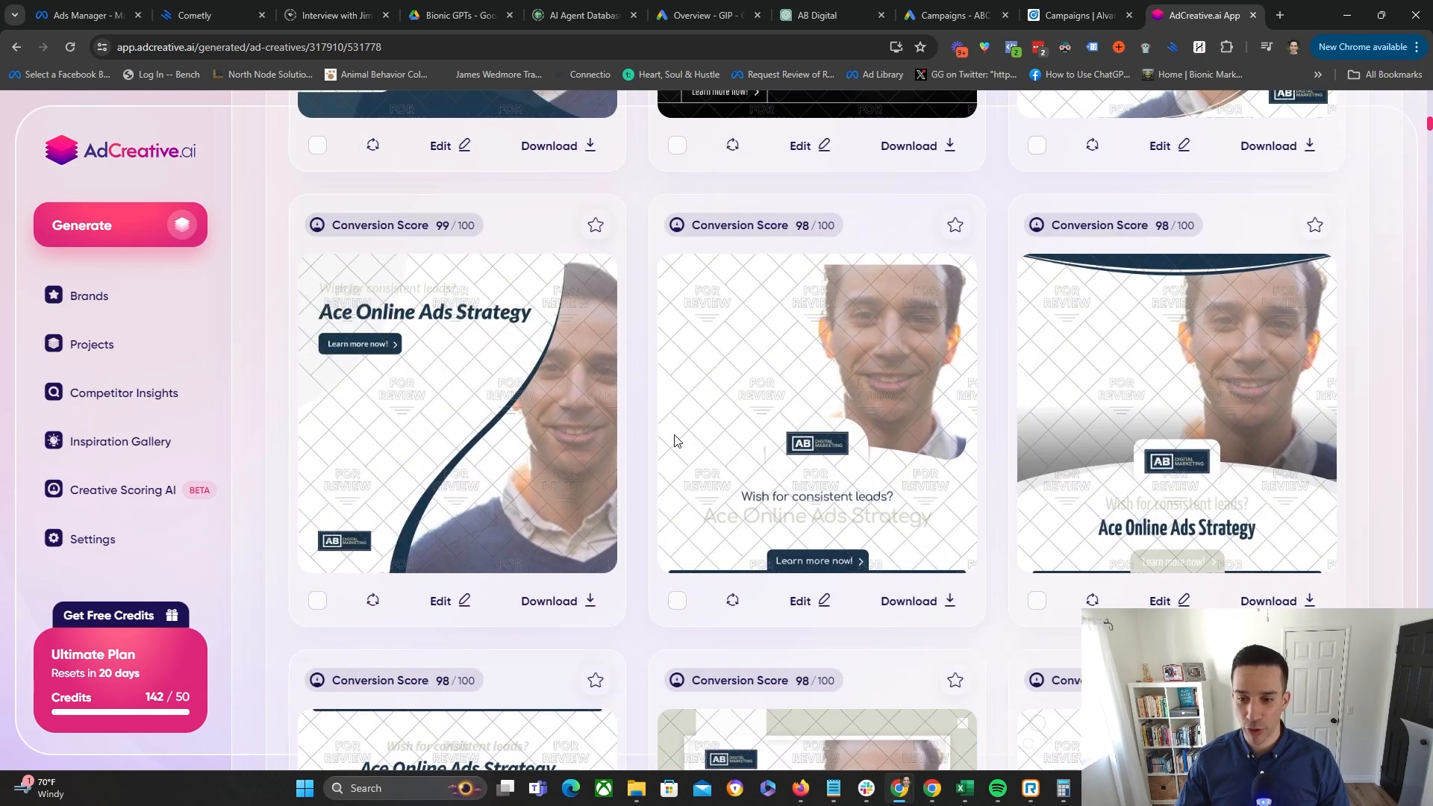
scroll("down", 3)
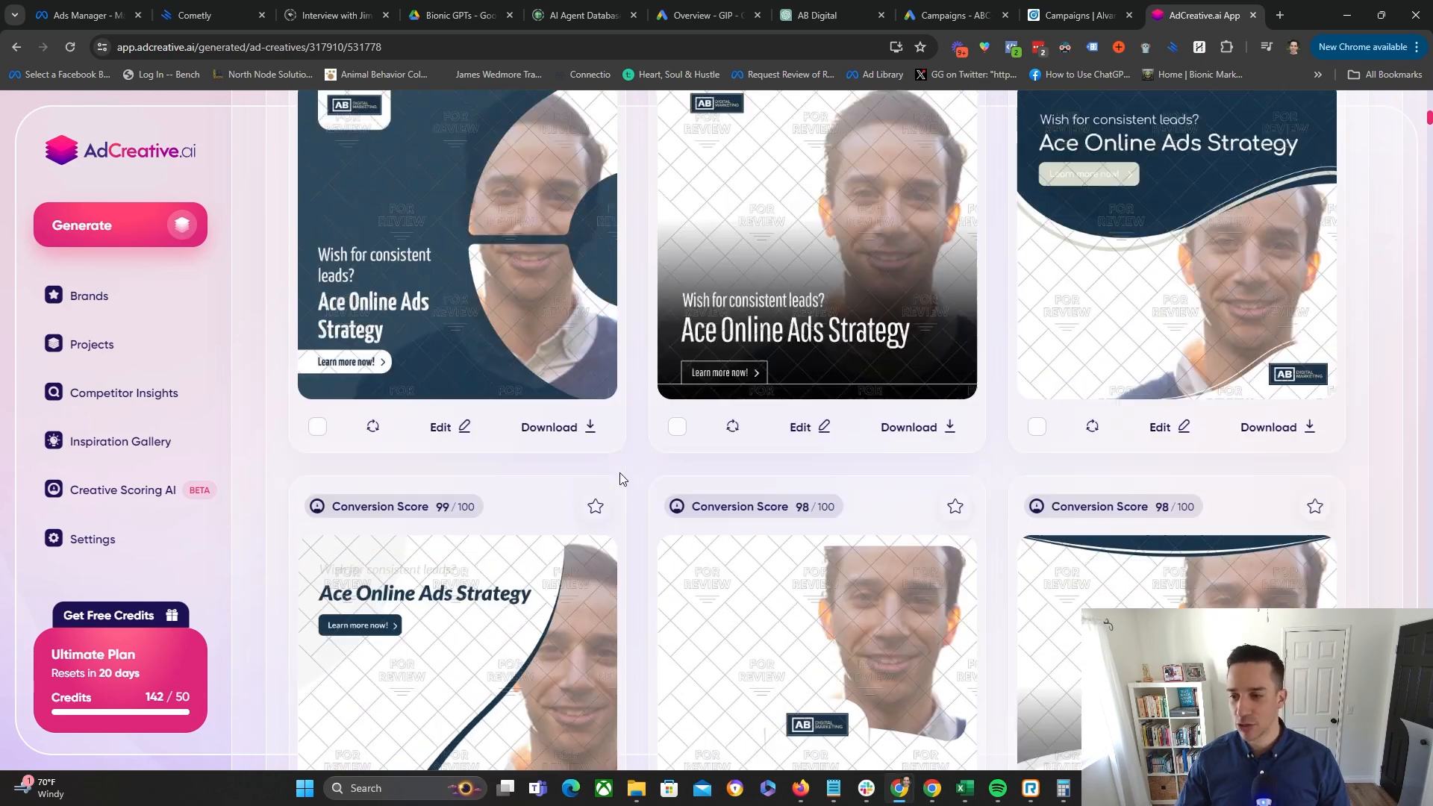
scroll("up", 3)
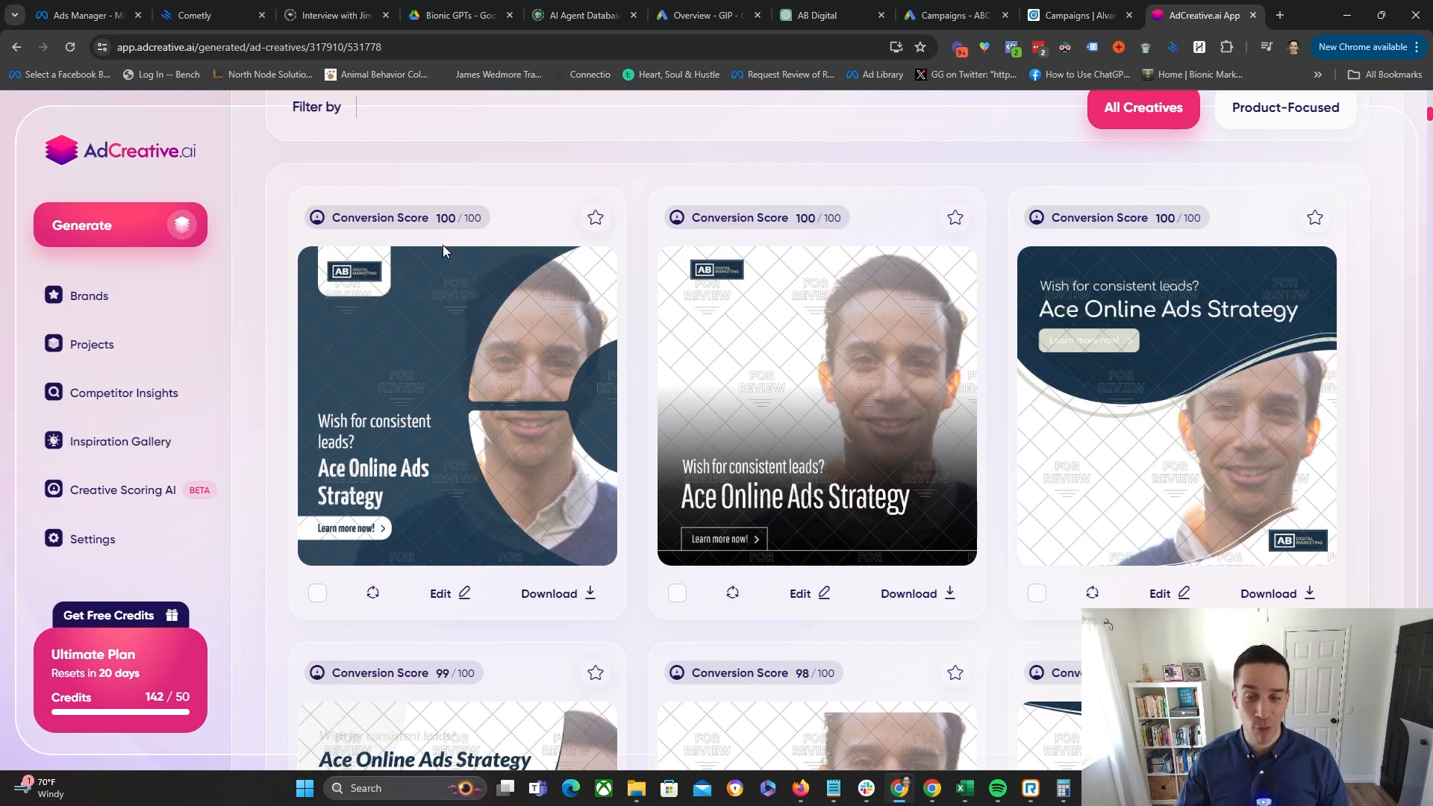
scroll("down", 3)
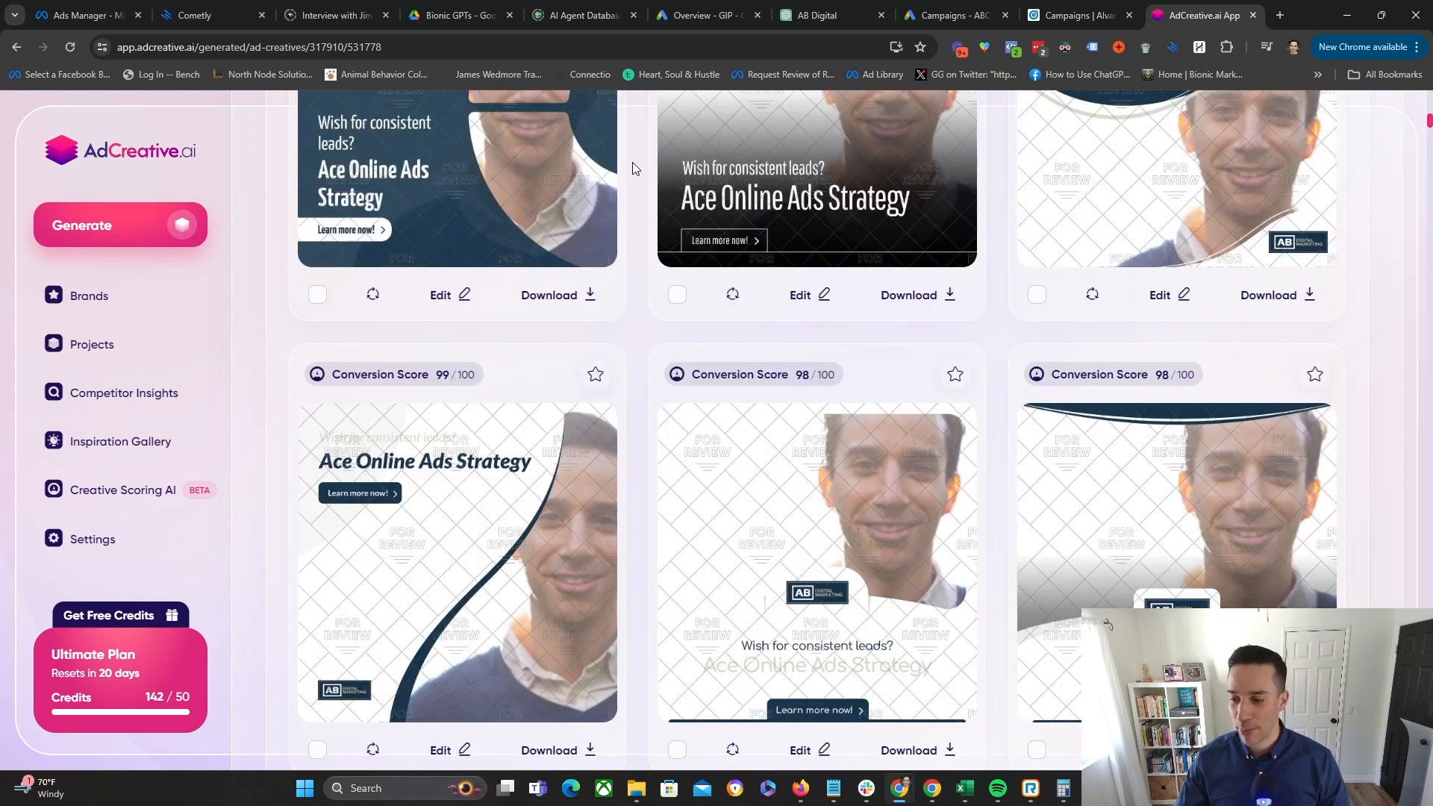
scroll("down", 3)
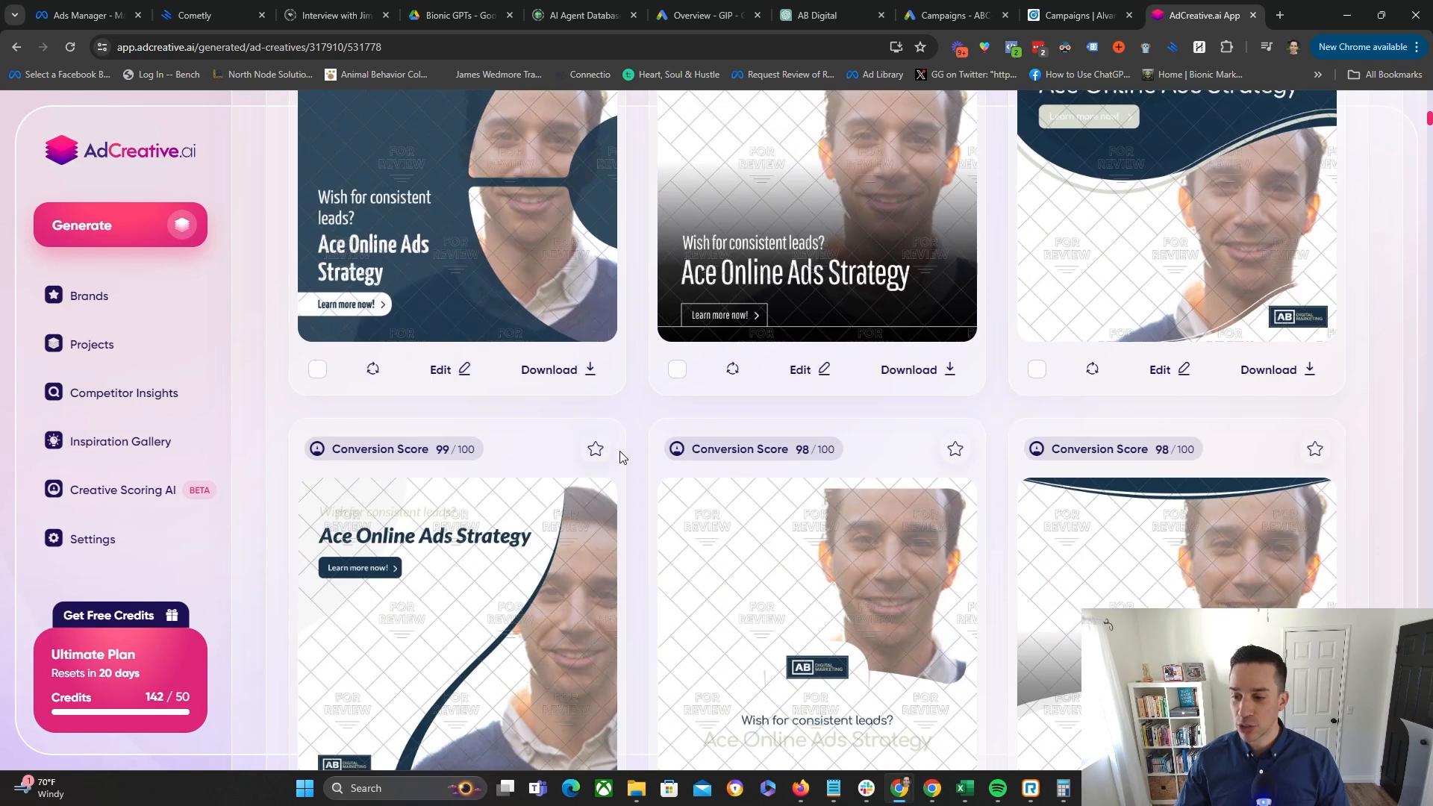
scroll("down", 3)
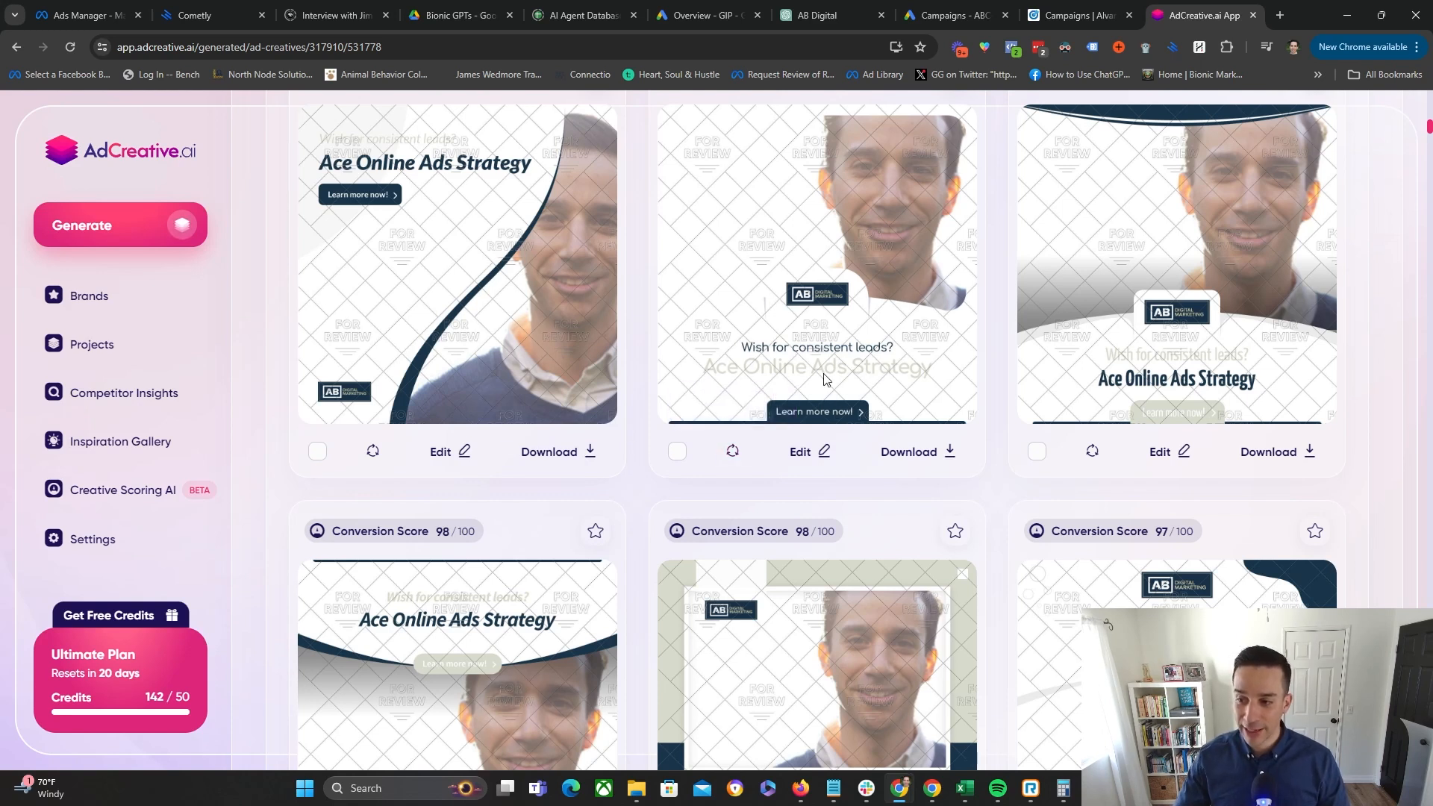
mouse_move(827, 377)
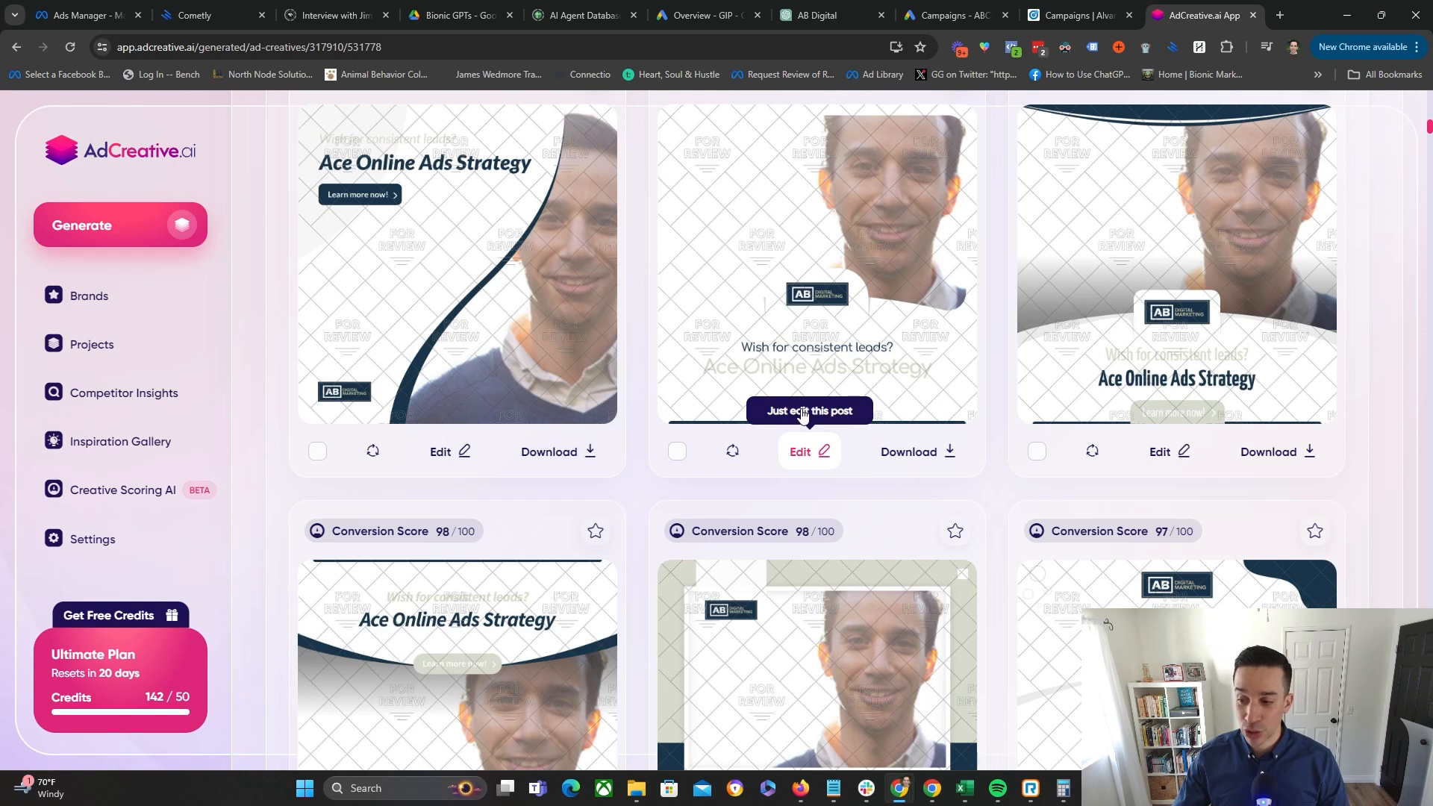
left_click(807, 451)
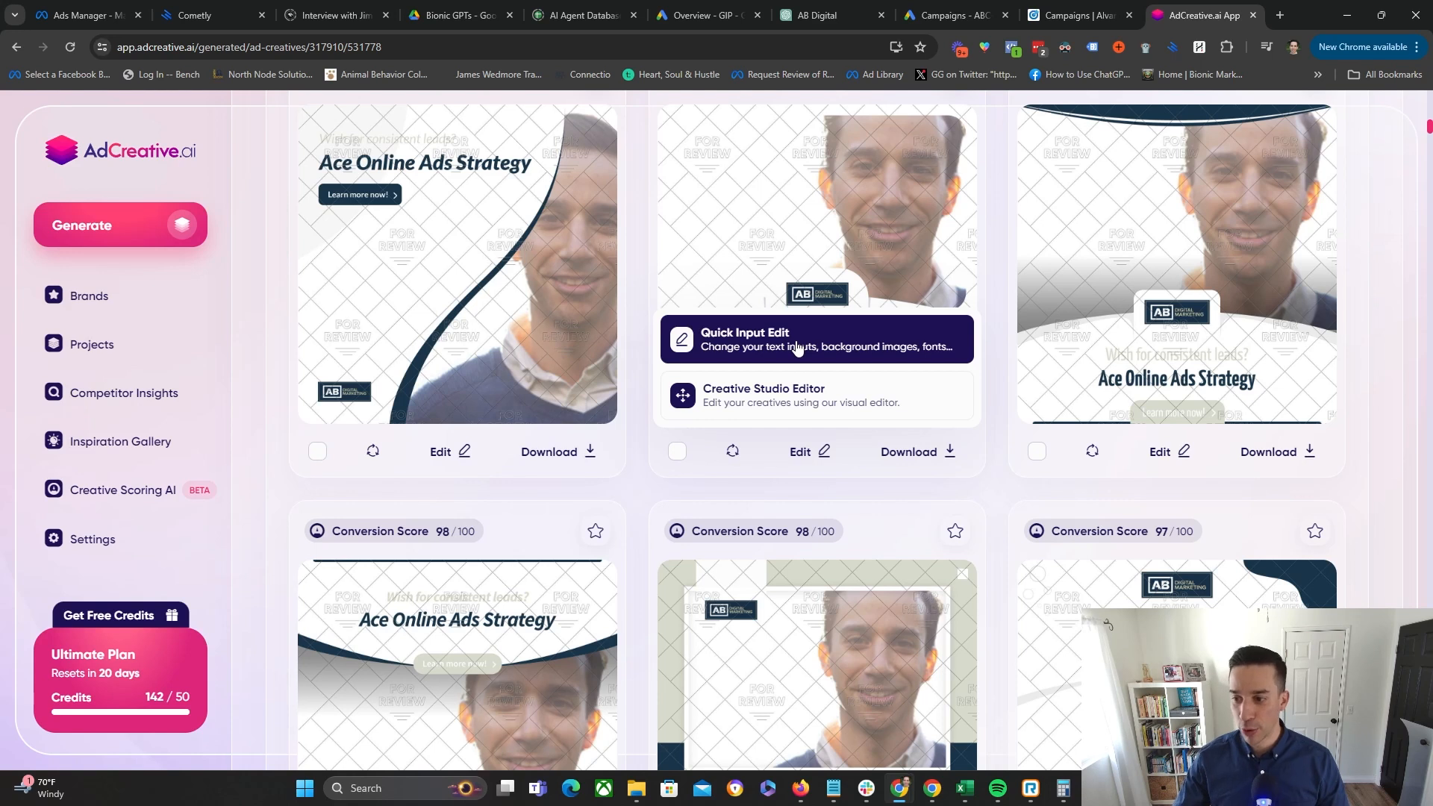
left_click(745, 339)
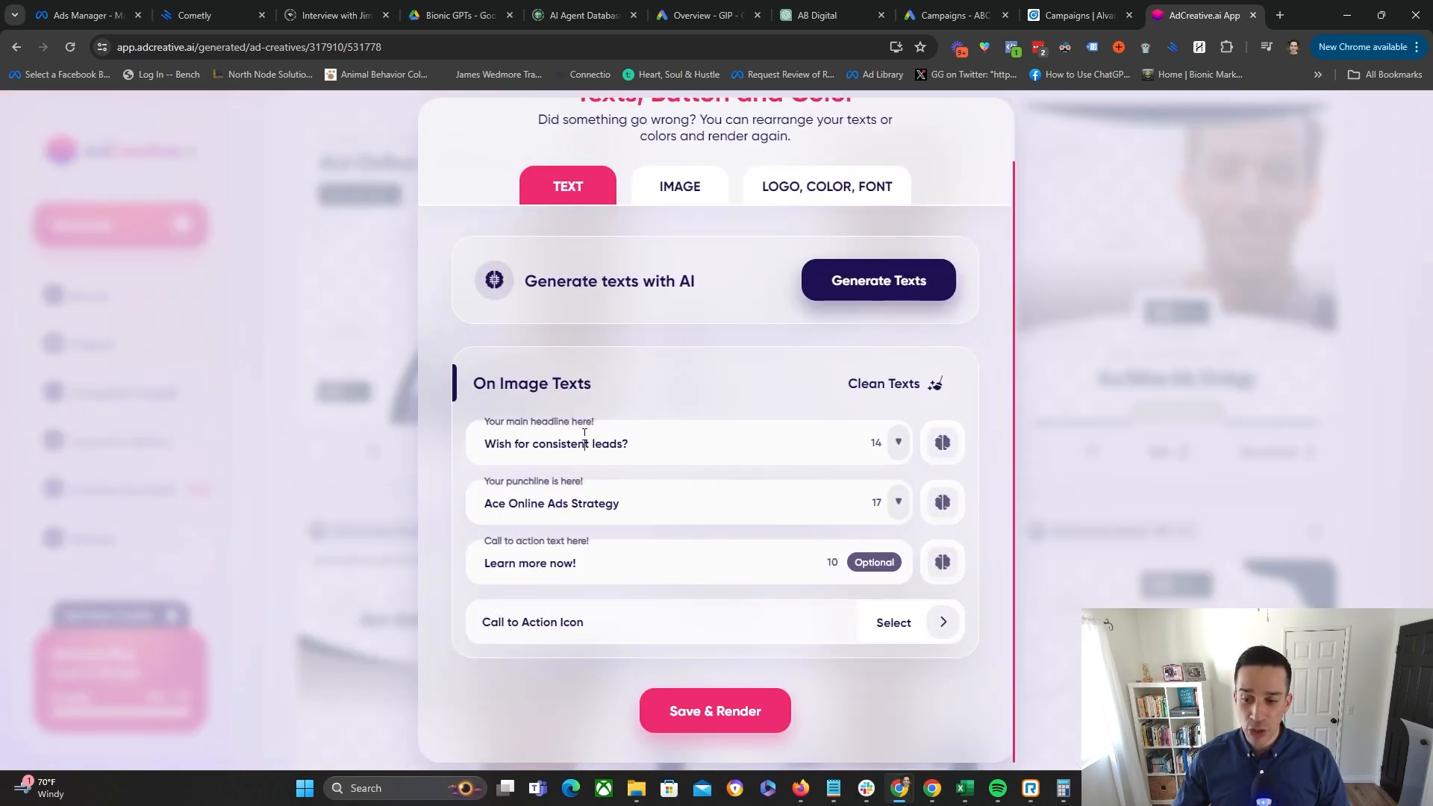
mouse_move(679, 187)
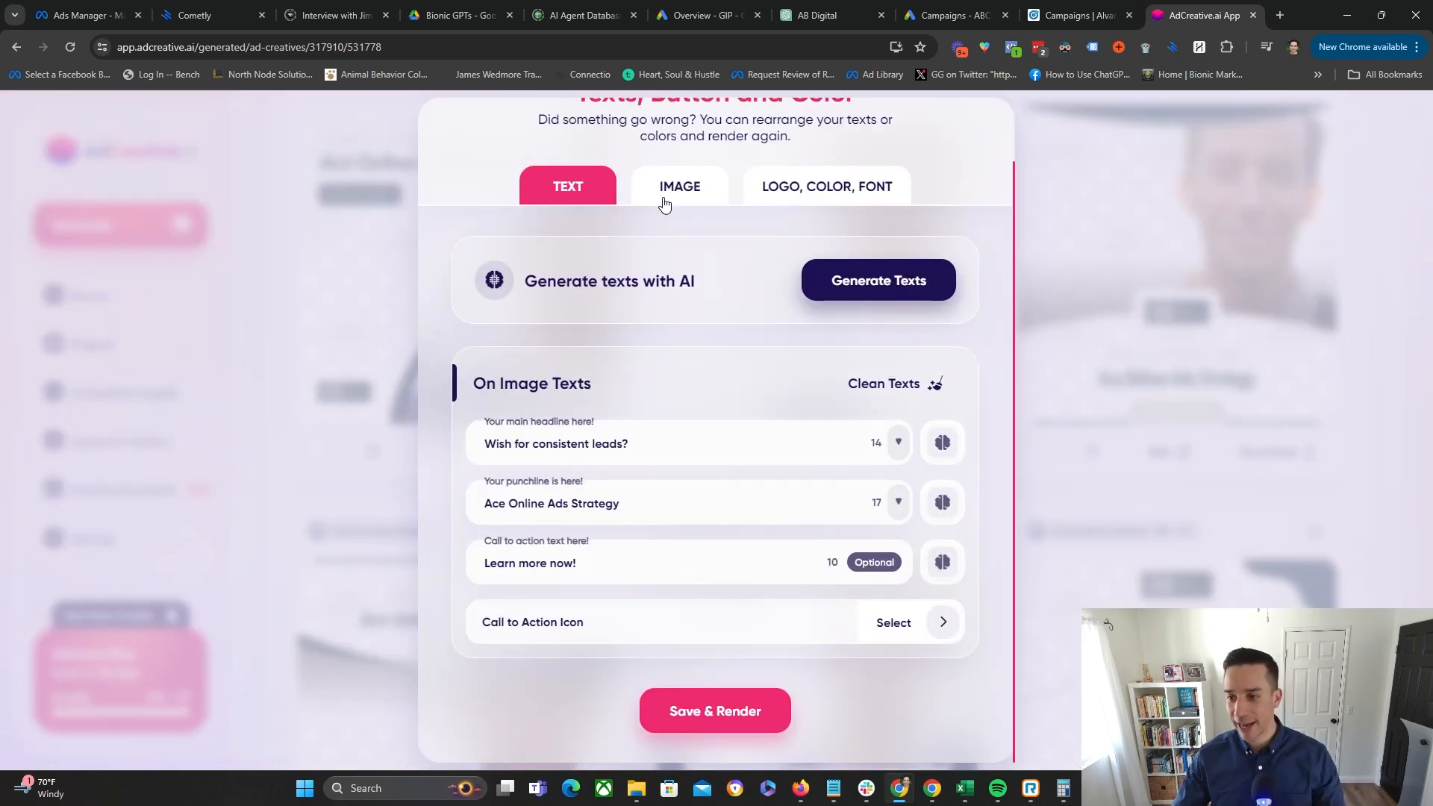
left_click(681, 185)
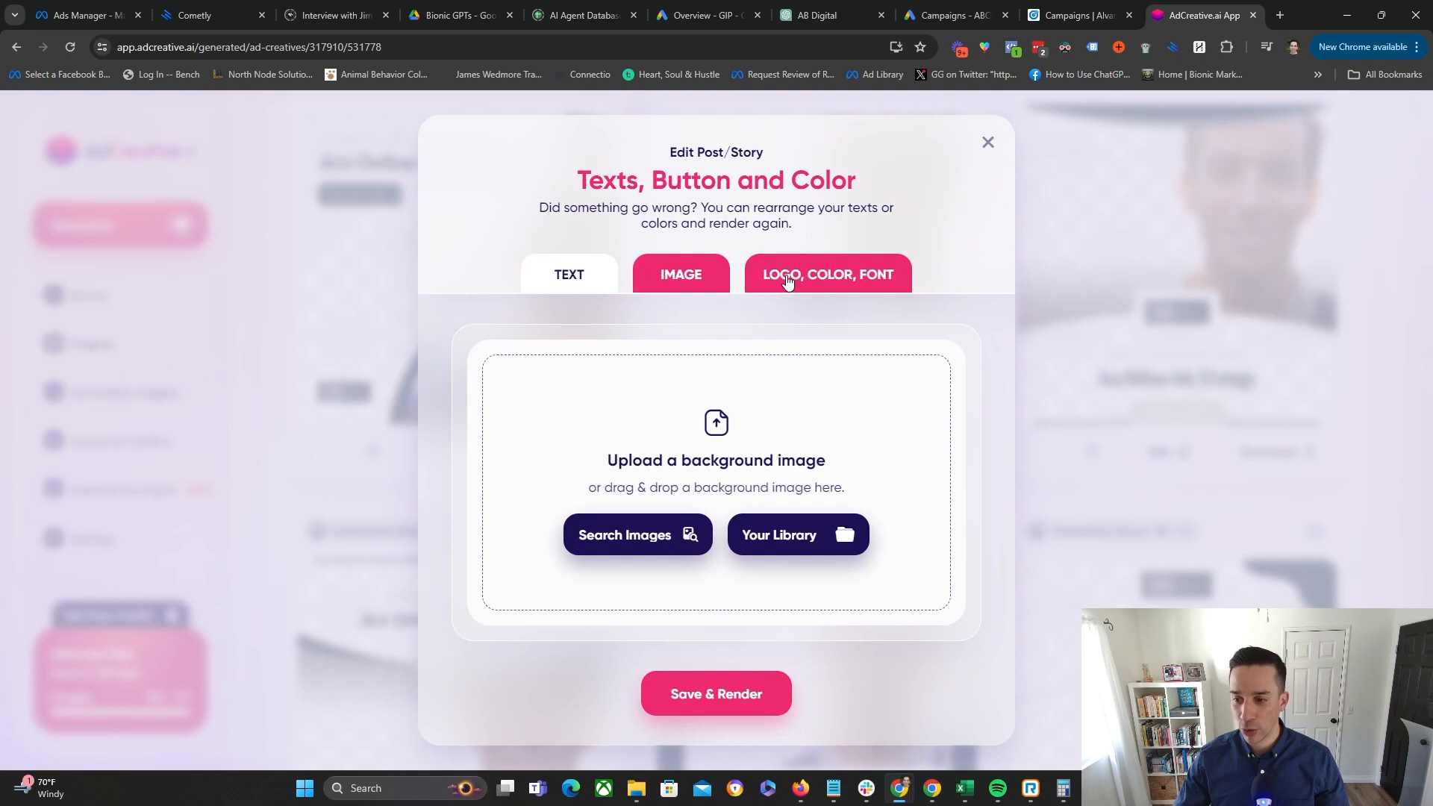
left_click(569, 275)
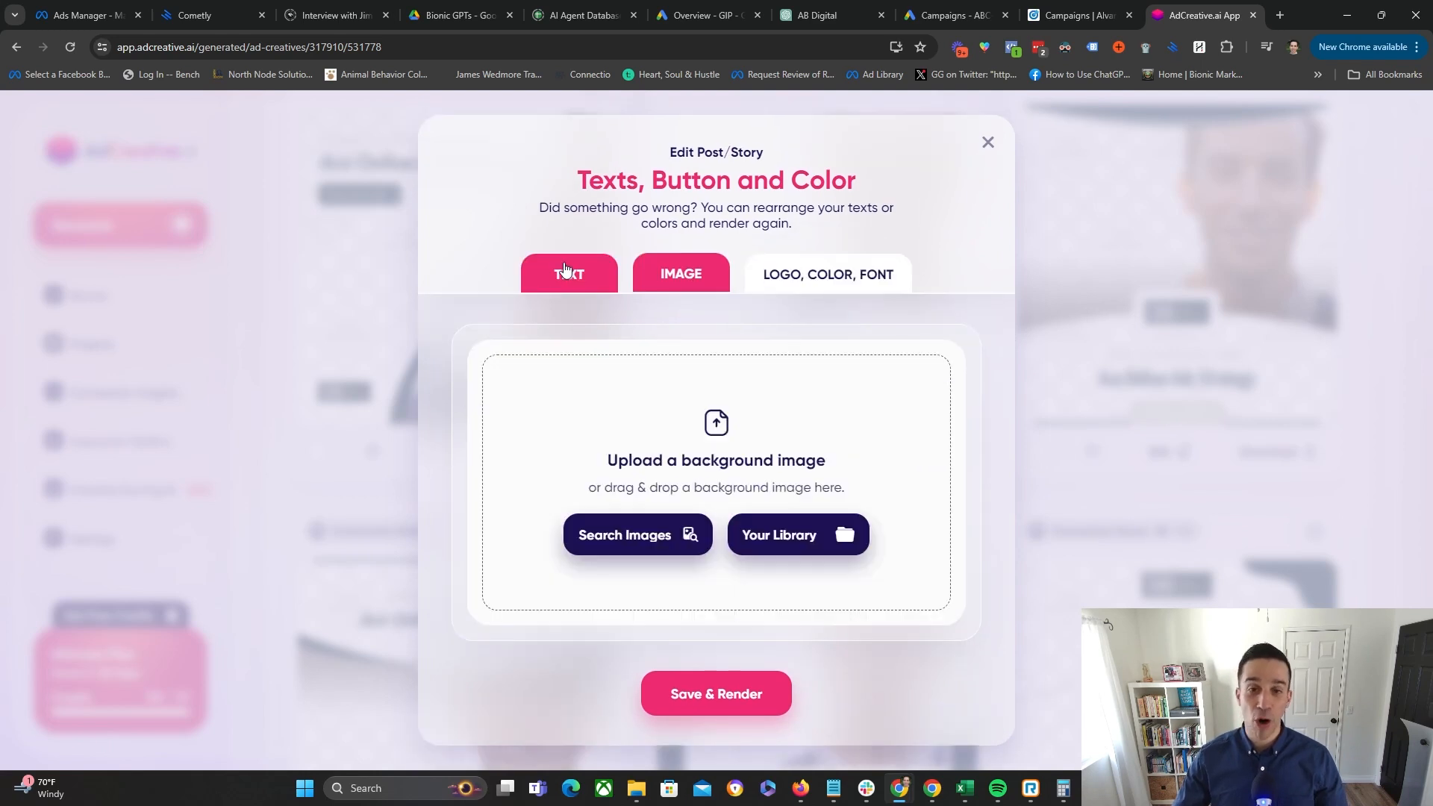
left_click(567, 273)
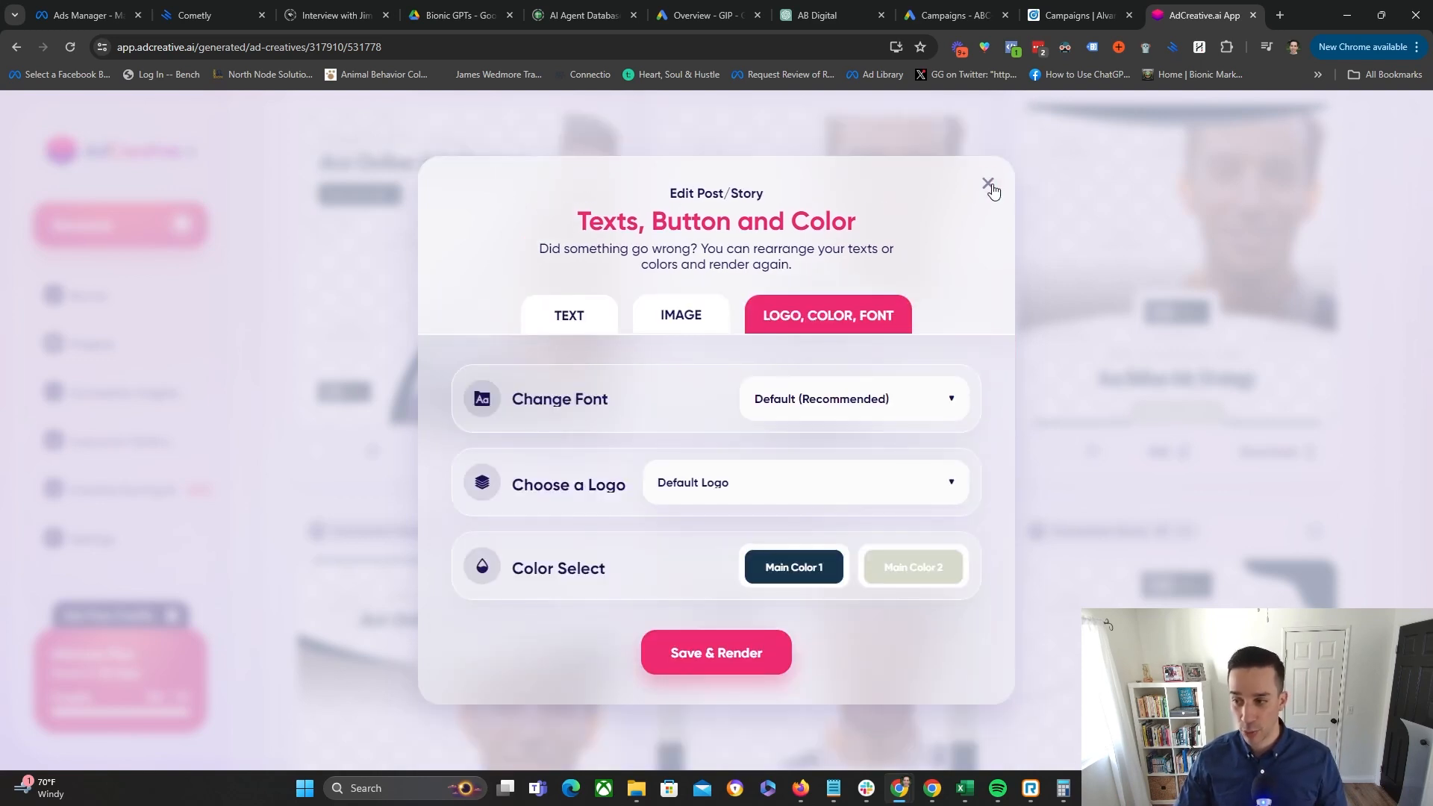
left_click(990, 185)
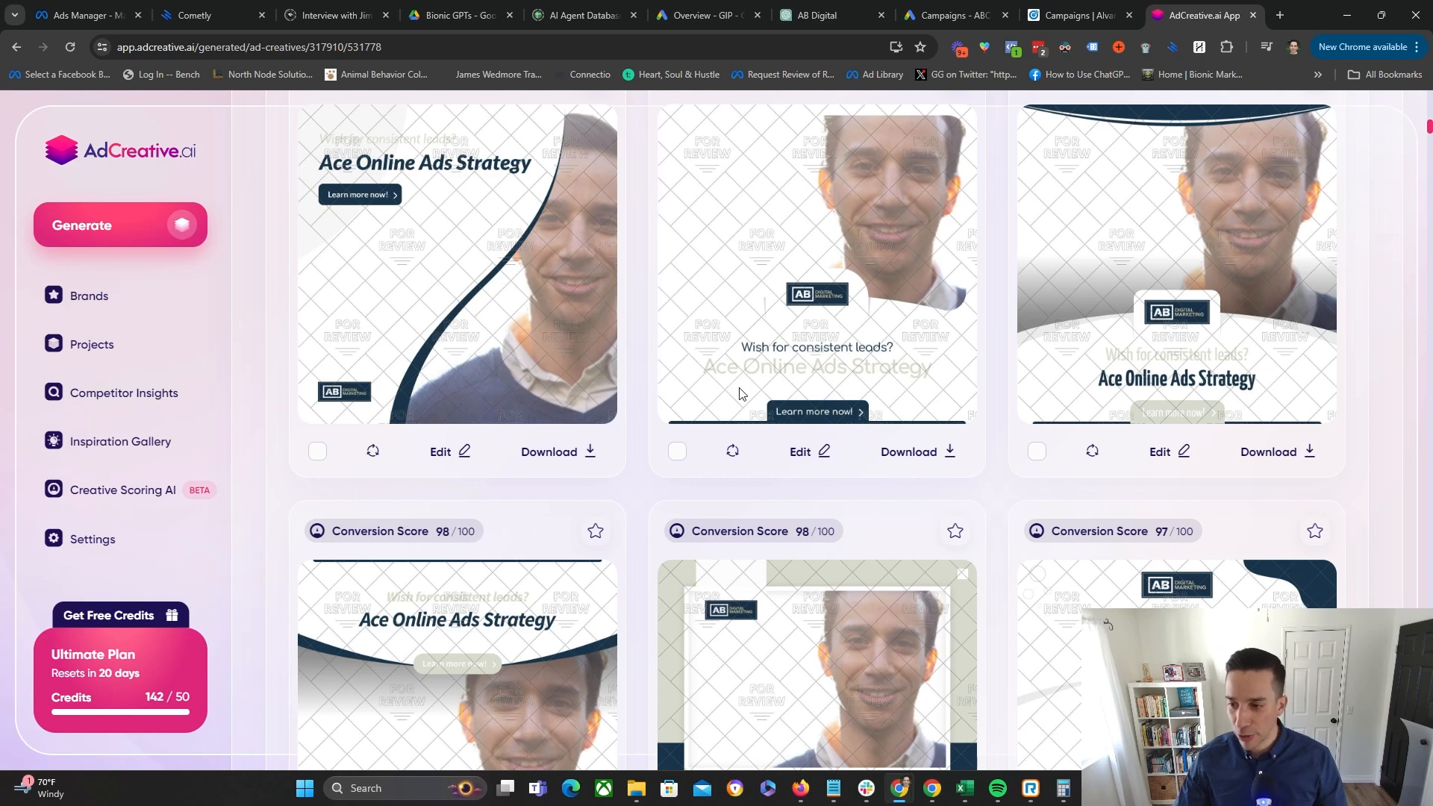
- Open the creative in Creative Studio Editor and select Text 2 inside Group 2
left_click(807, 451)
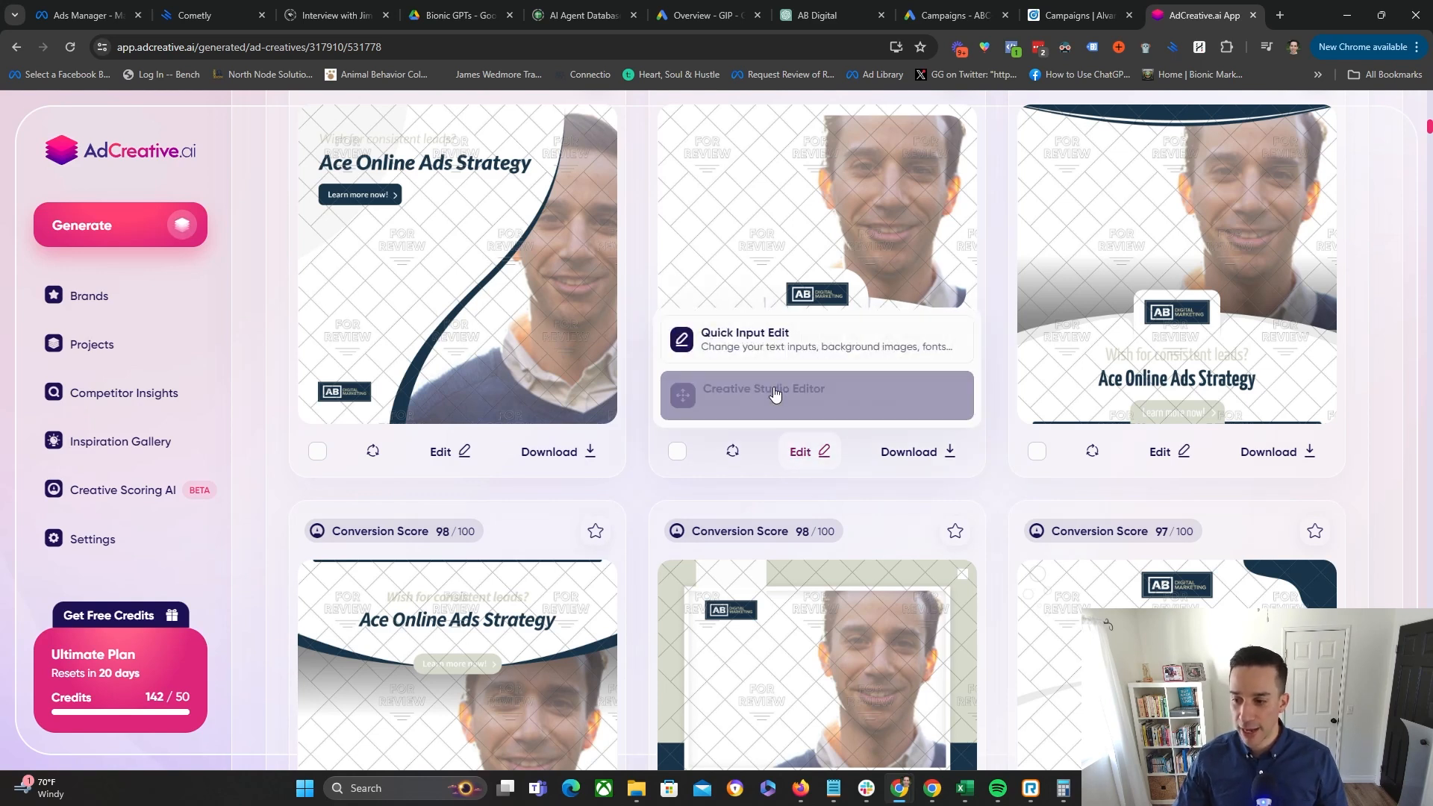
left_click(775, 396)
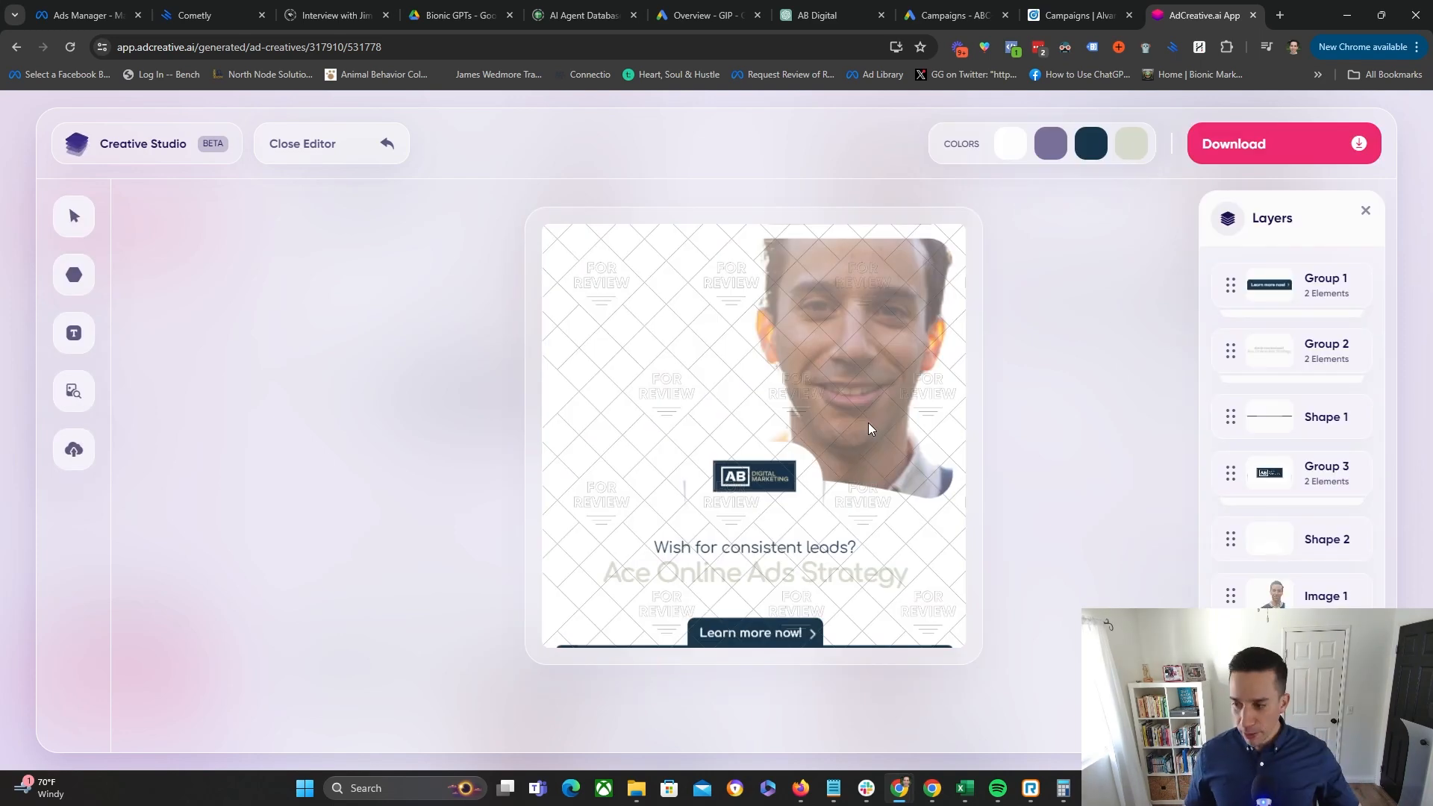
mouse_move(1293, 332)
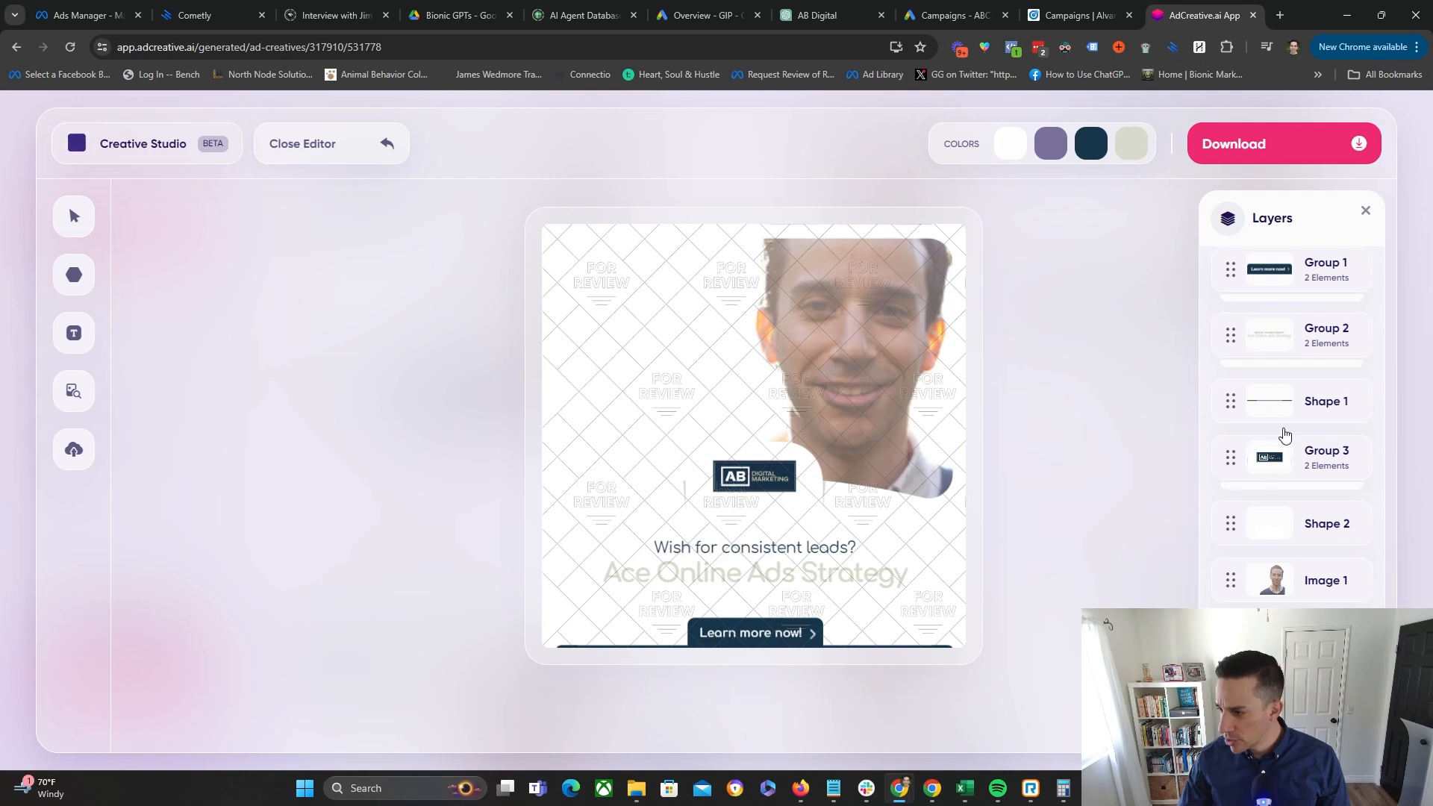
left_click(1326, 336)
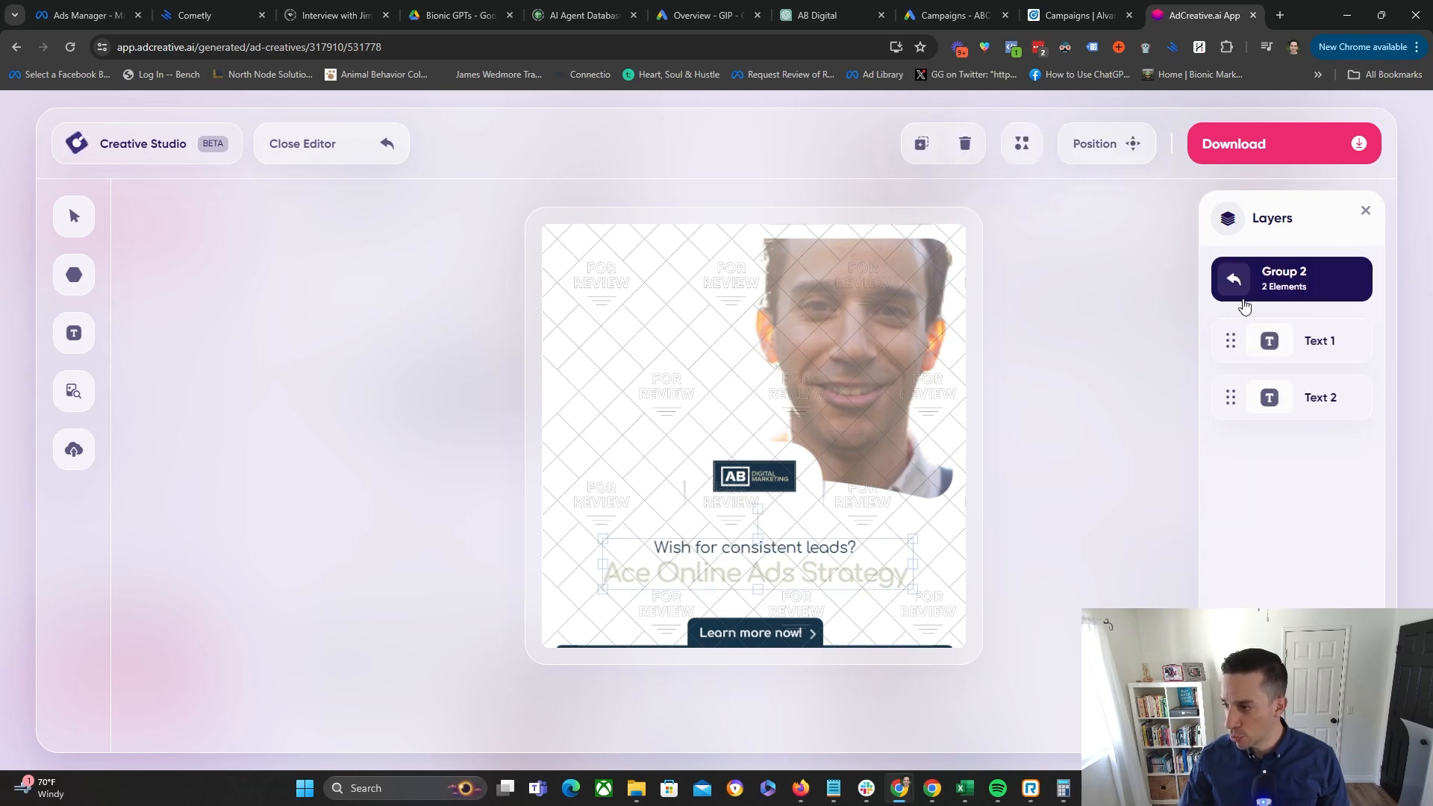
left_click(1318, 340)
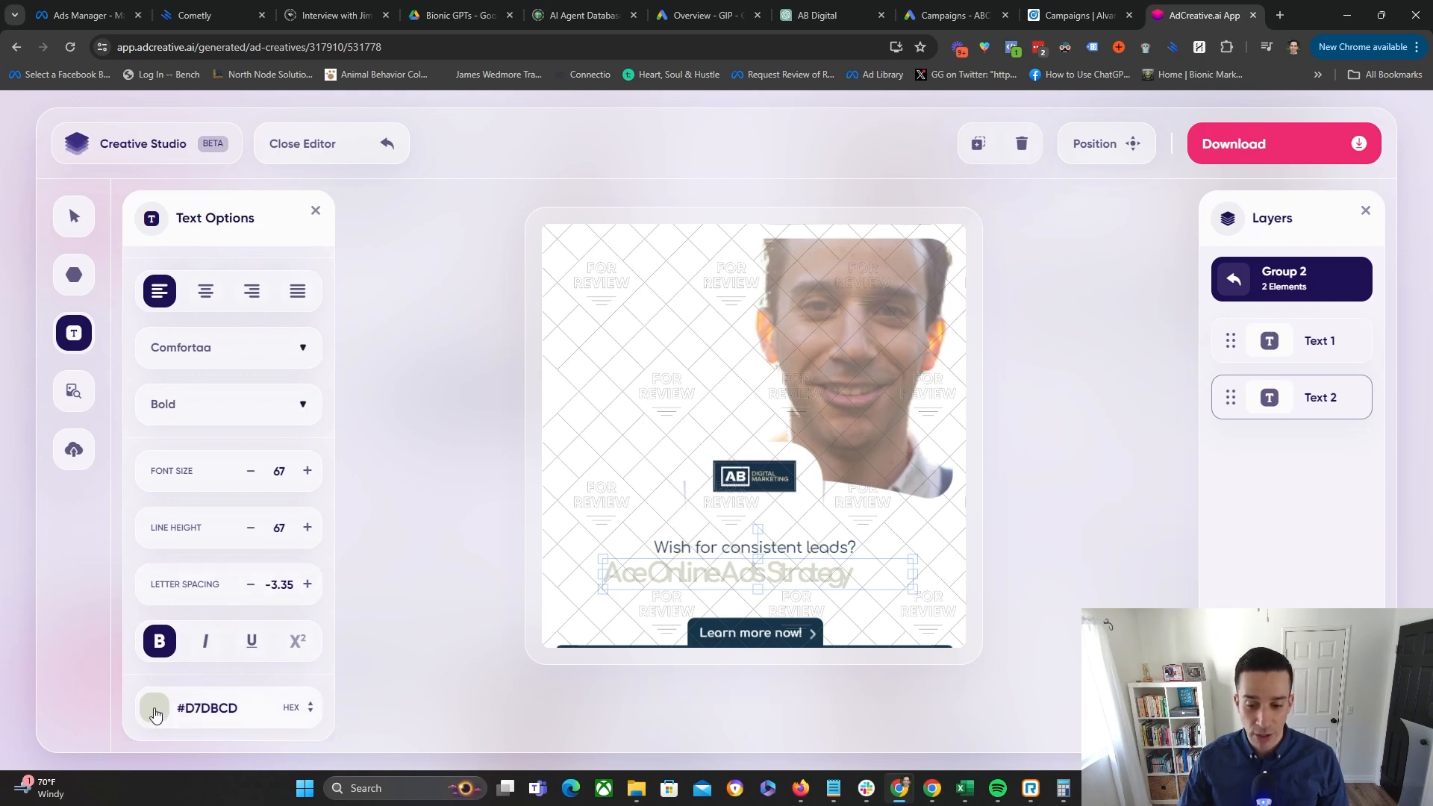
- Colour the punchline #0D0D0CFF and adjust letter spacing to 1.65
left_click(153, 708)
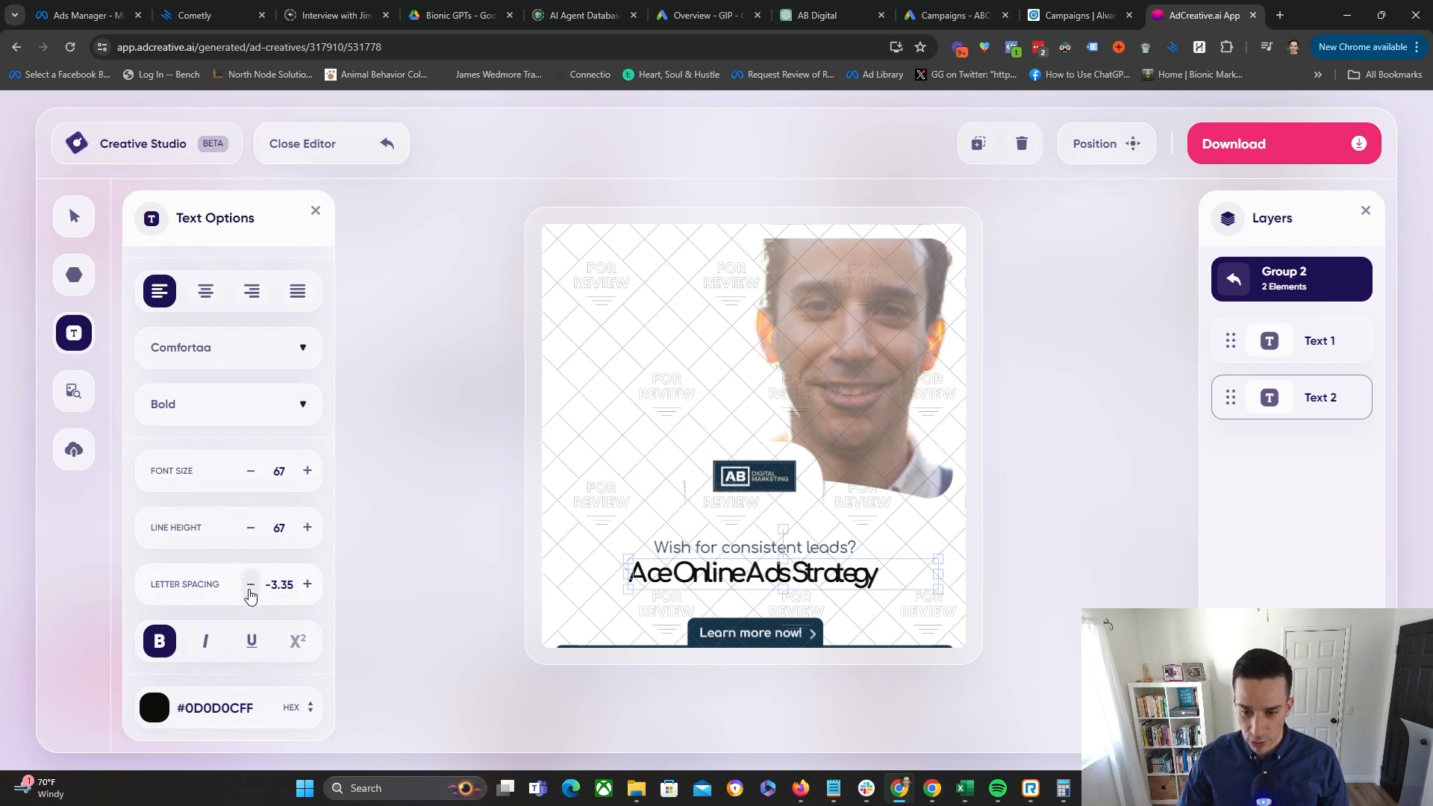
left_click(249, 584)
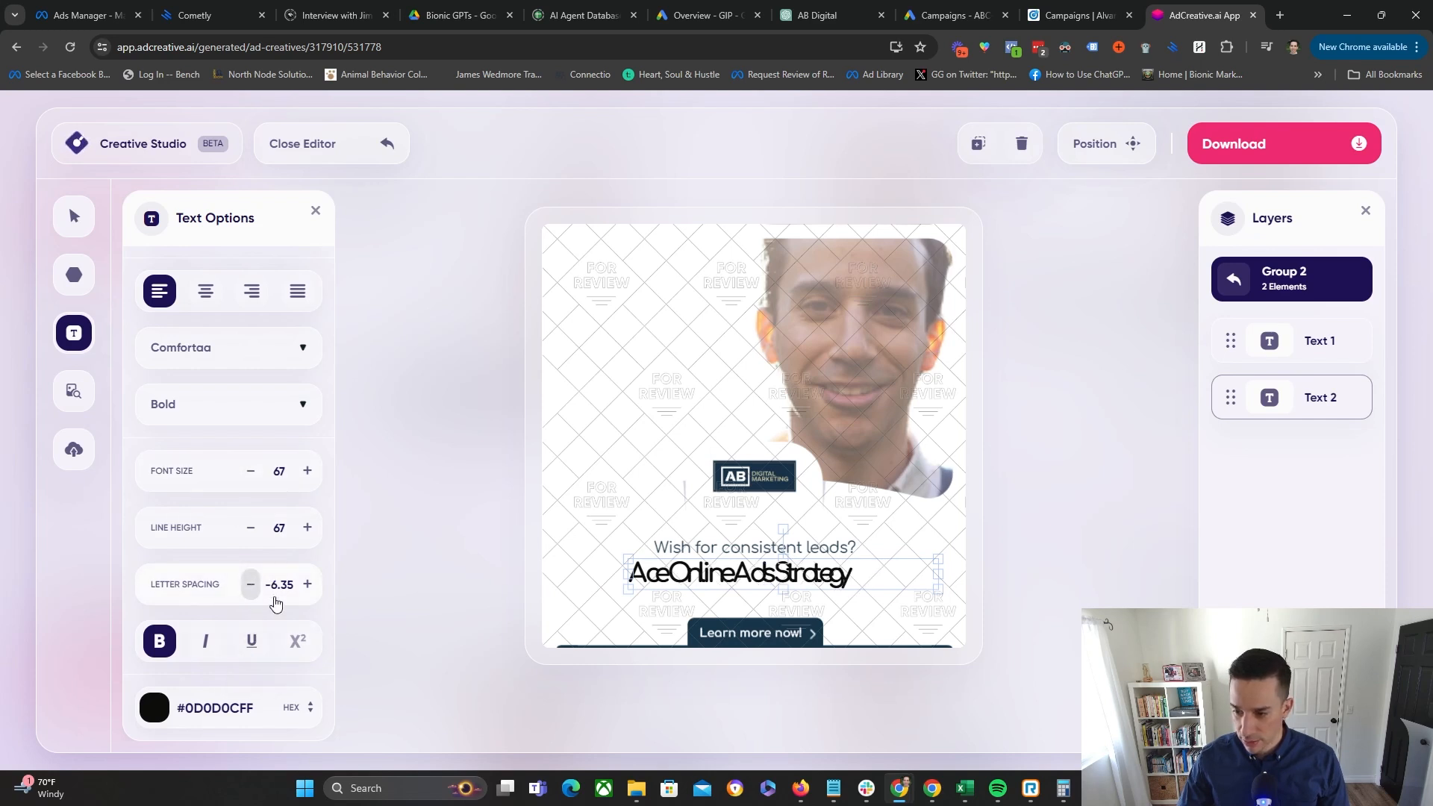
left_click(249, 584)
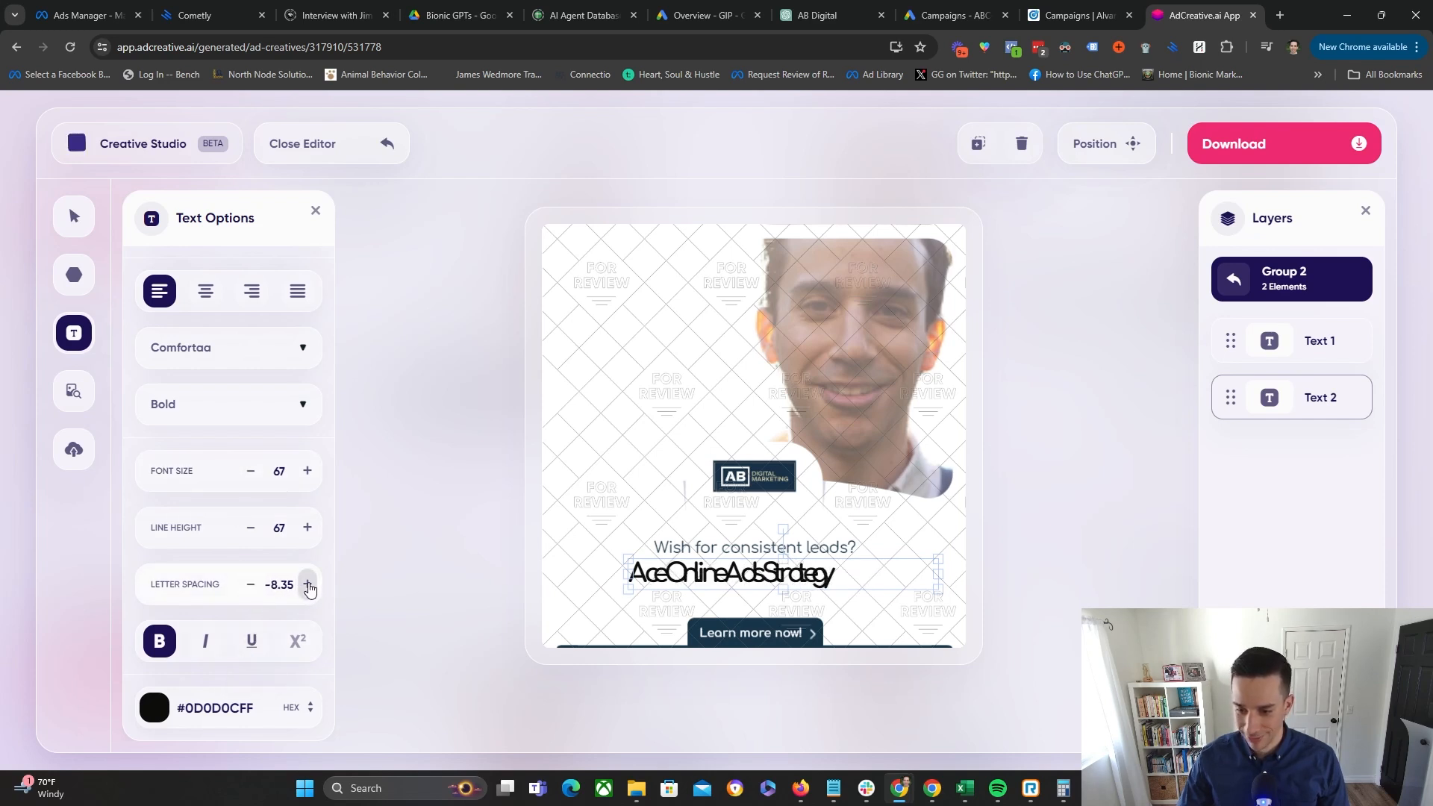
left_click(307, 584)
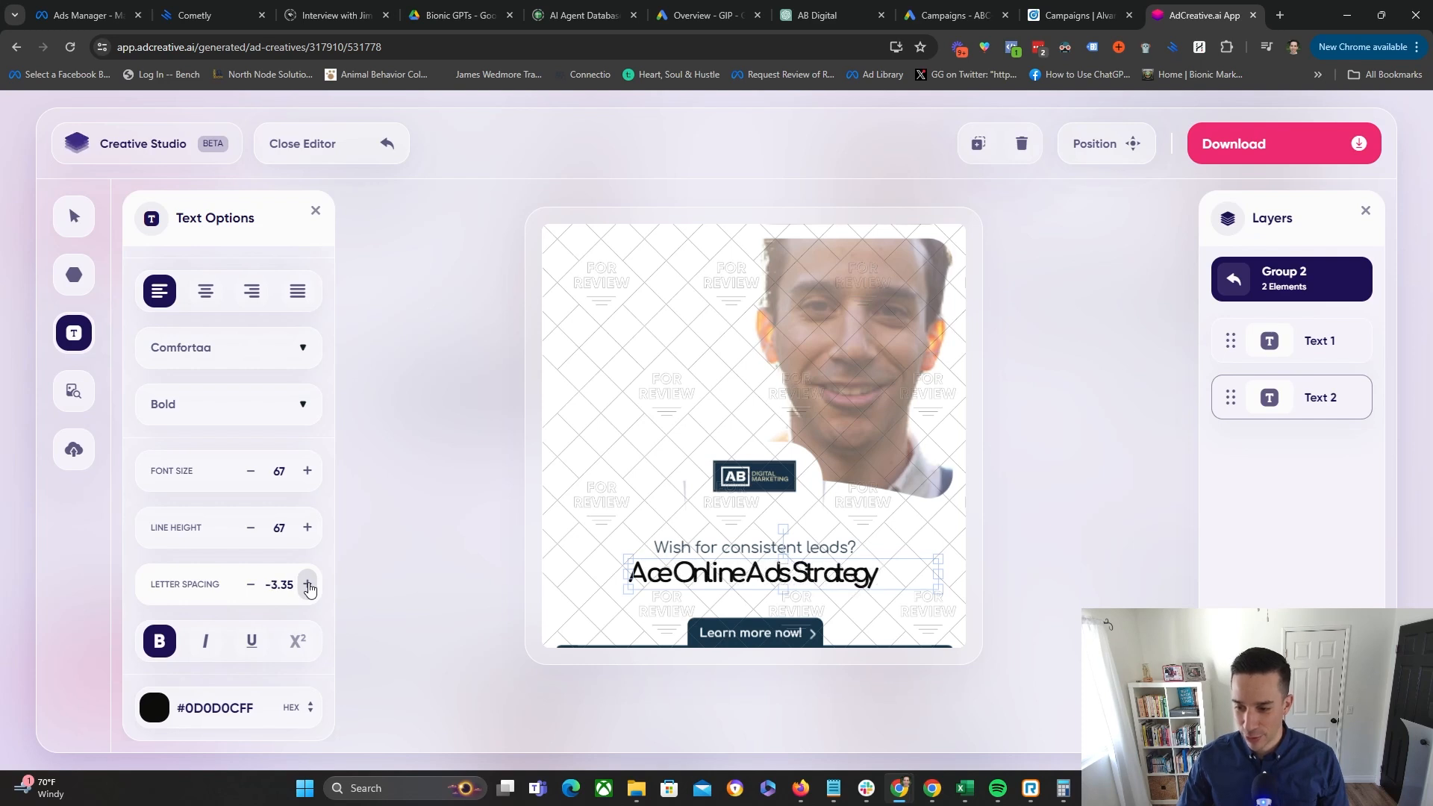
left_click(308, 584)
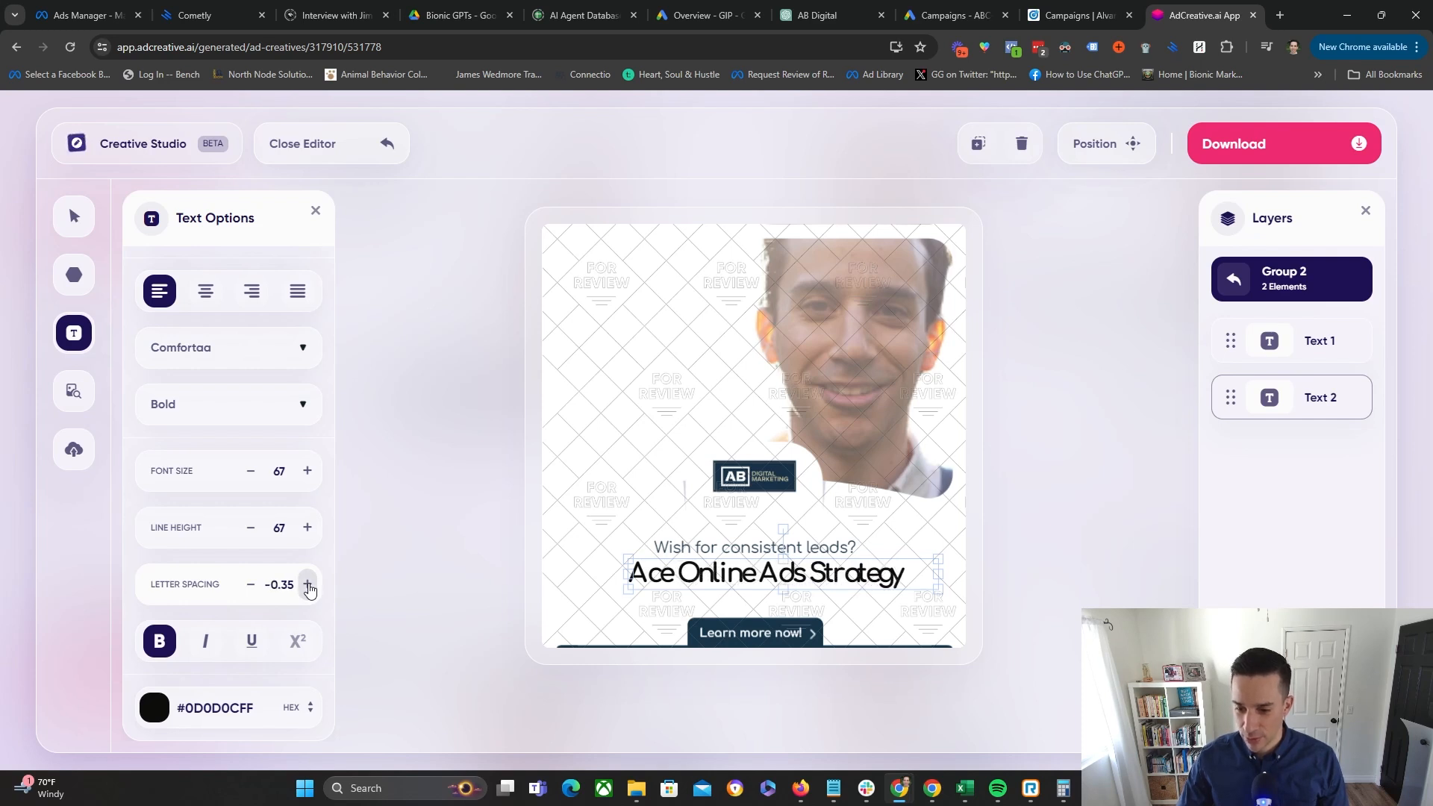
left_click(308, 584)
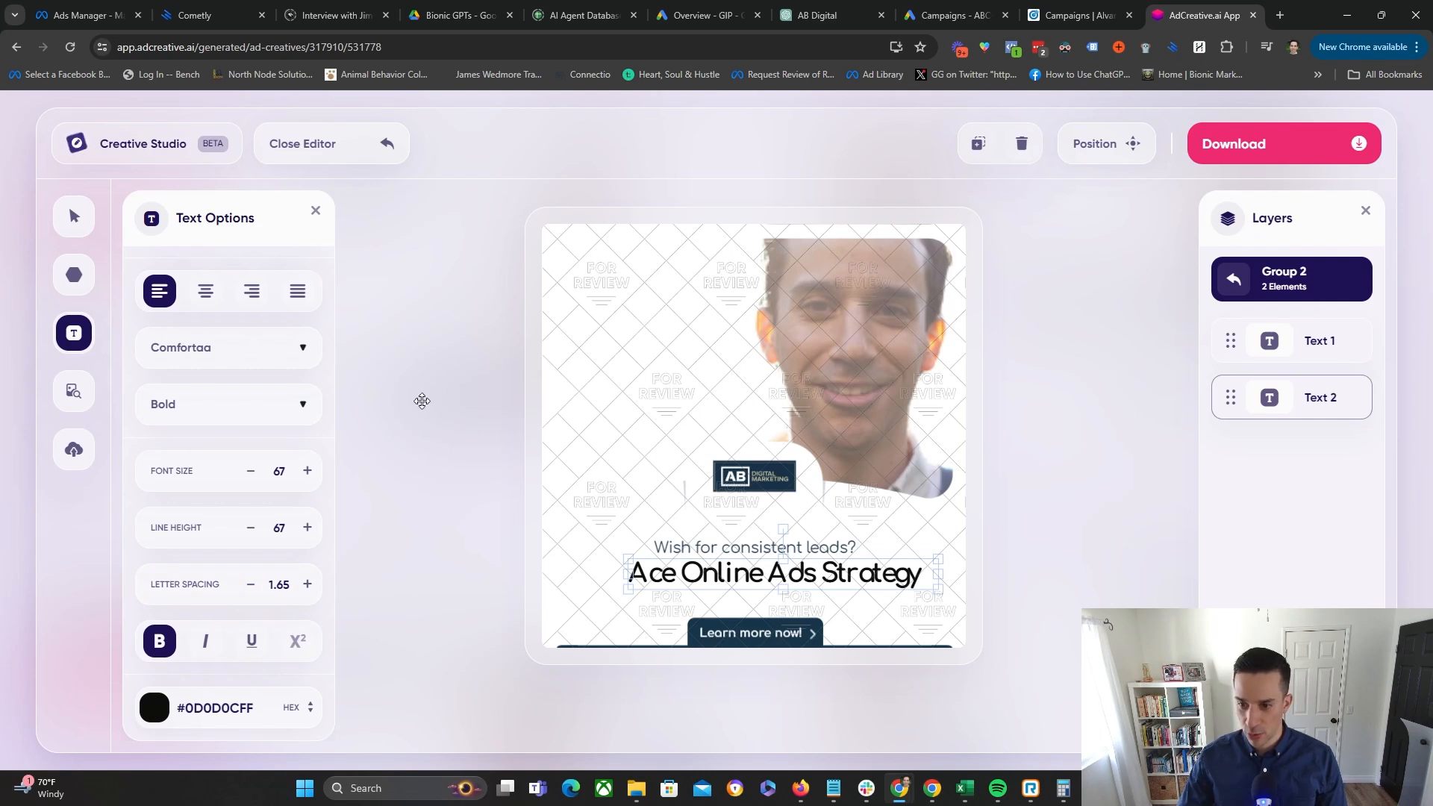
mouse_move(488, 572)
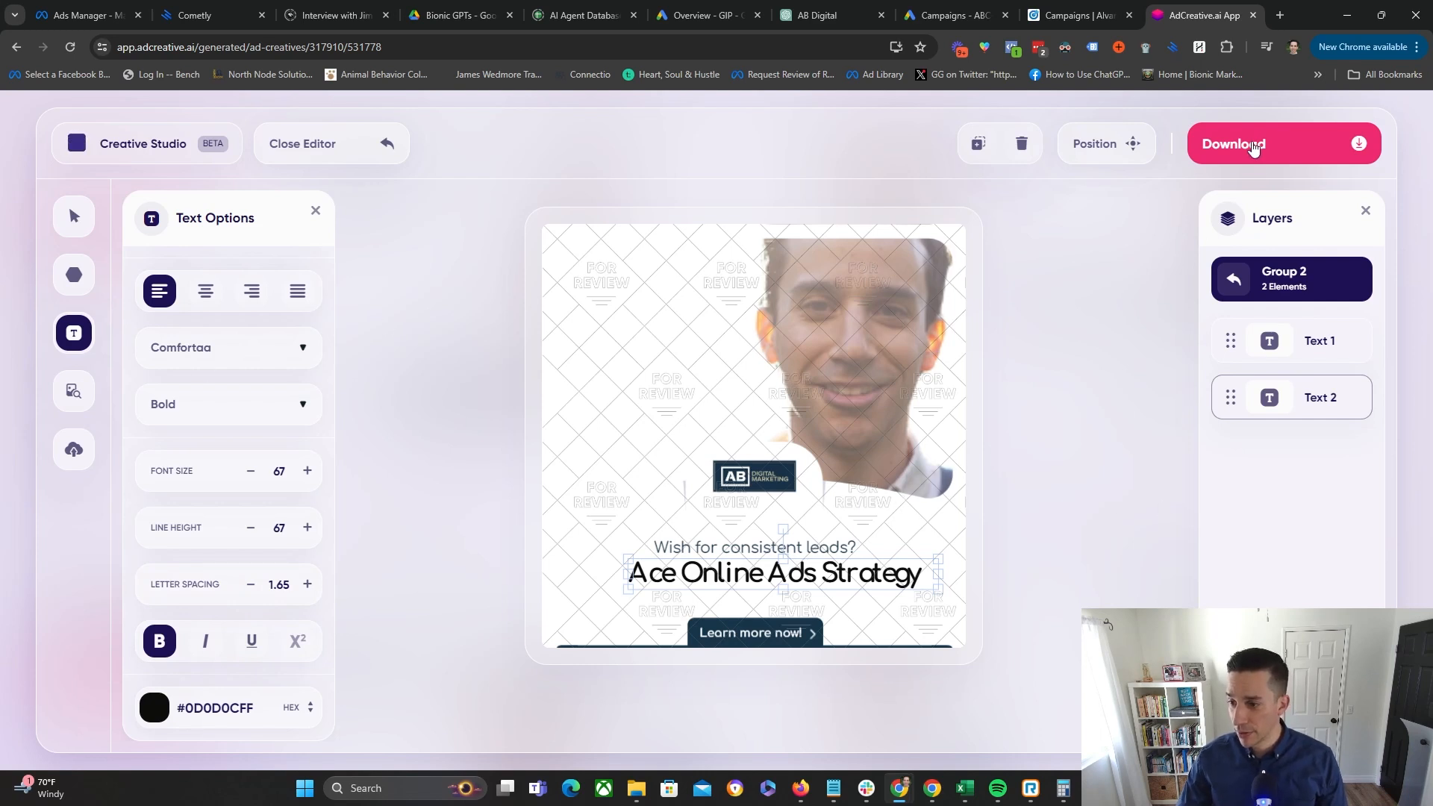
- Download the edited creative as an image from the editor
left_click(1235, 144)
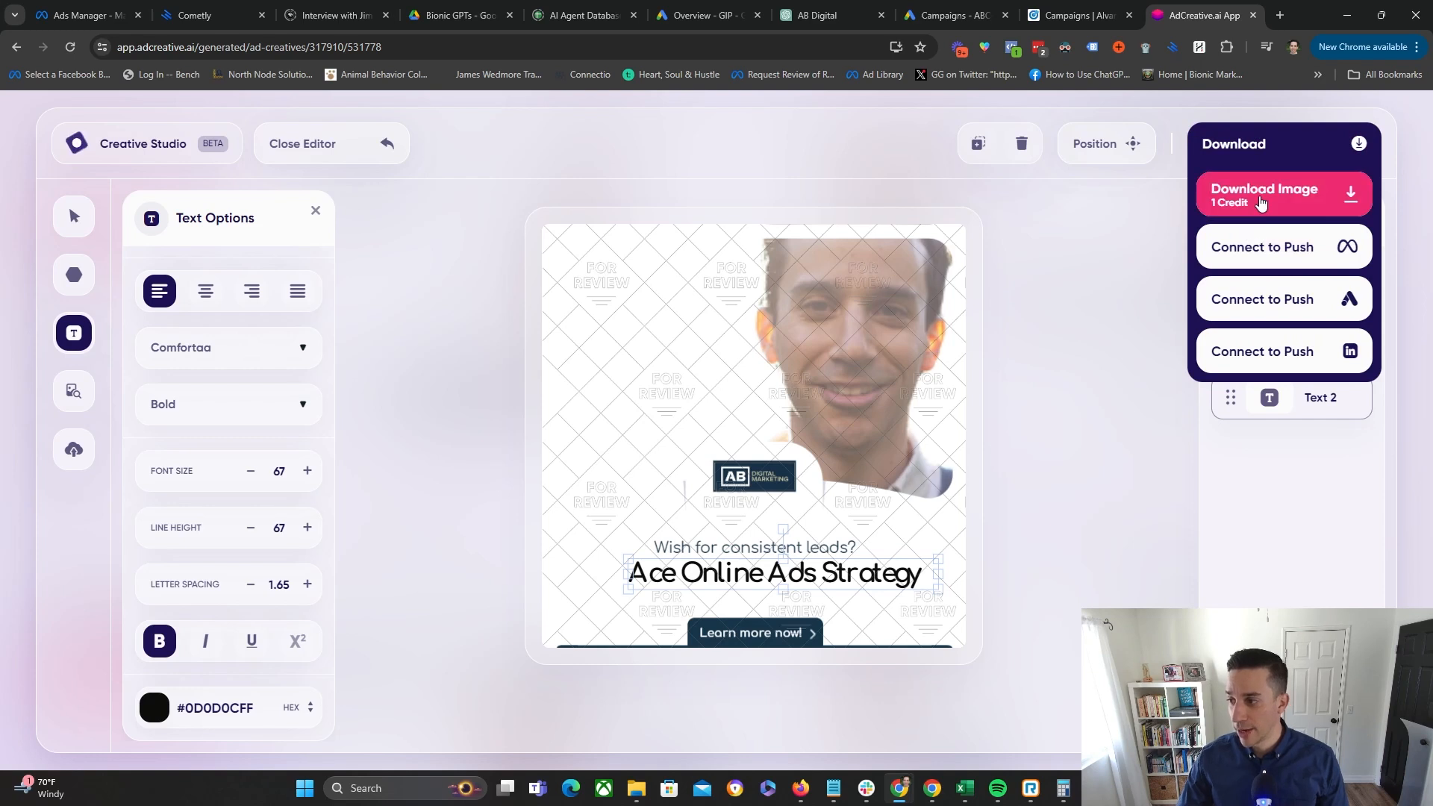
left_click(1265, 194)
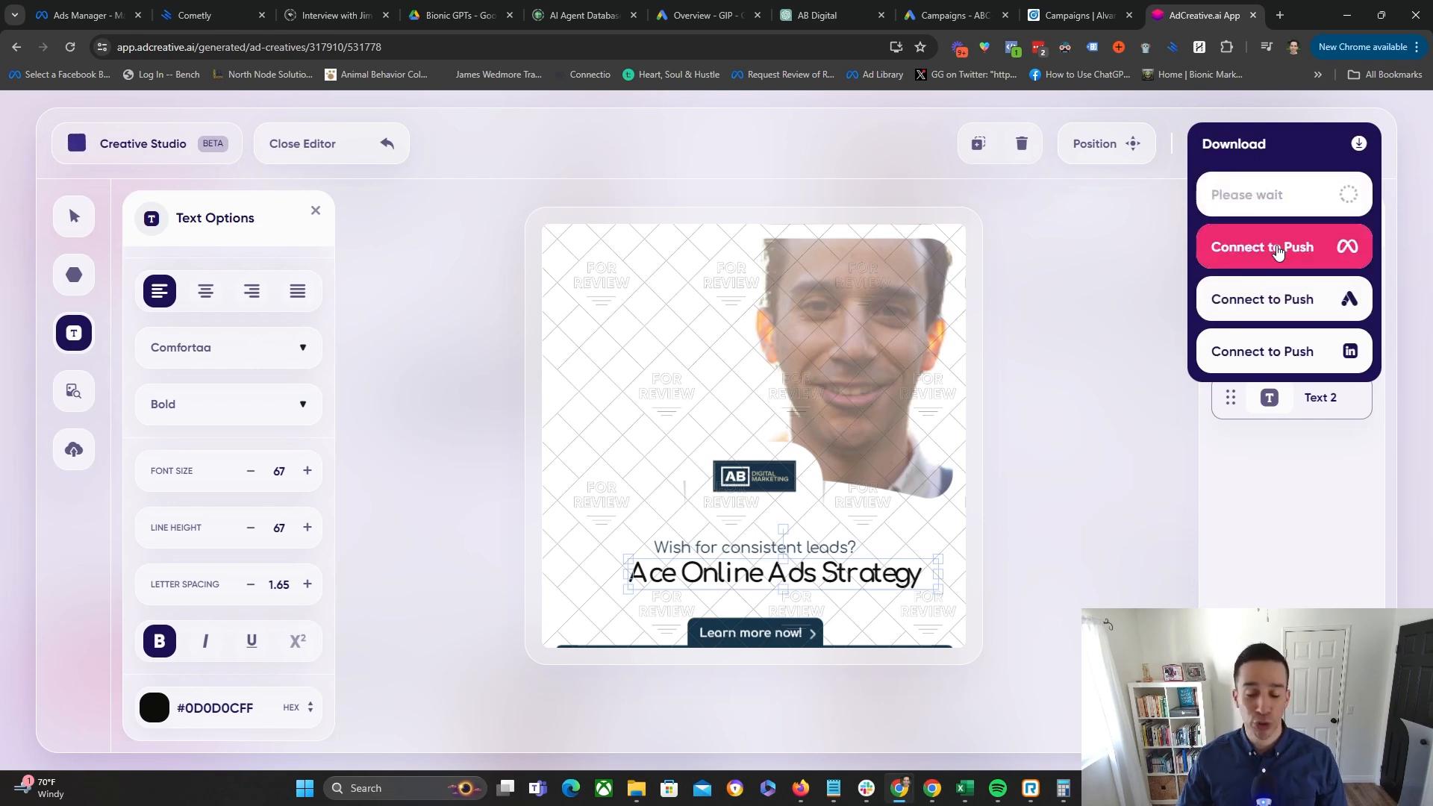
left_click(1277, 247)
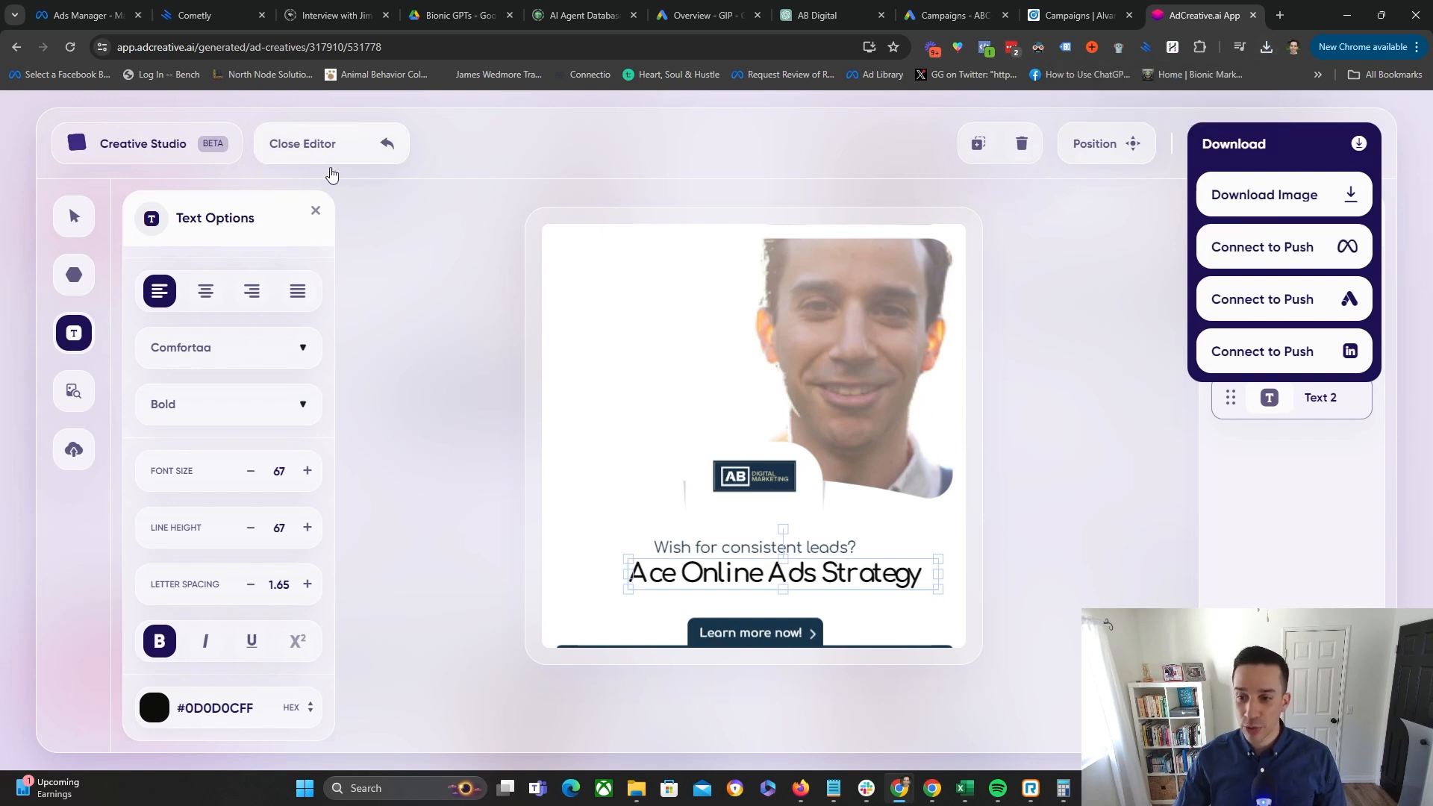
- Close the editor choosing Save Changes to keep the edits
left_click(303, 143)
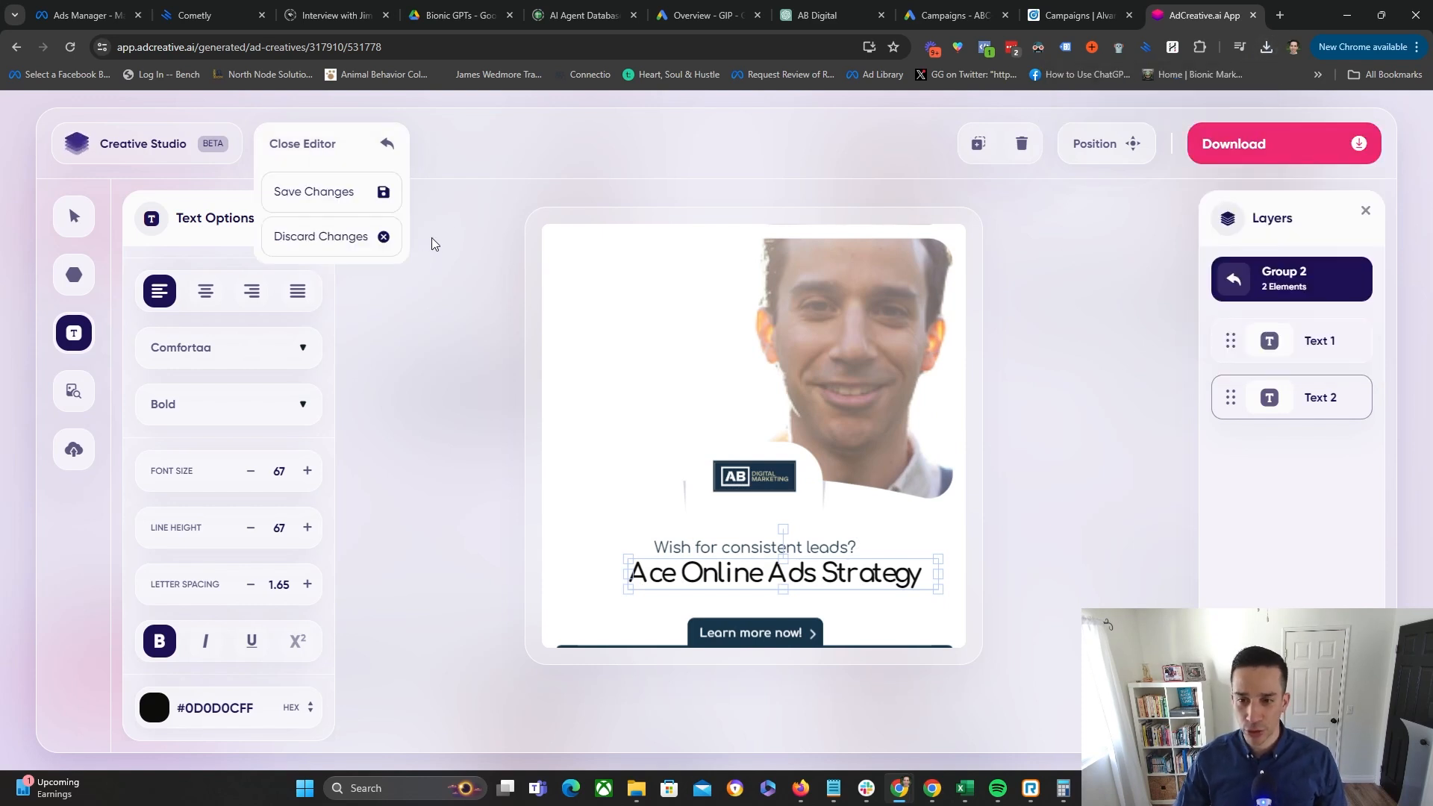
left_click(313, 191)
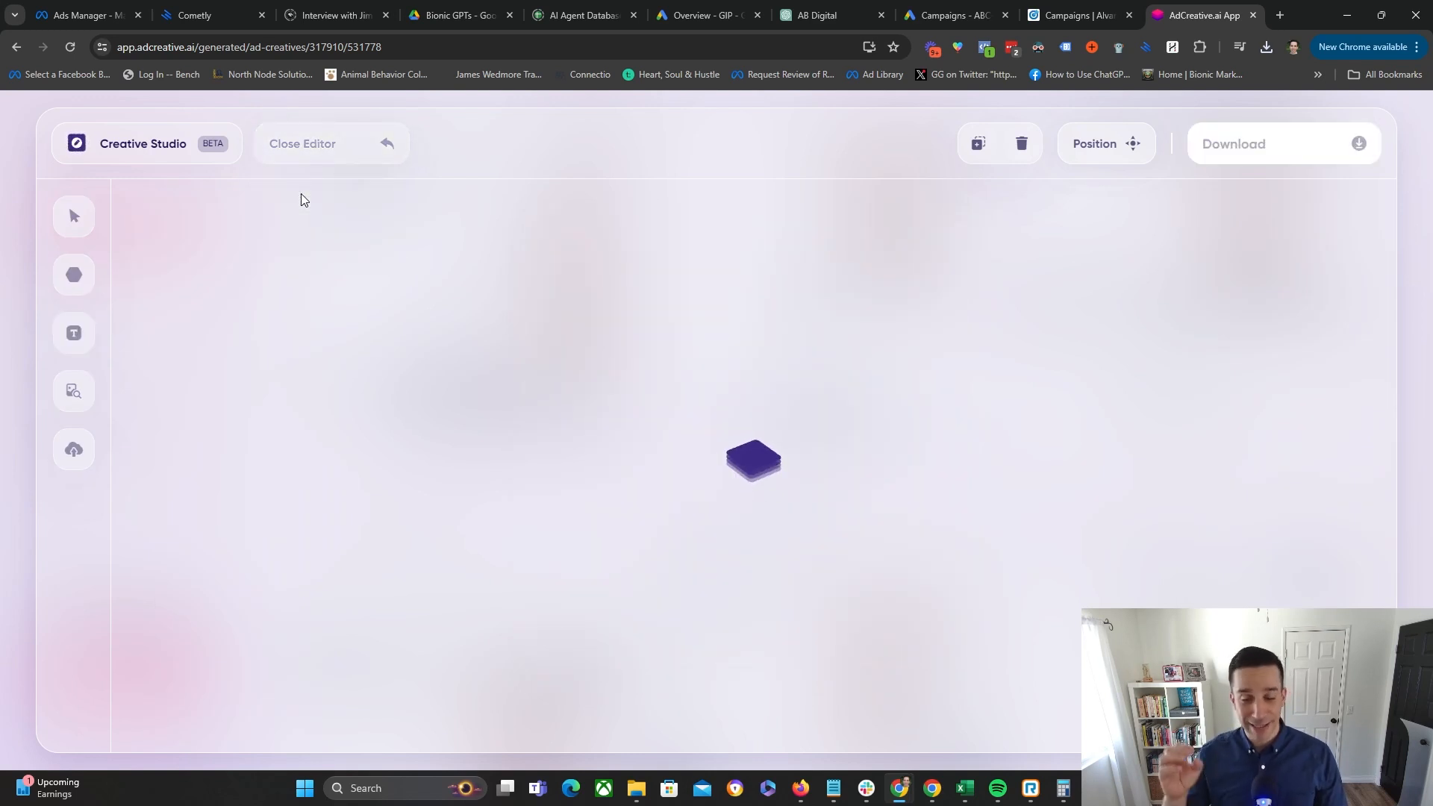
- Tick the checkboxes under the creatives in the grid to select them for bulk download
left_click(301, 143)
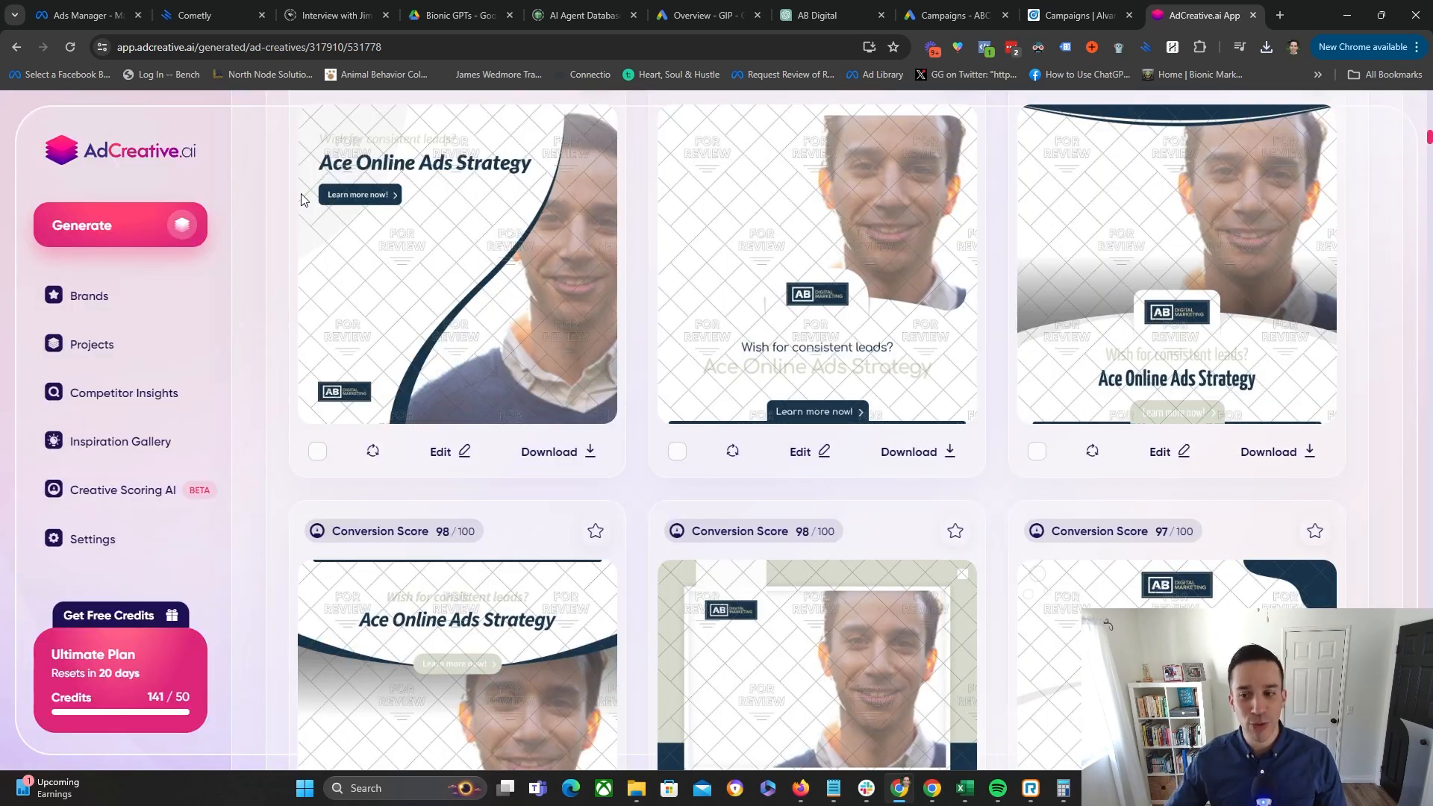
scroll("down", 3)
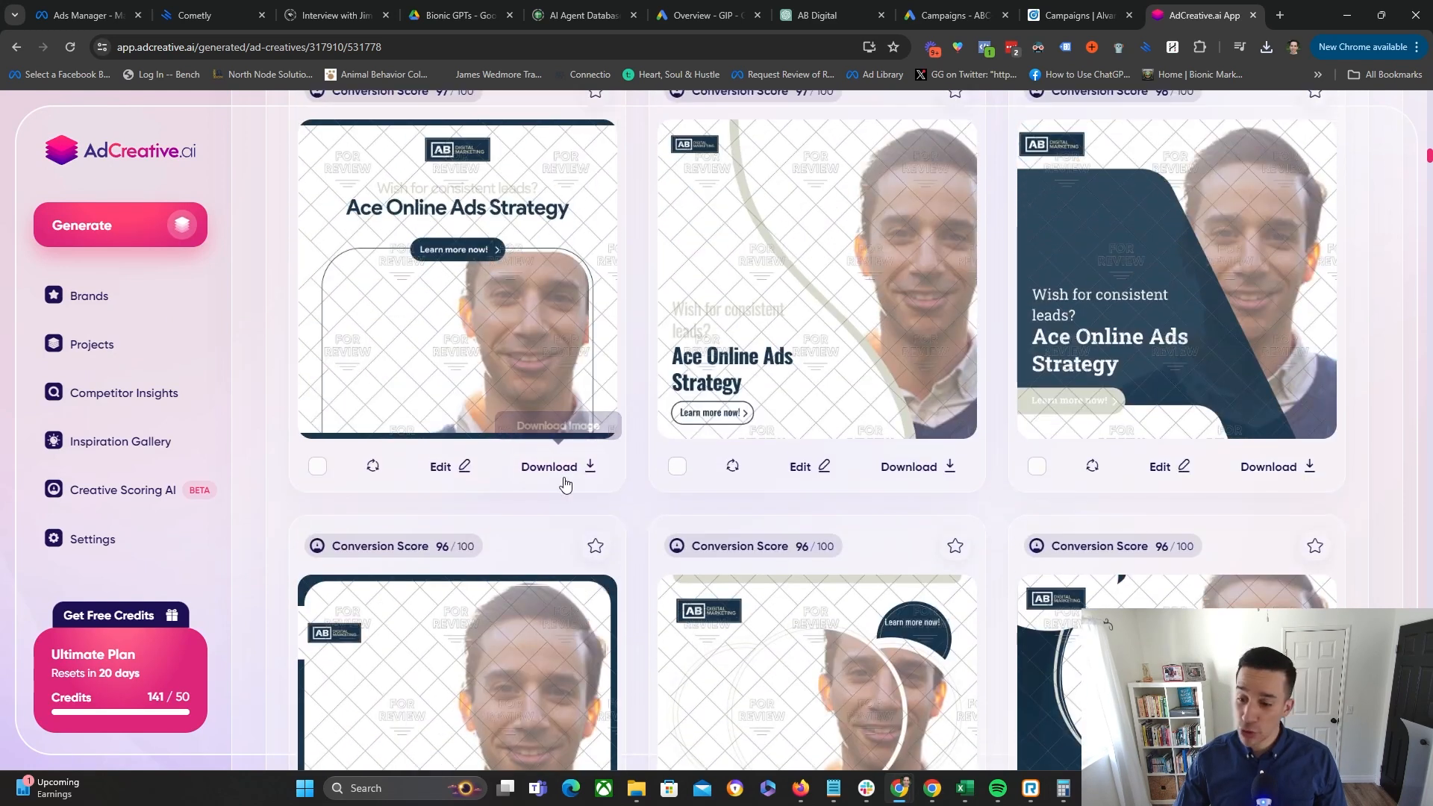
left_click(317, 466)
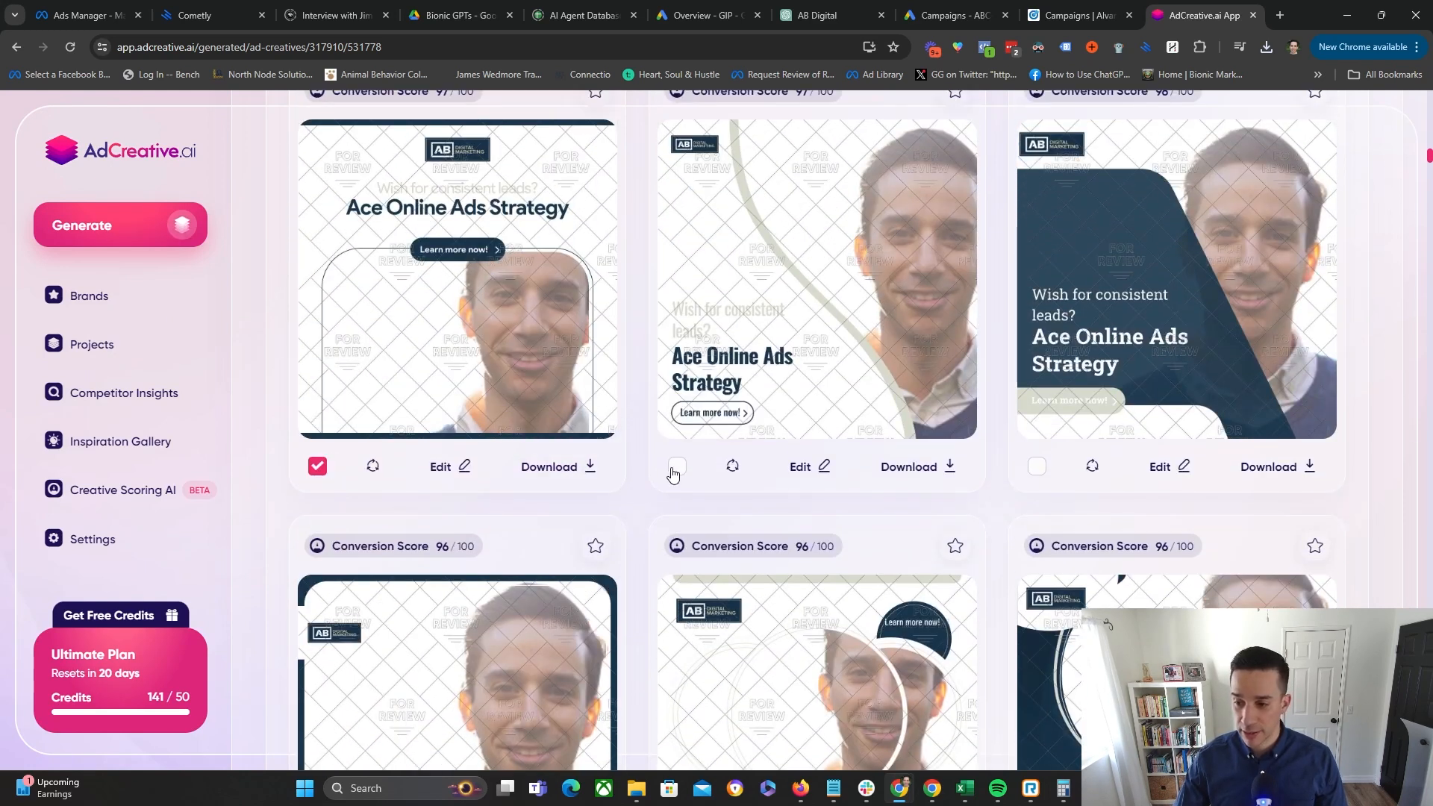
left_click(678, 467)
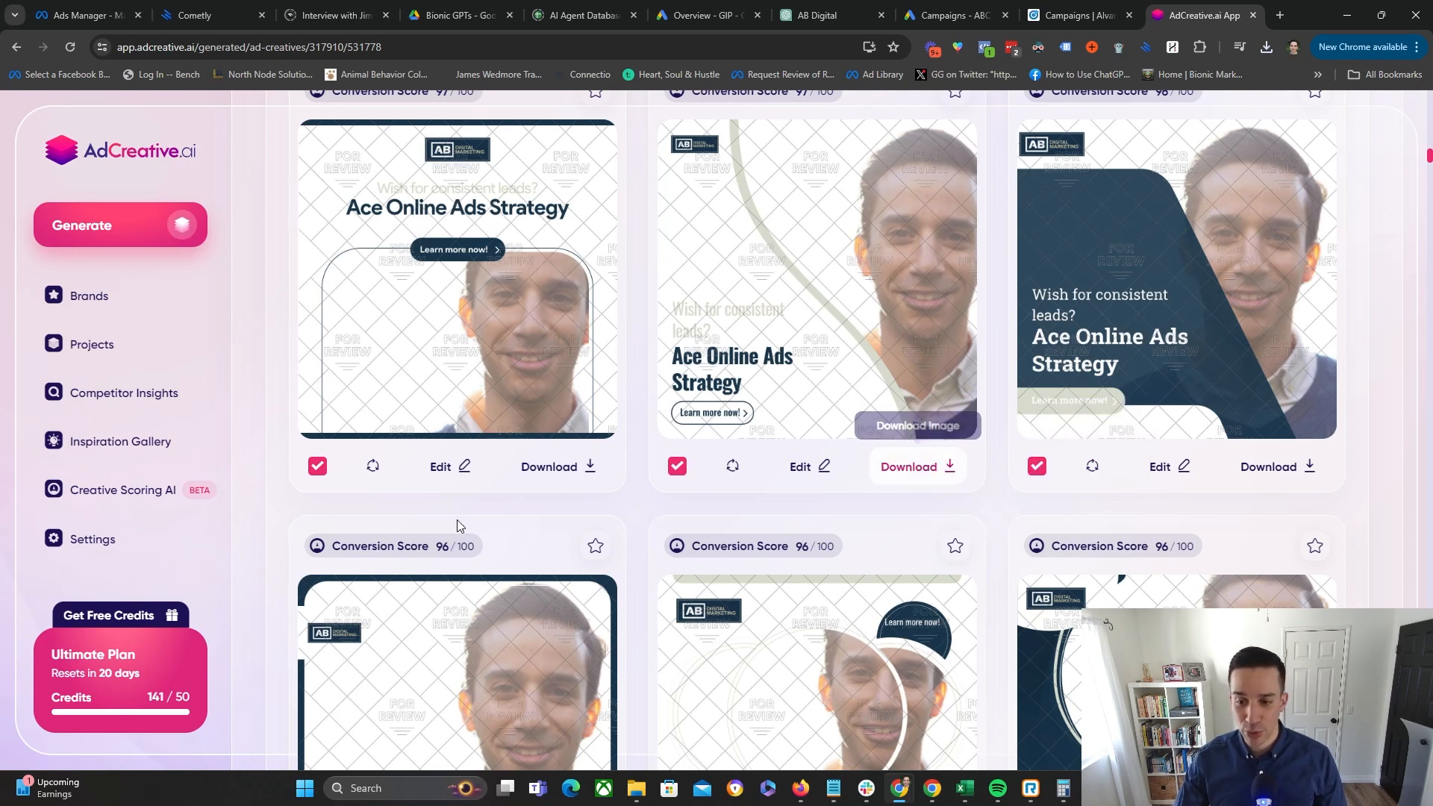
scroll("down", 3)
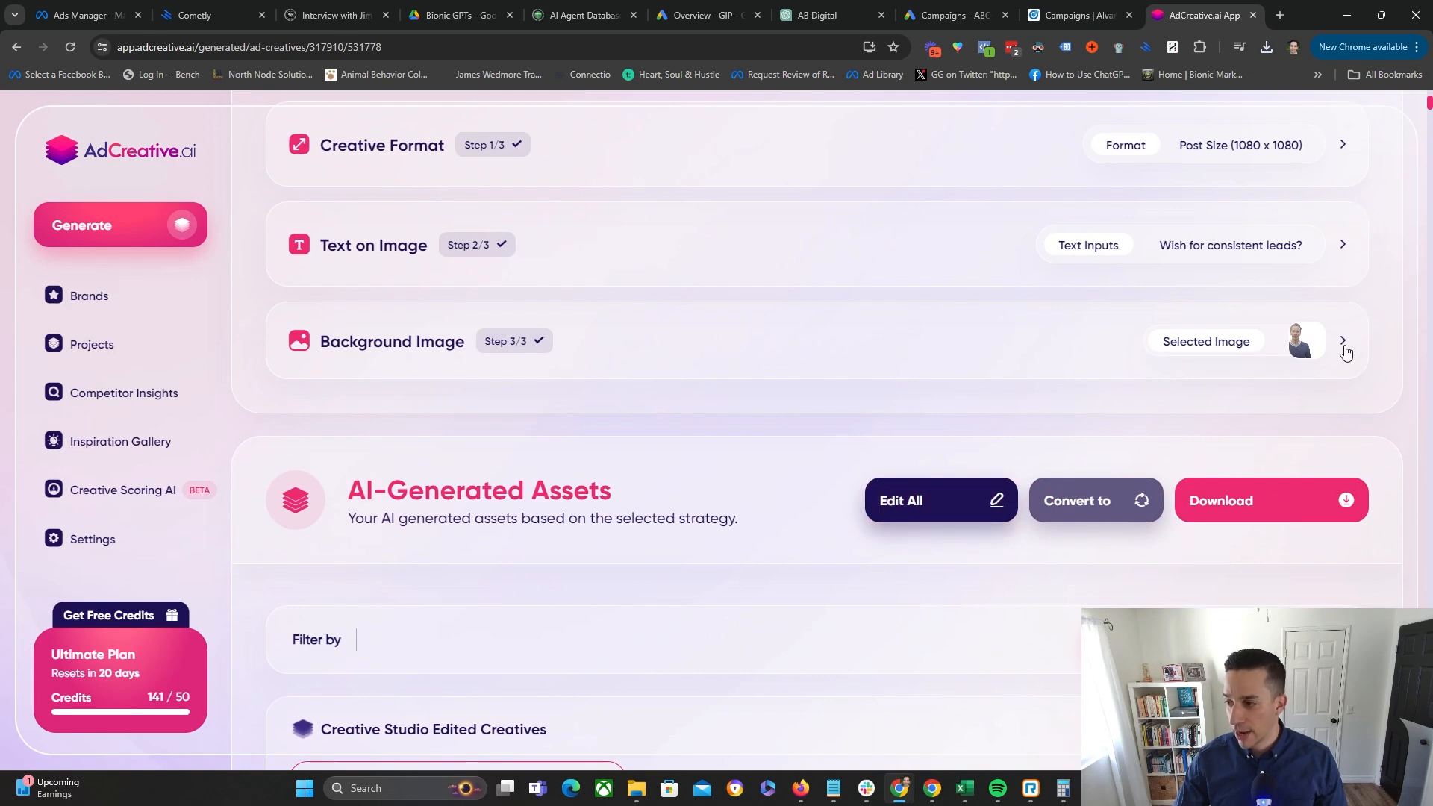
- Remove the current headshot from the Background Image step
left_click(1343, 343)
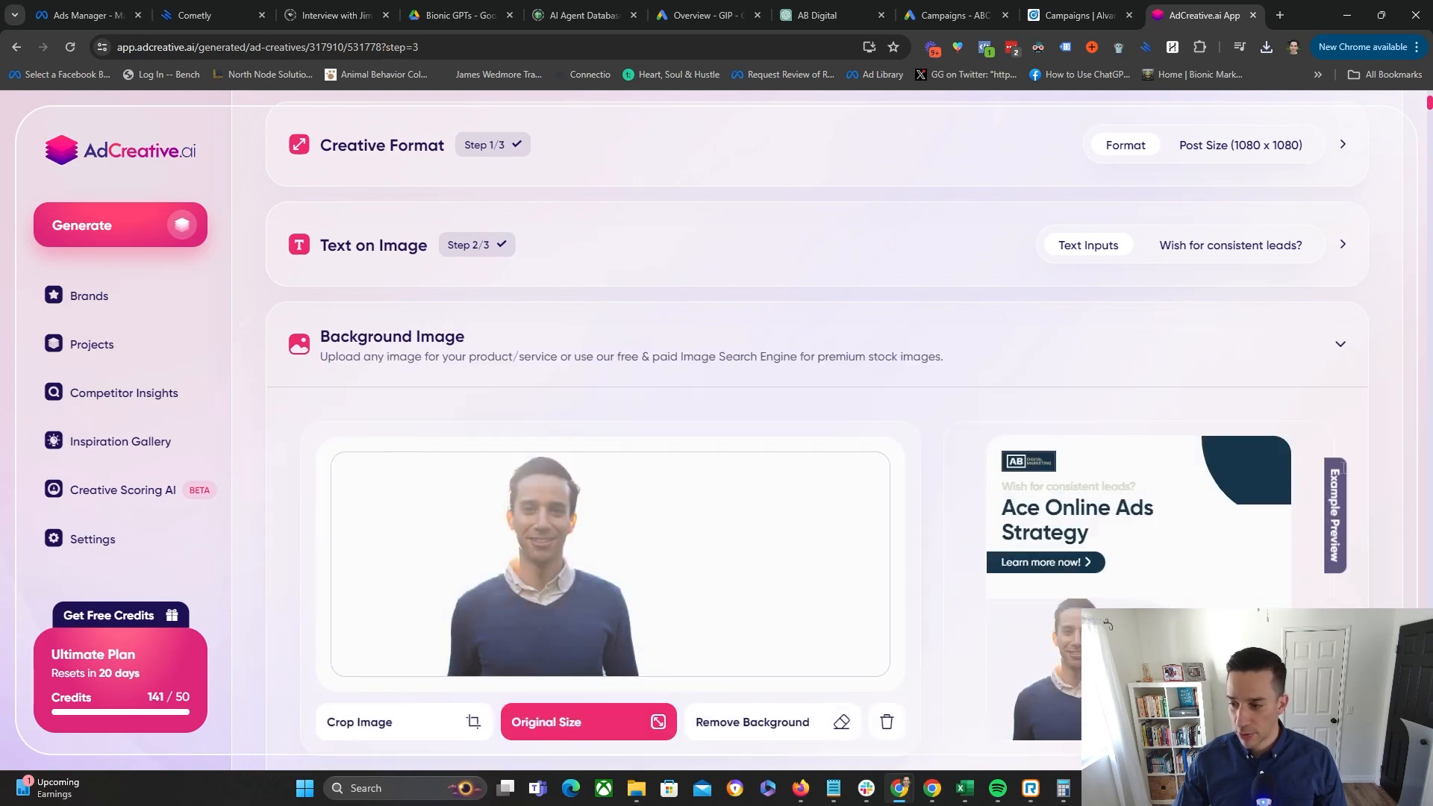
scroll("down", 3)
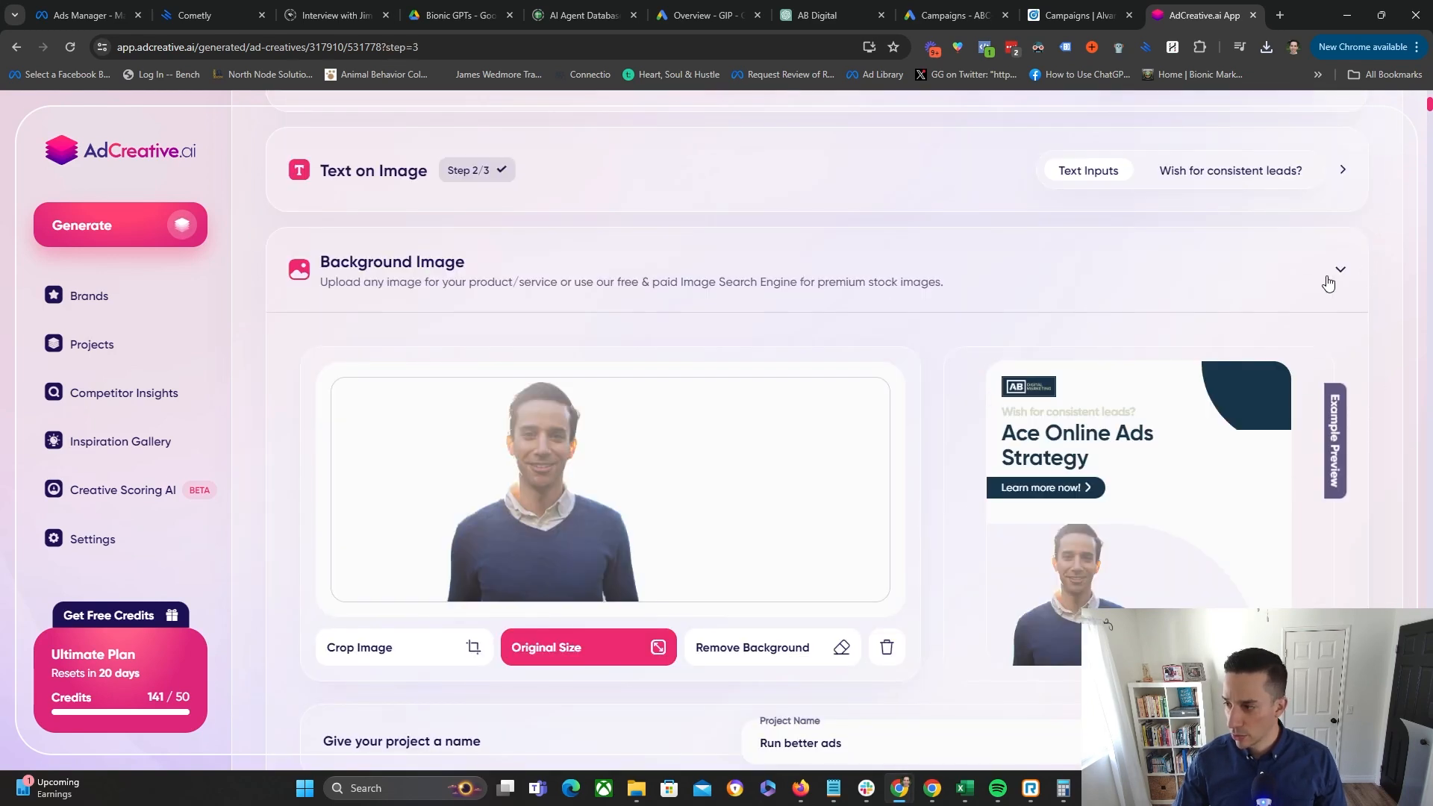
scroll("down", 3)
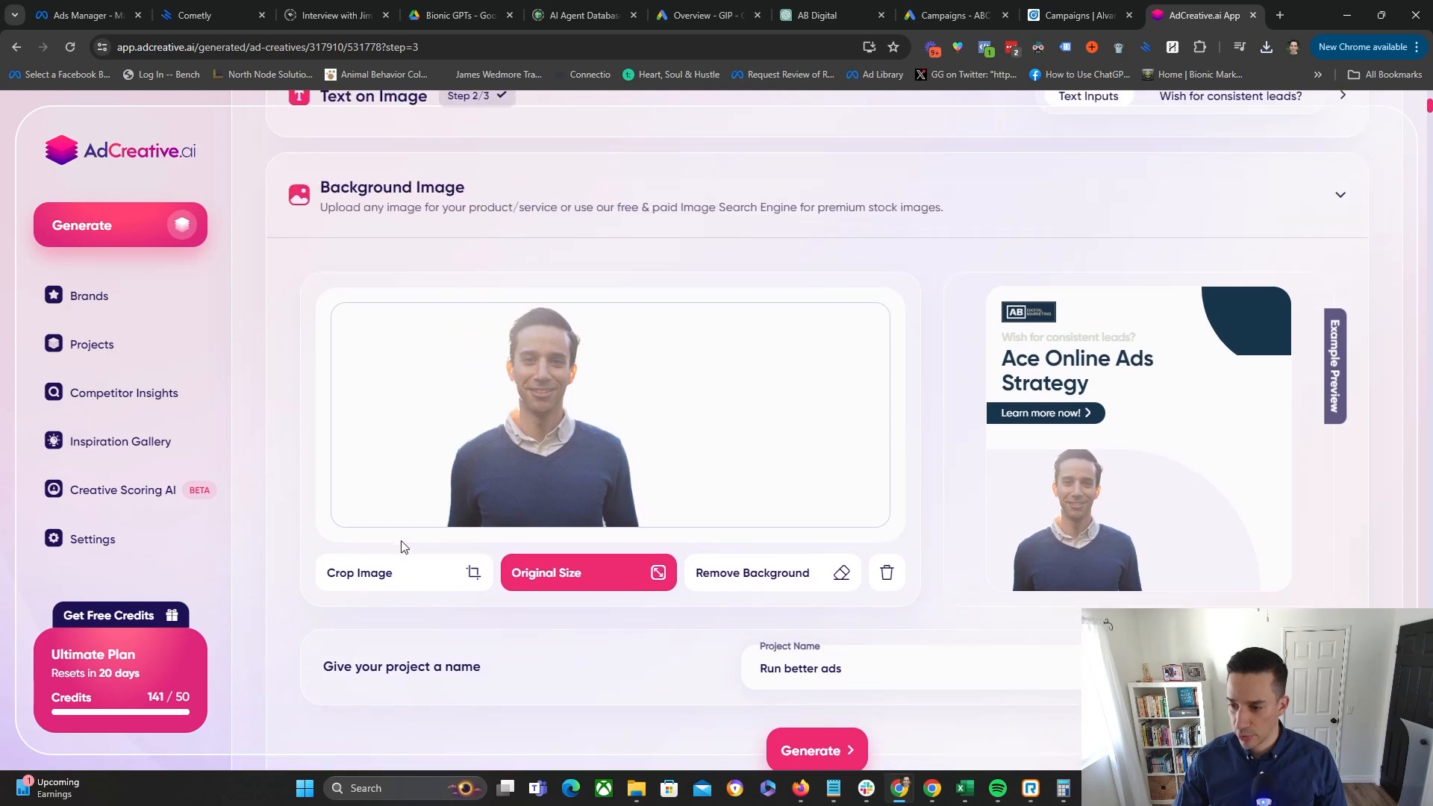
left_click(884, 572)
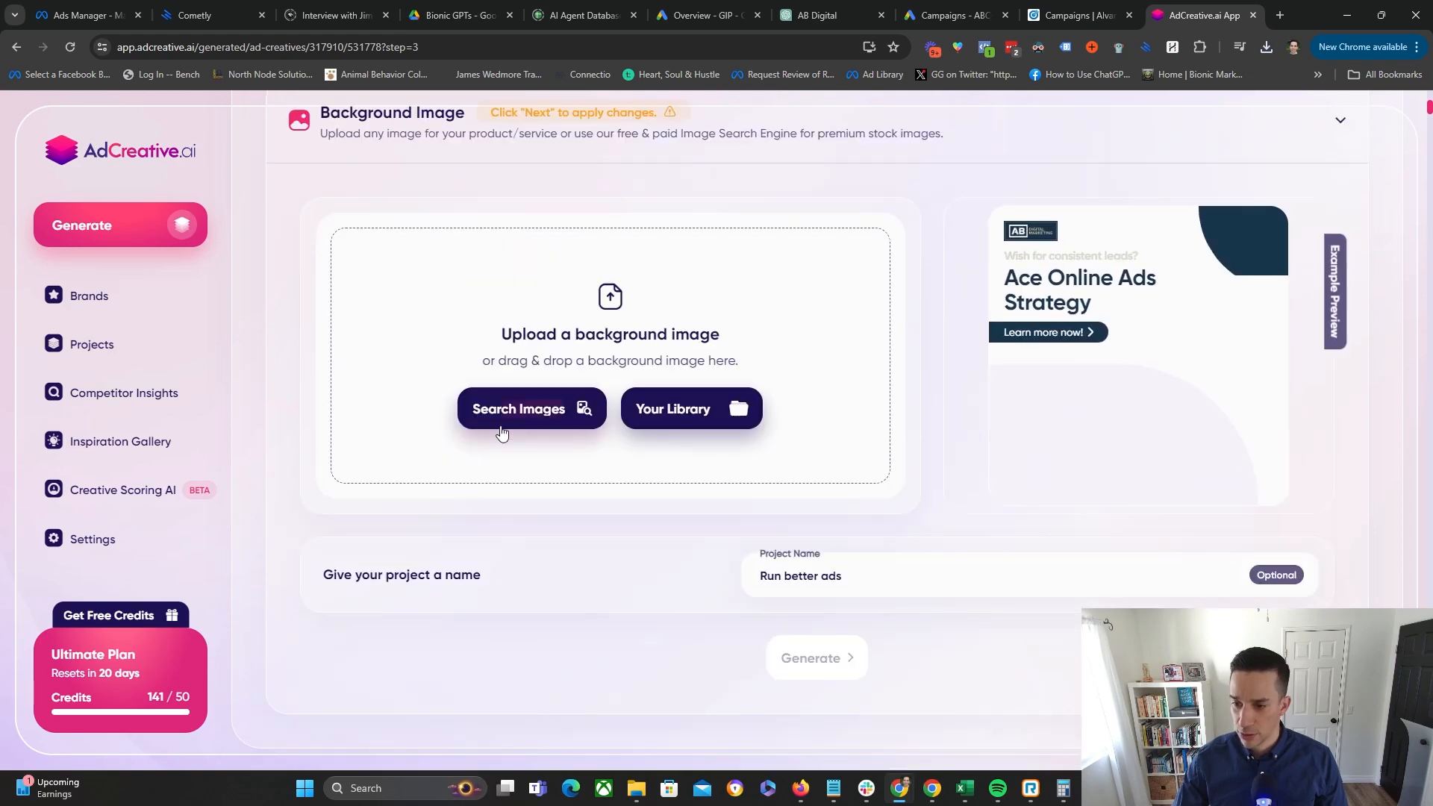
- Pick the phone-and-social-media-tiles stock photo from the Facebook Ads search and regenerate the creatives
left_click(518, 409)
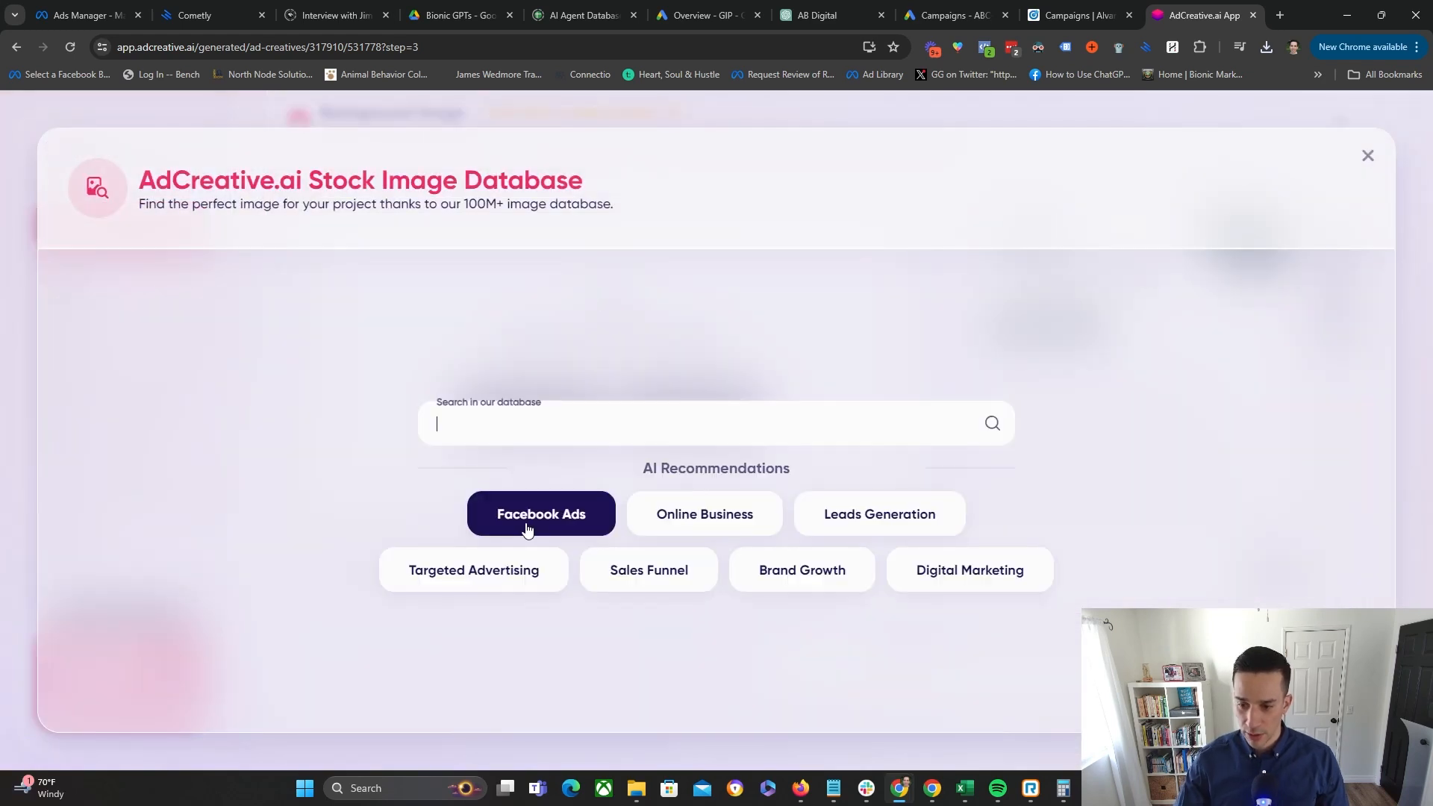
left_click(541, 513)
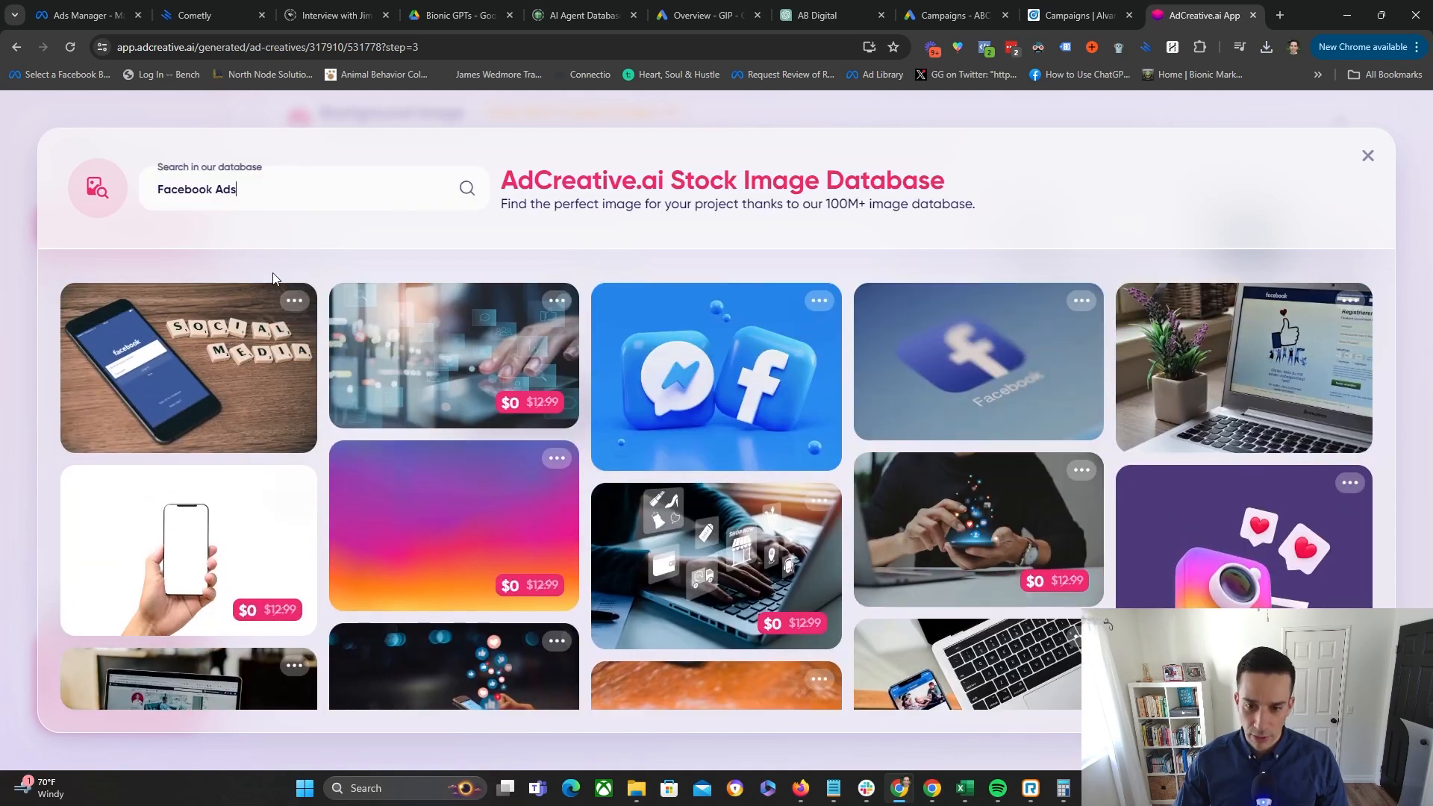
mouse_move(182, 368)
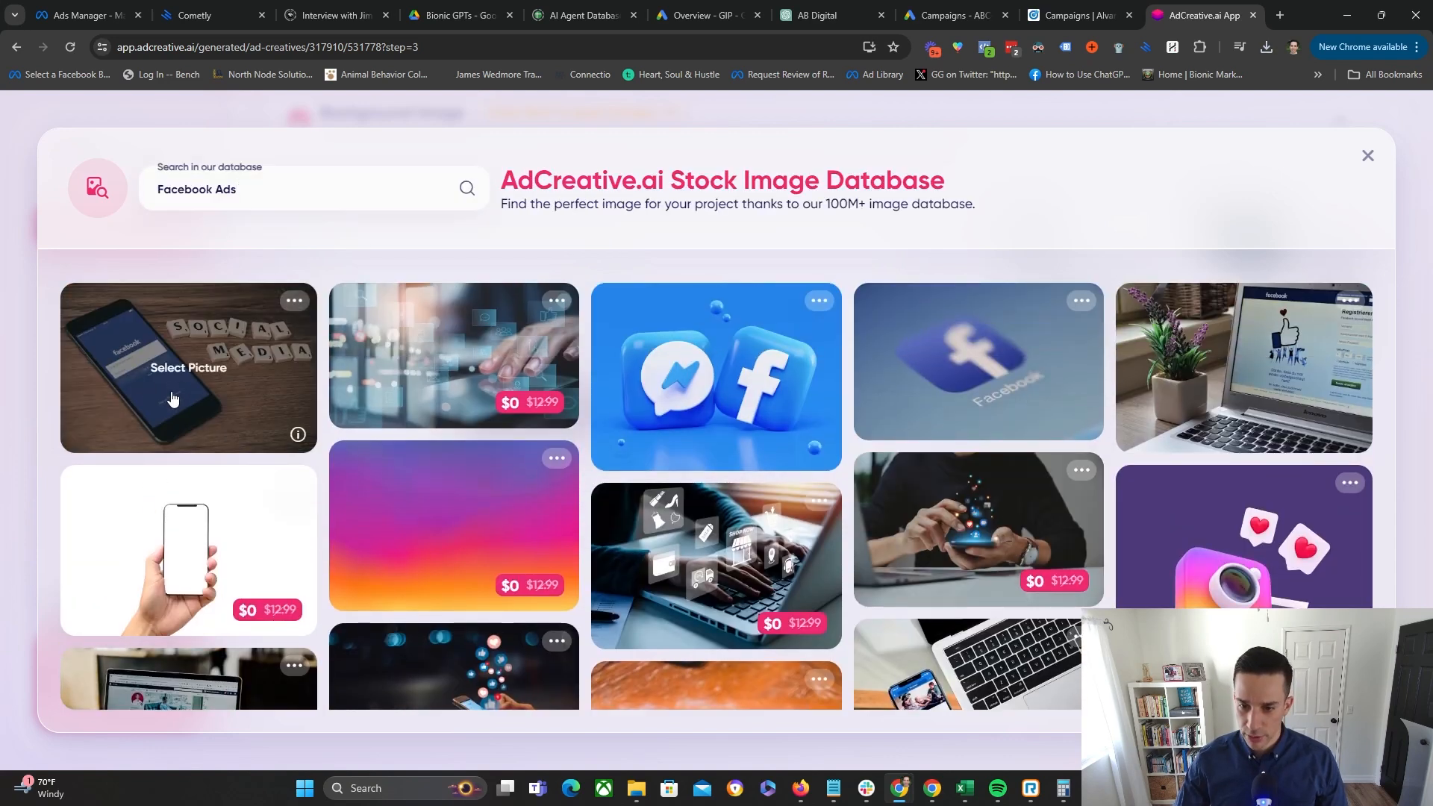
left_click(188, 367)
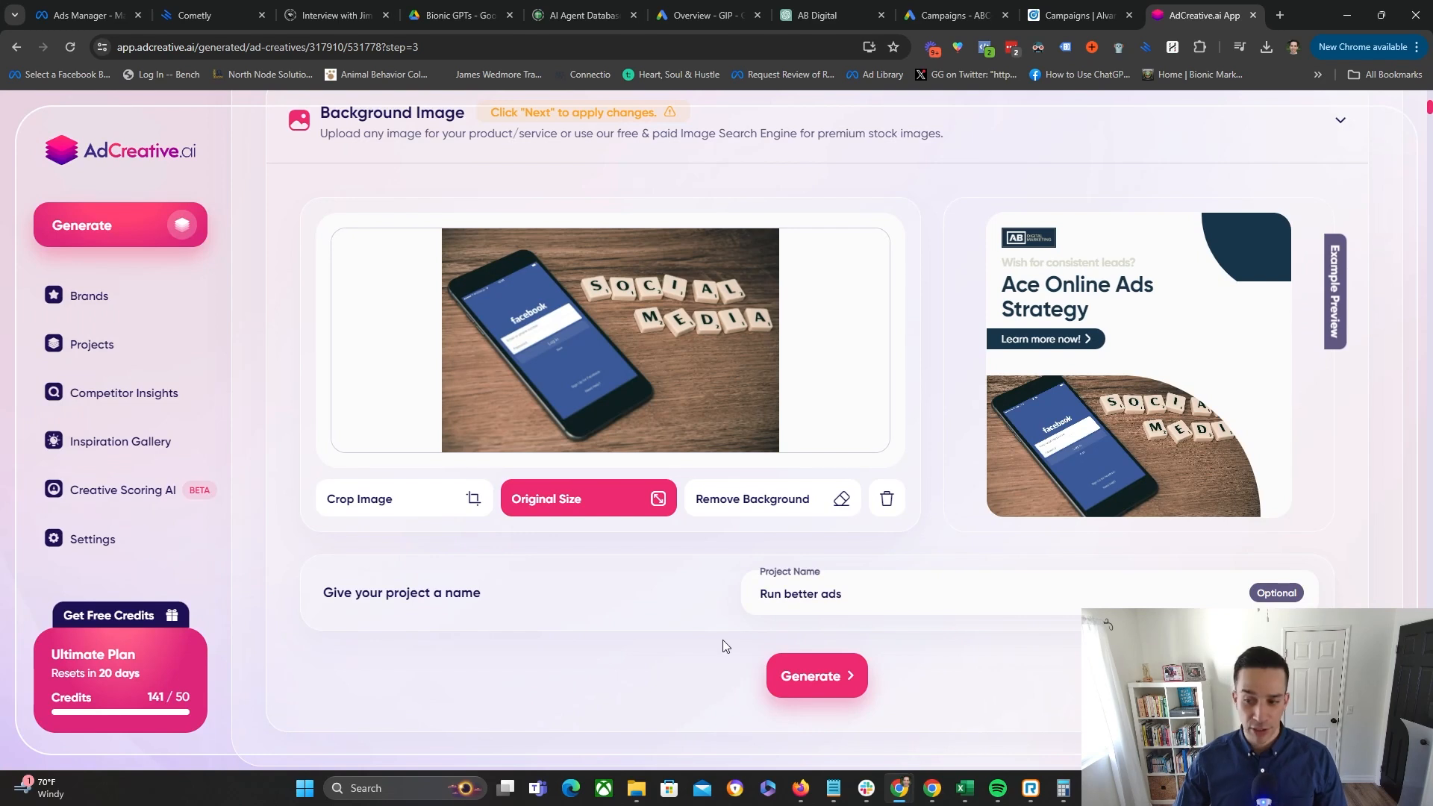
left_click(815, 675)
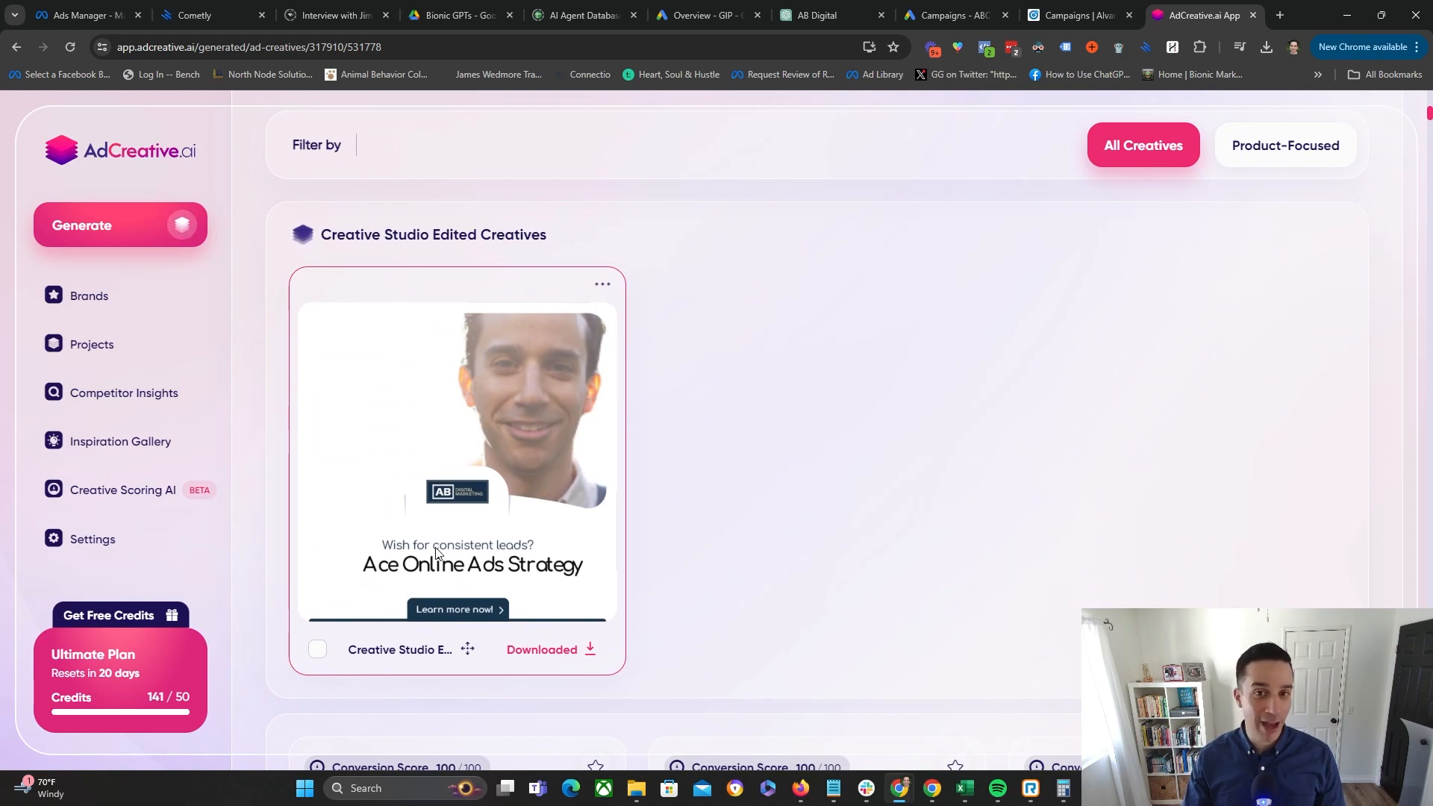
- Return to choosing an asset type via Generate, then view the Facebook ad in Ads Manager
scroll("down", 3)
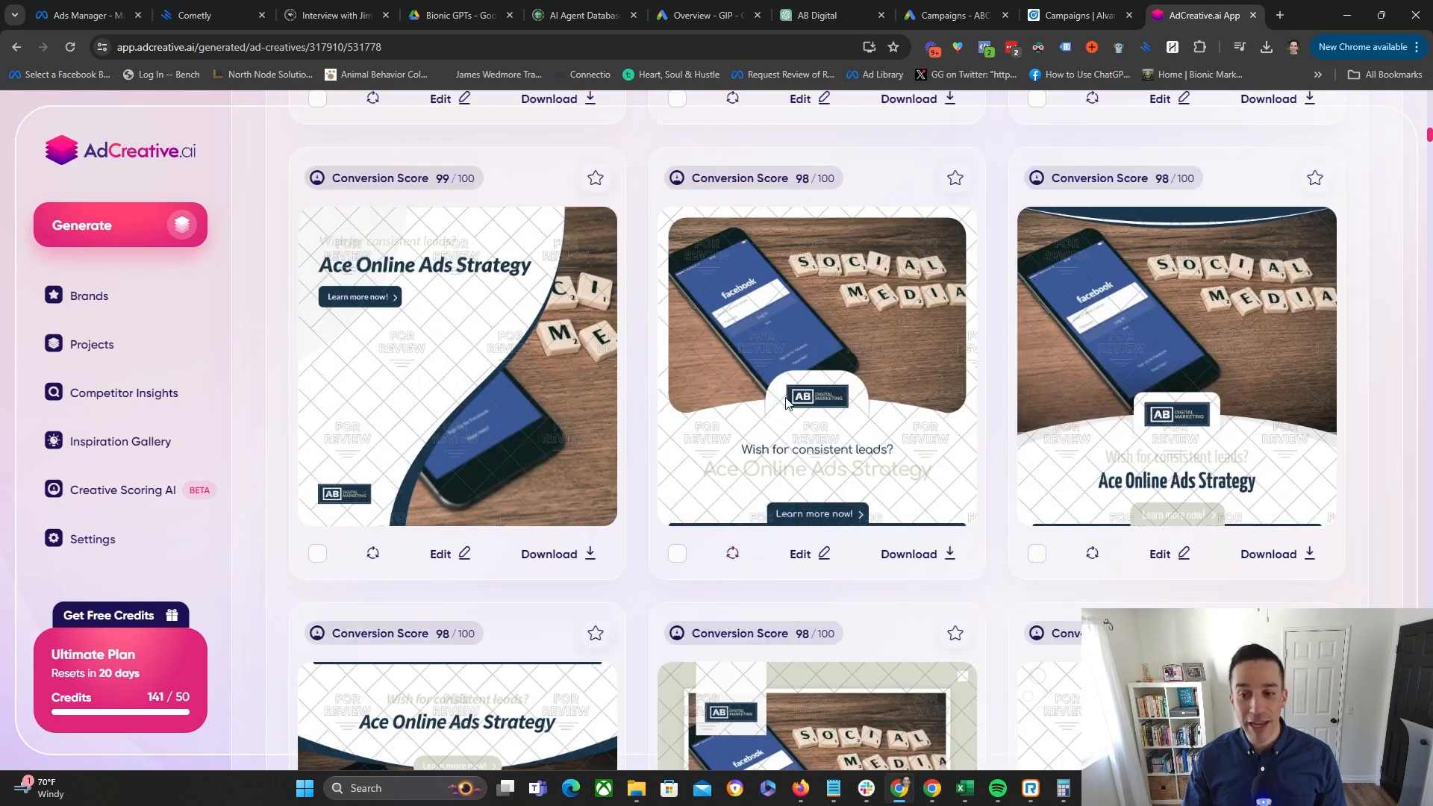
left_click(119, 226)
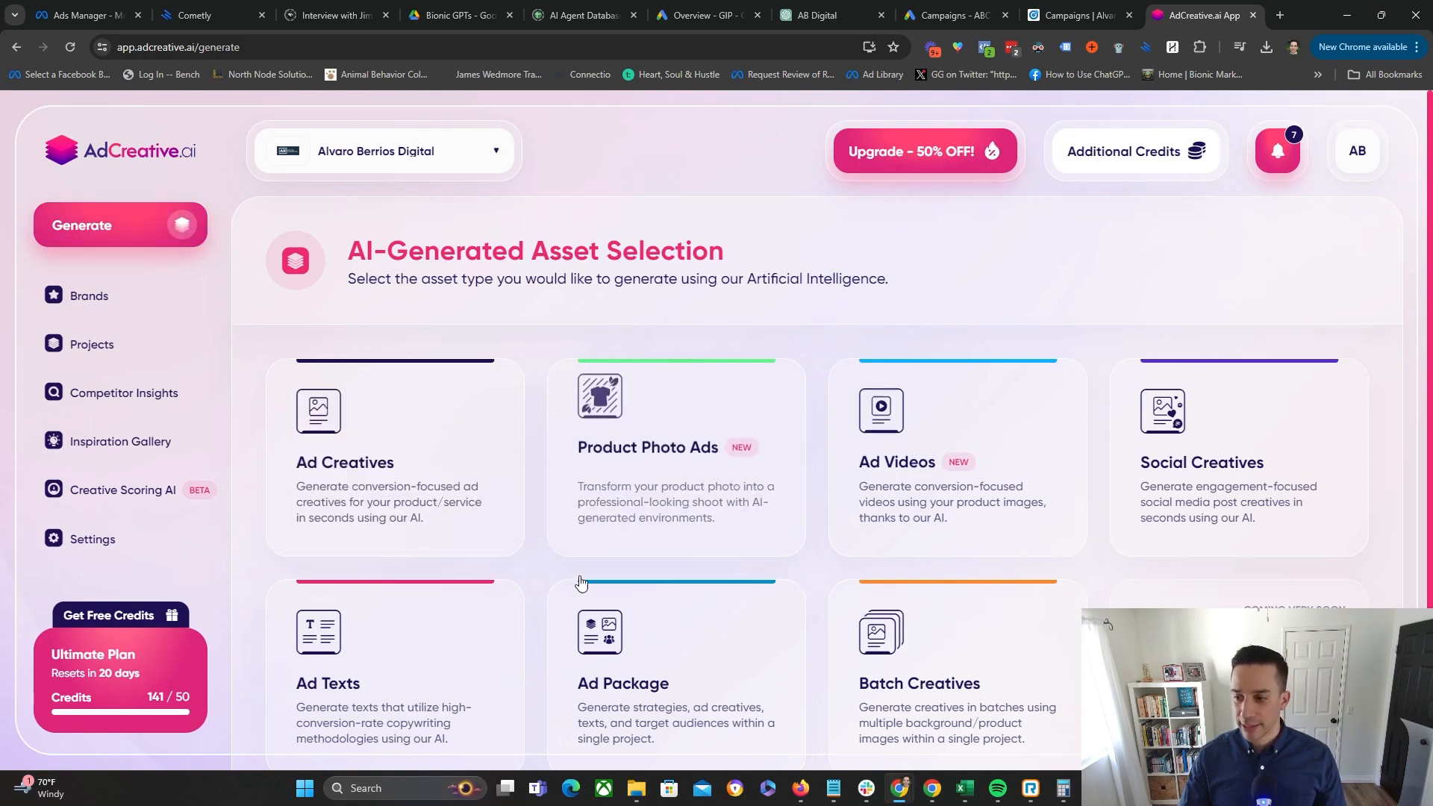
scroll("down", 3)
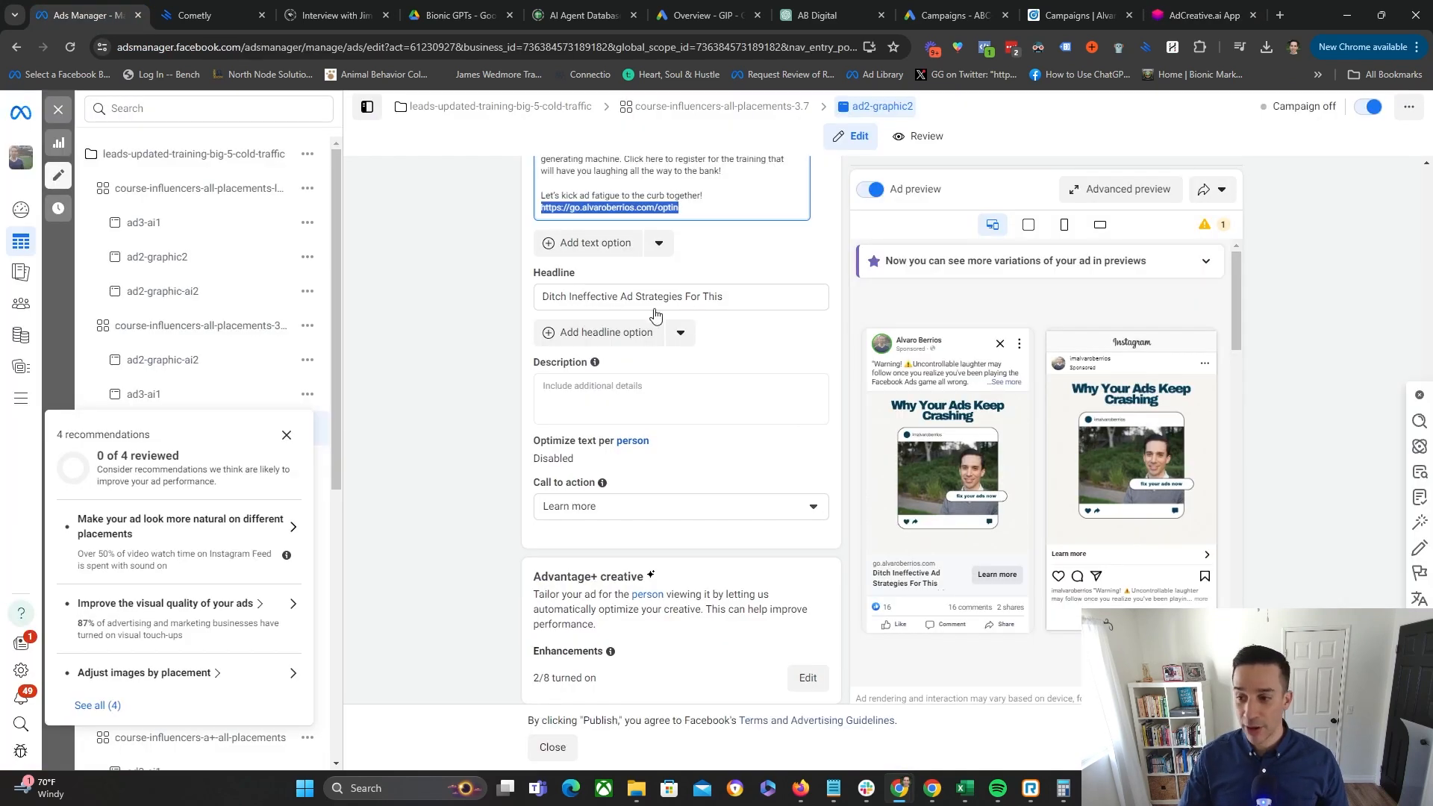
- Scan the landing page by accepting the suggested website address to fill in the ad text details
left_click(1199, 15)
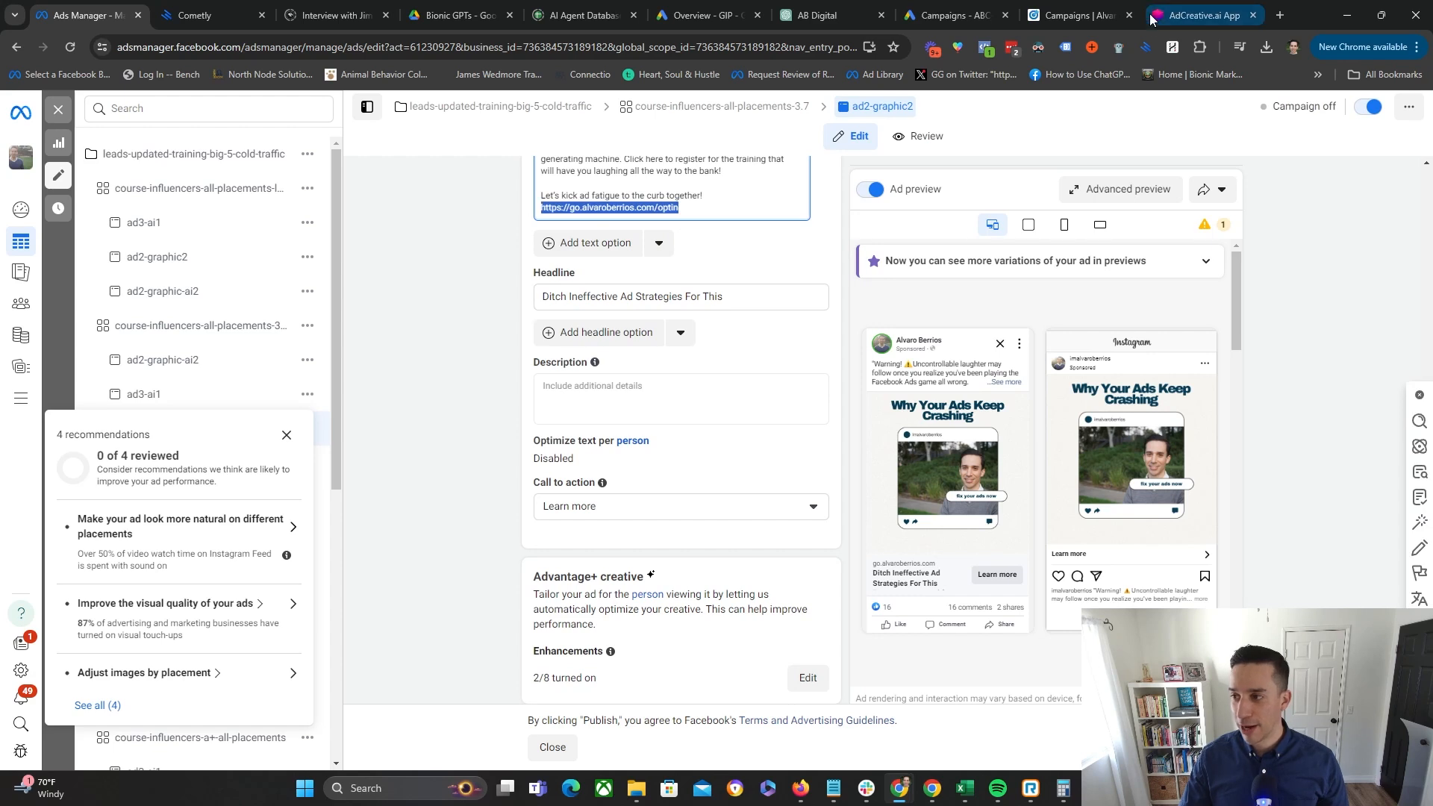
left_click(1191, 15)
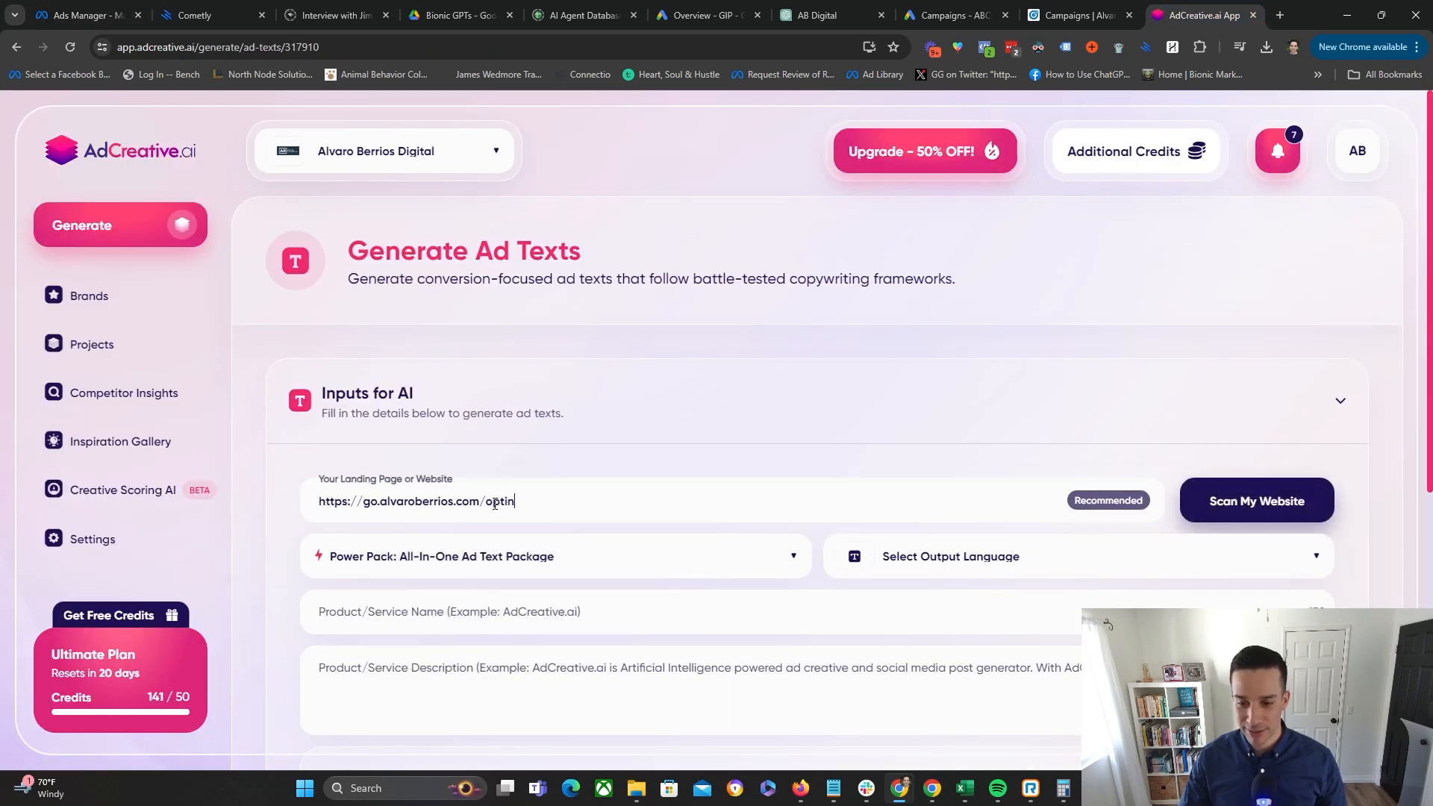
left_click(1256, 502)
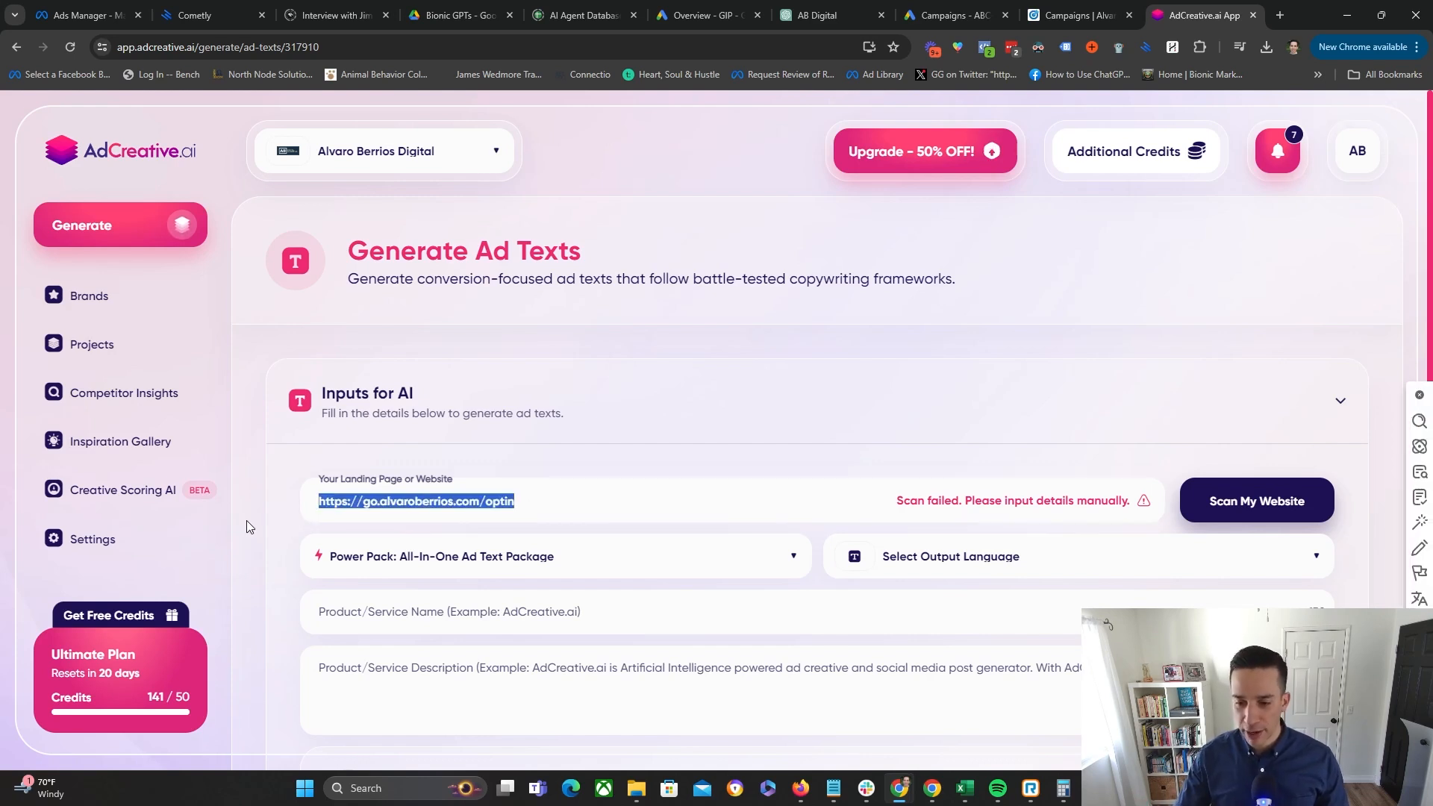
type("alvaro")
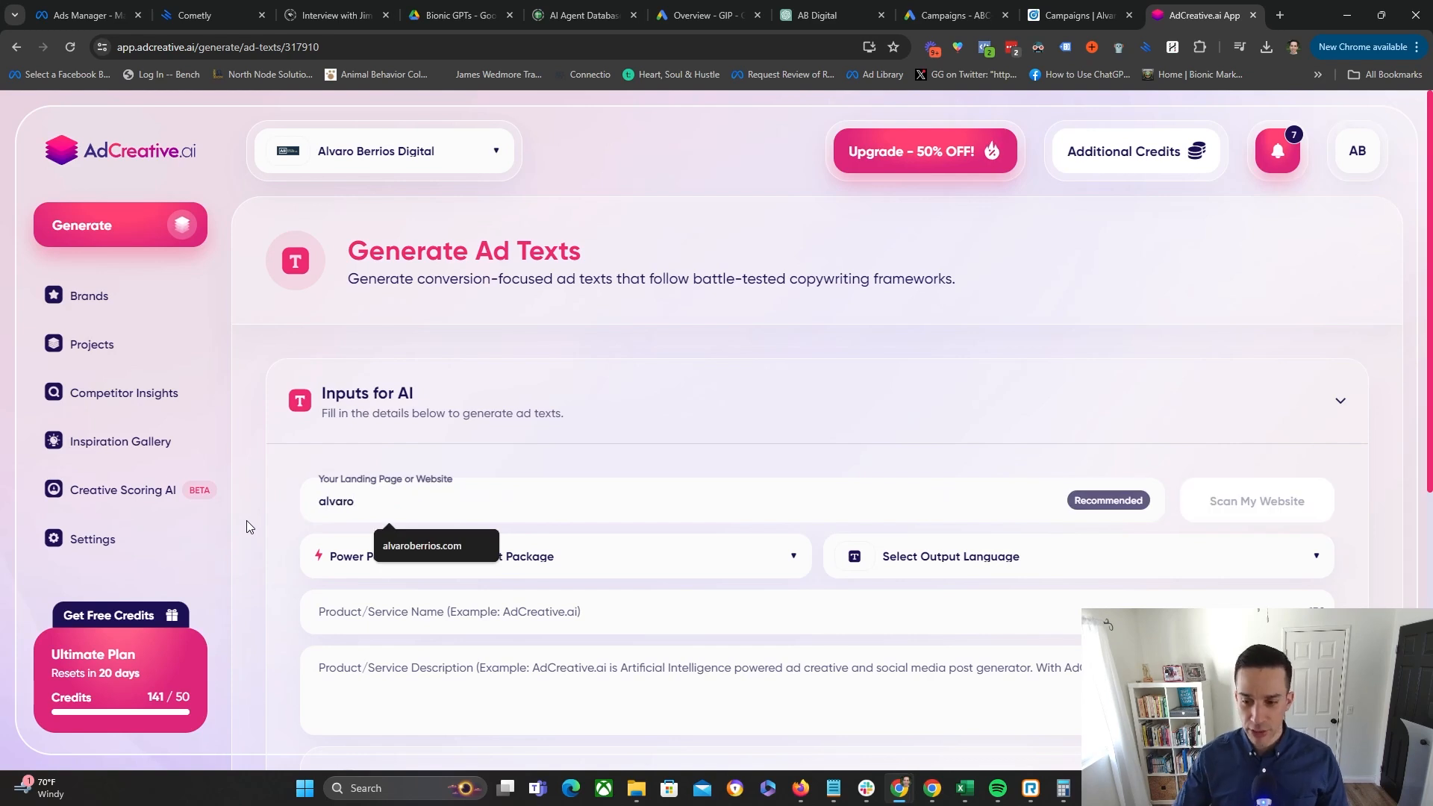
left_click(1255, 502)
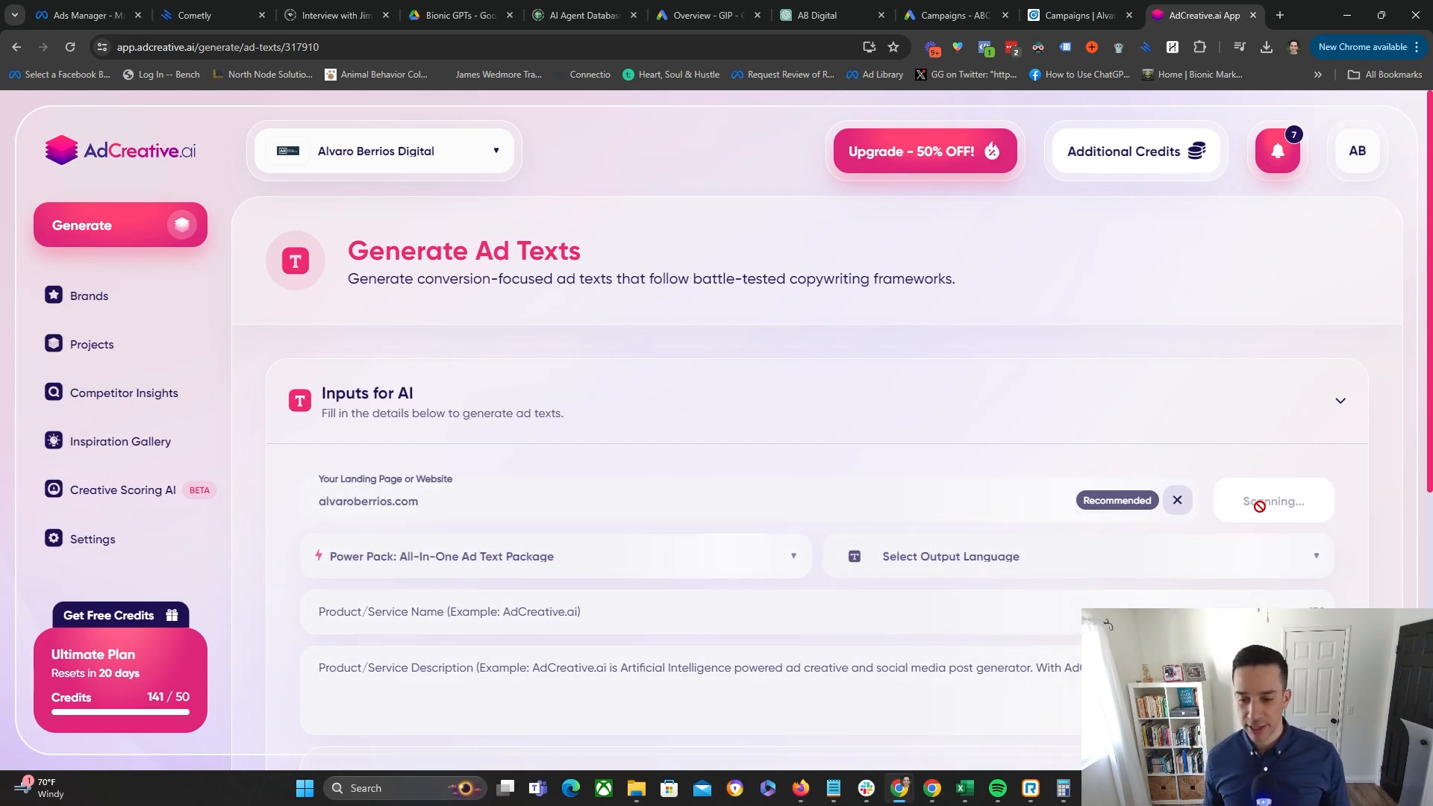
- Change 'Services' to 'Training' and the 'Get Leads' call to action to 'Register'
scroll("down", 3)
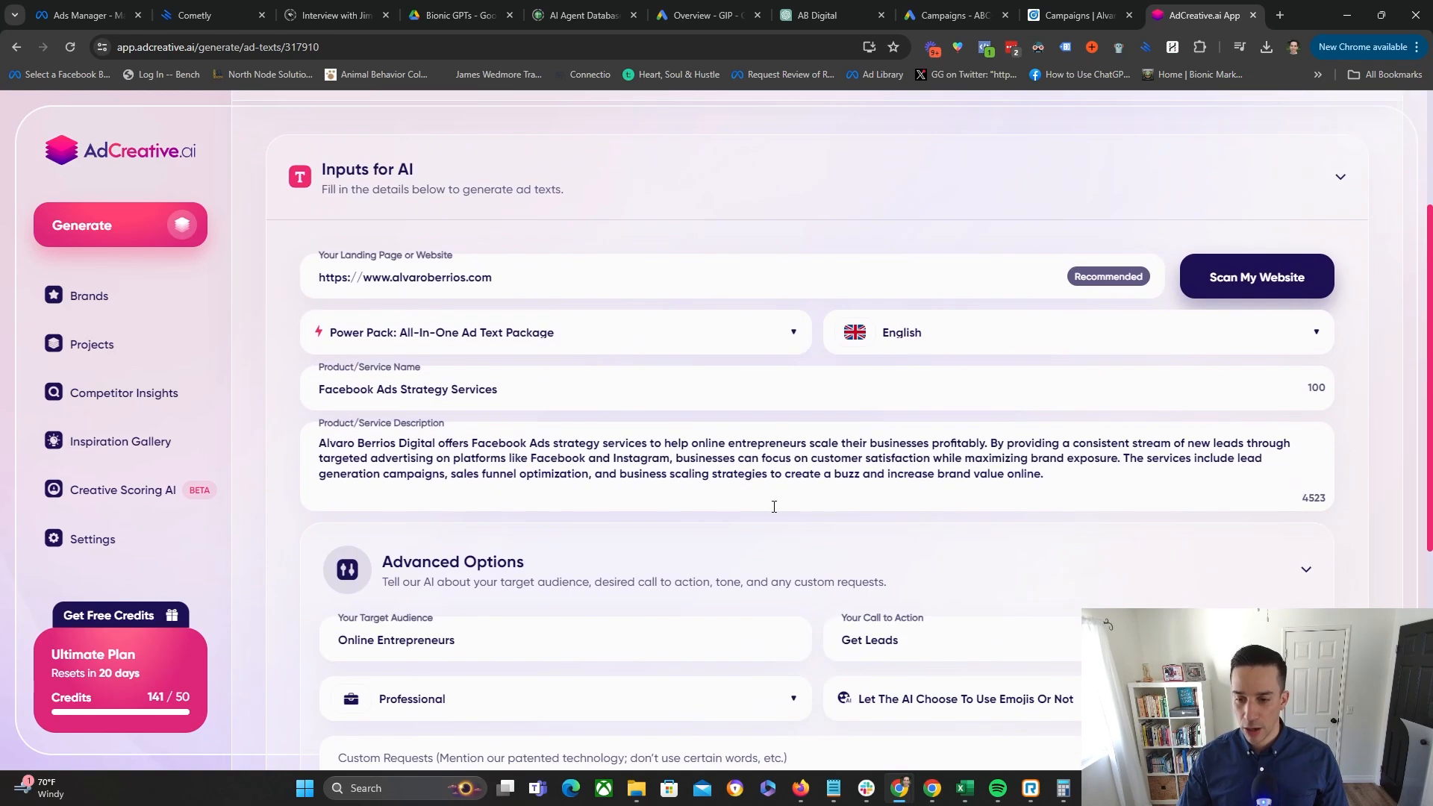
double_click(475, 388)
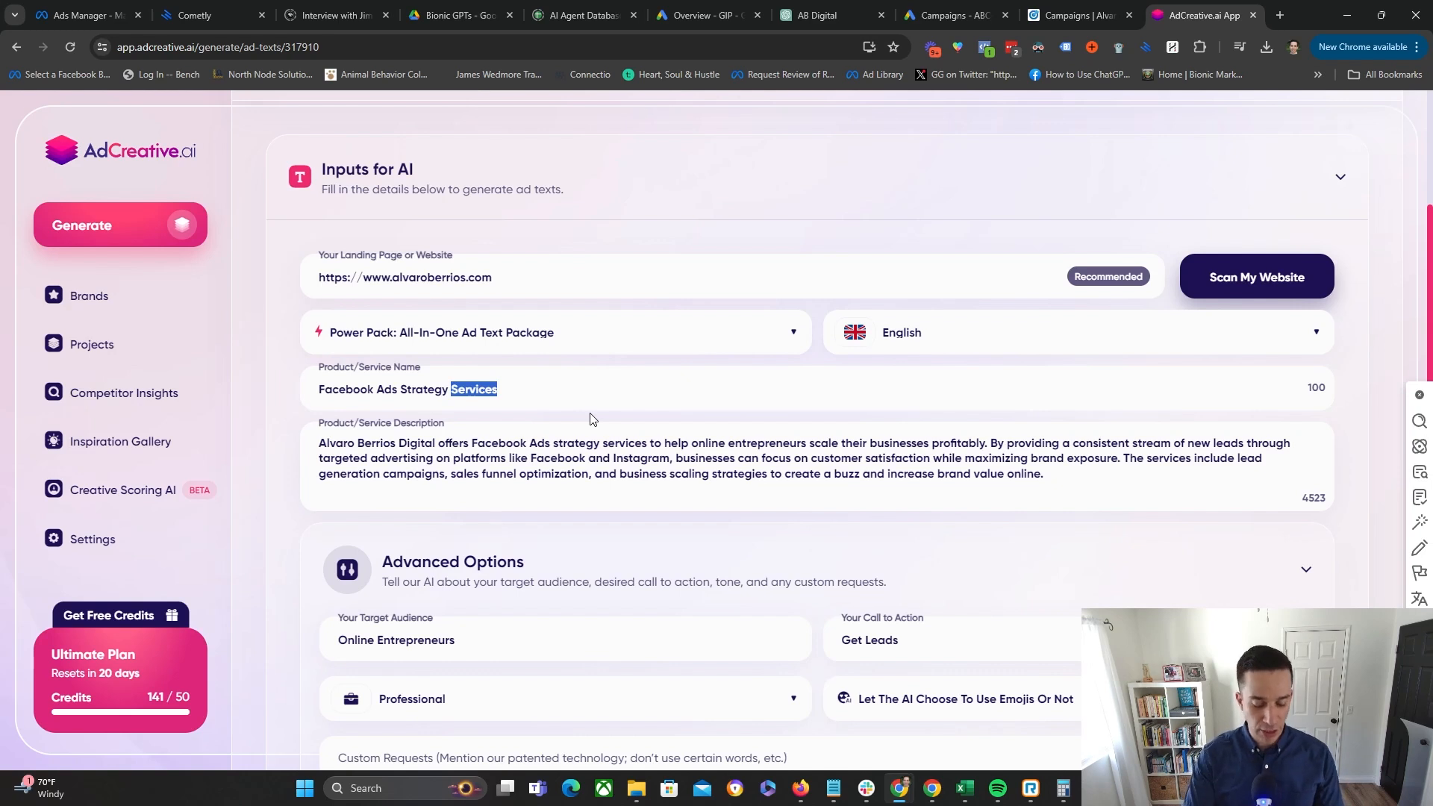
type("Training")
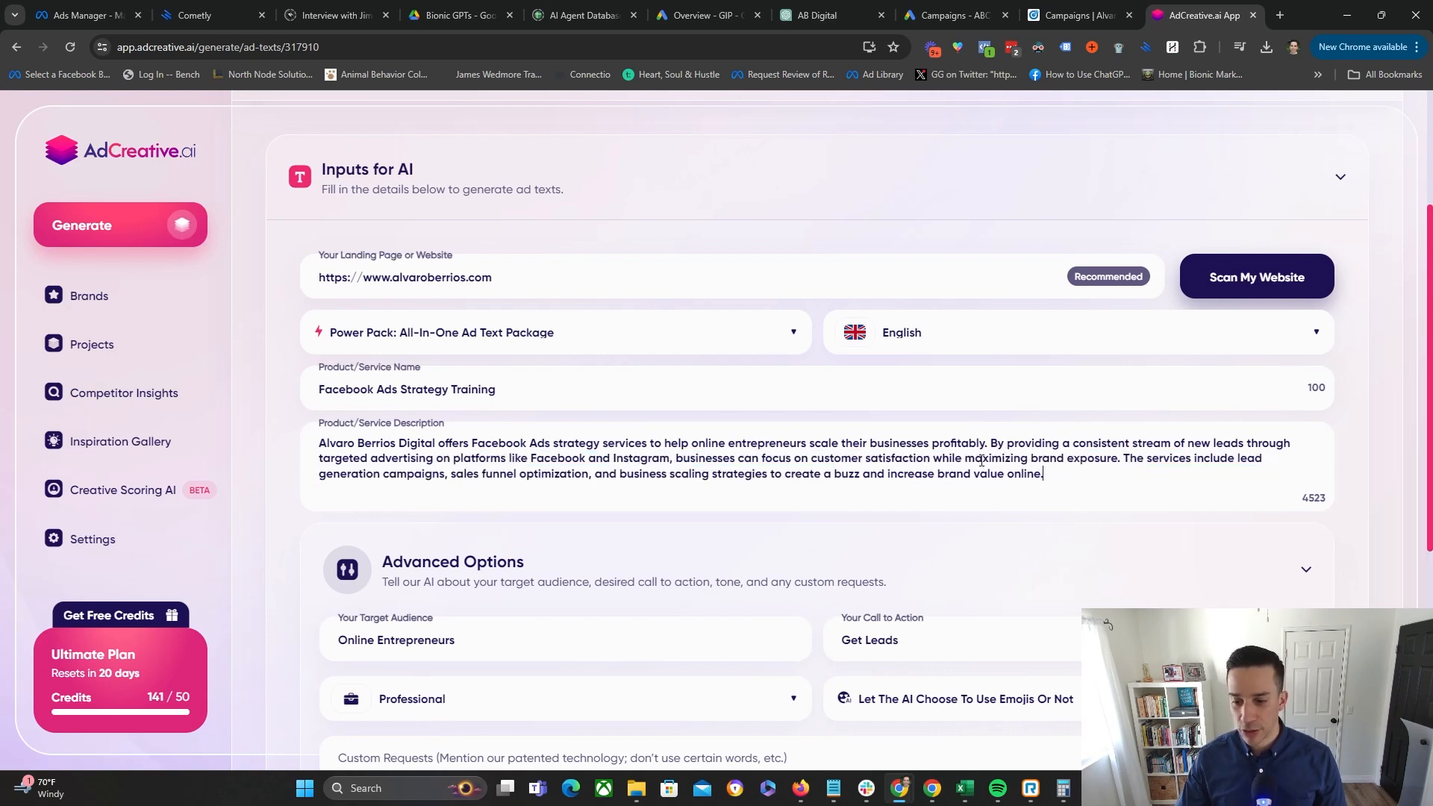
scroll("down", 3)
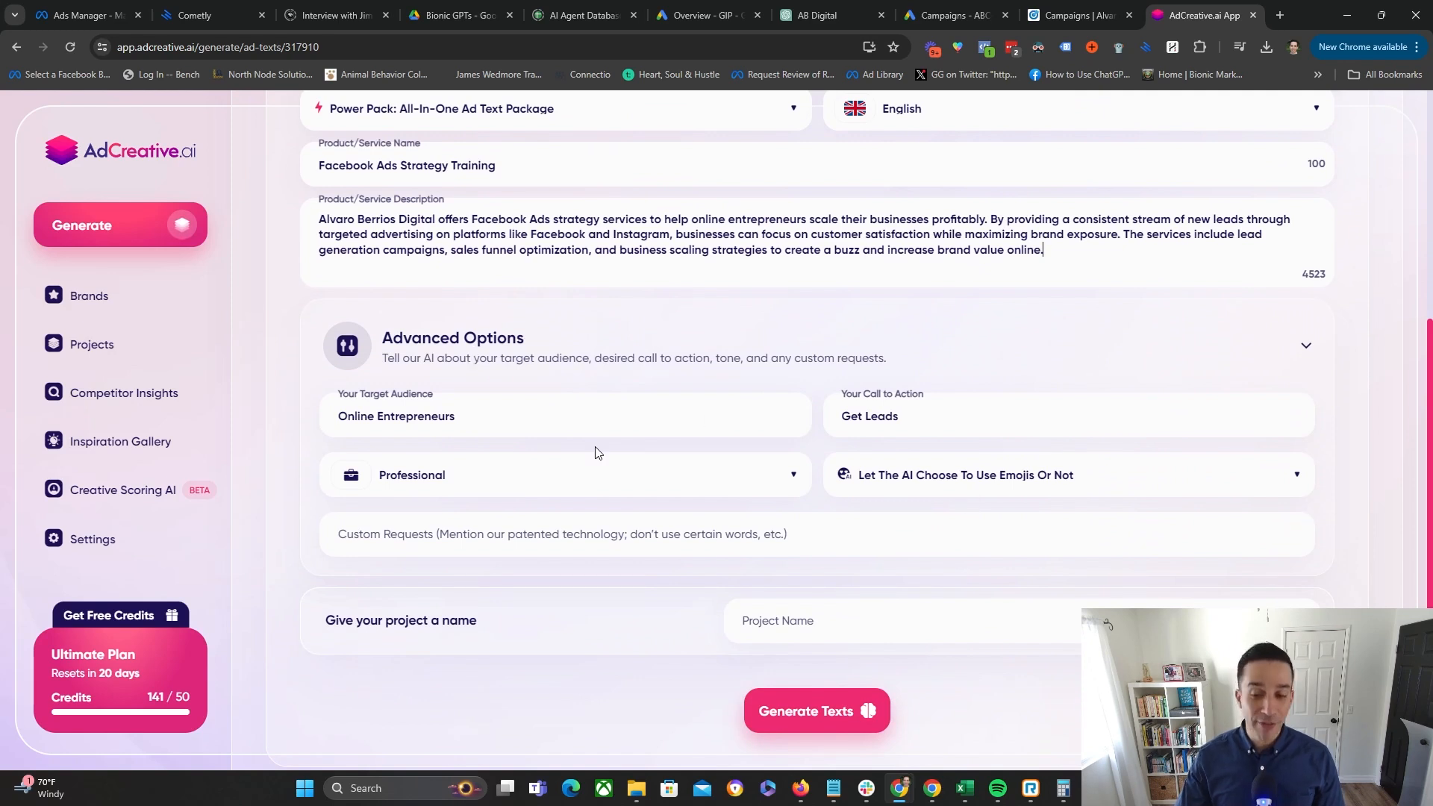
mouse_move(421, 475)
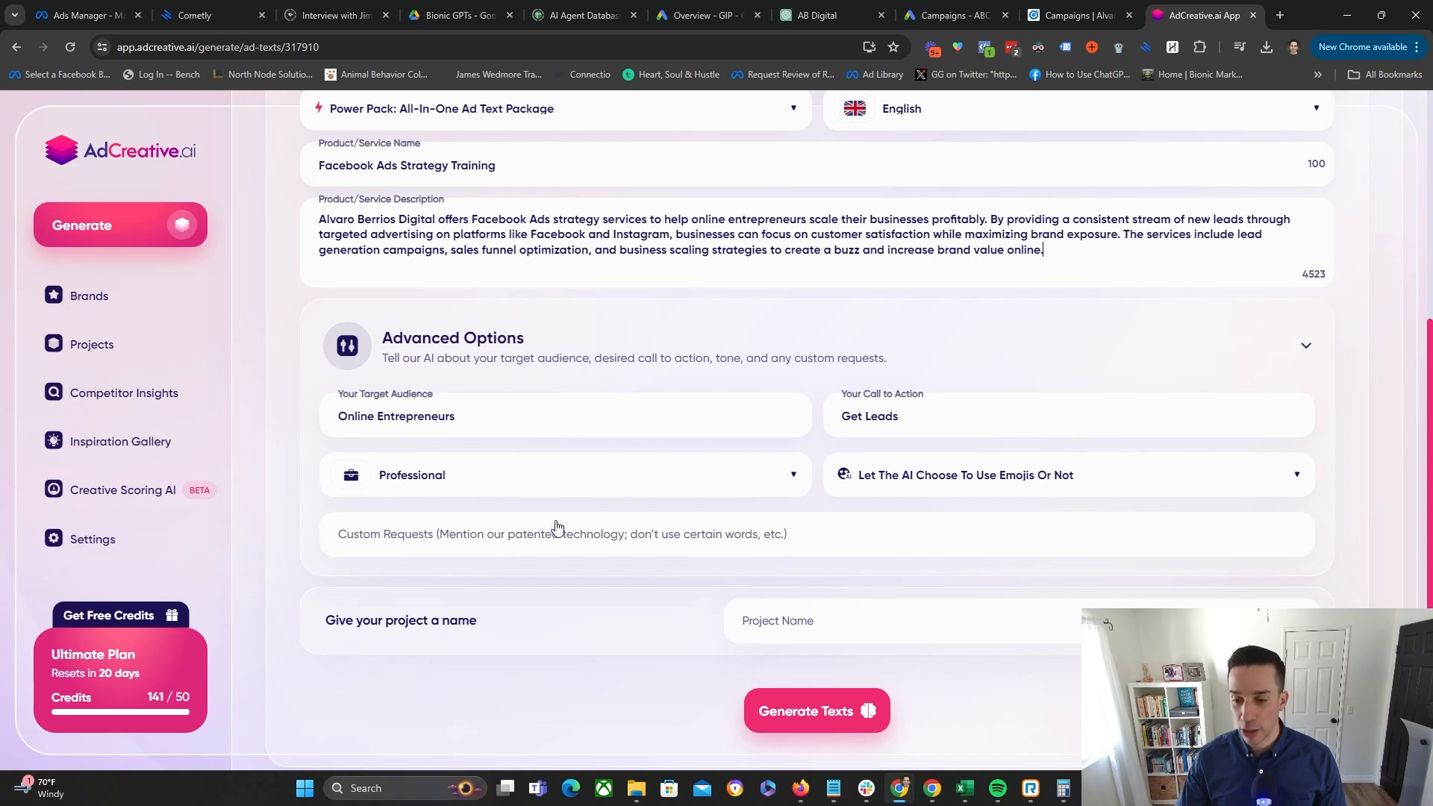
double_click(869, 416)
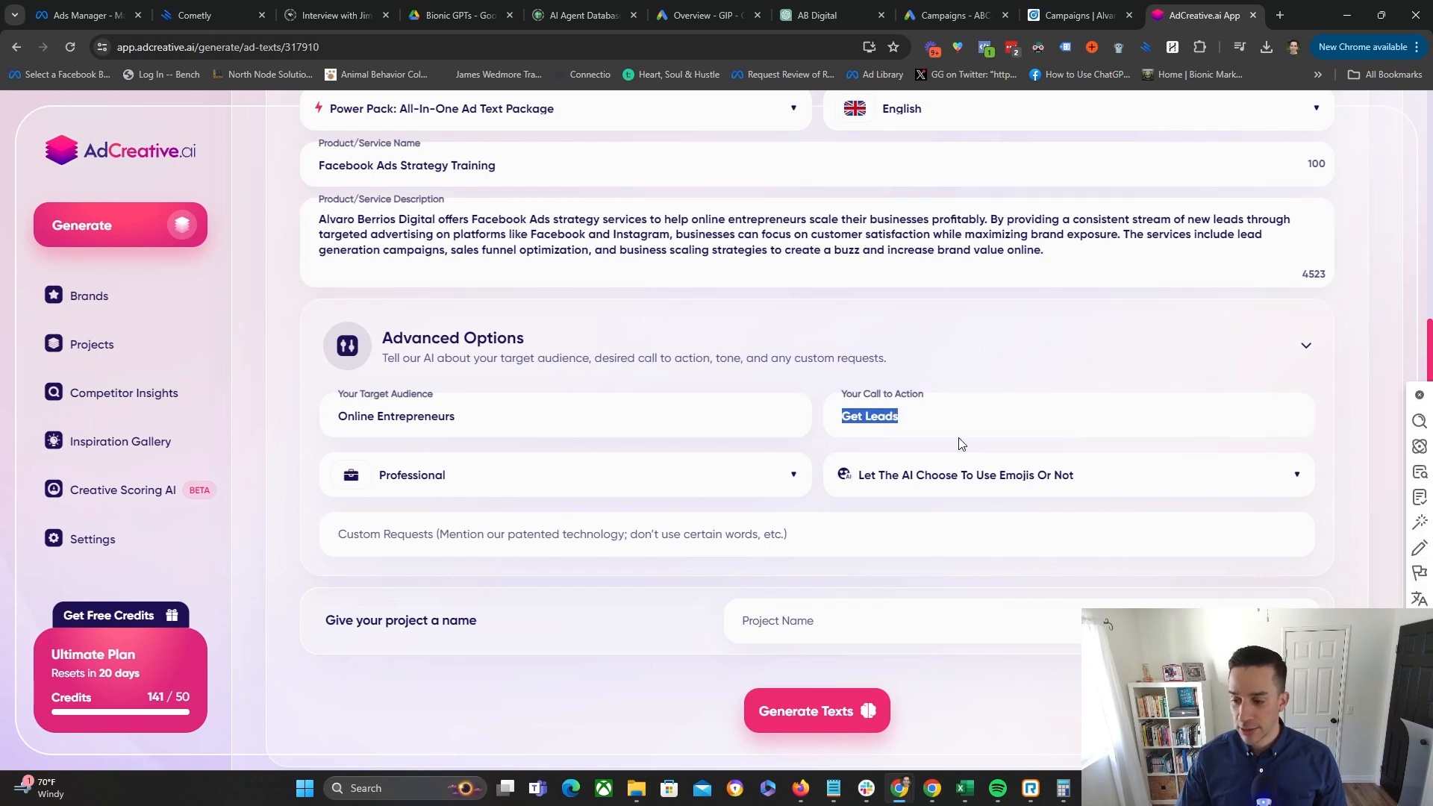
type("Register Now")
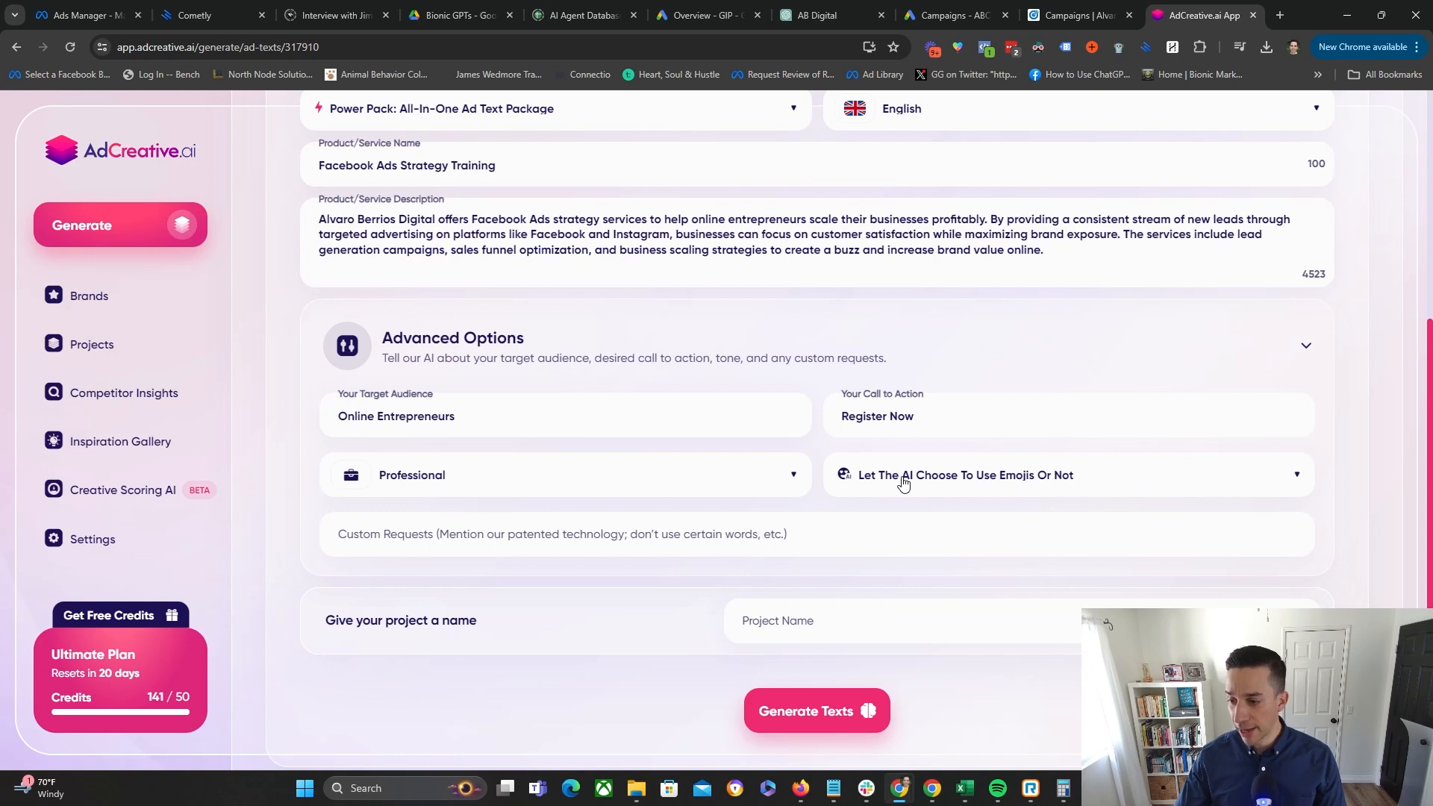
mouse_move(981, 478)
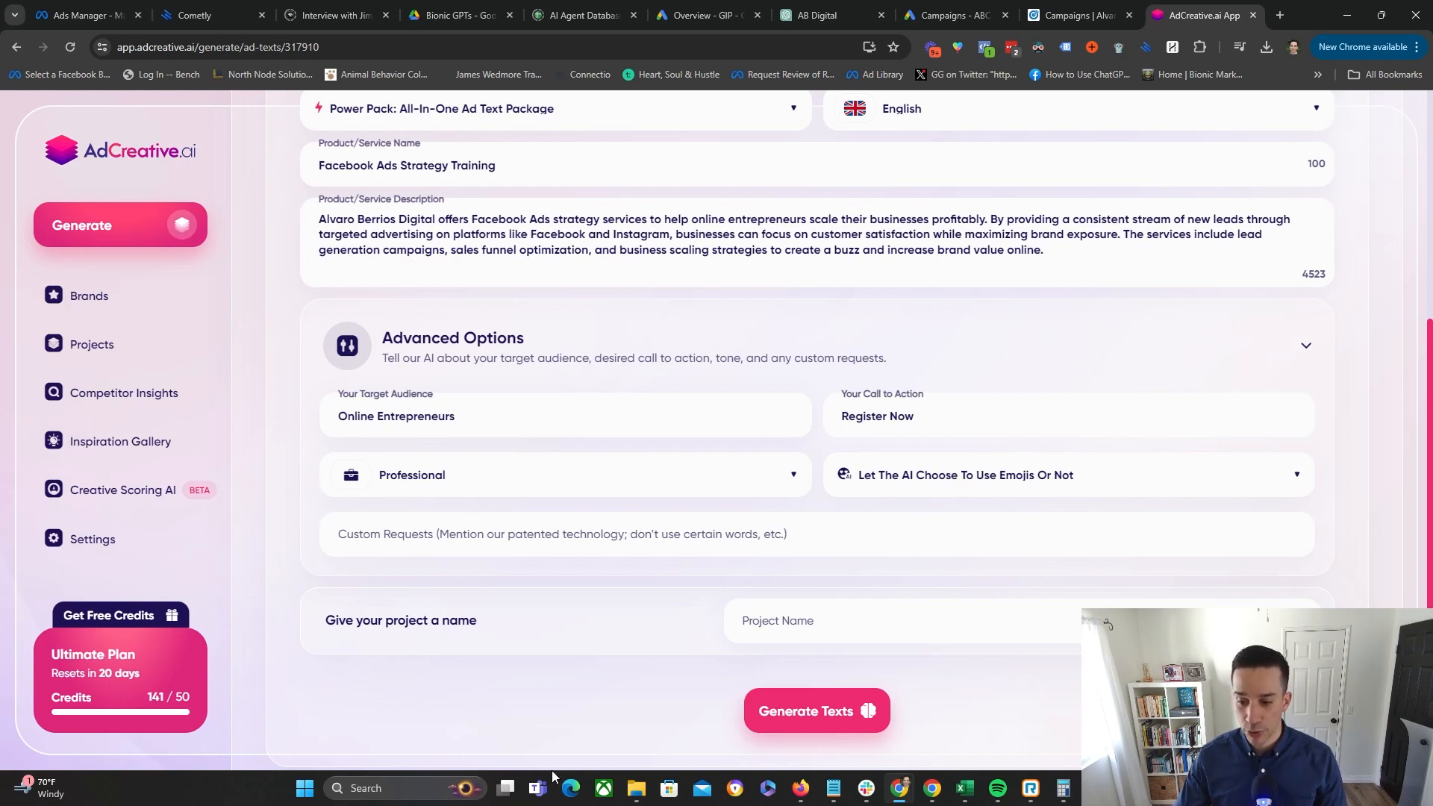
- Write a custom request about the free 25-minute training aimed at getting registrants to book a call
left_click(548, 534)
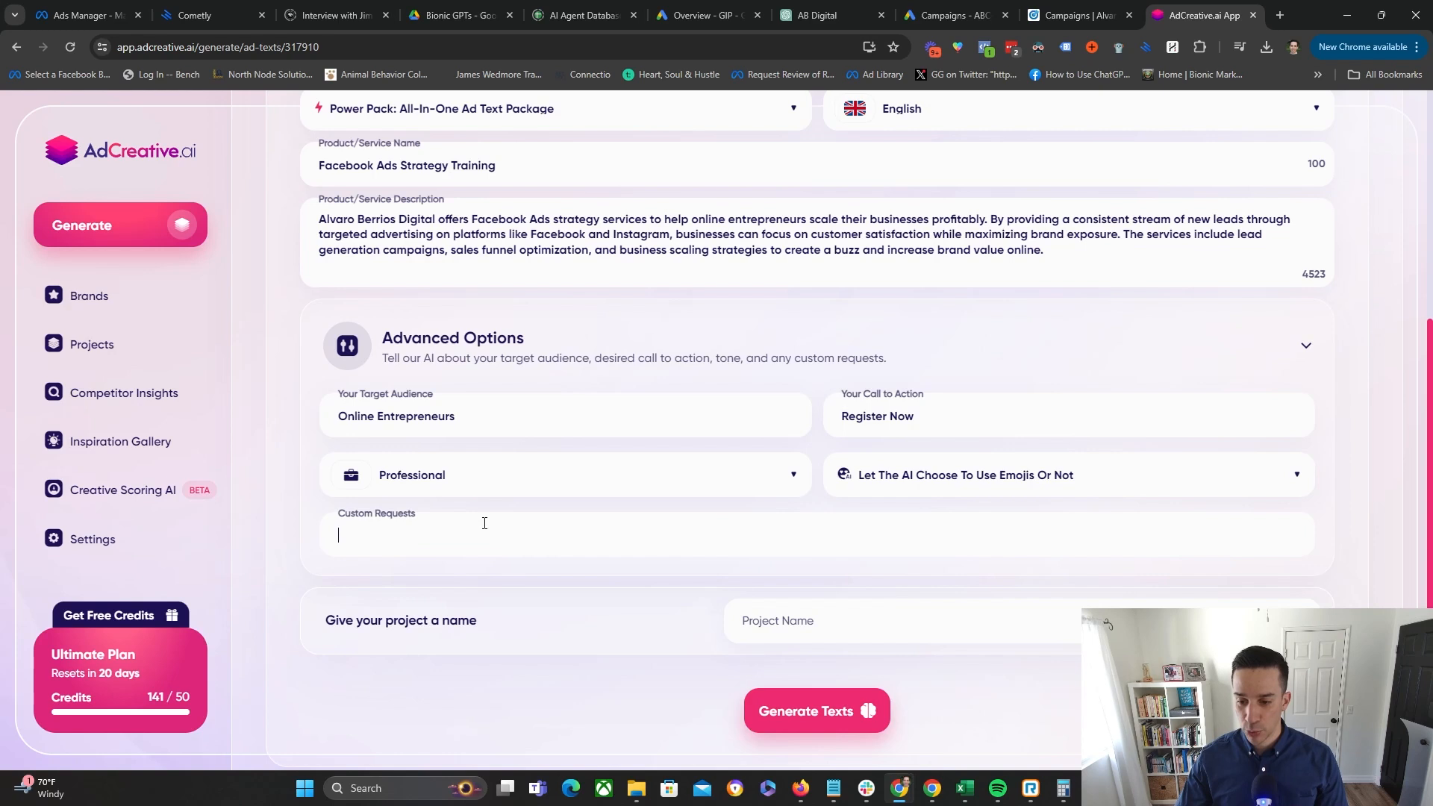
type("This is")
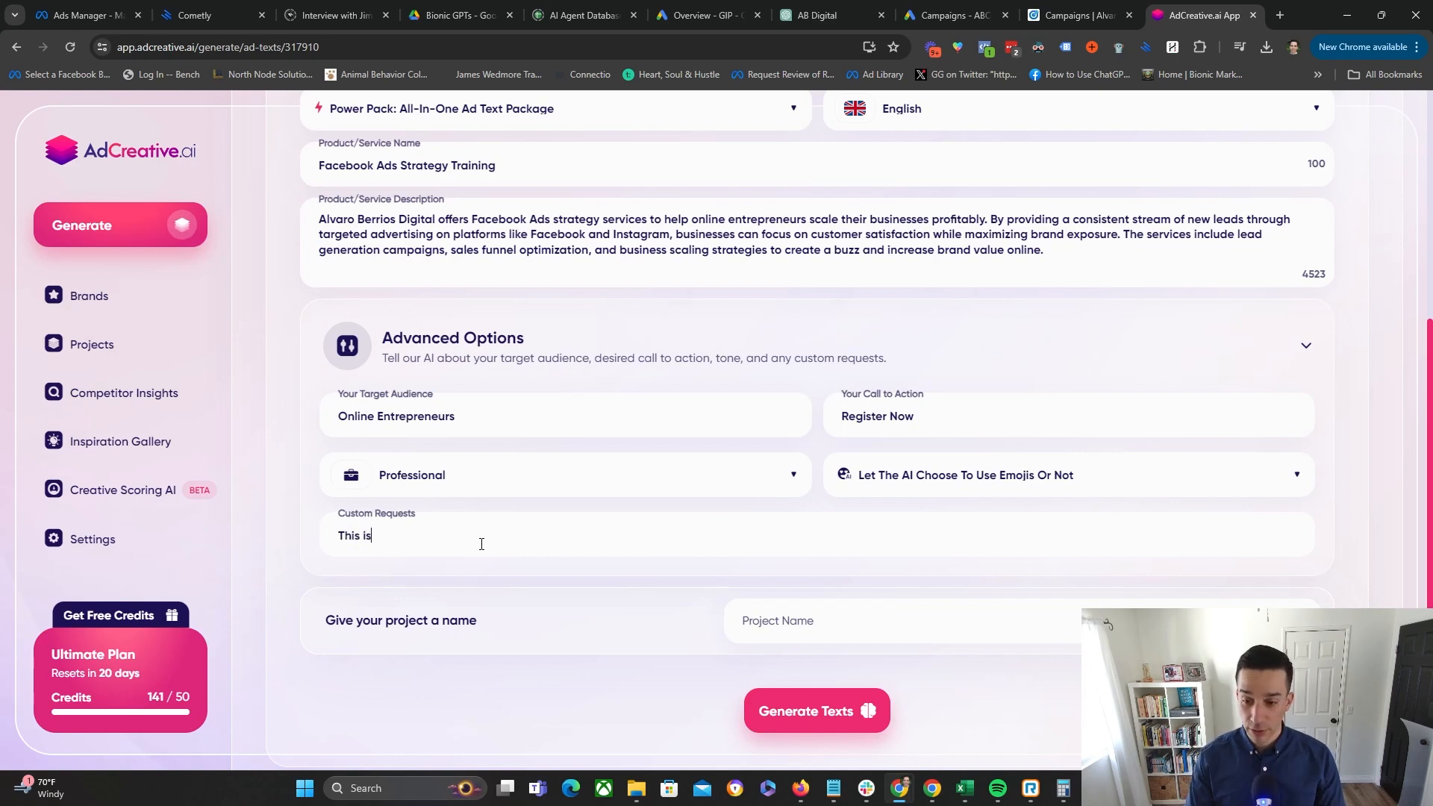
type("for a free")
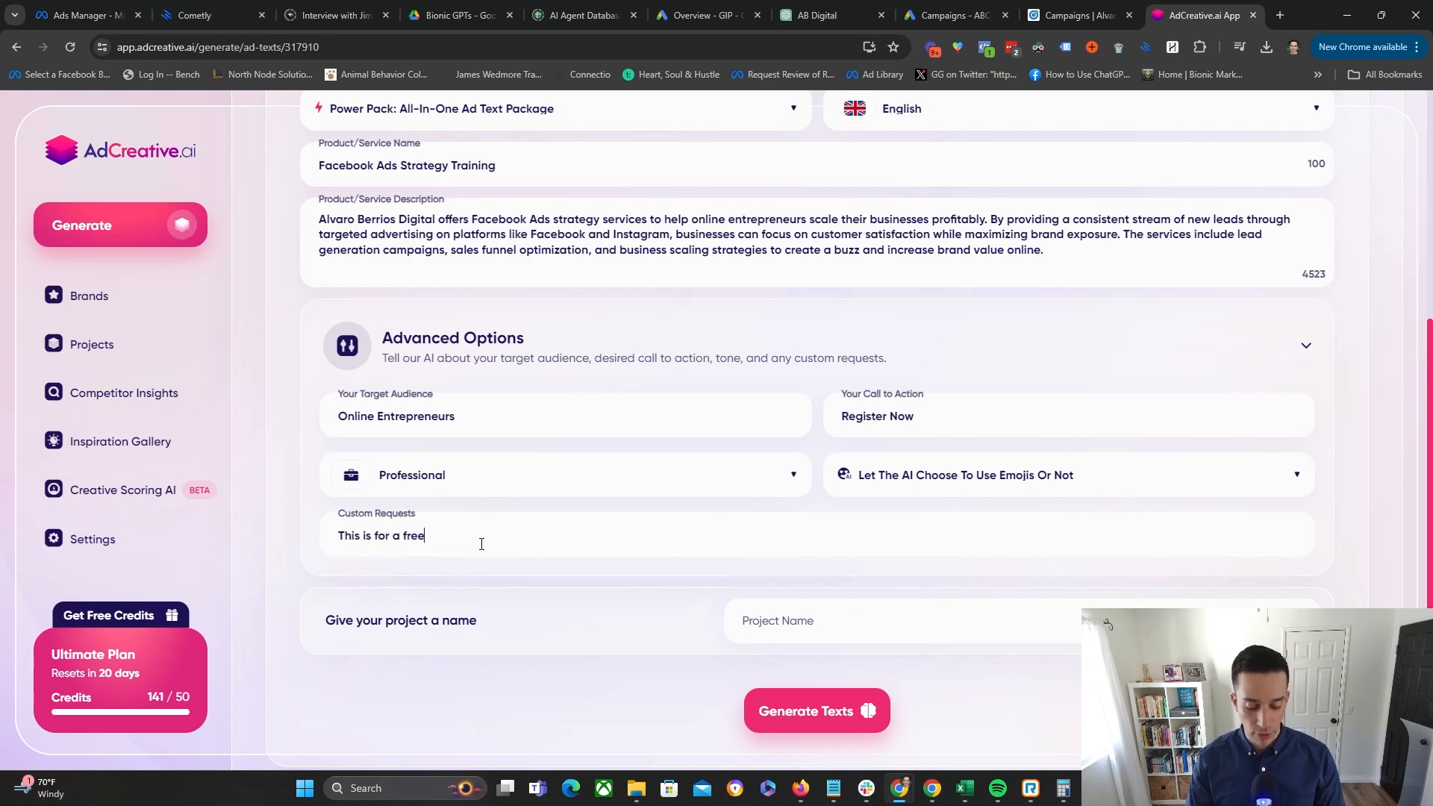
type("25")
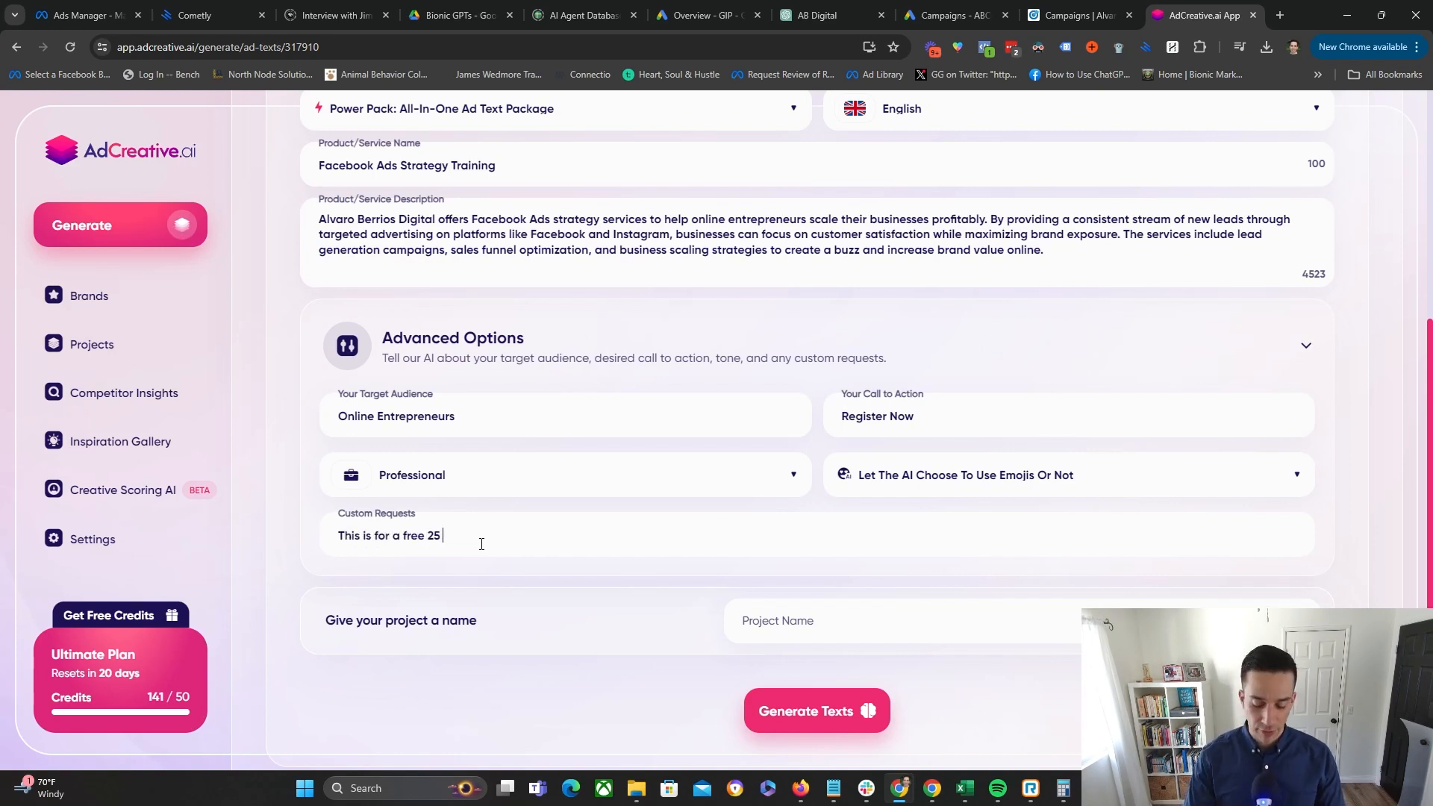
type("minute t")
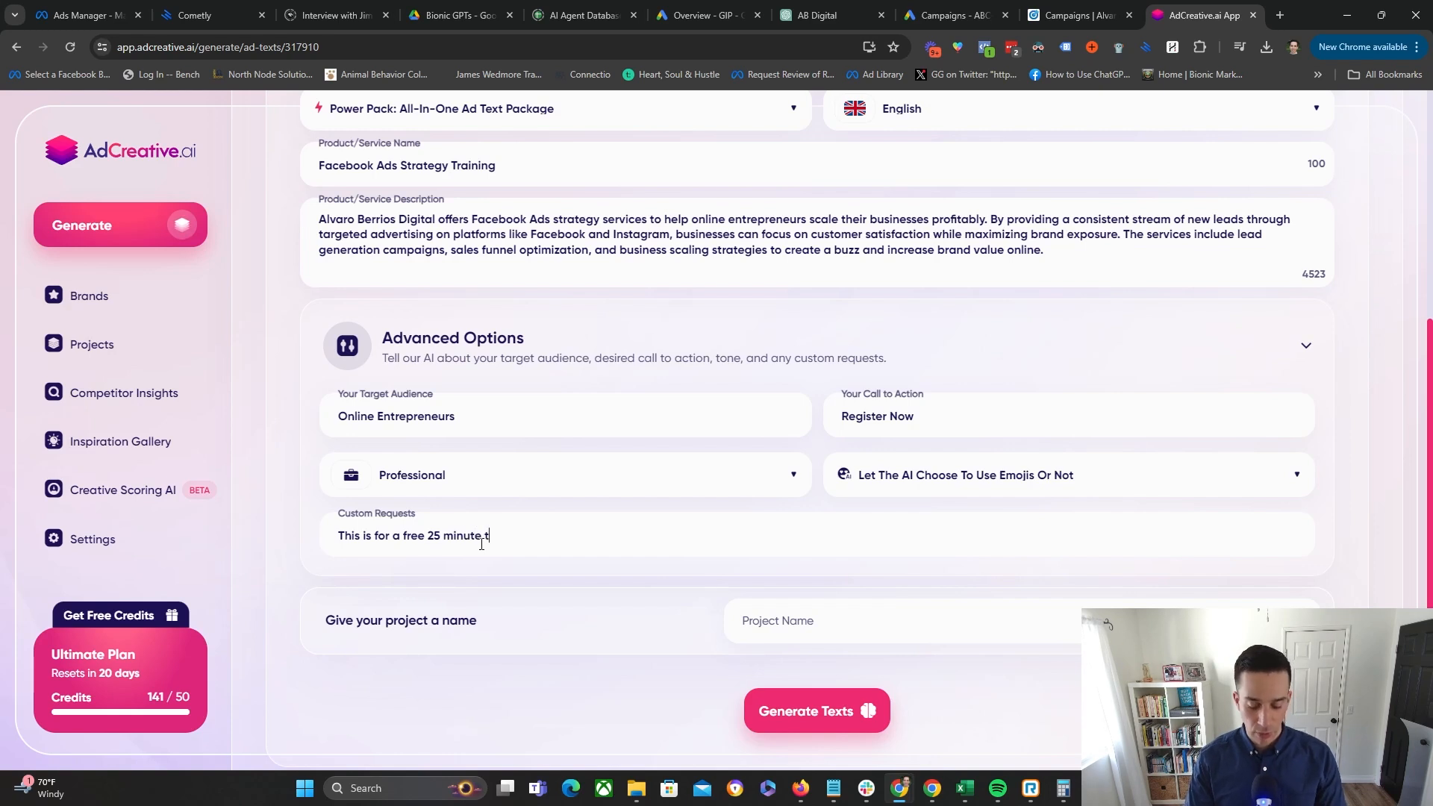
type("raining. The goal is t")
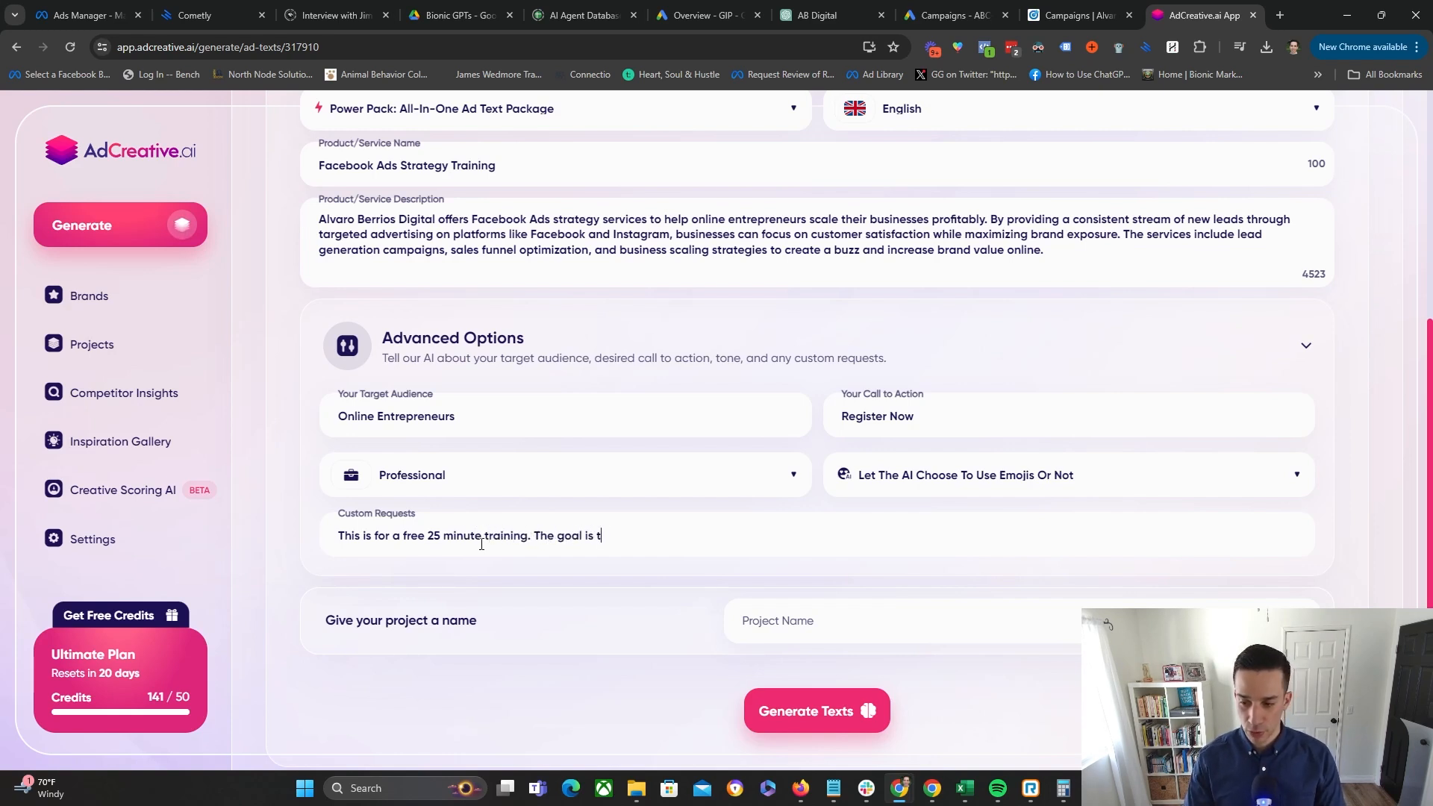
type("o get them to register and then")
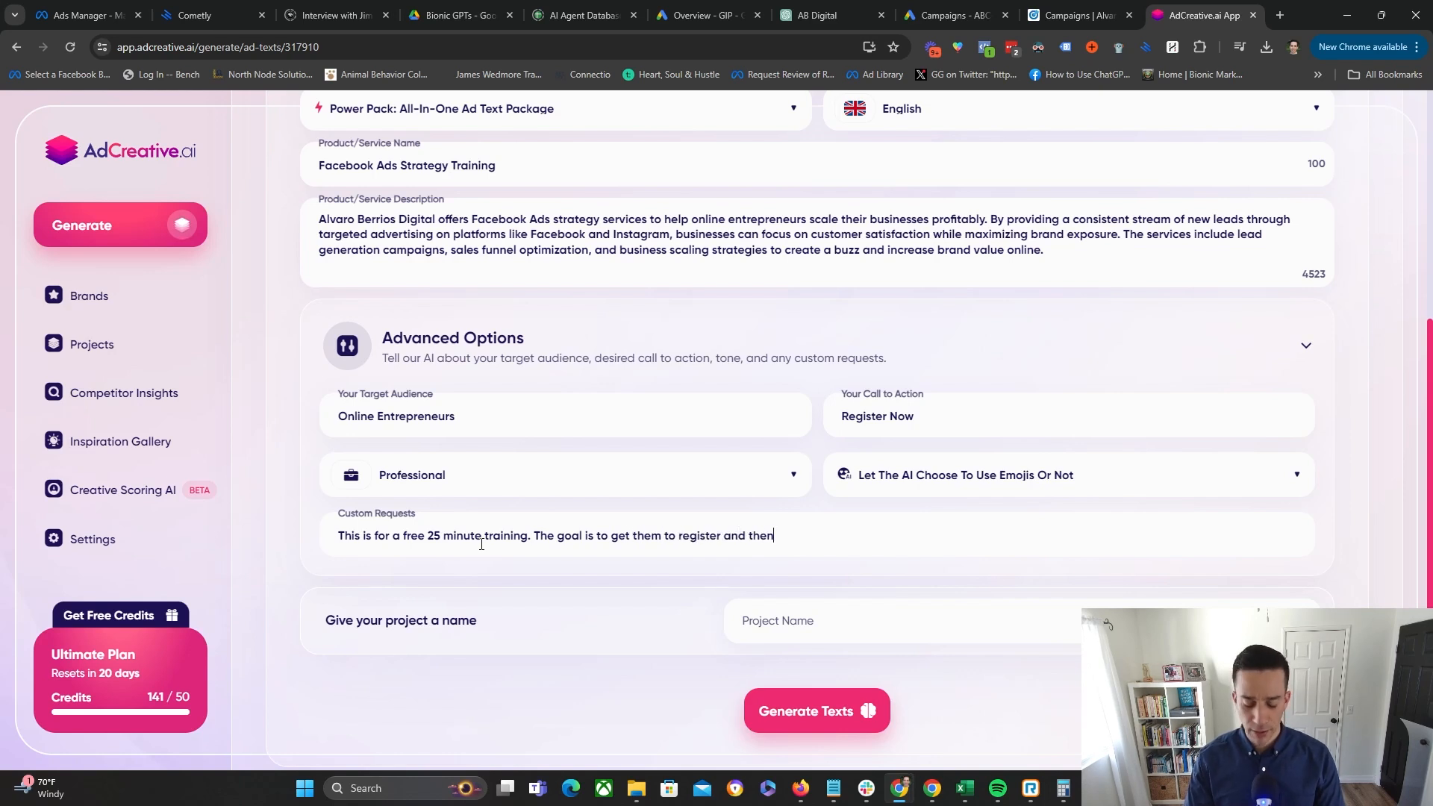
type("book a call")
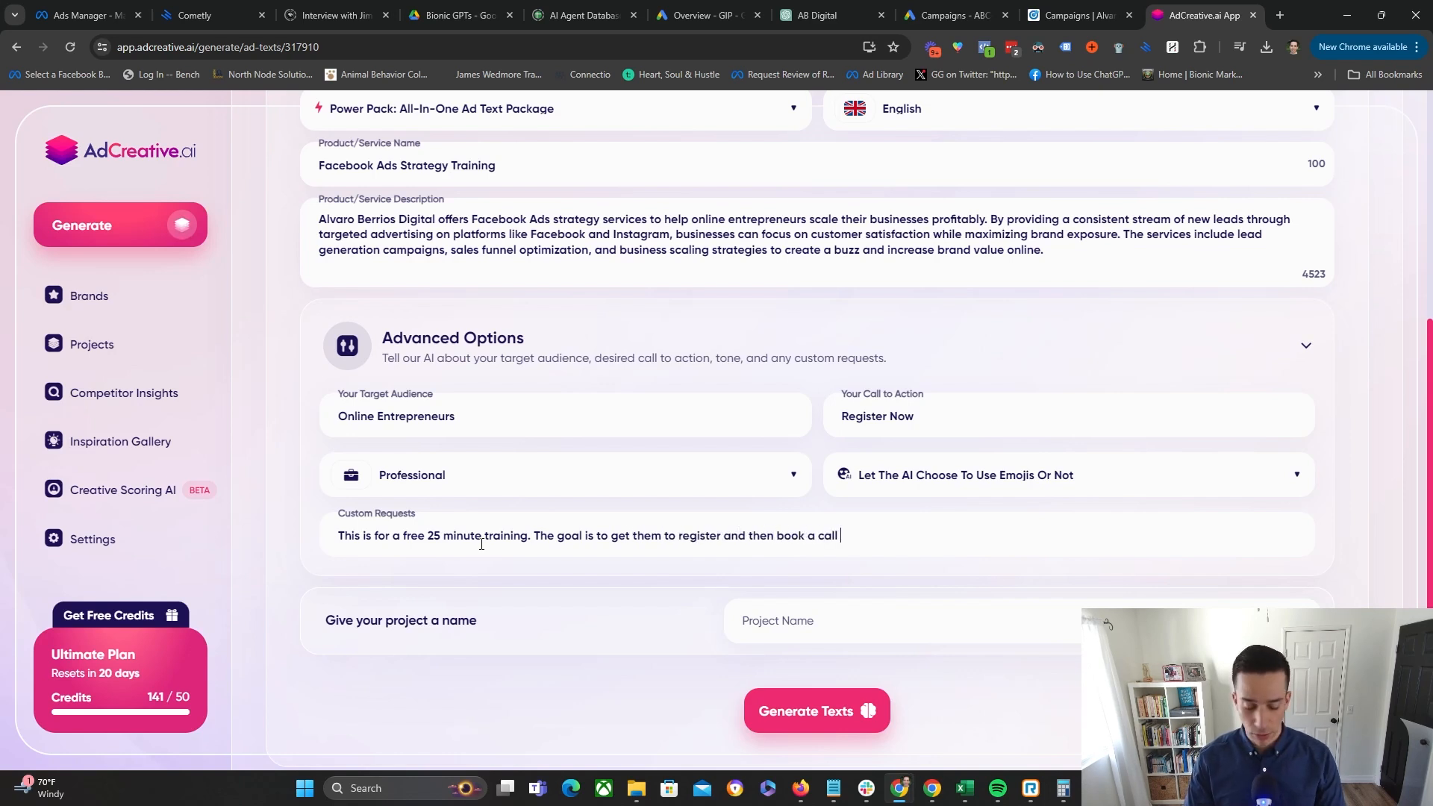
type("with me.")
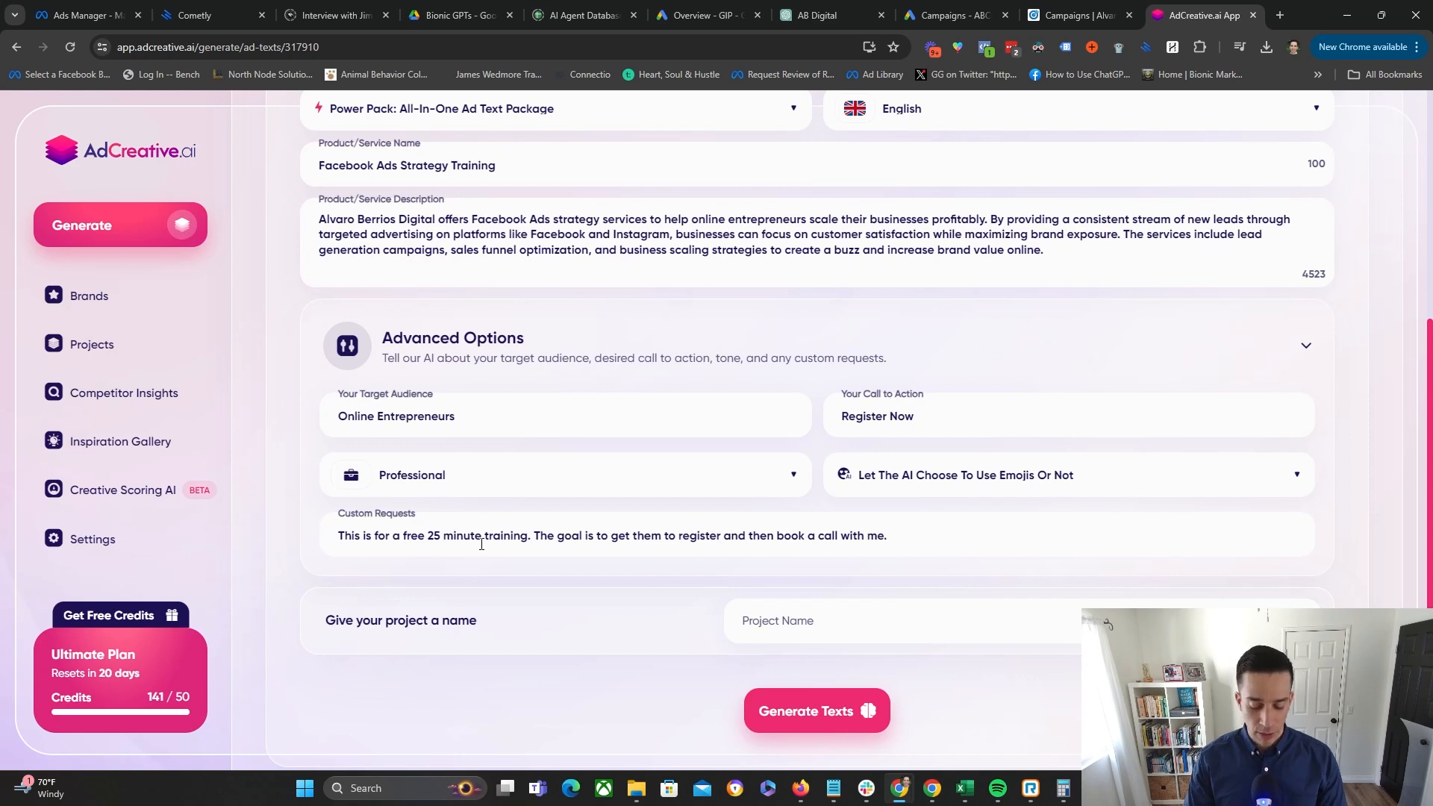
type("Specific")
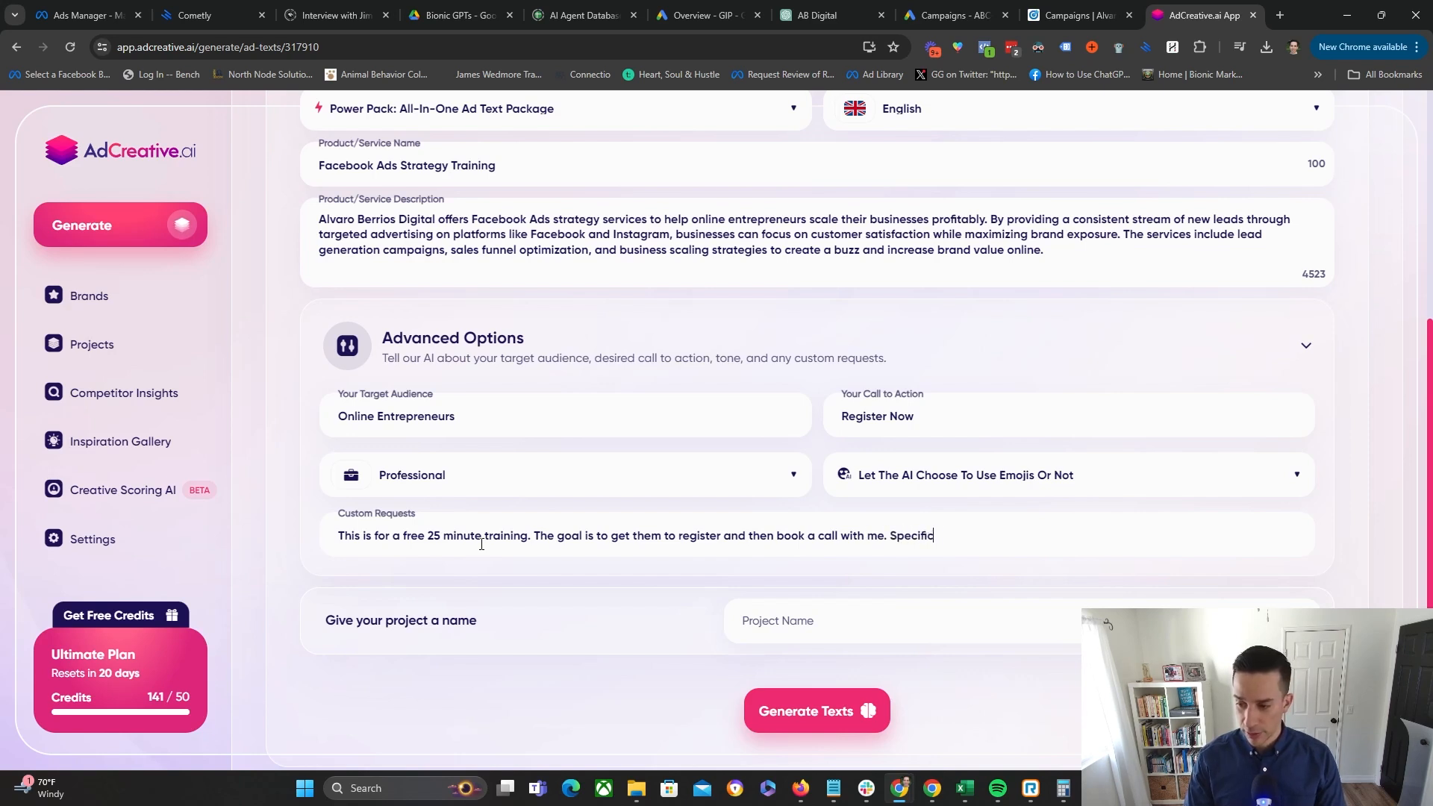
type("ally targeted to those who have tried running ad")
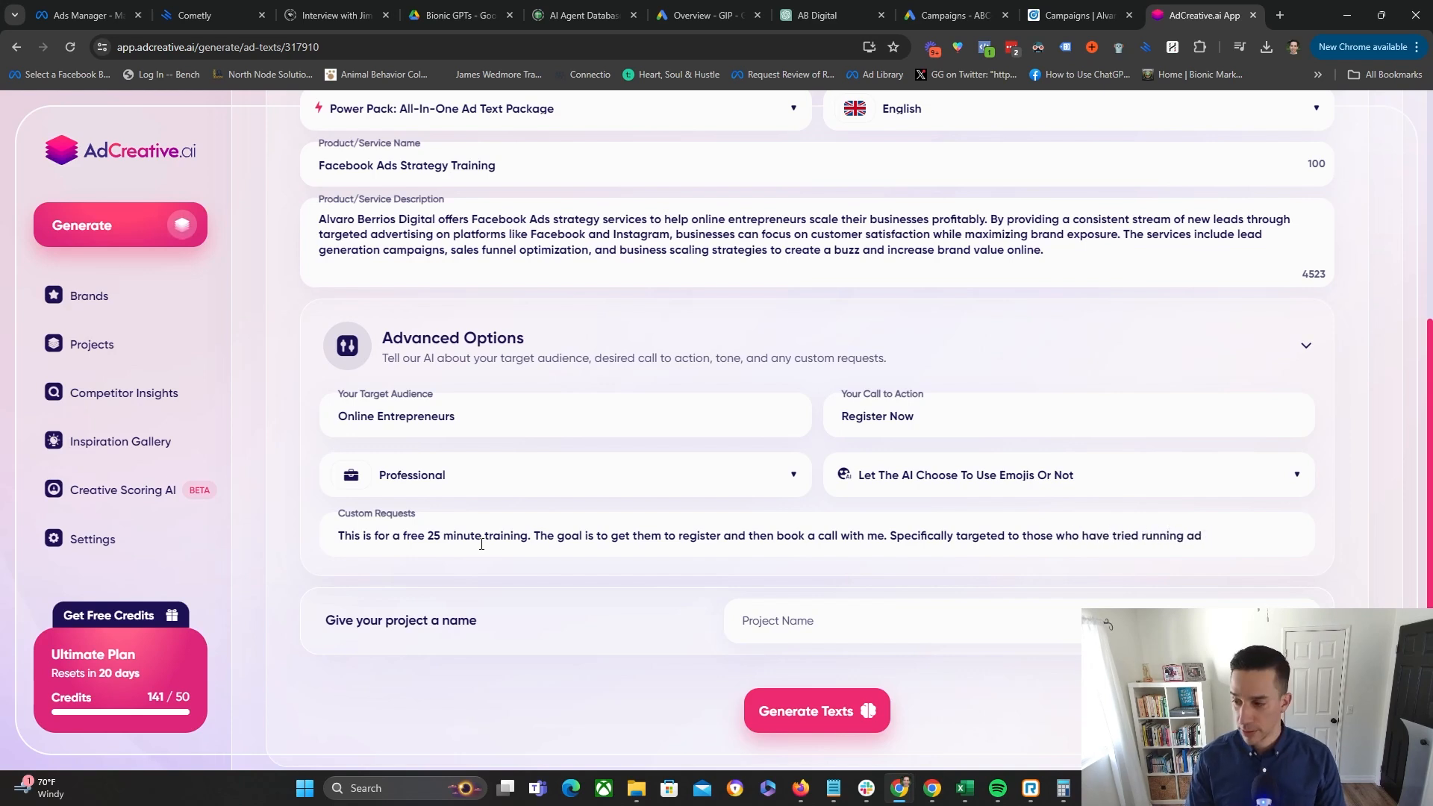
type("s but")
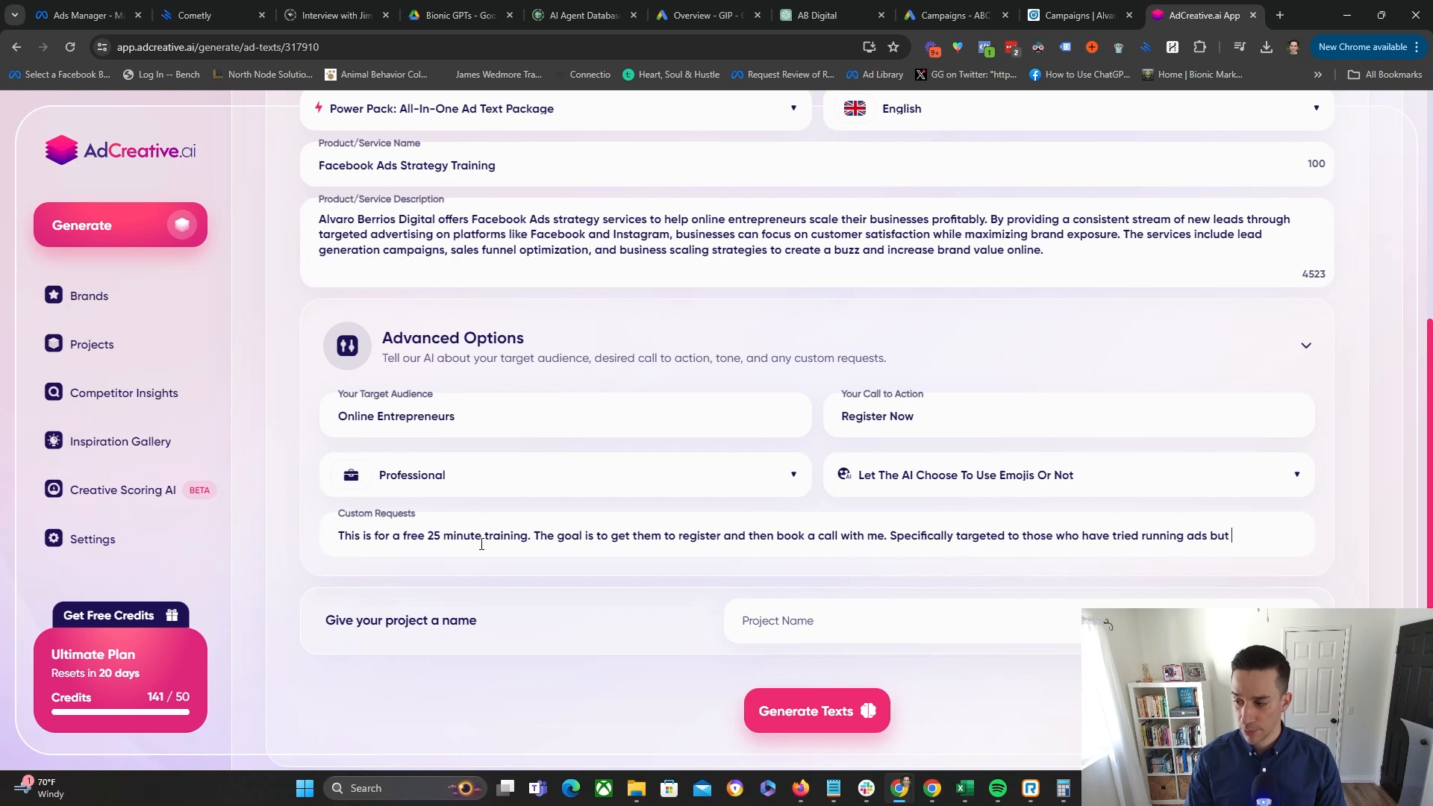
type("without success.")
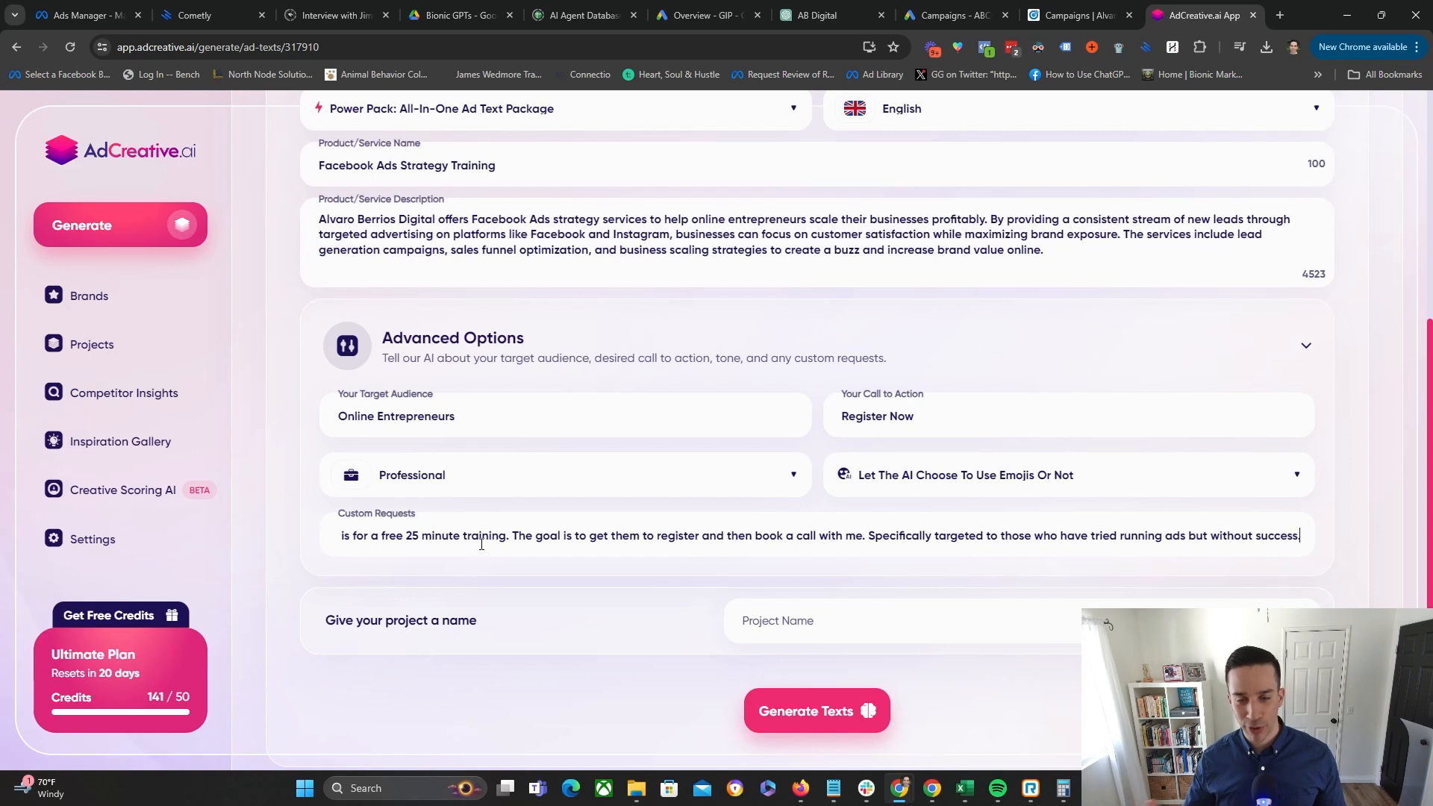
- Name the project 'Mini webinar promo' and generate the ad texts
left_click(835, 626)
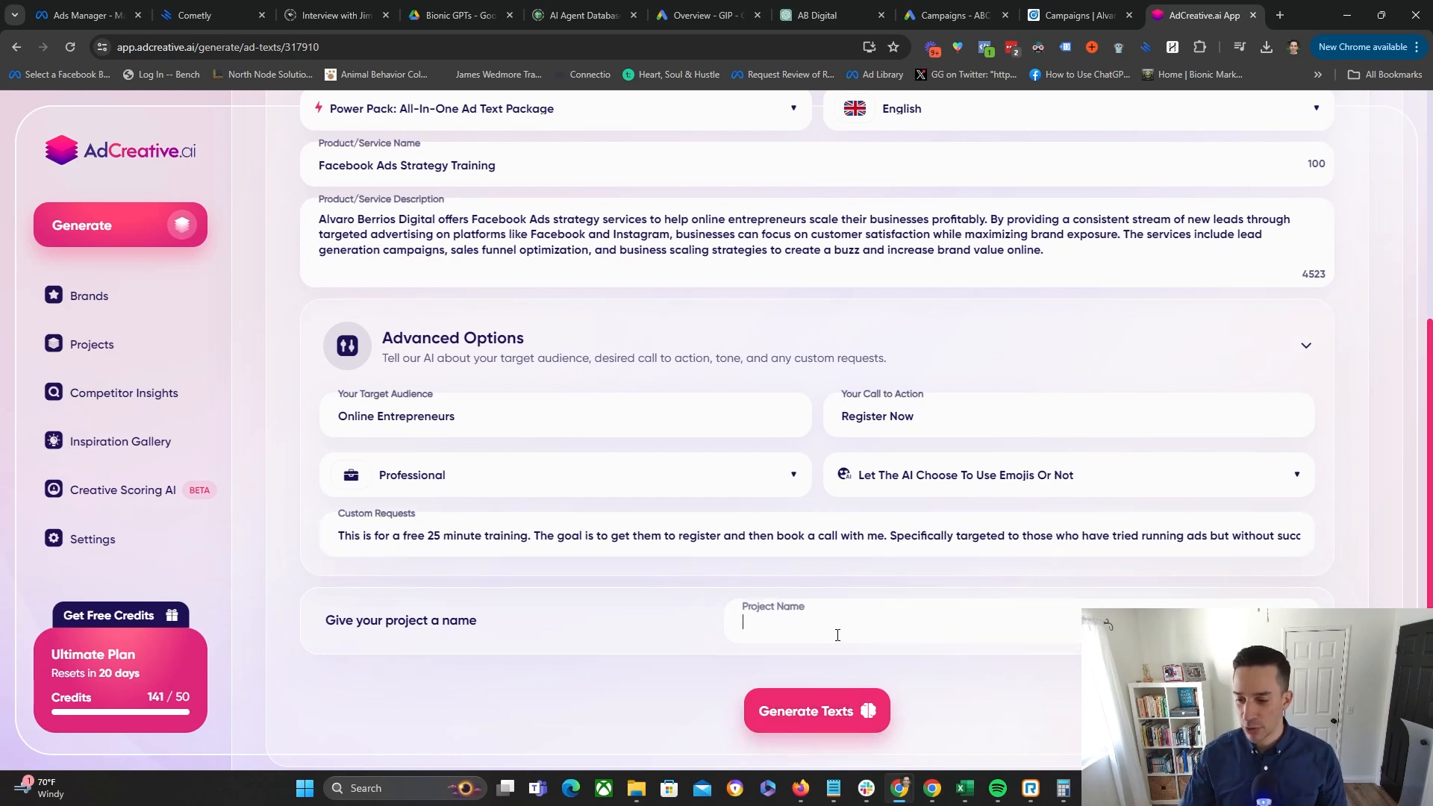
type("Mini wer")
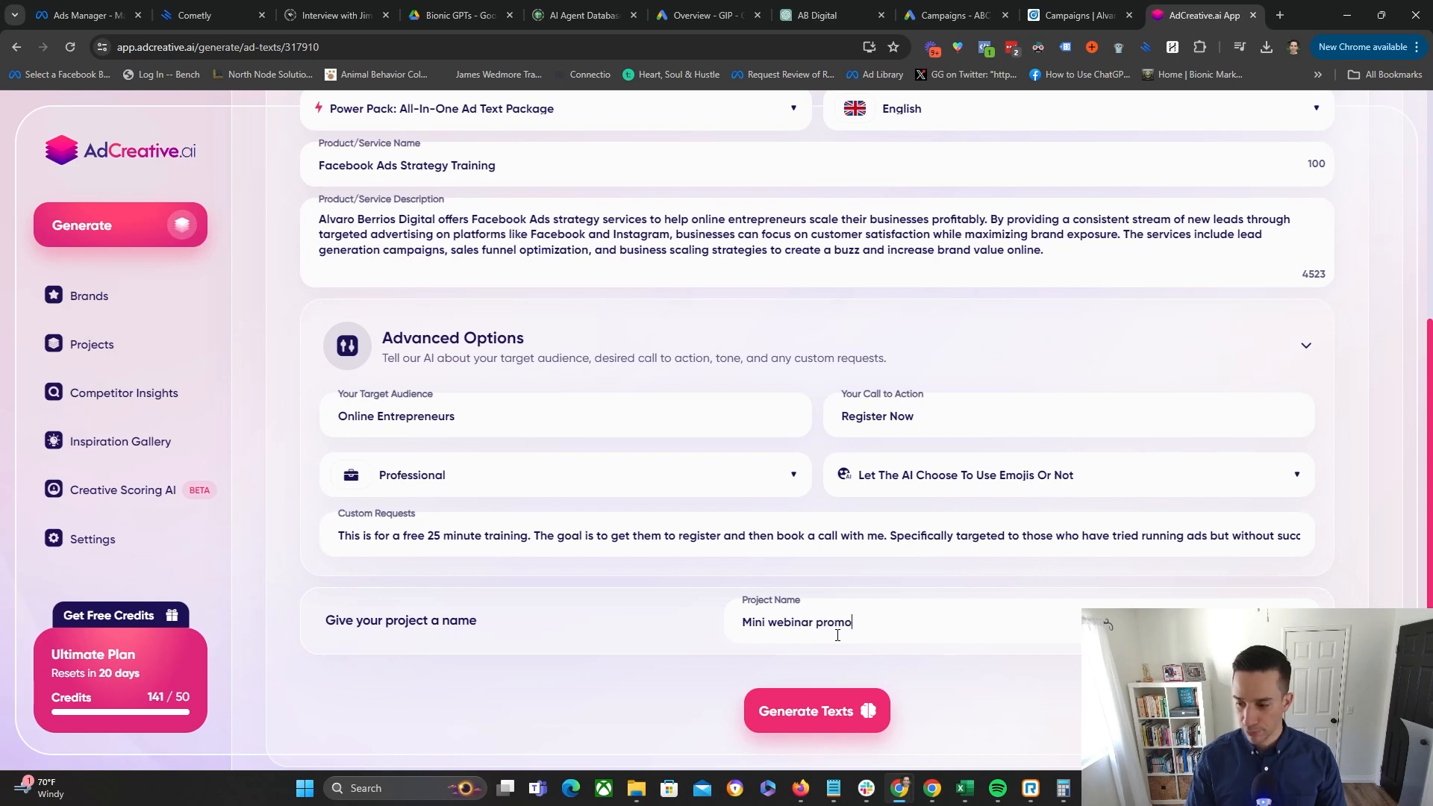
left_click(815, 711)
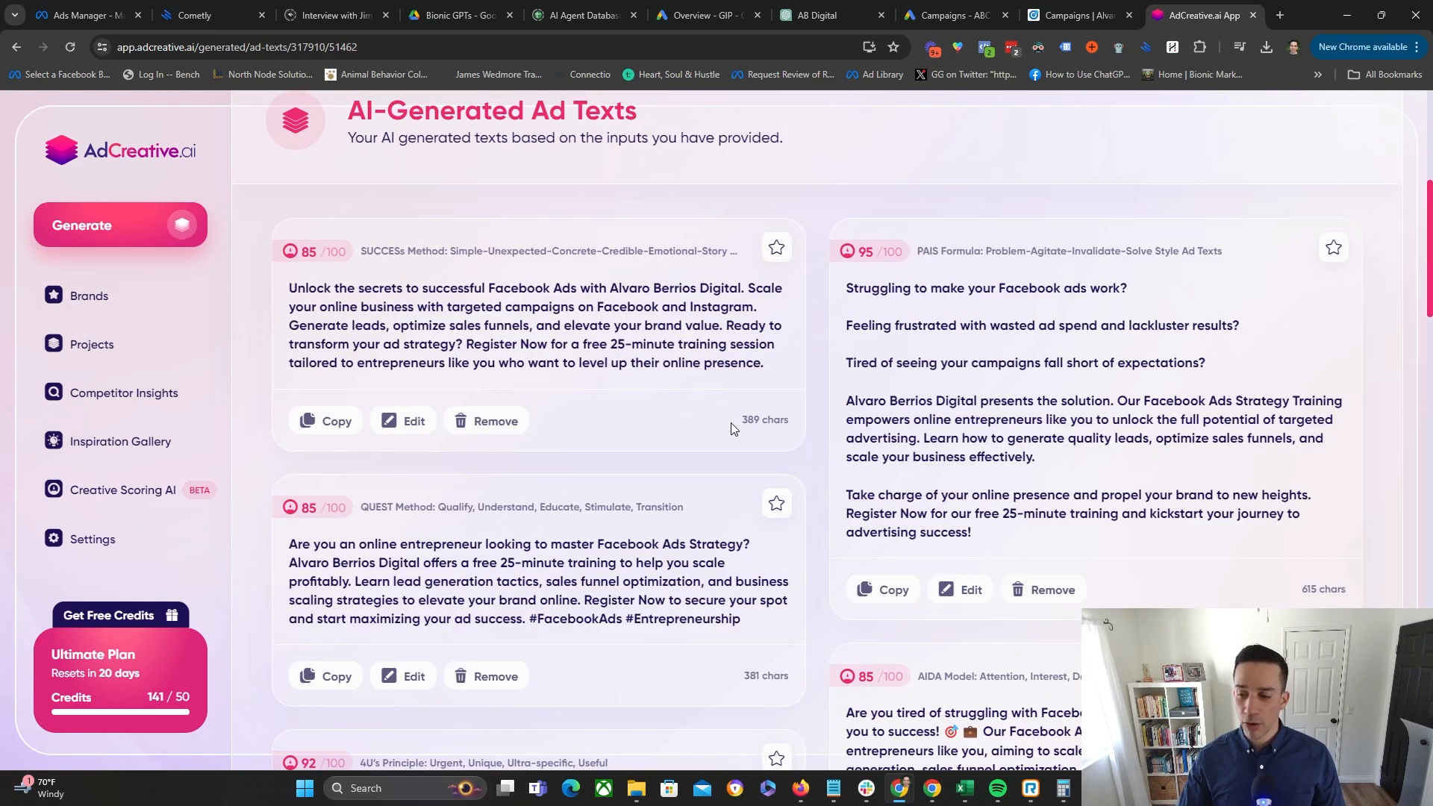
- Browse the generated ad texts and make a small wording edit to the PPPP Formula text, then save it
scroll("down", 3)
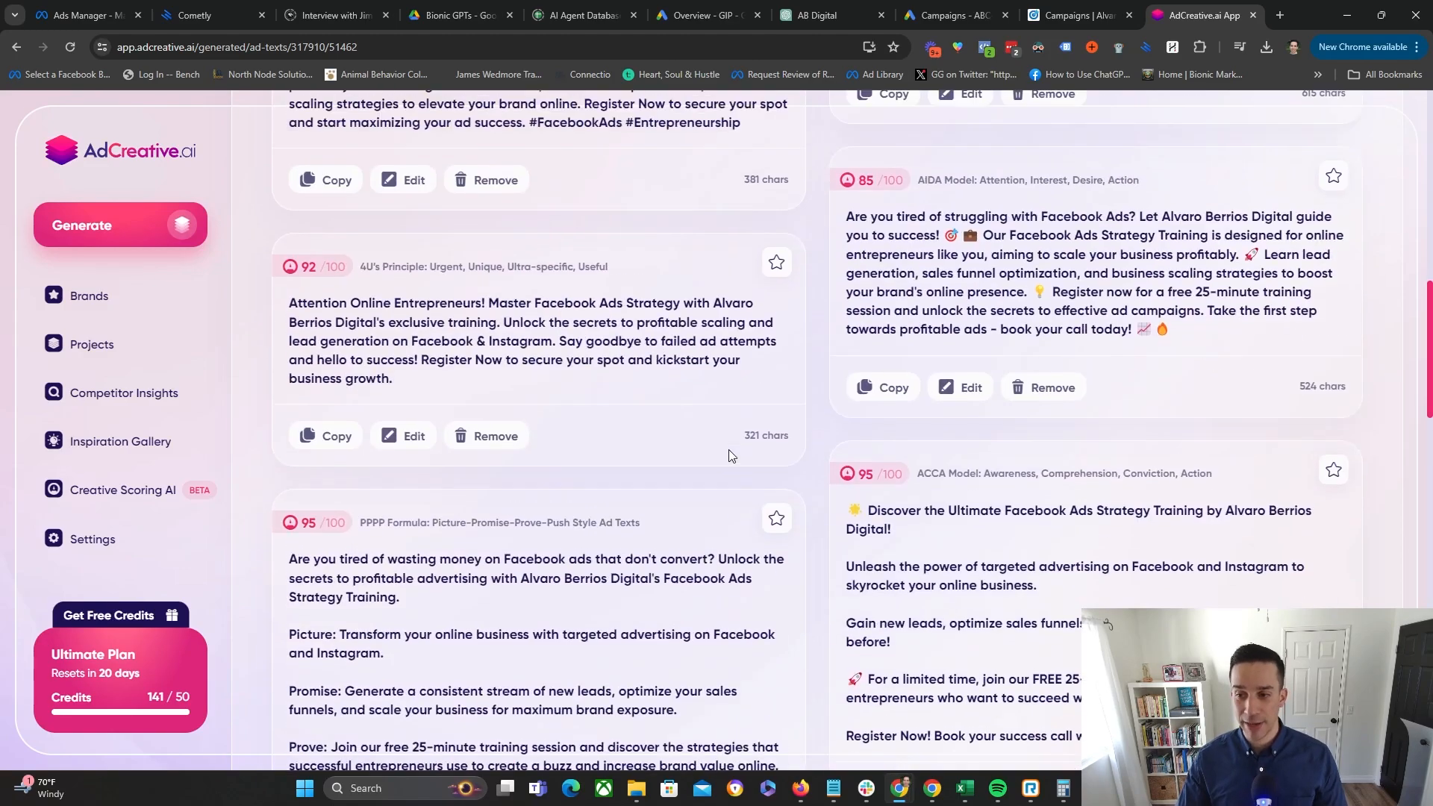
scroll("up", 3)
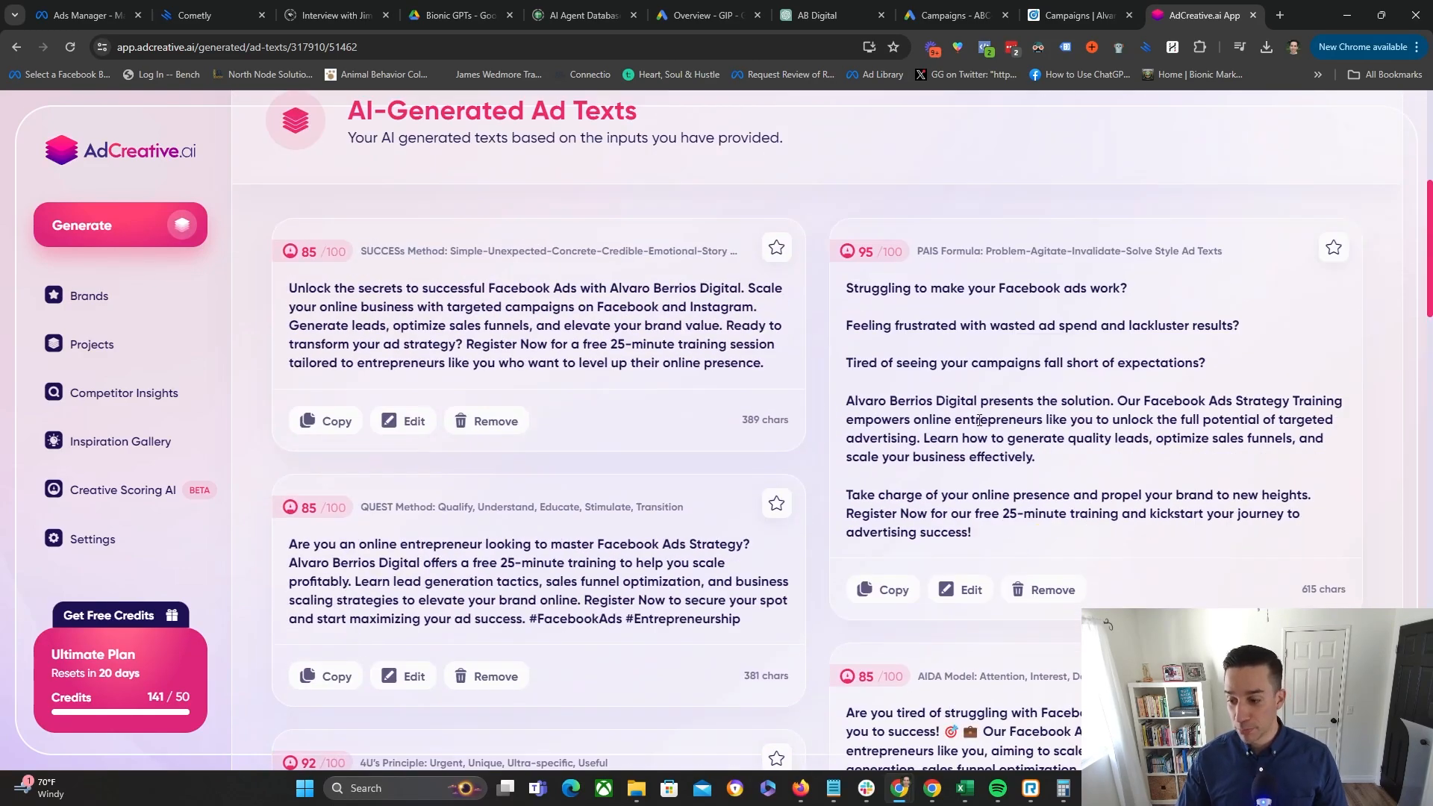
scroll("down", 3)
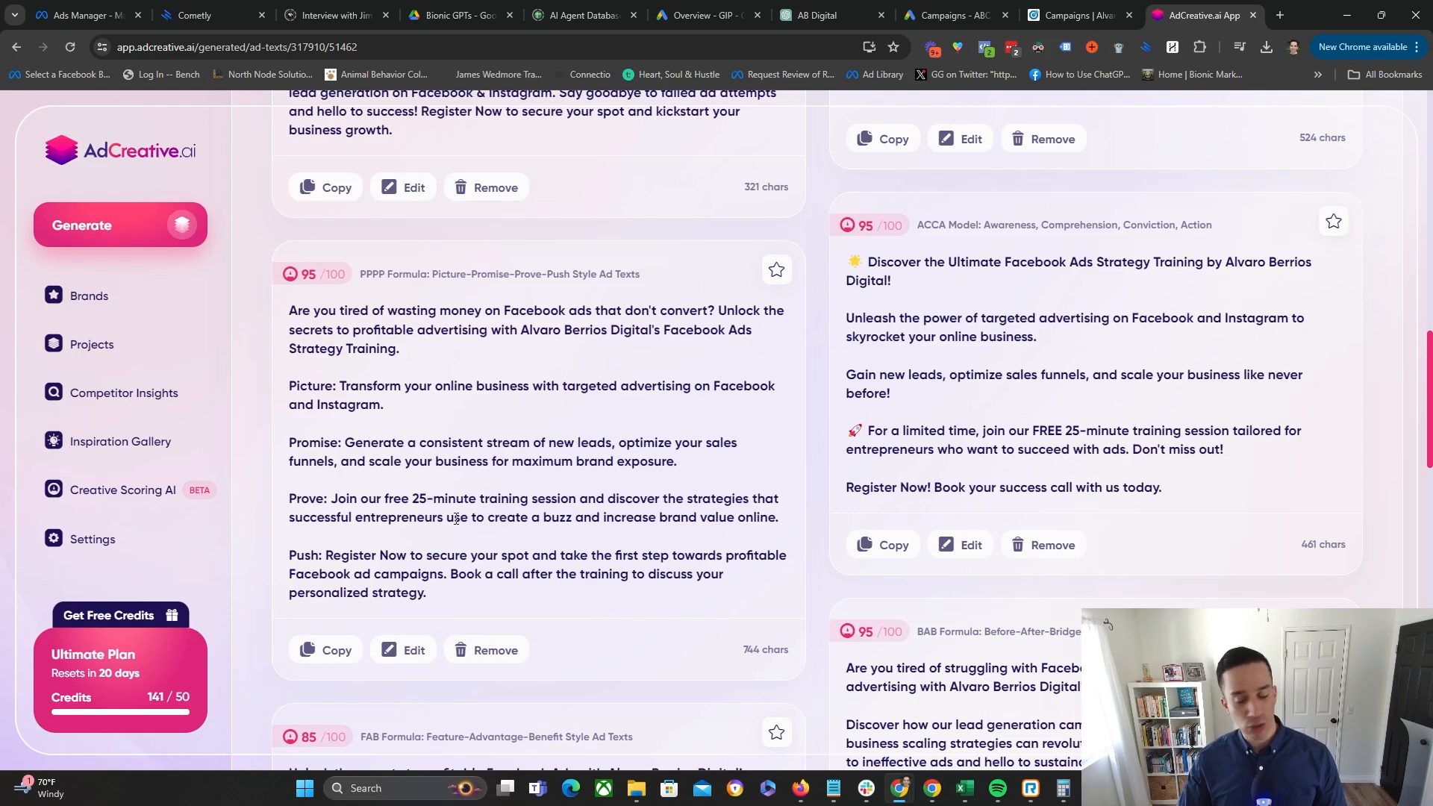
left_click(414, 650)
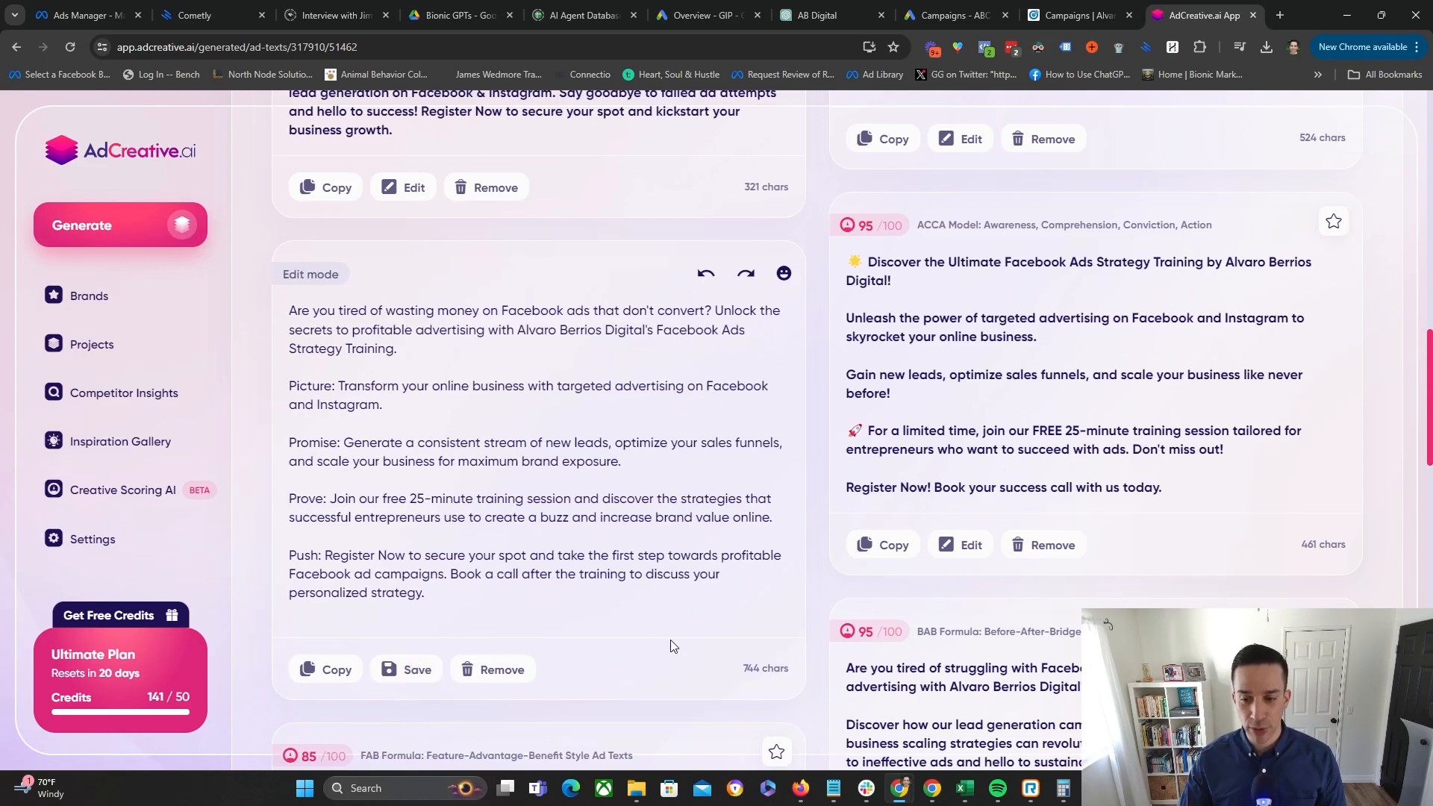
type("T")
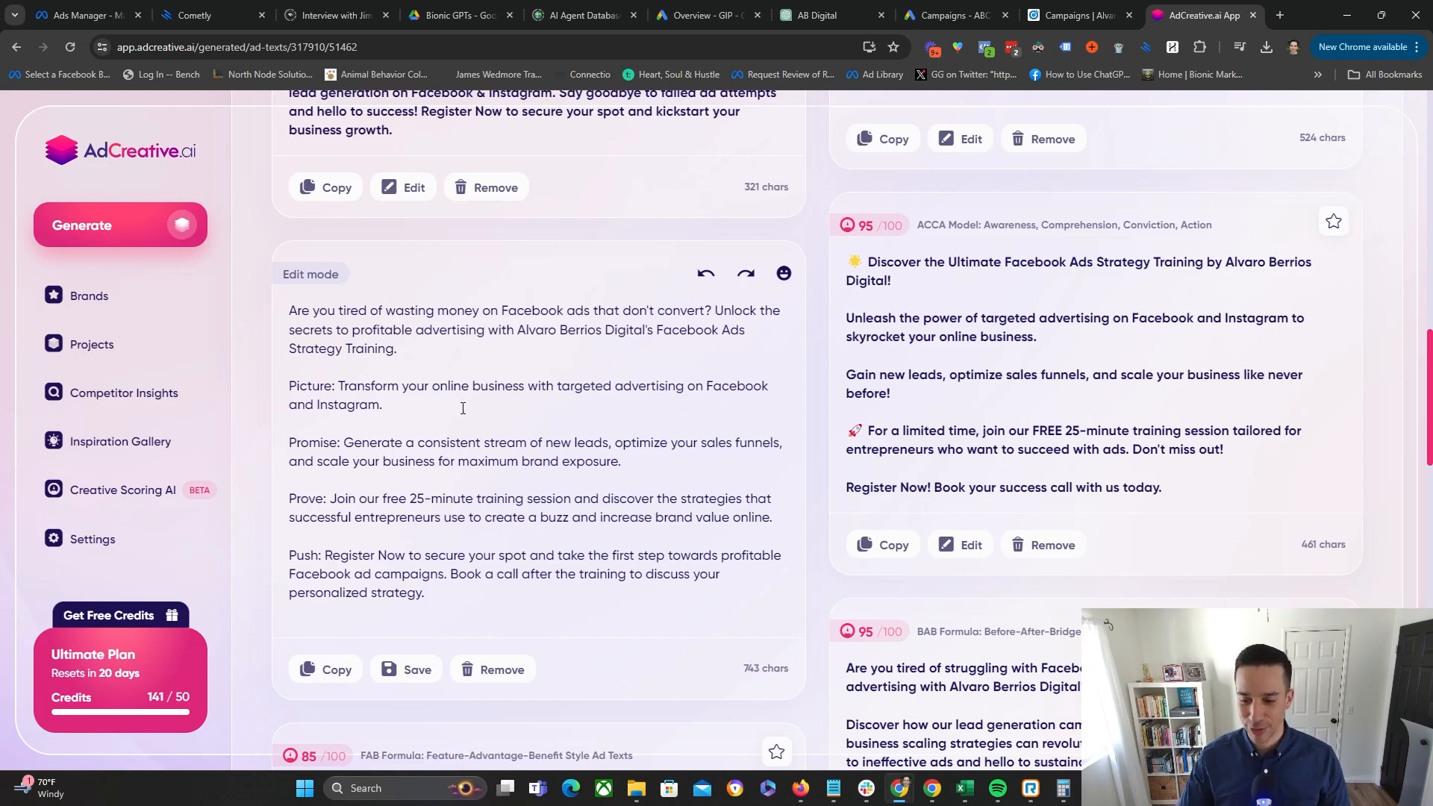
left_click(417, 669)
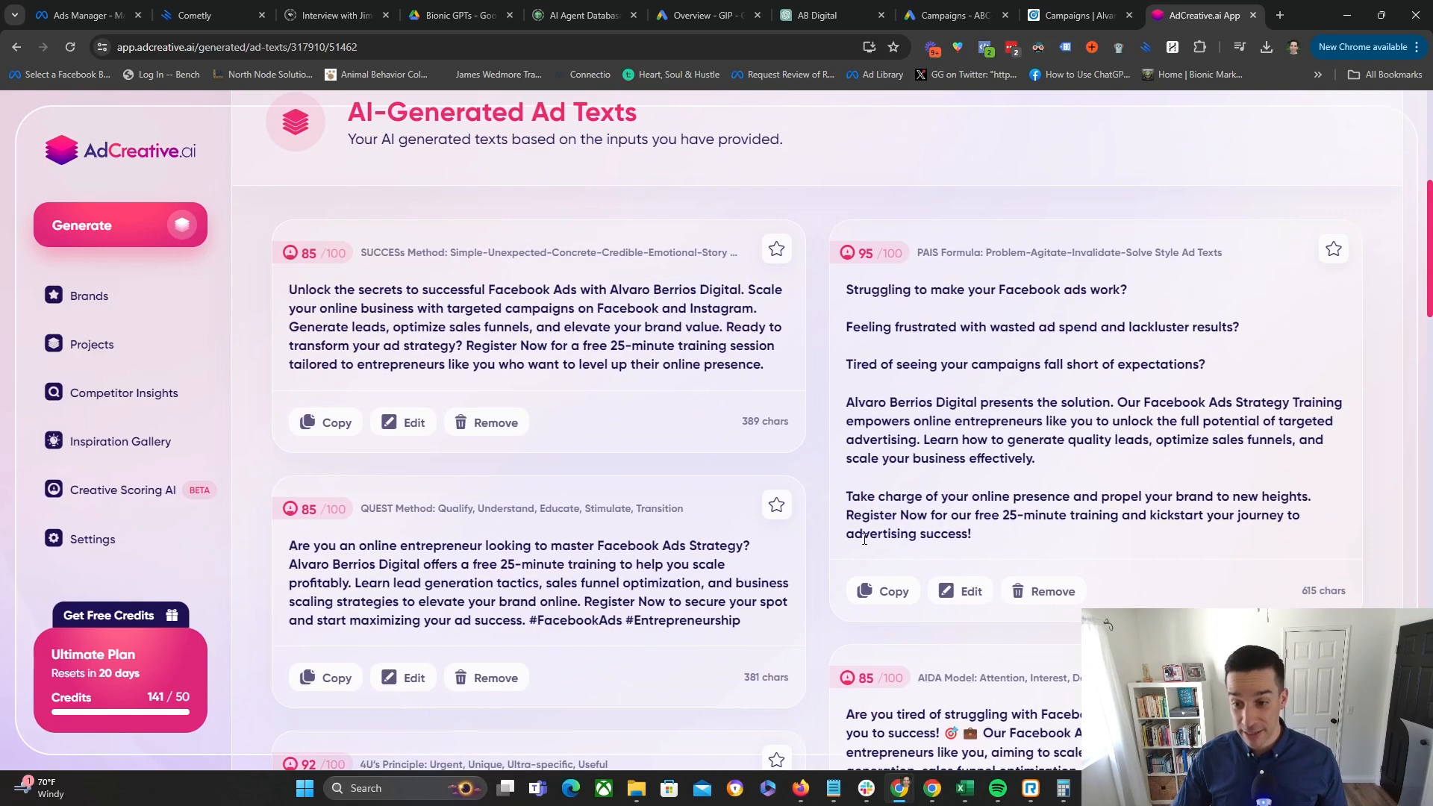
- Scroll past the remaining ad texts and switch to the ad video generator
scroll("down", 3)
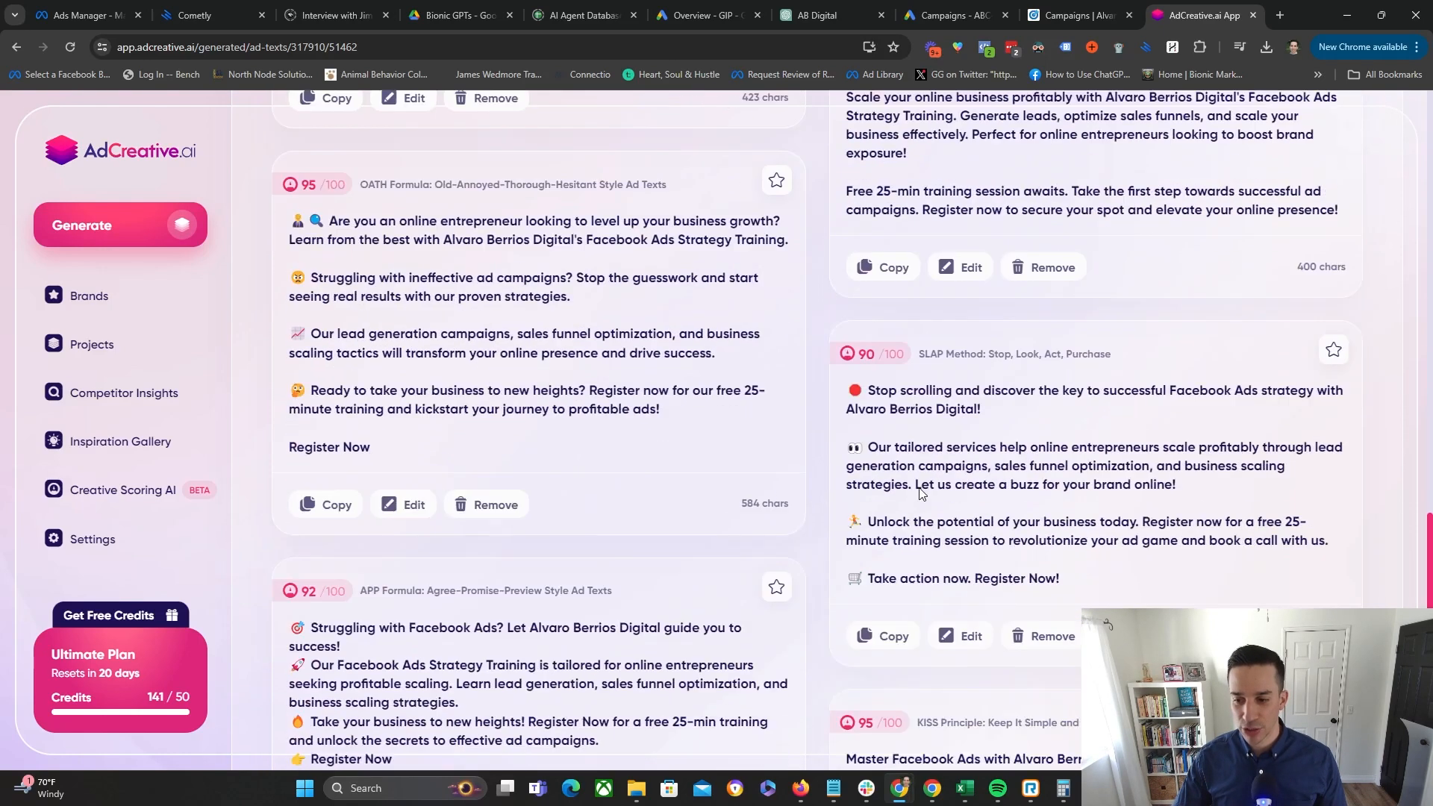
scroll("down", 3)
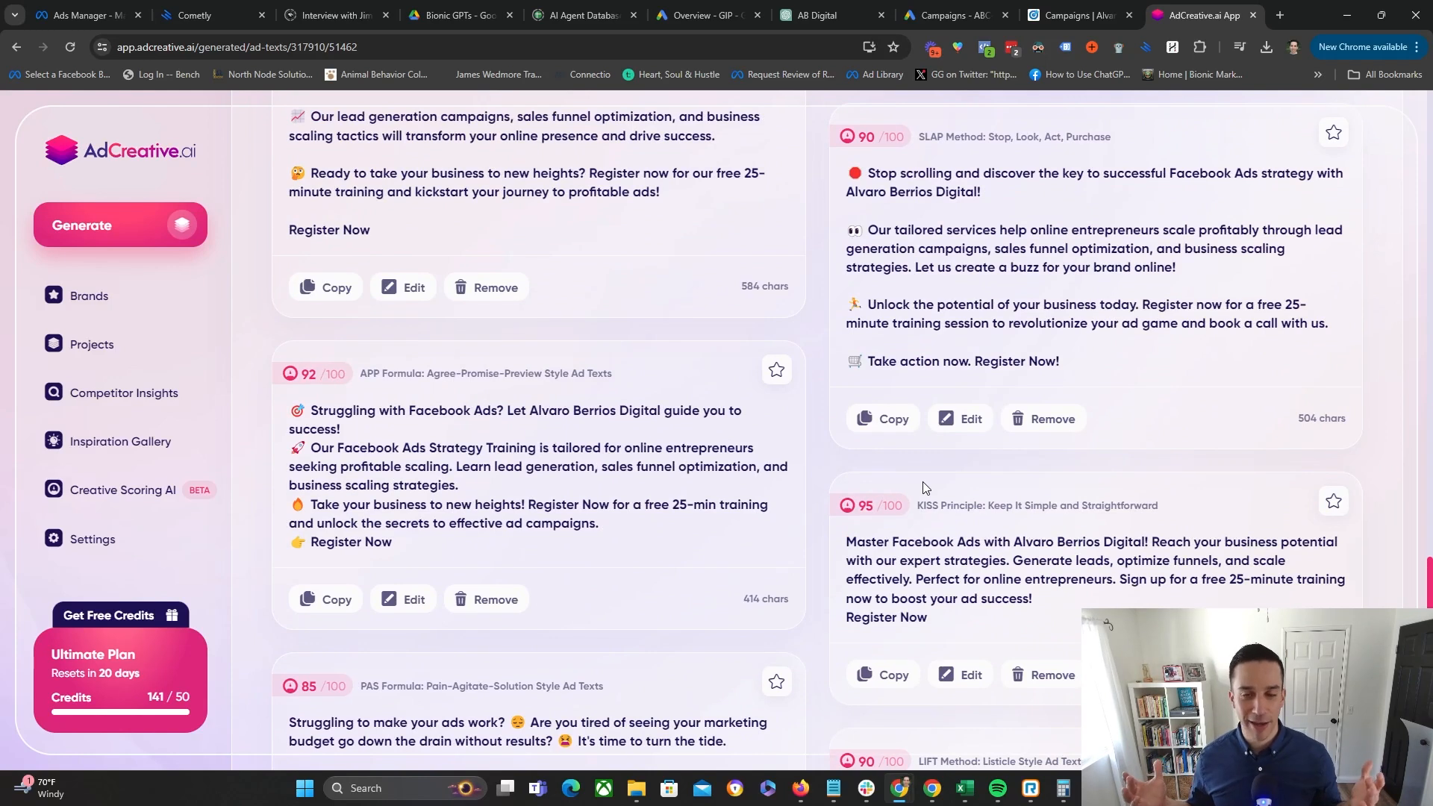
left_click(119, 226)
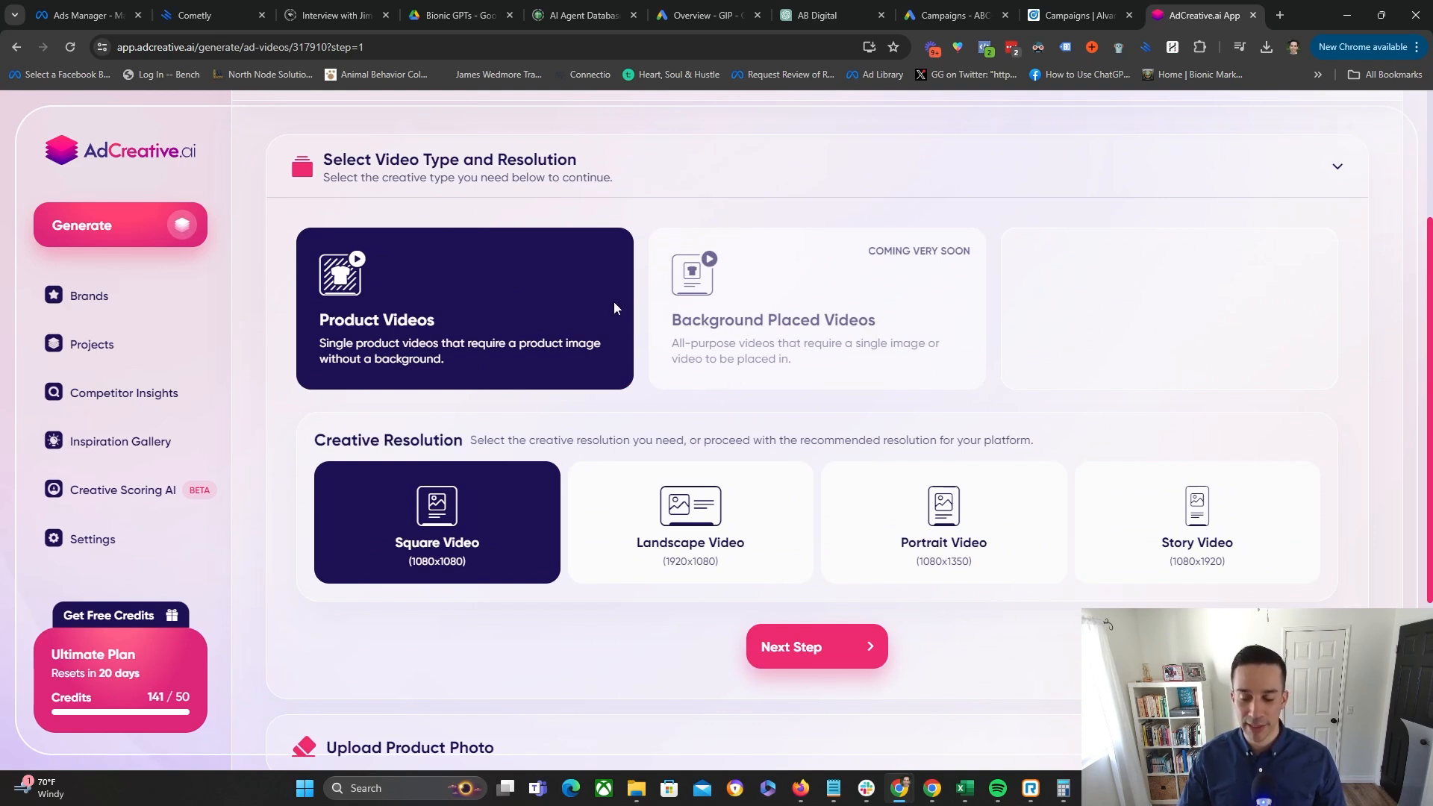
- Keep Product Videos and Square Video selected and advance to the product photo upload step
scroll("down", 3)
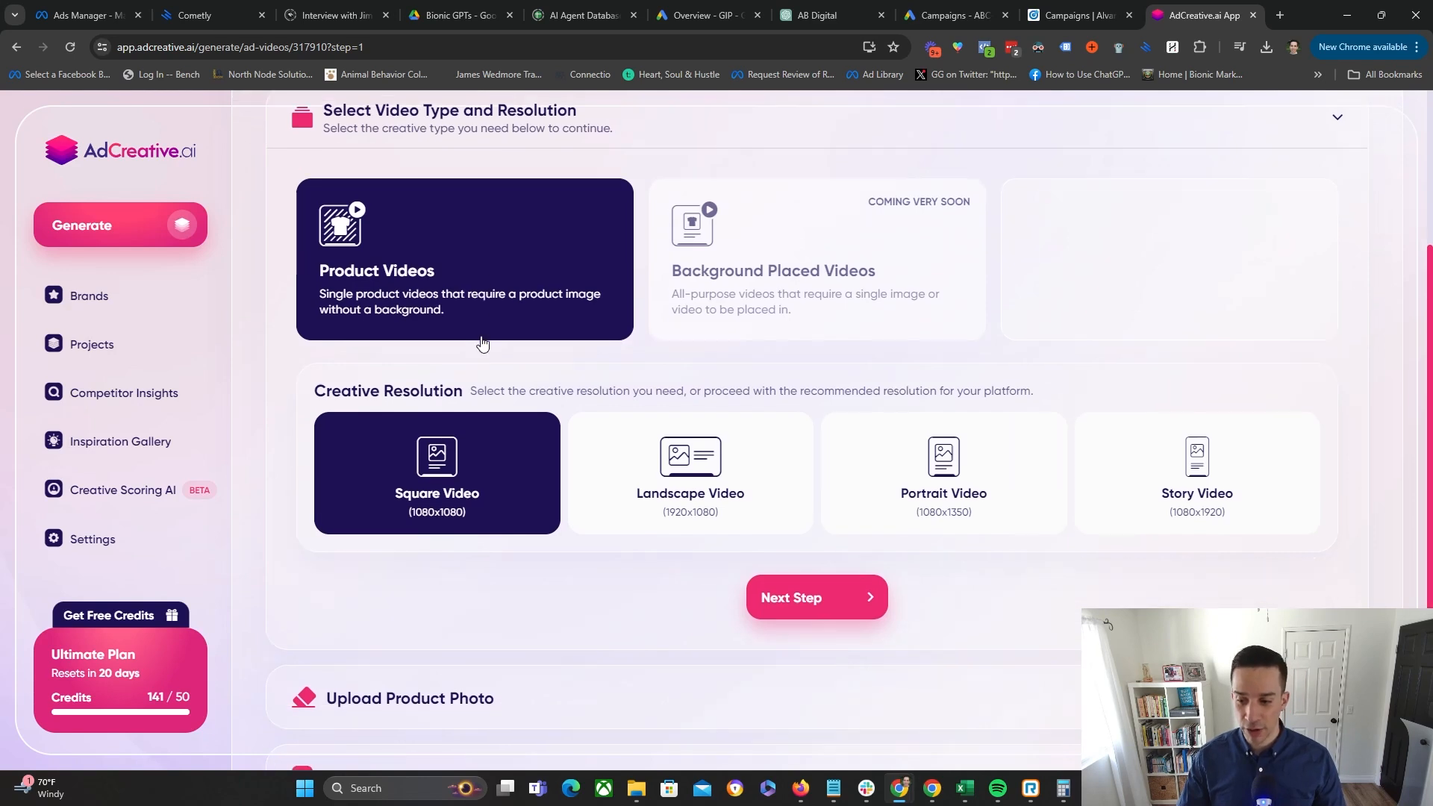
scroll("down", 3)
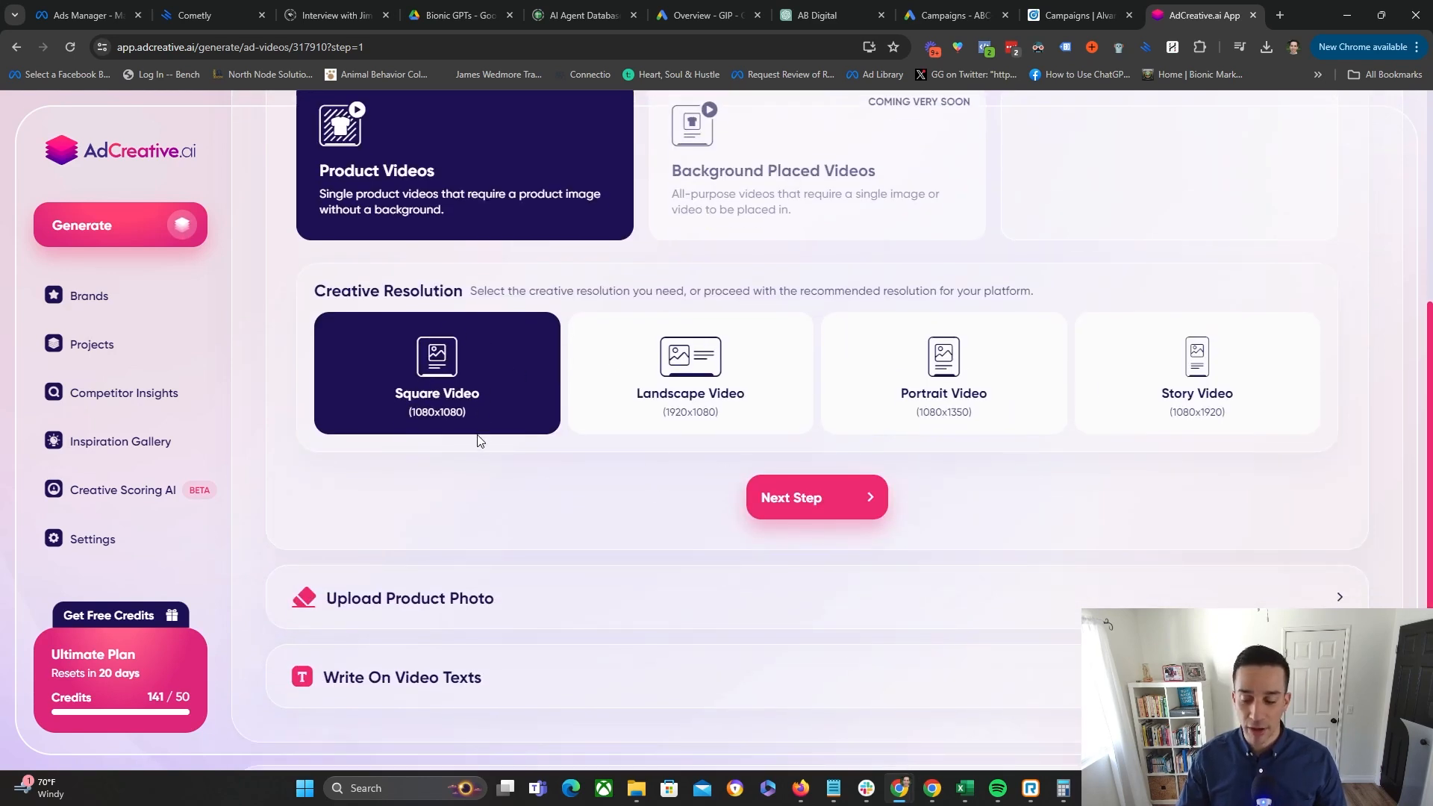
left_click(815, 497)
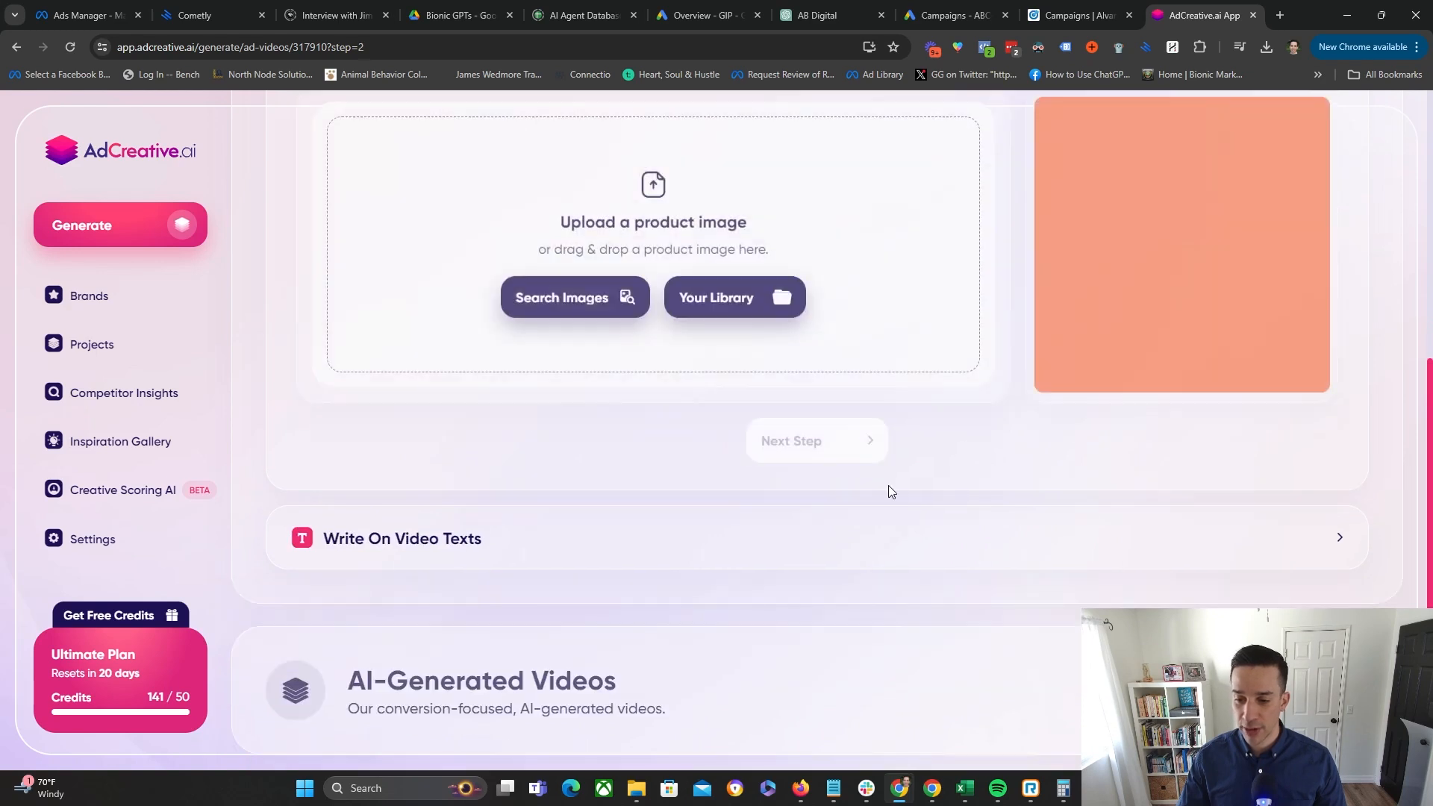